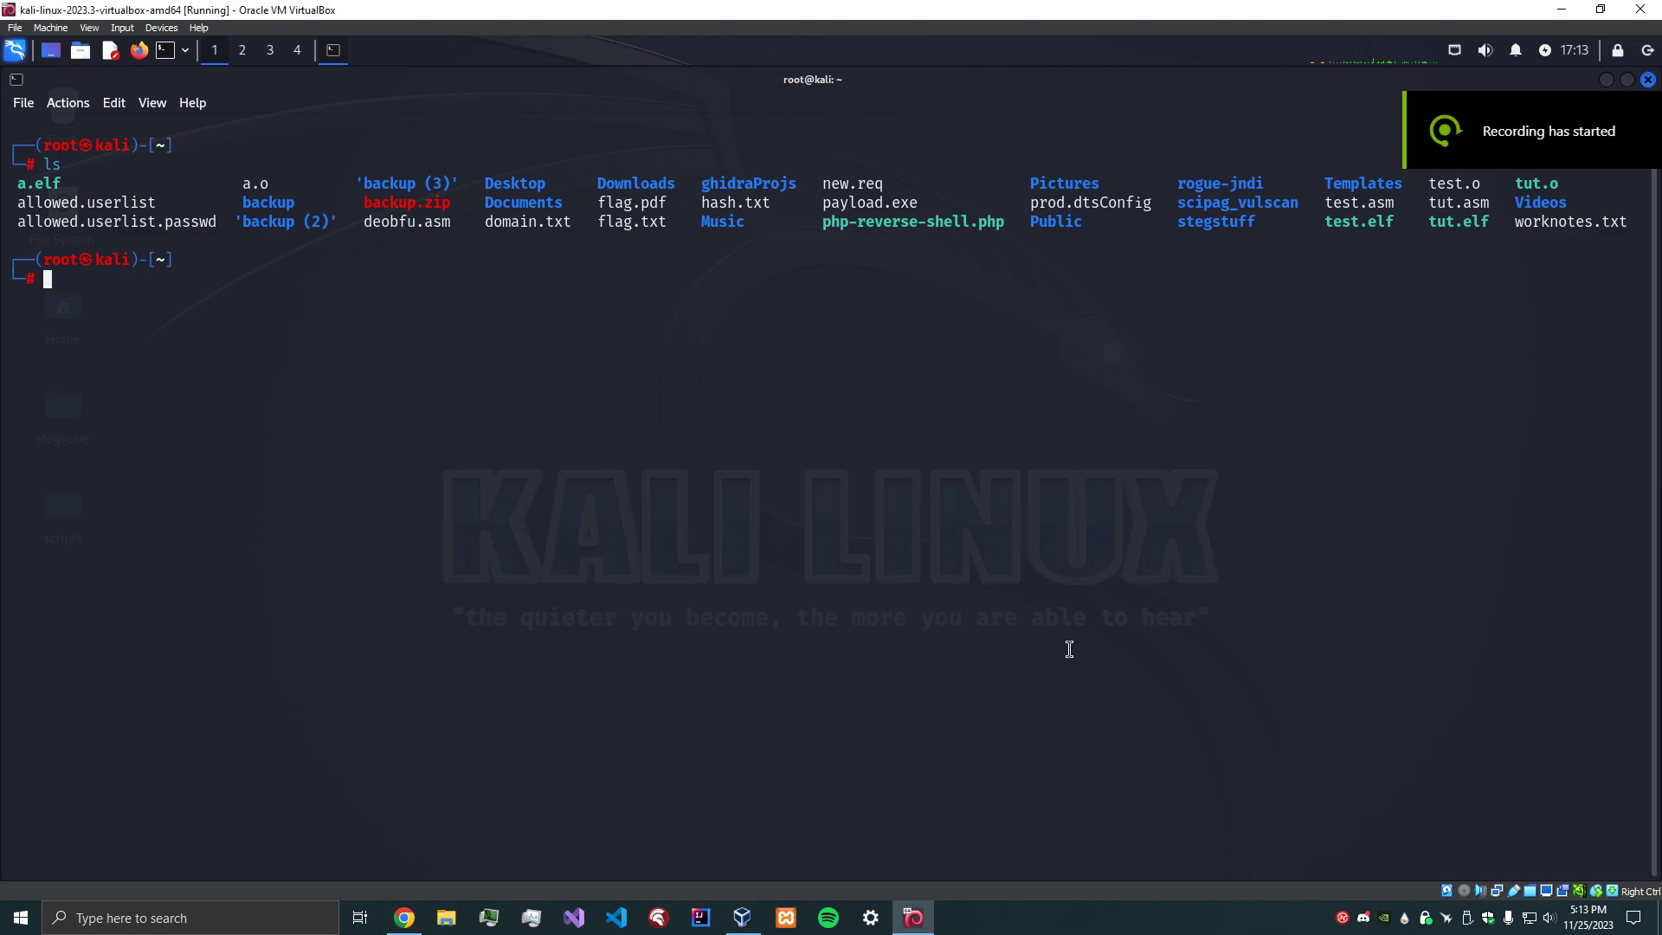
# Run clear to wipe the earlier directory listing from the terminal.
pyautogui.write('clear')
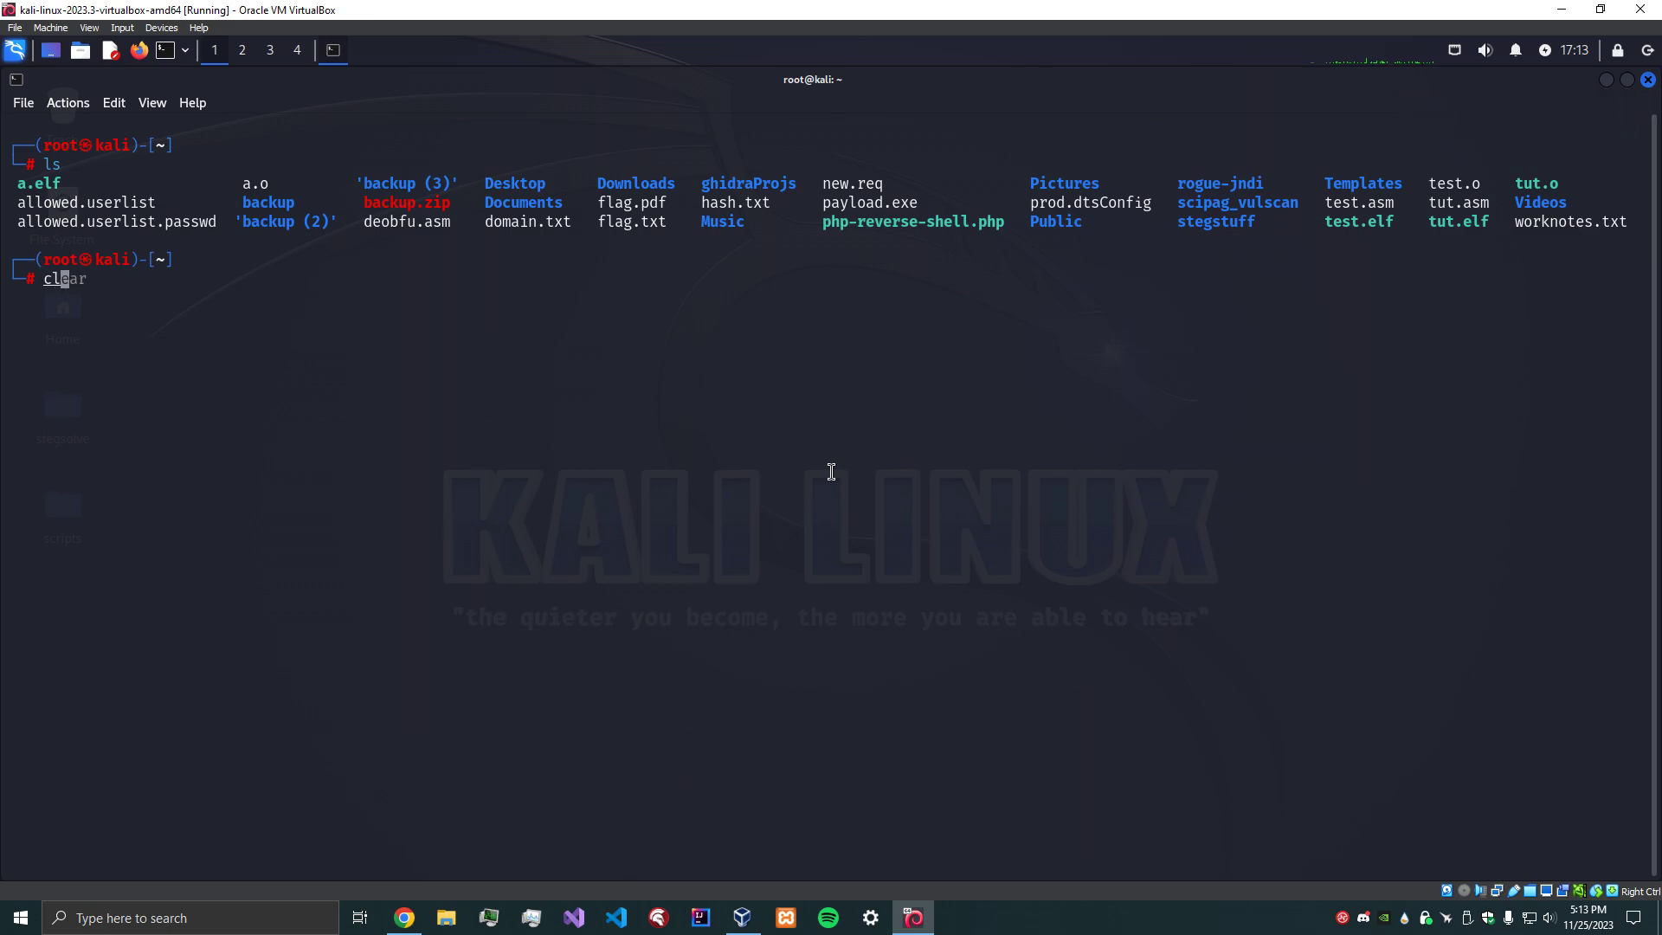
pyautogui.press('Return')
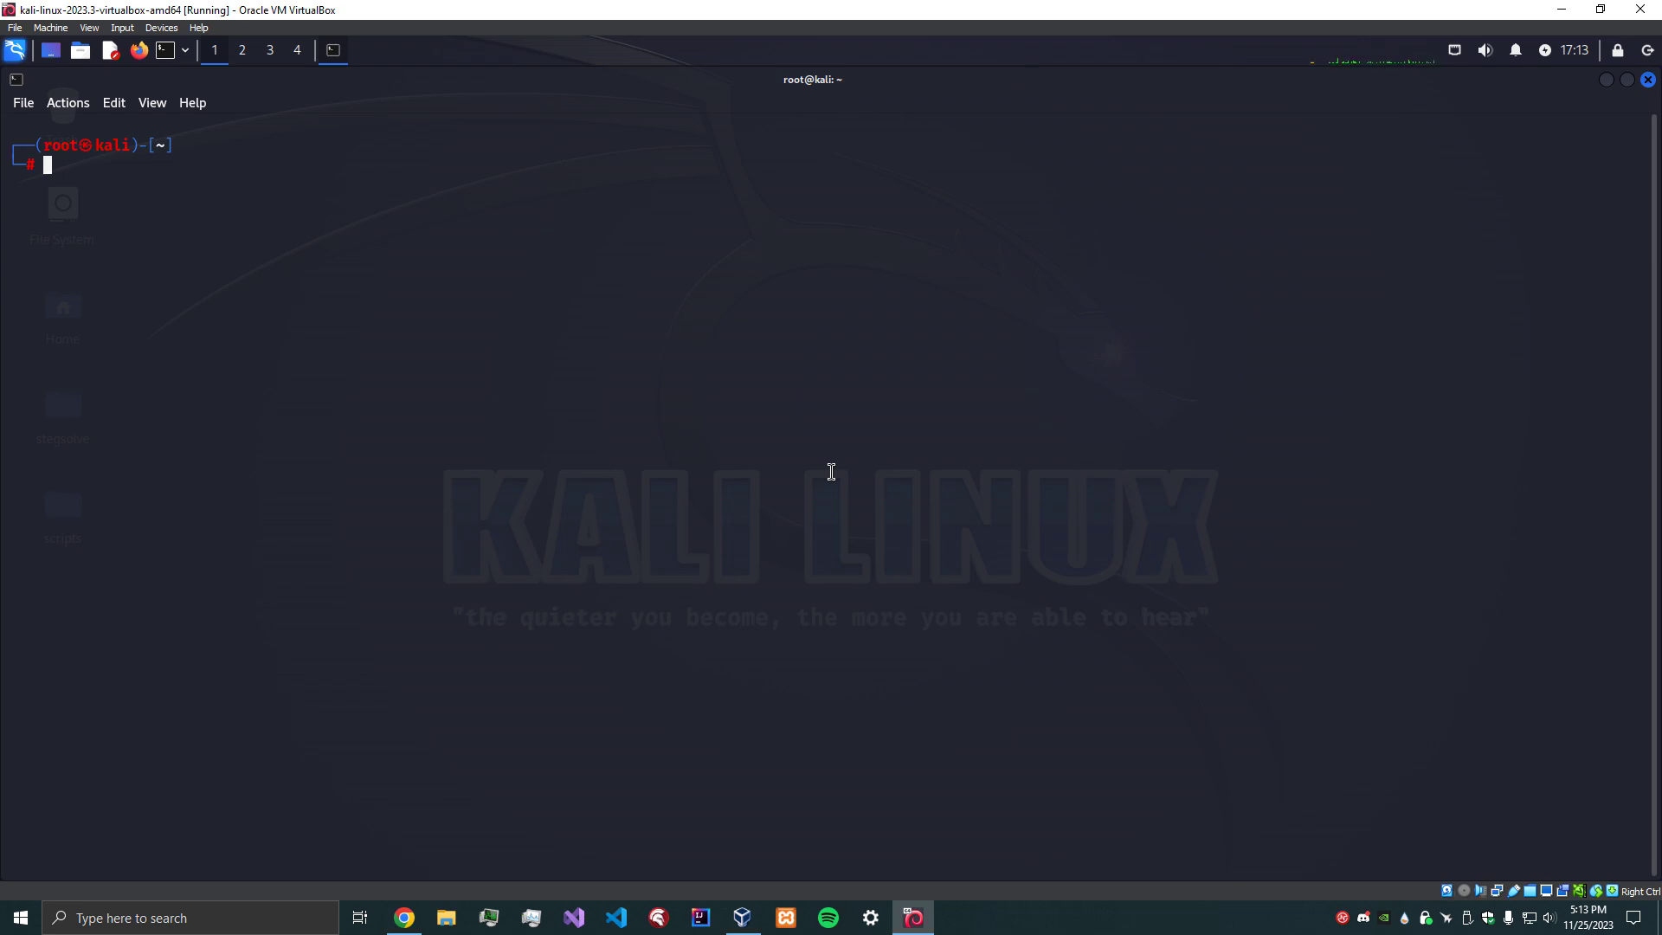
pyautogui.moveTo(737, 395)
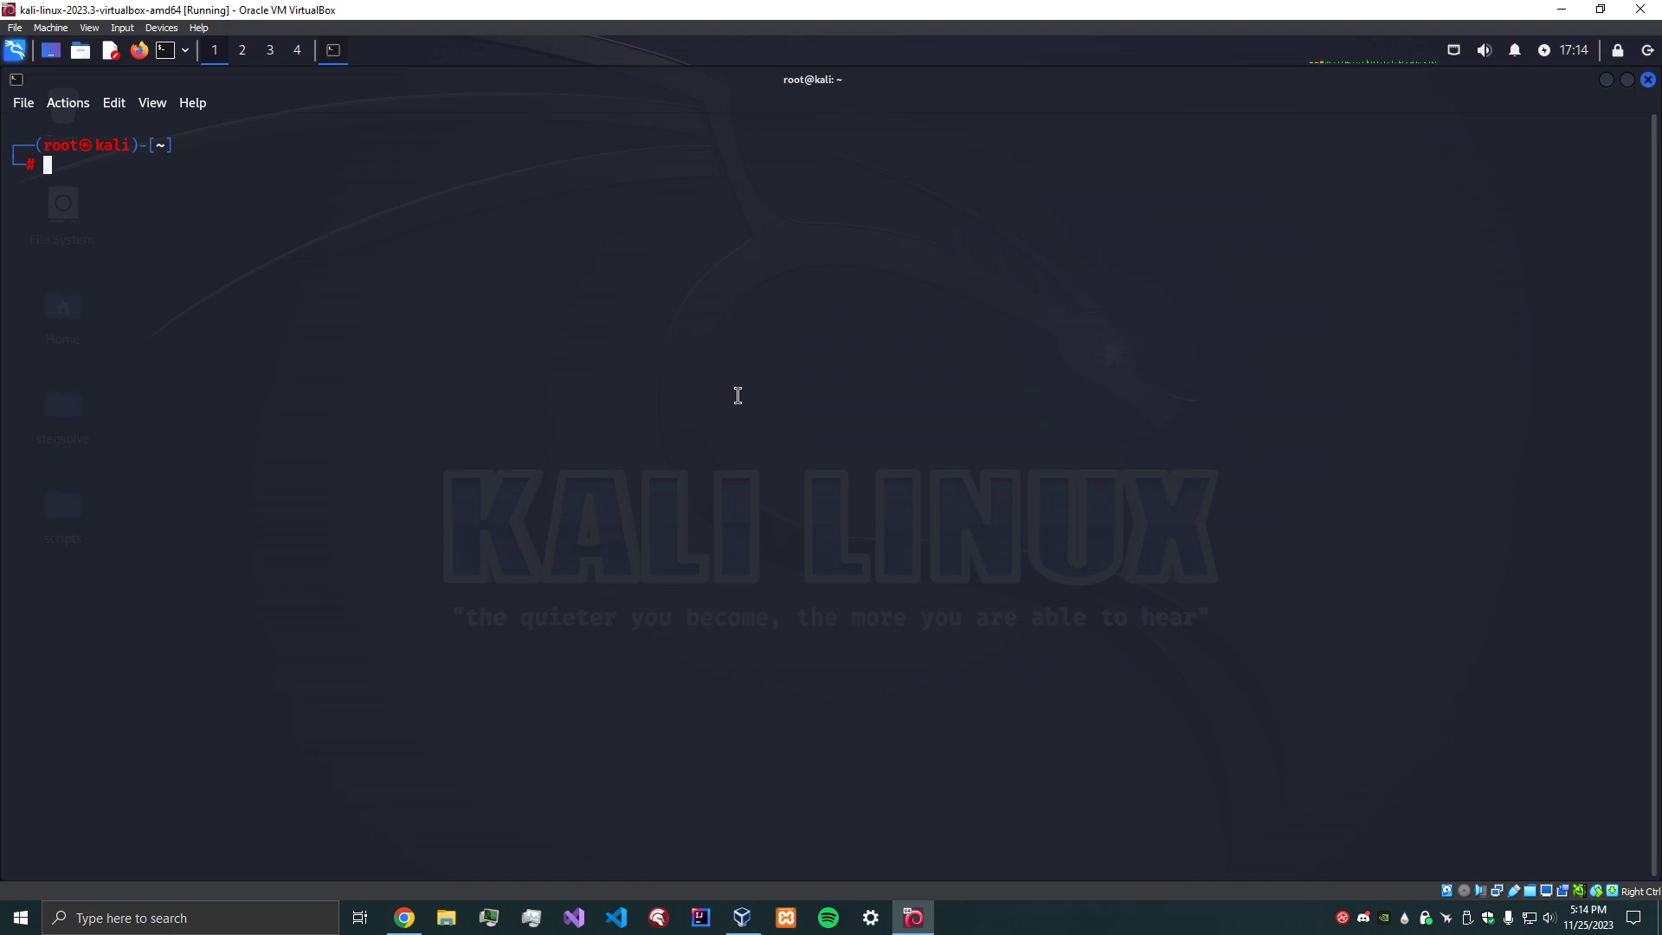
# Open tut.asm in Vim and type the file, author and date comment header.
pyautogui.write('vim tut.asm')
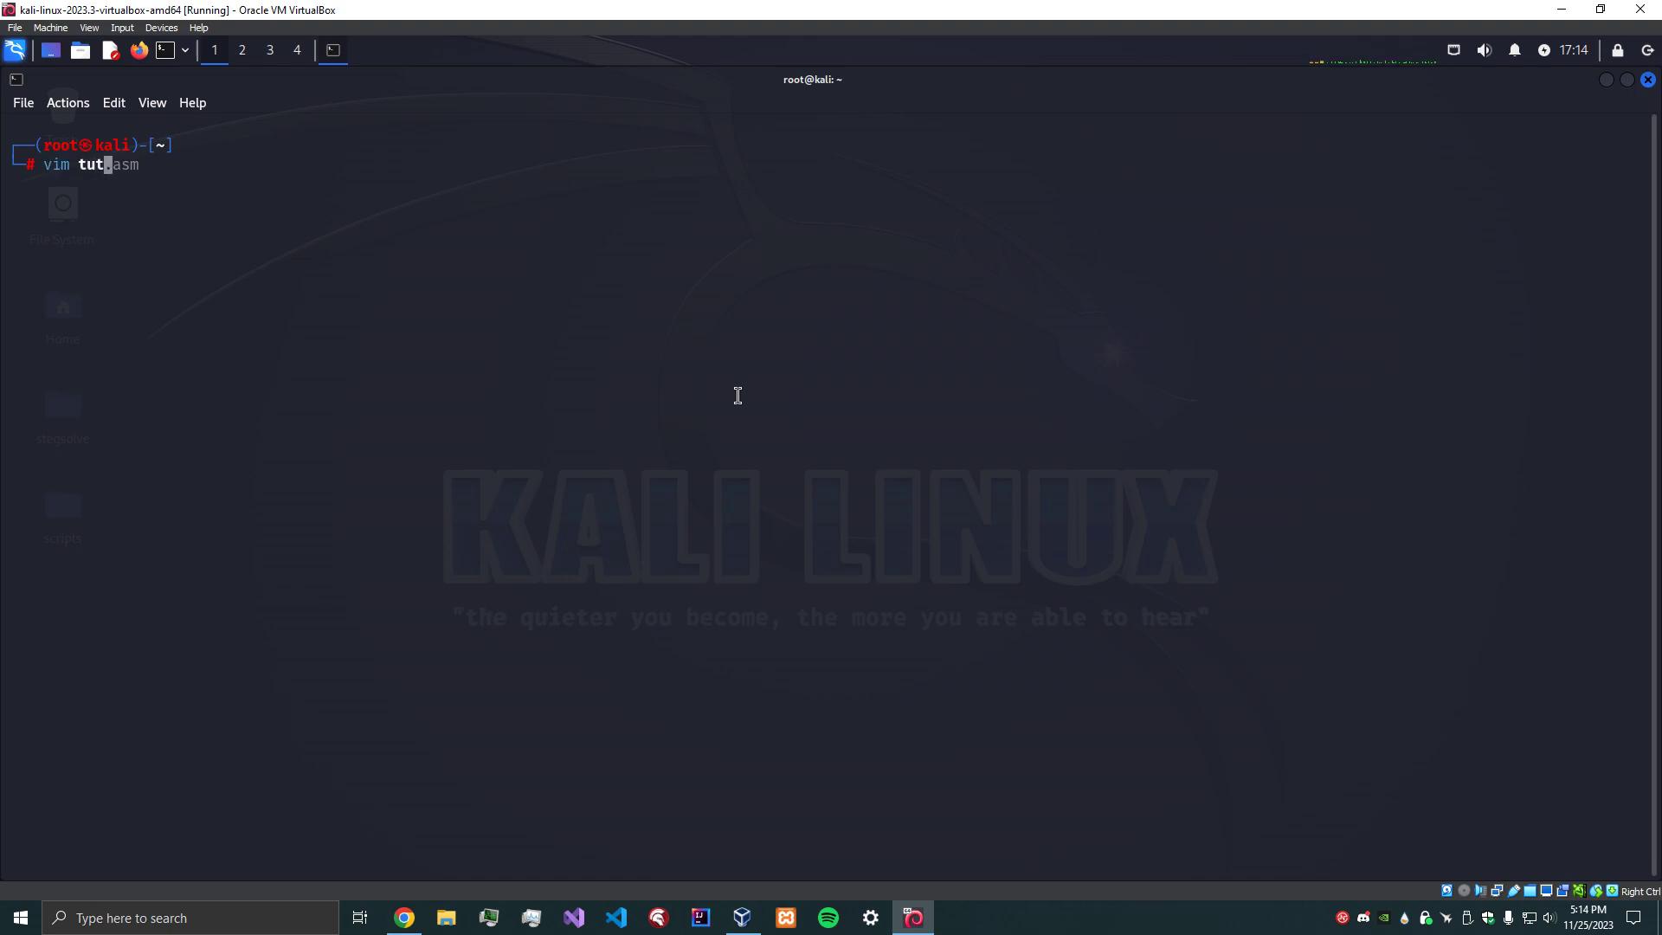
pyautogui.press('Return')
pyautogui.write(';')
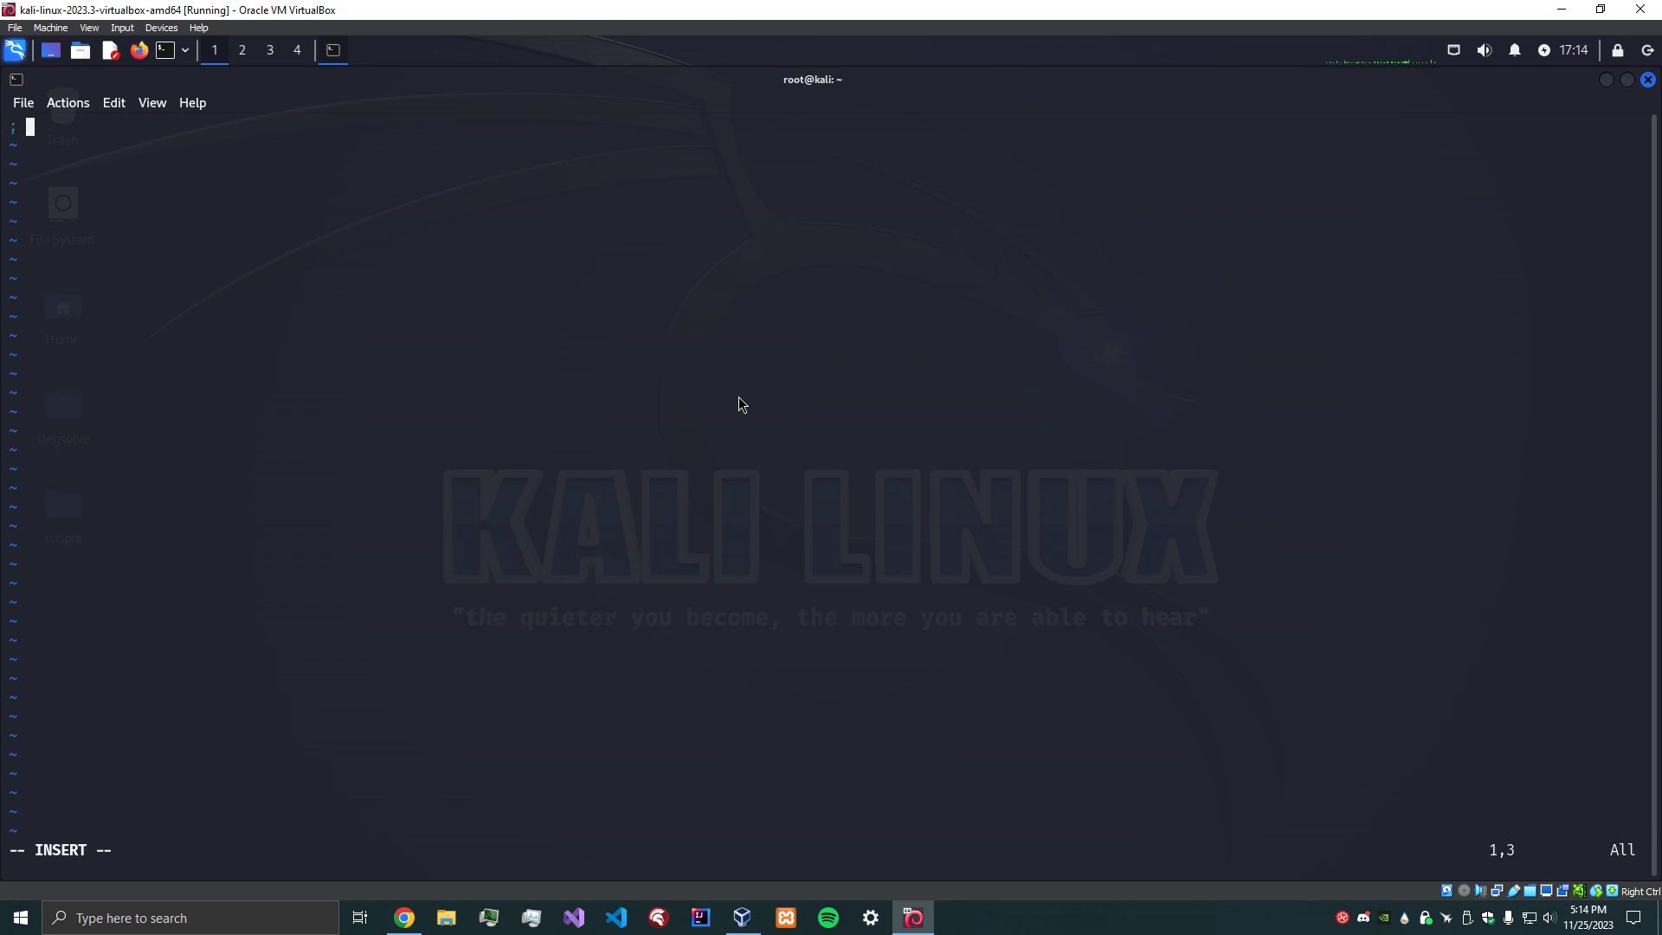
pyautogui.write('tut.asm')
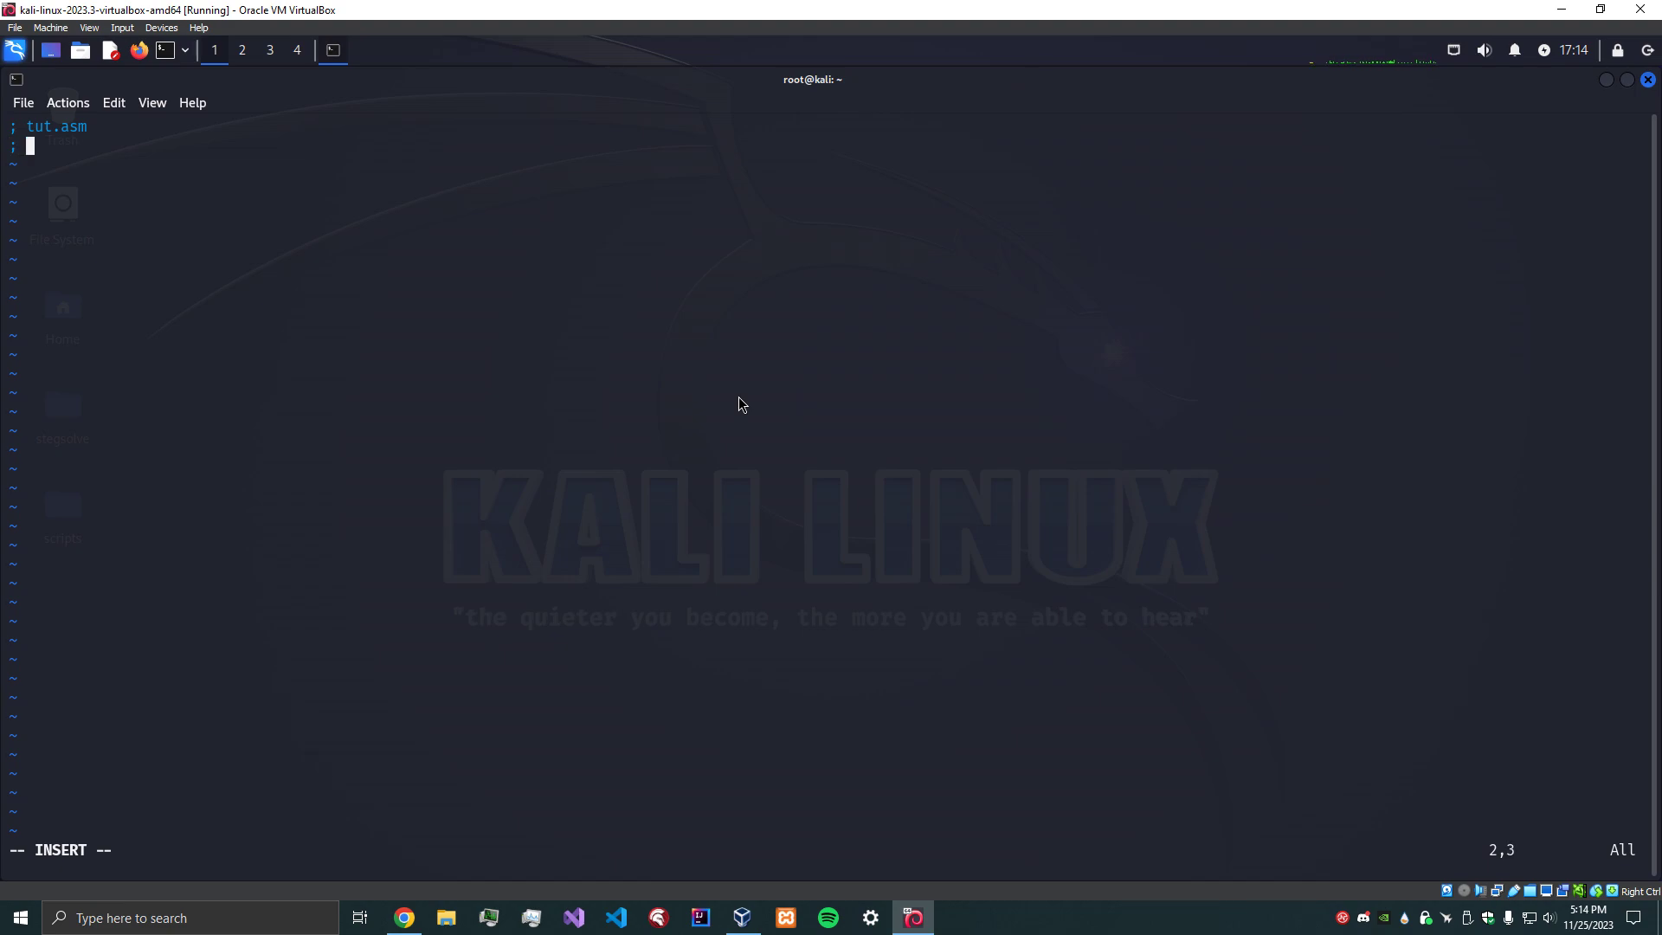
pyautogui.write('Author: C')
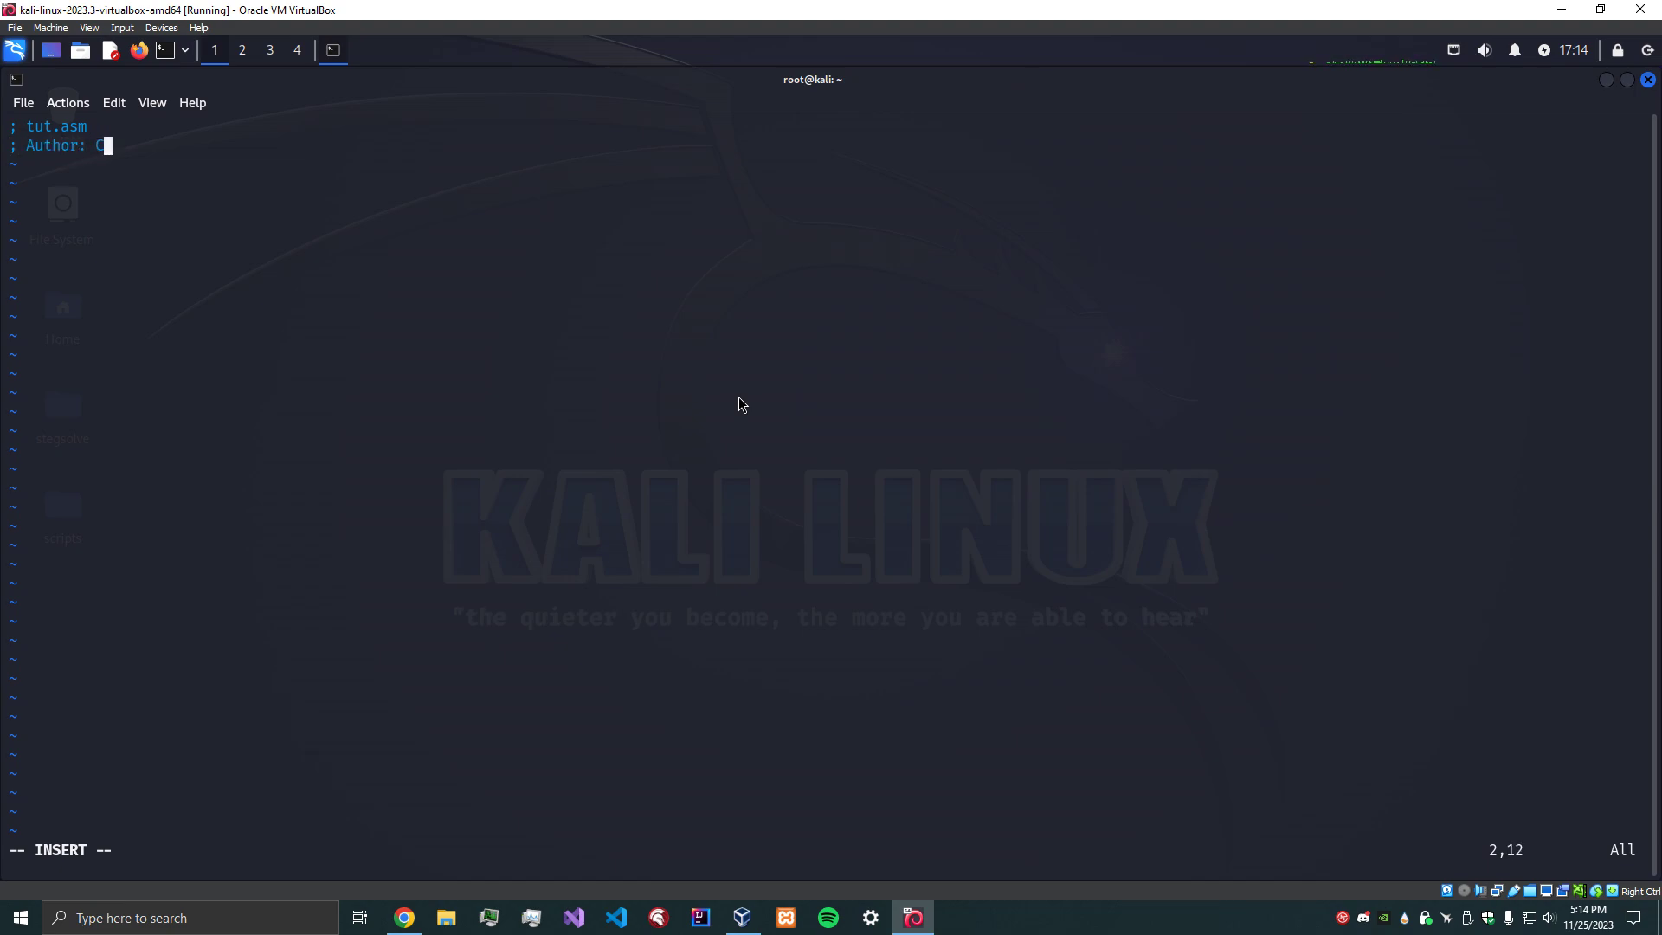
pyautogui.write('odeASM')
pyautogui.write('; Date: 11')
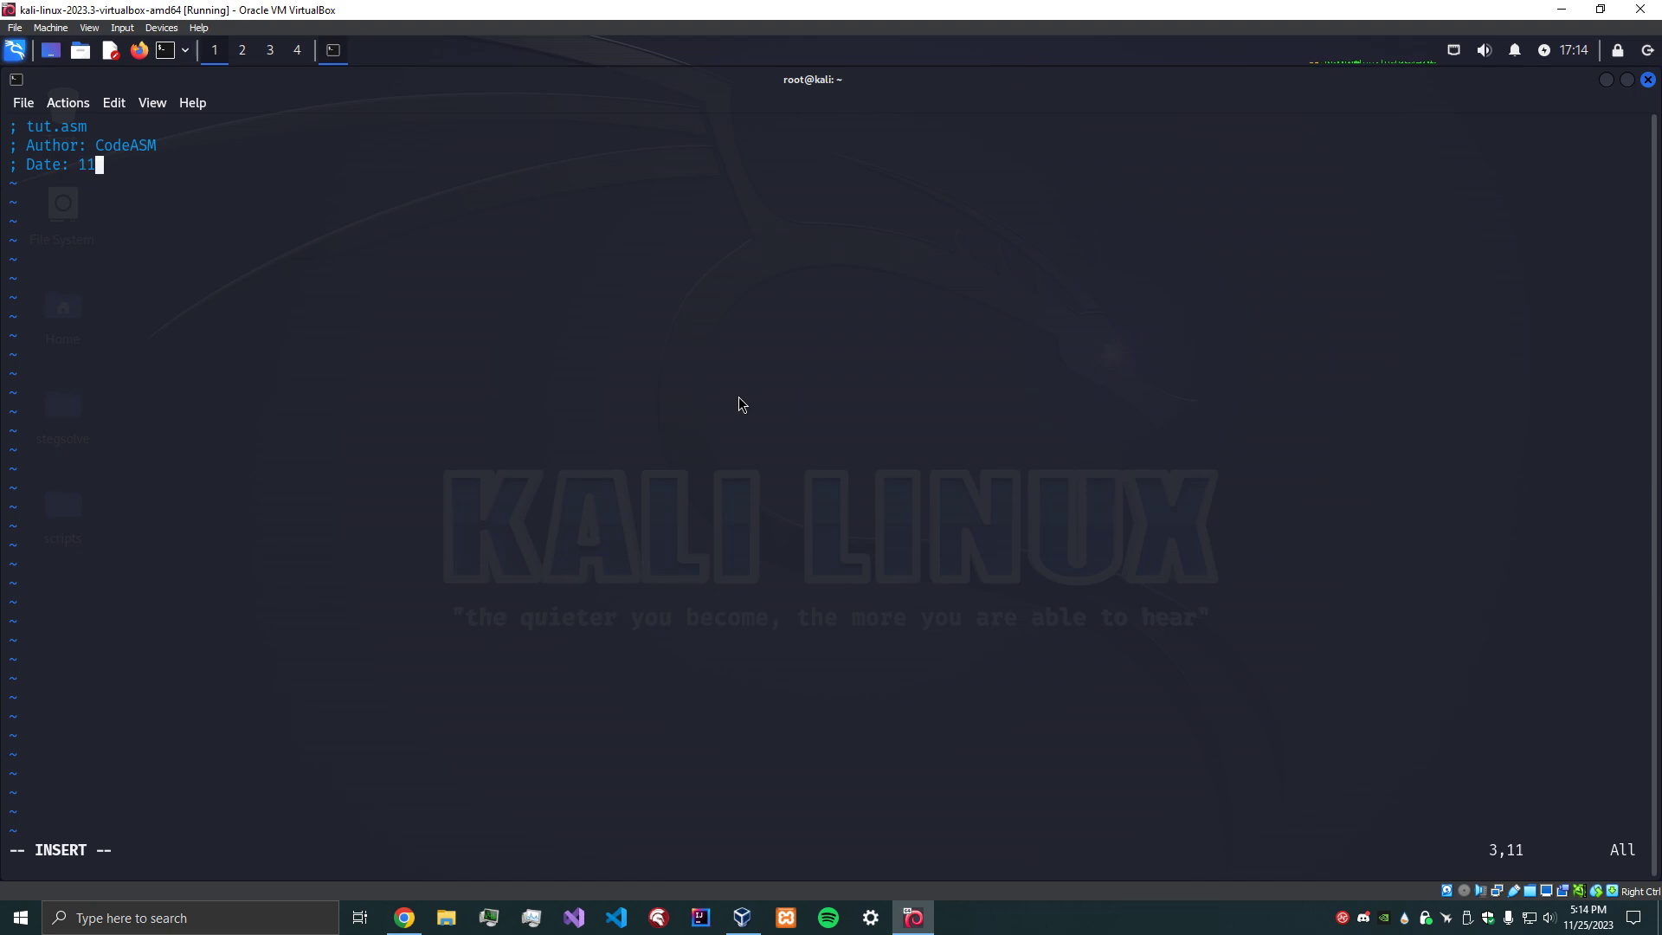
pyautogui.write('/25/2023')
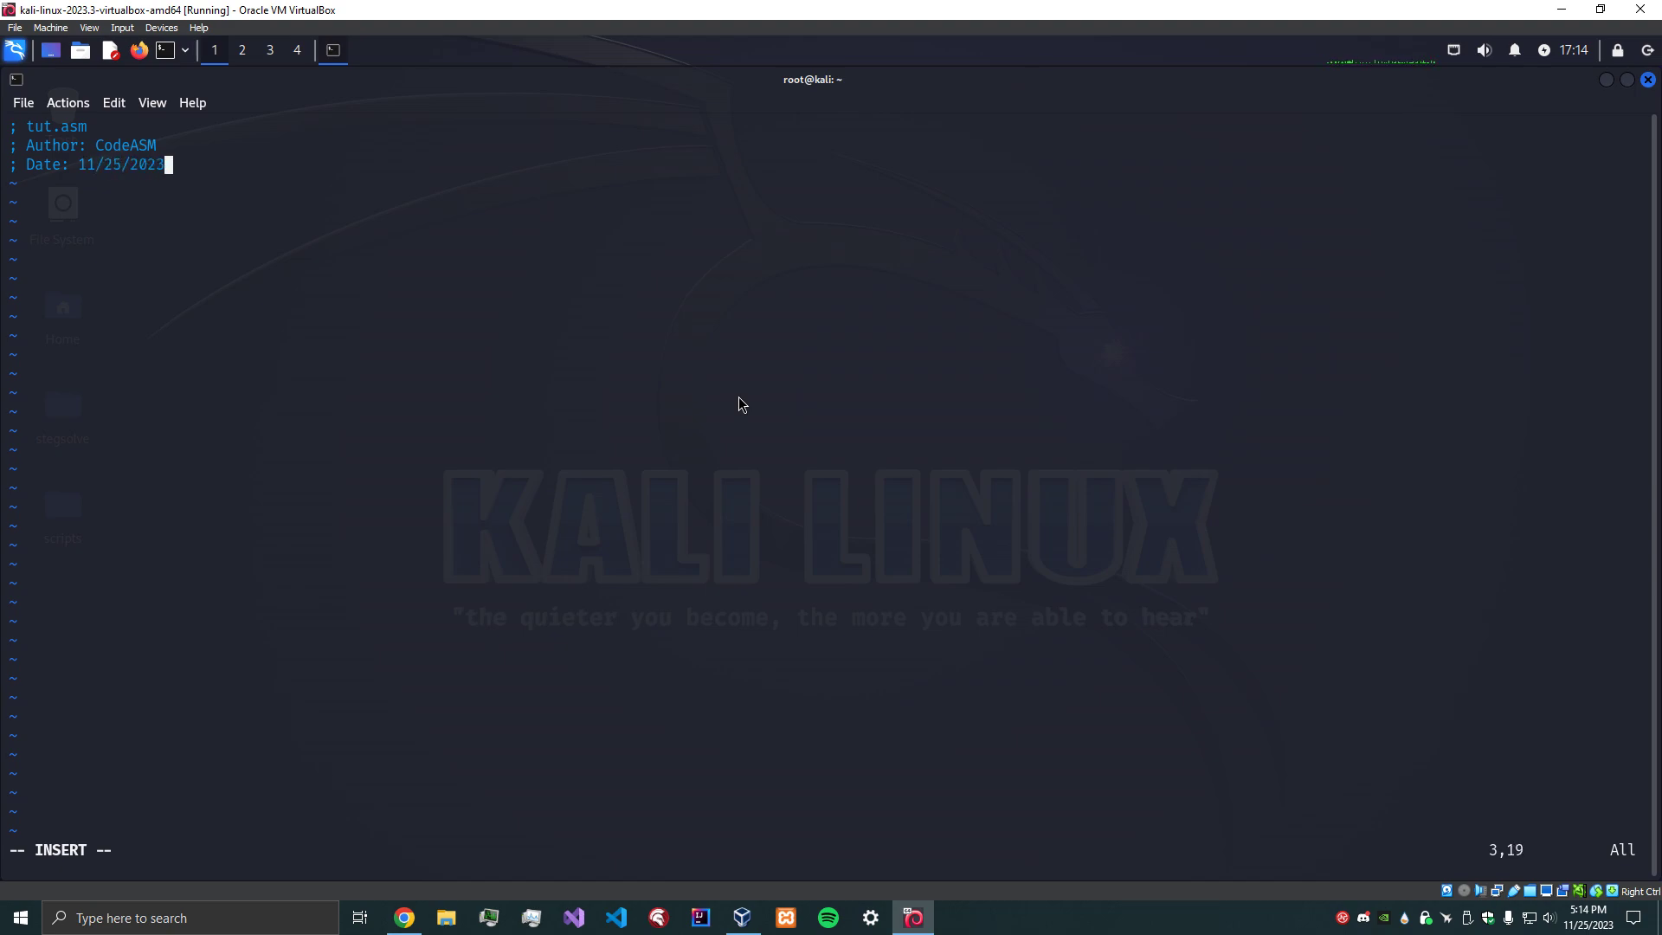
pyautogui.press('Return')
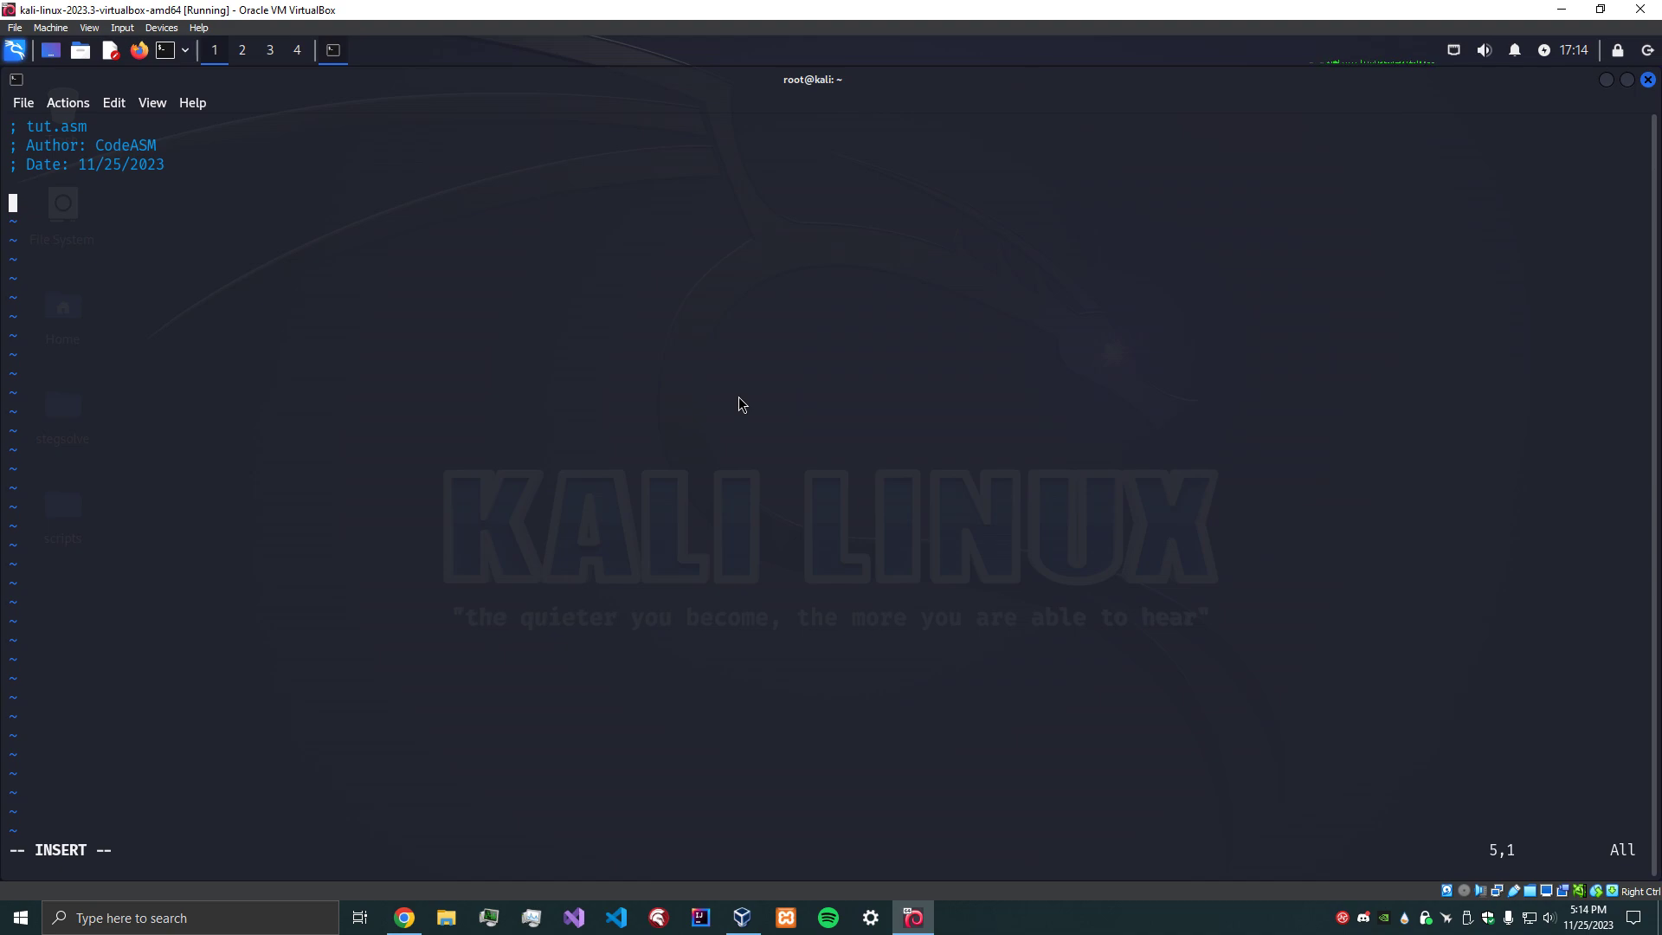
# Add the empty section .text: and section .data: lines.
pyautogui.write('section')
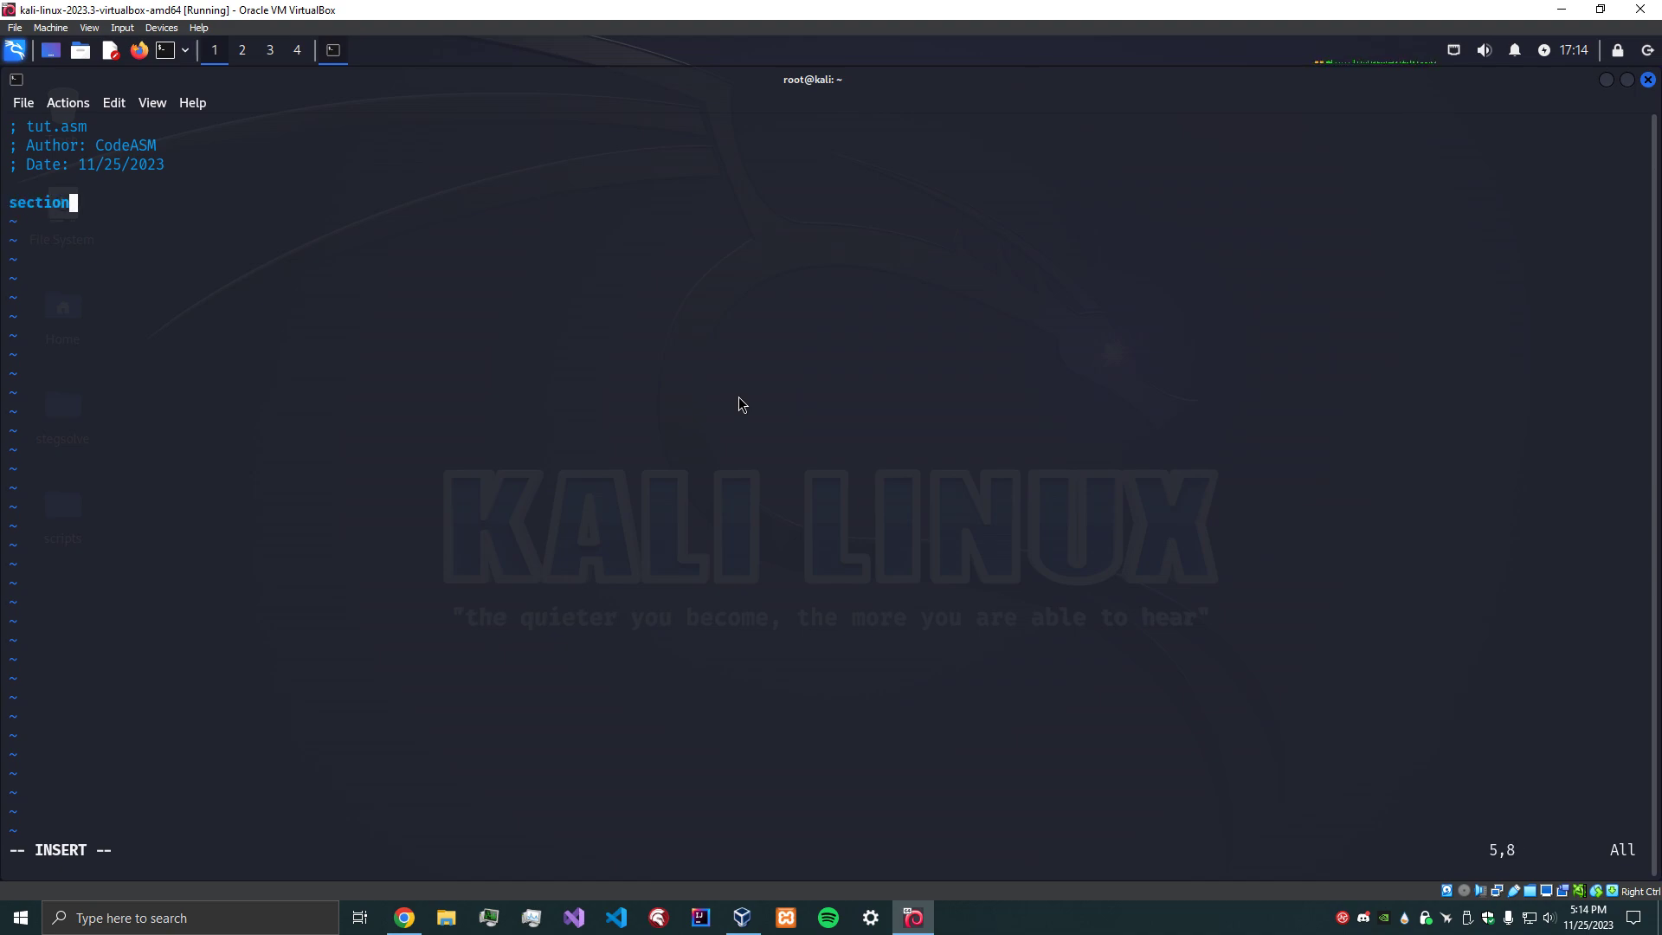
pyautogui.write('.text:')
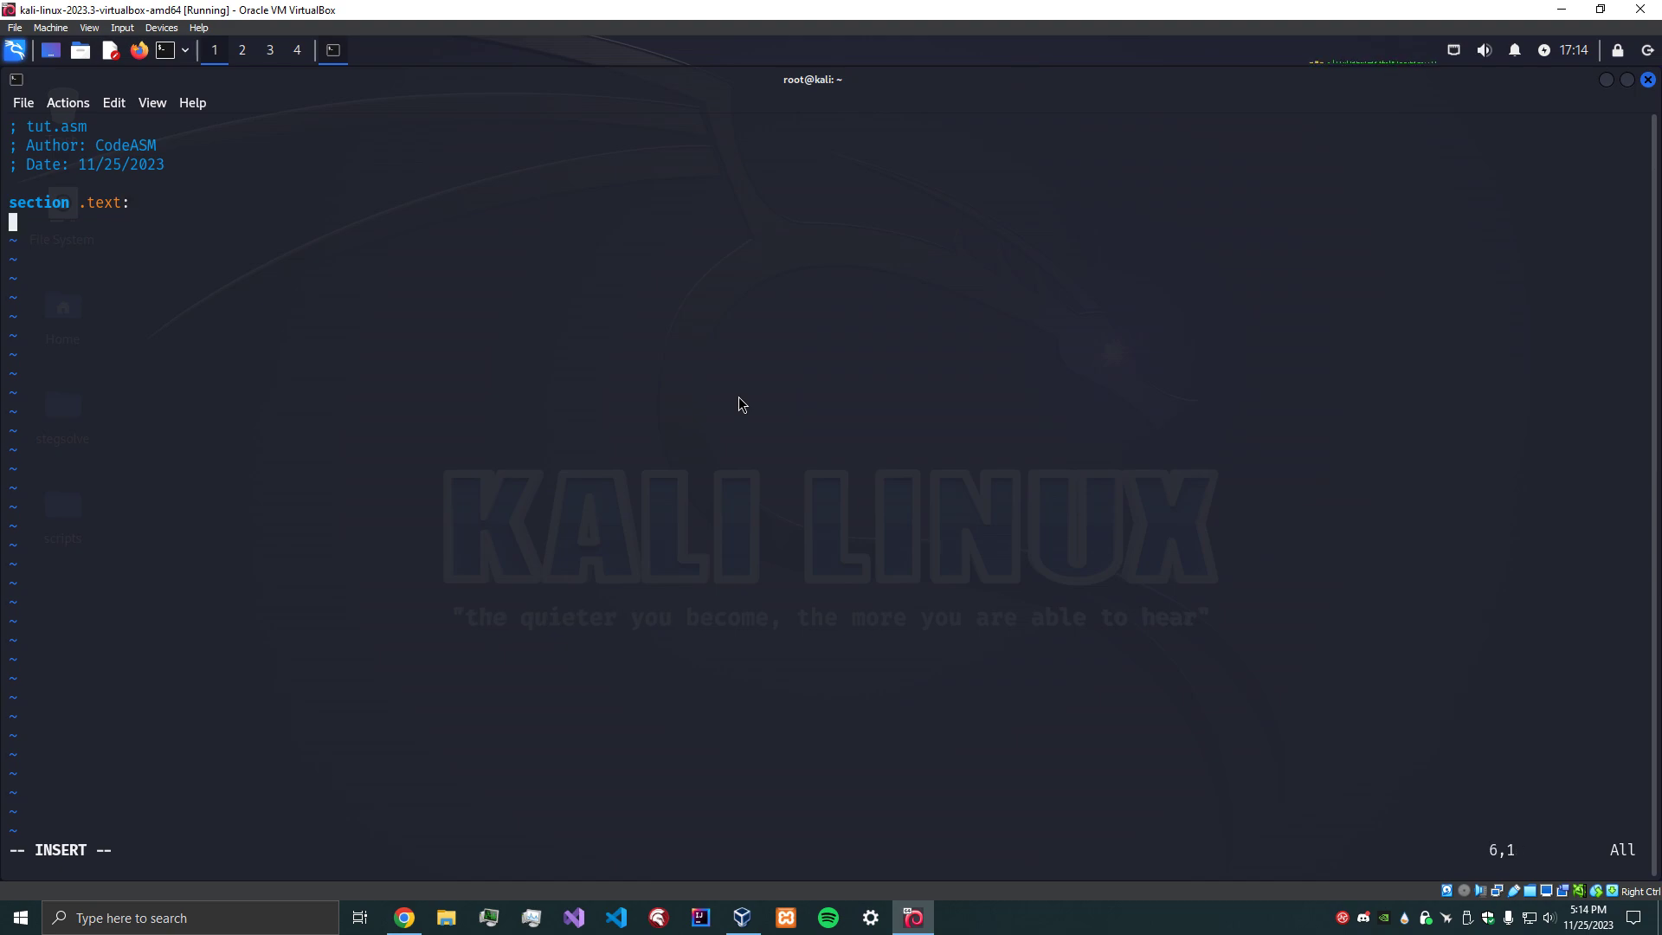
pyautogui.write('section .')
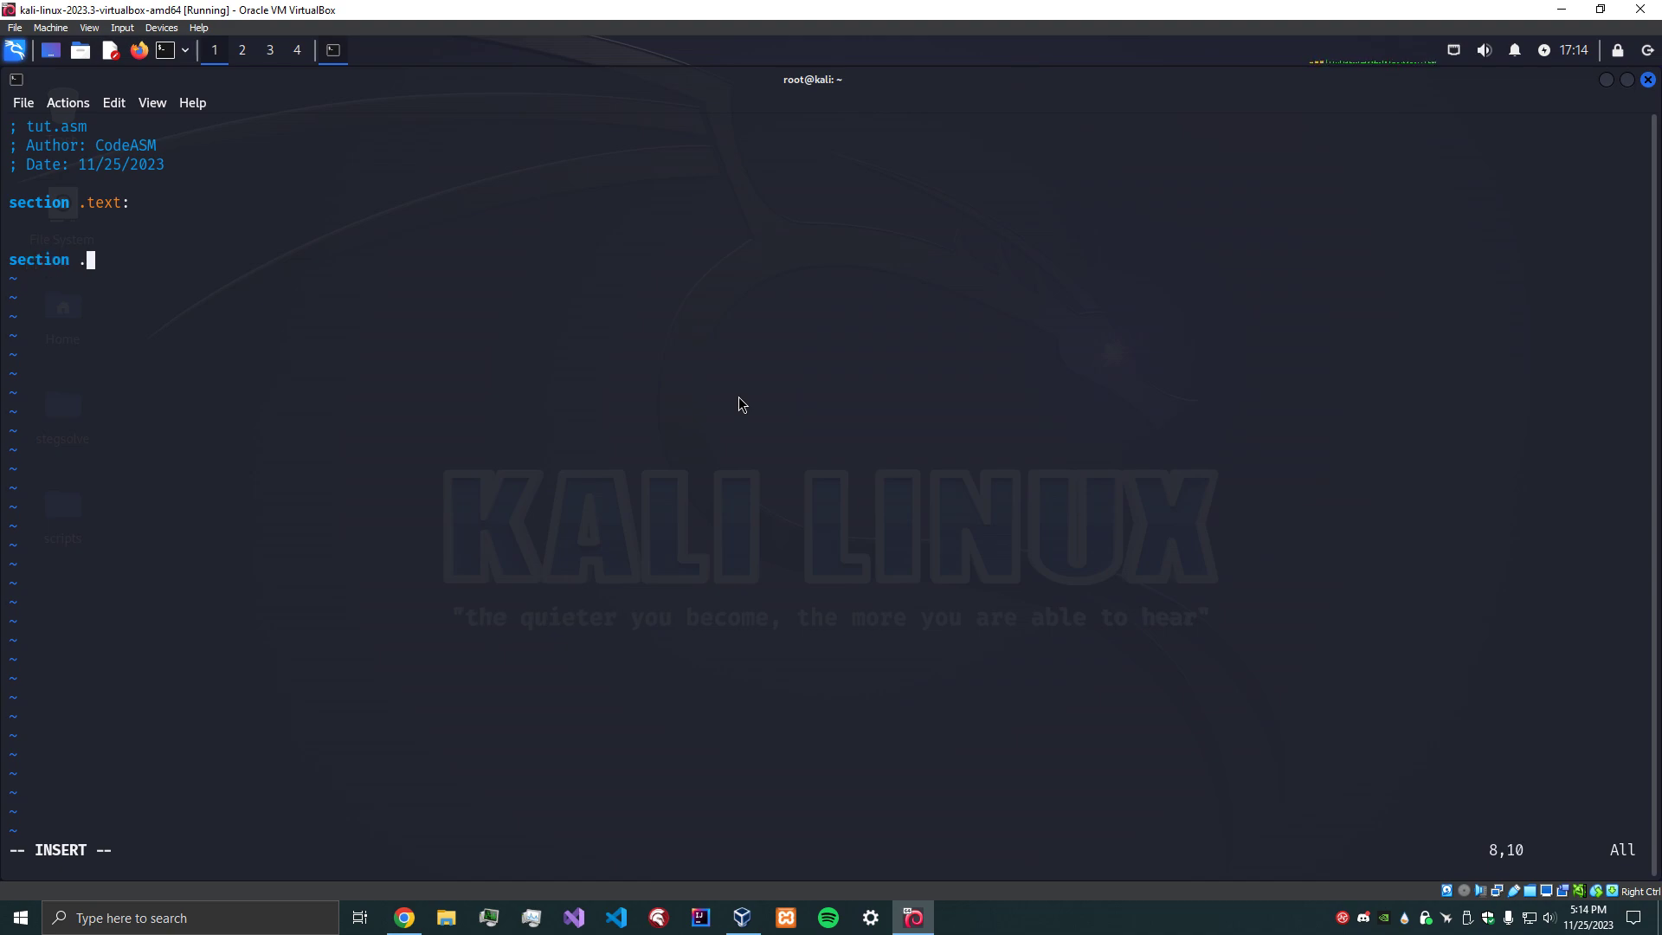
pyautogui.write('data:')
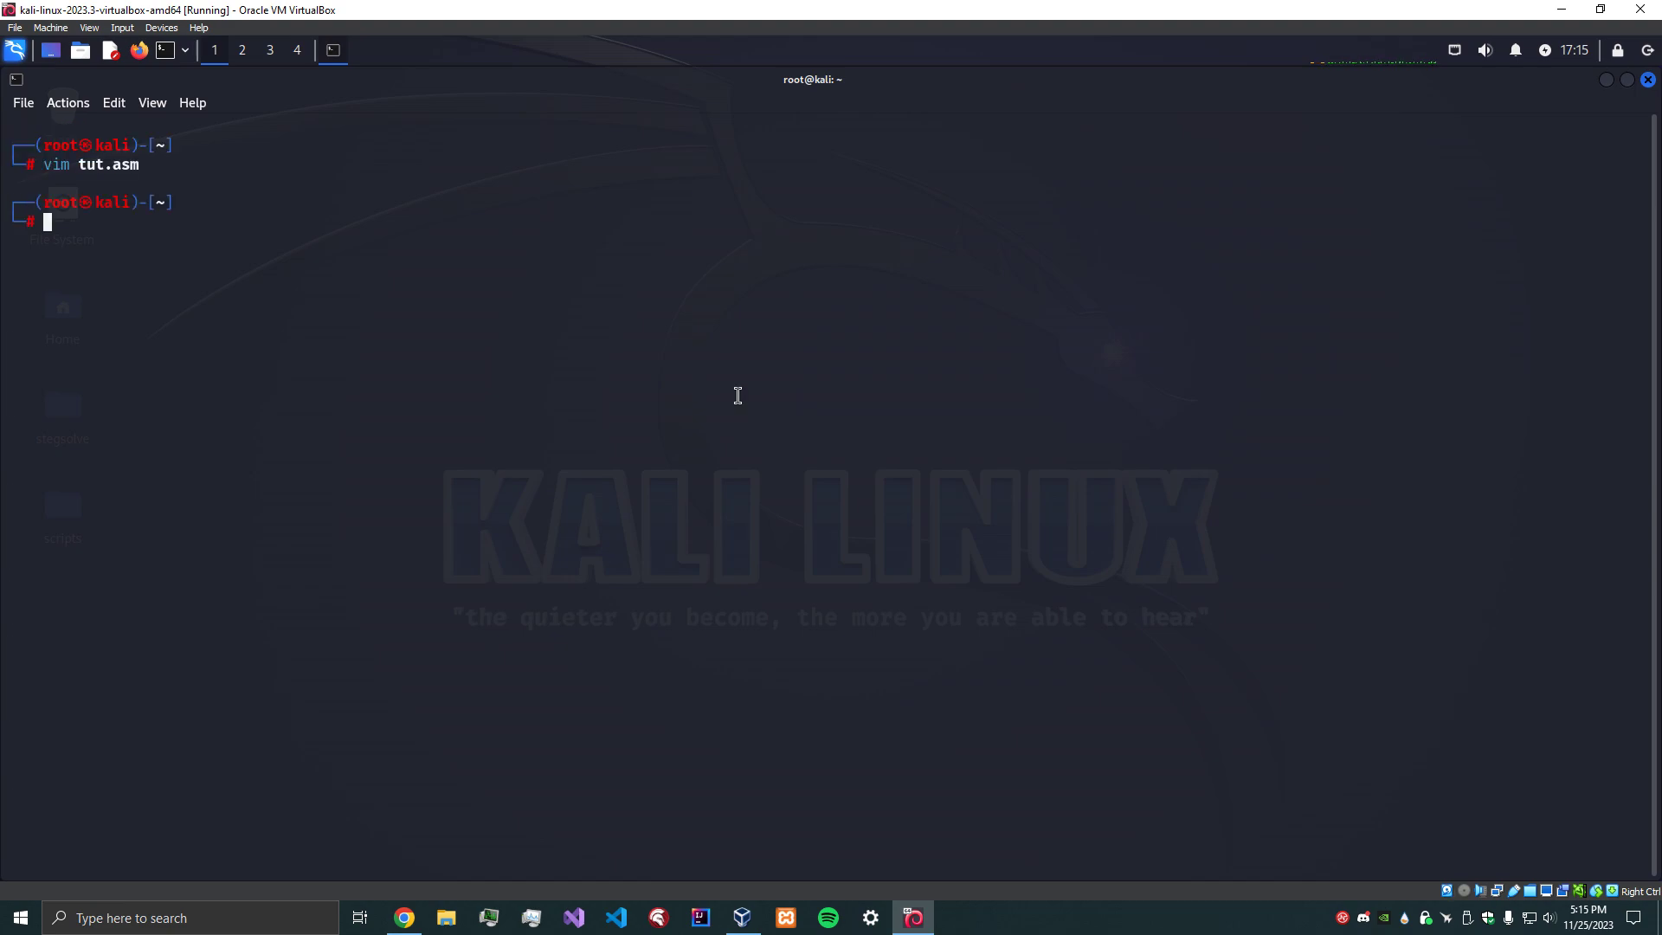
pyautogui.write('vim tut.asm')
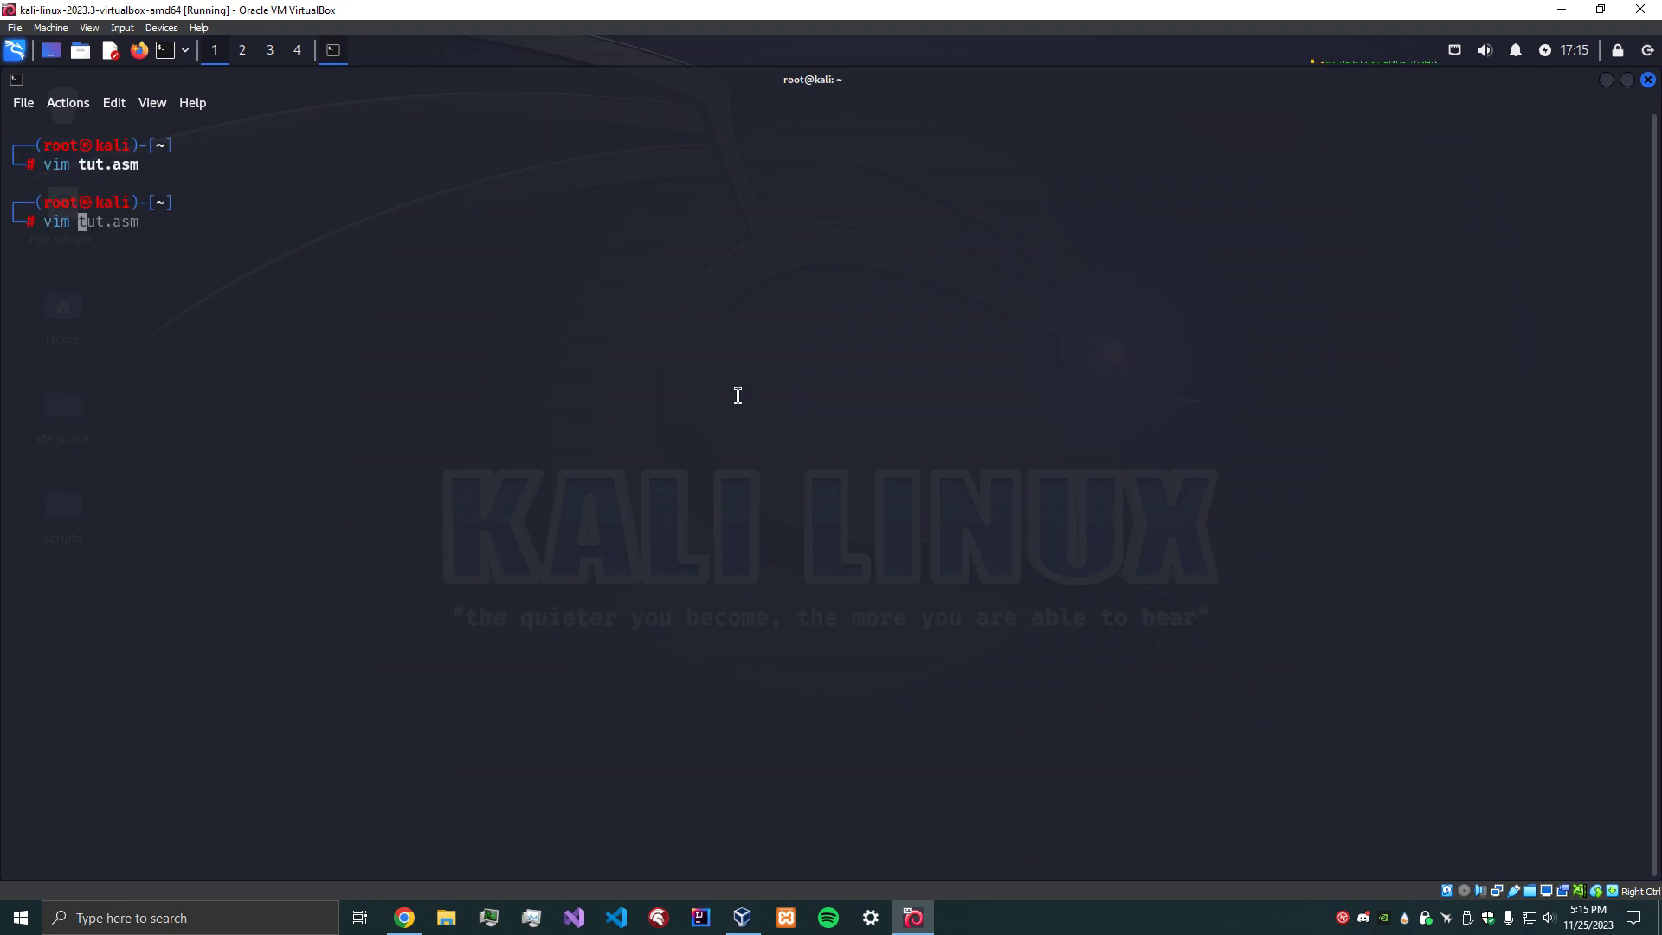
pyautogui.write('/usr/include/x86_64-linux-gnu/asm/unistd_32.h')
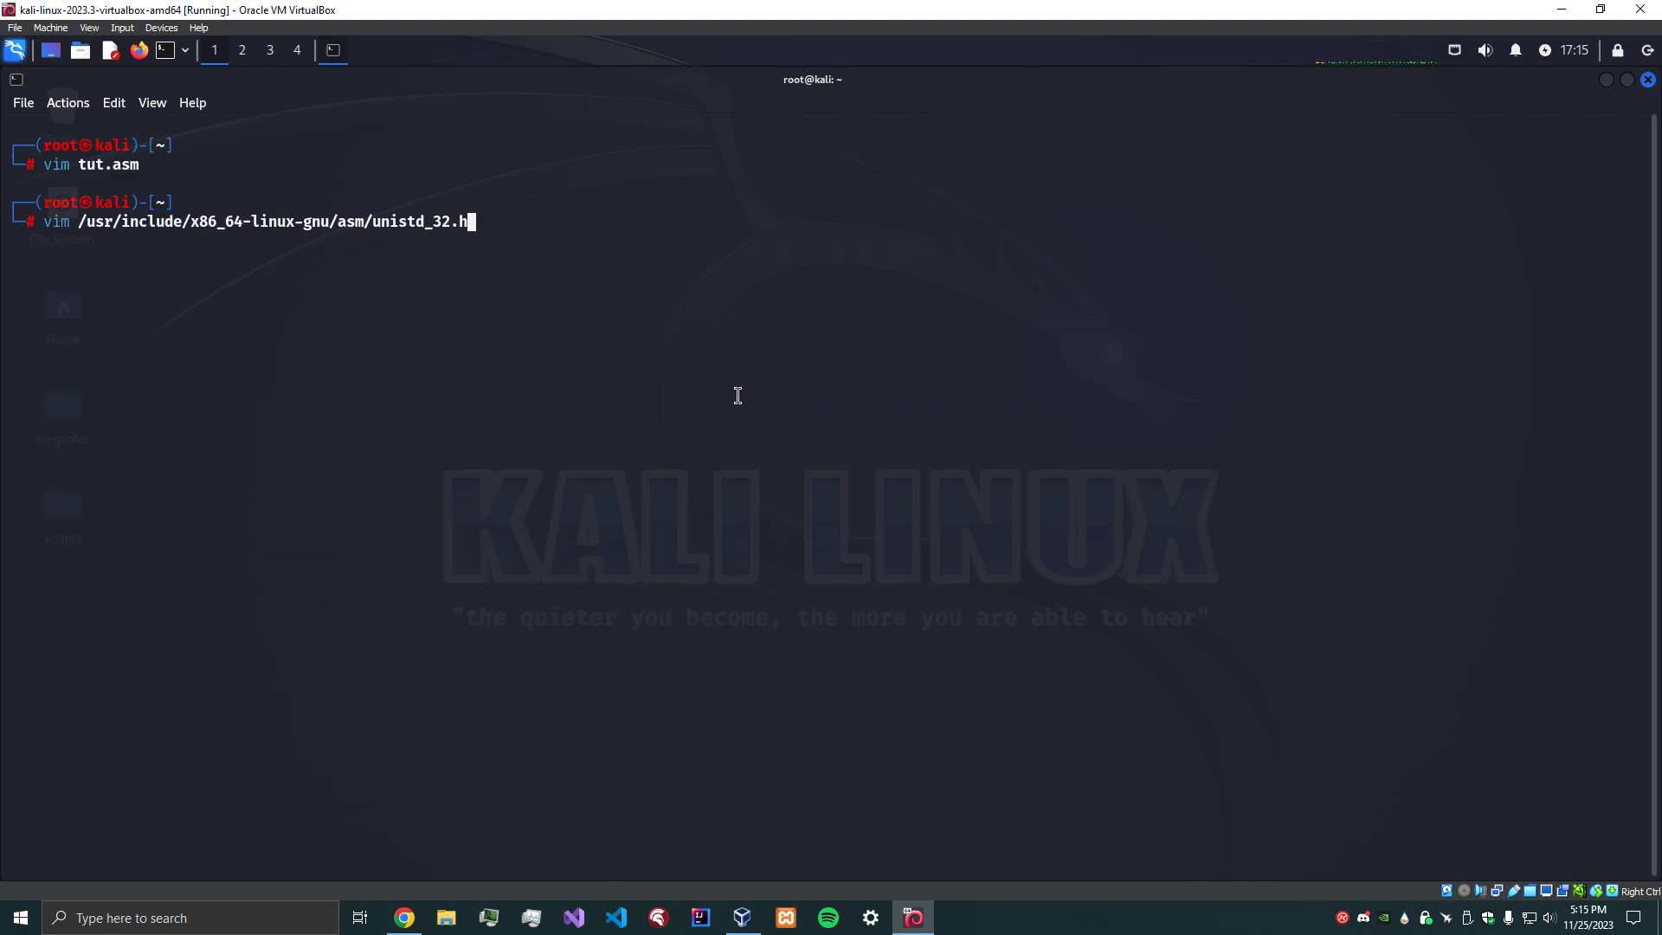
pyautogui.press('Return')
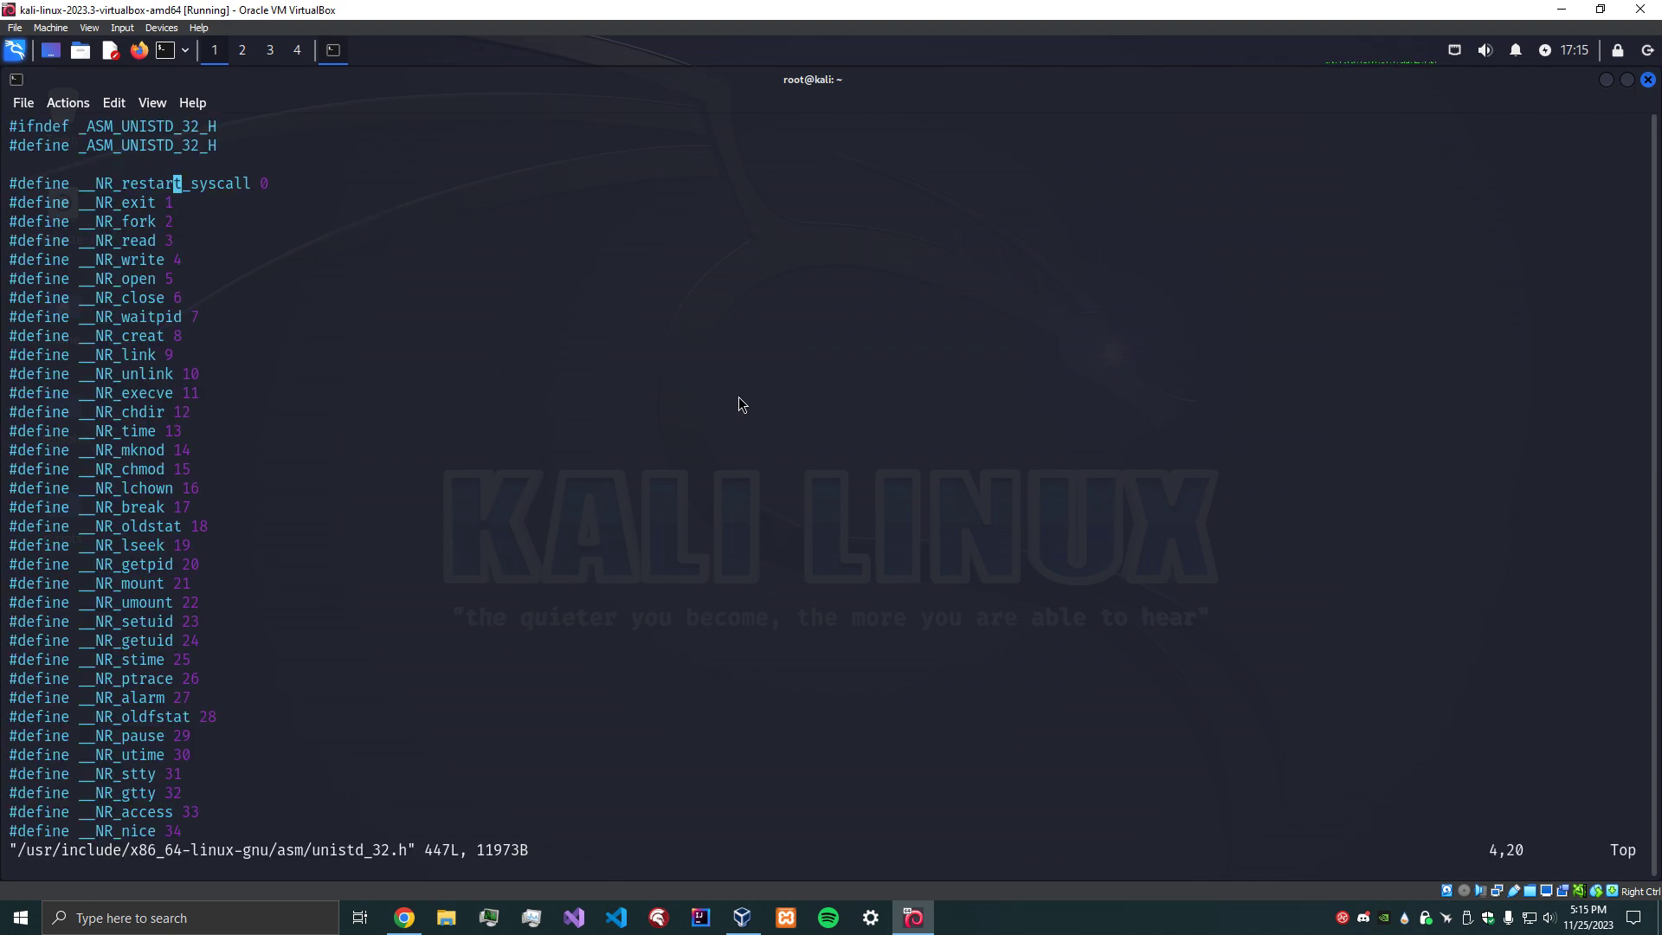
pyautogui.press('Down')
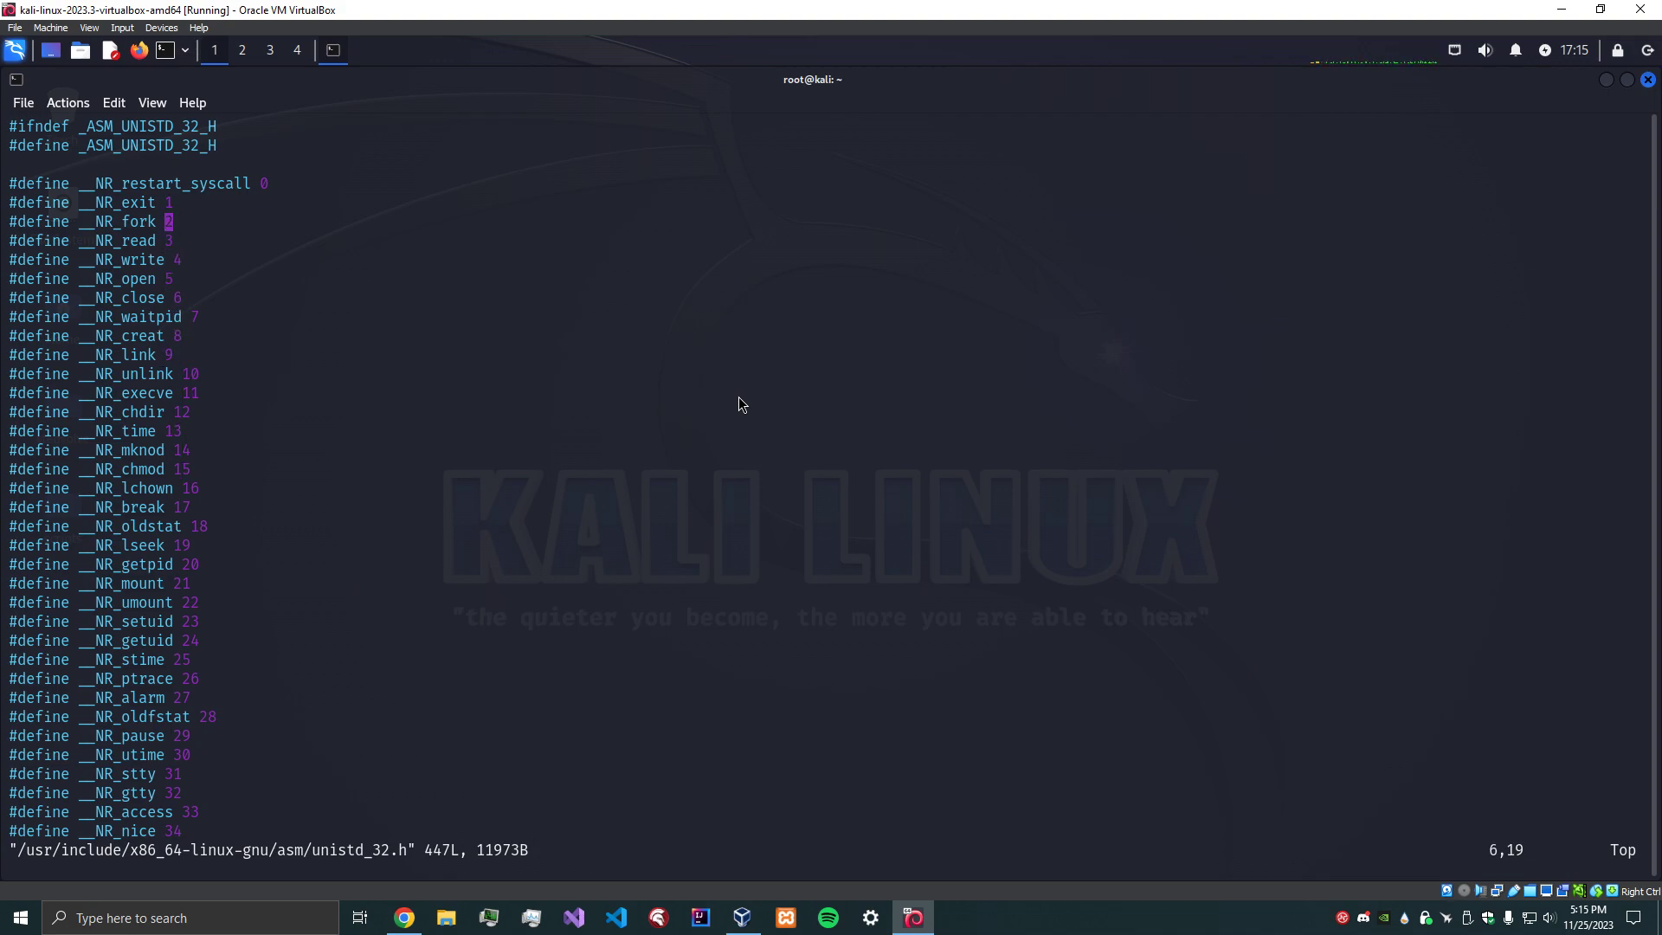
pyautogui.press('Down')
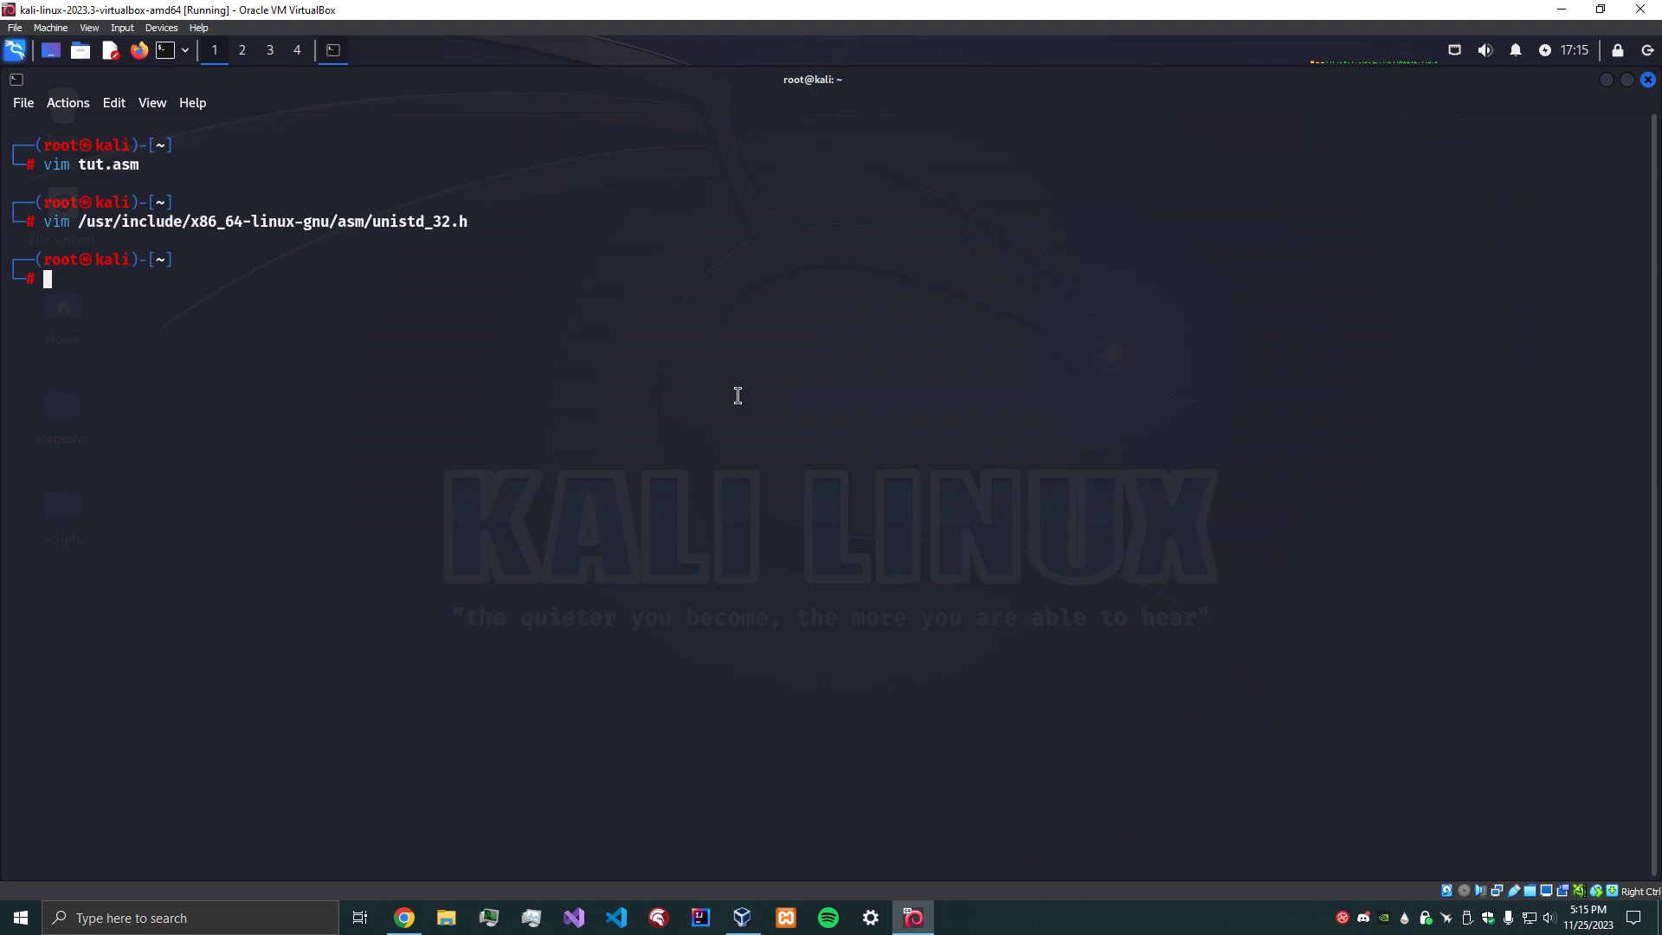
# Reopen tut.asm and add mov eax, 0x4 with a comment about the write call.
pyautogui.write('vim tut.asm')
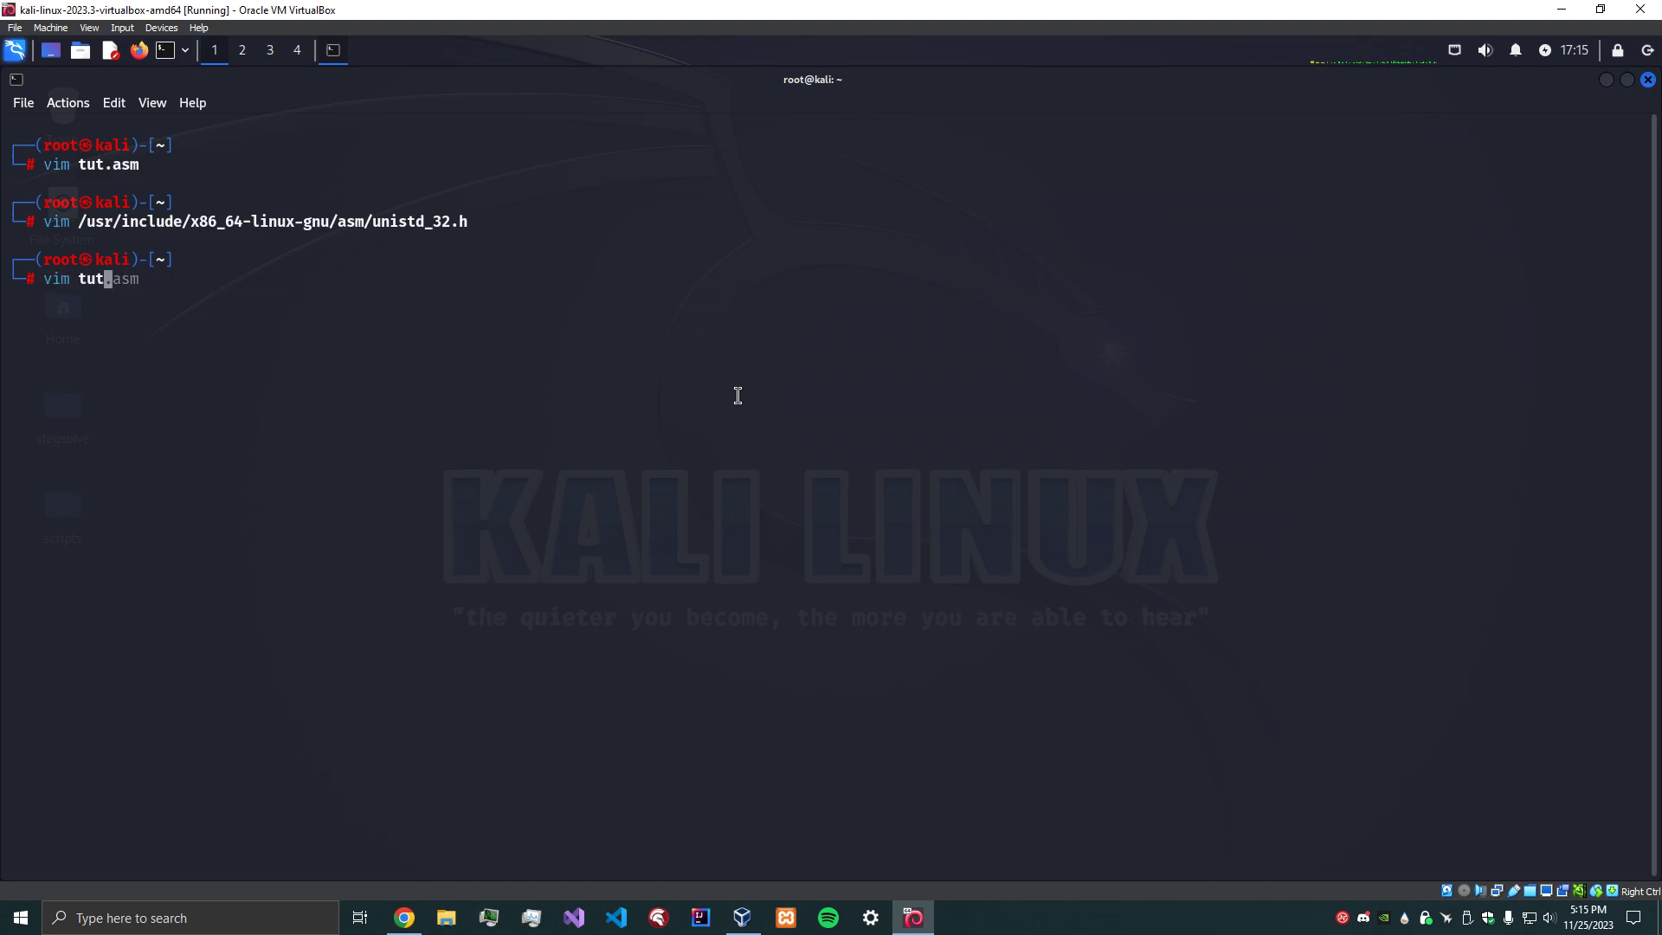
pyautogui.press('Return')
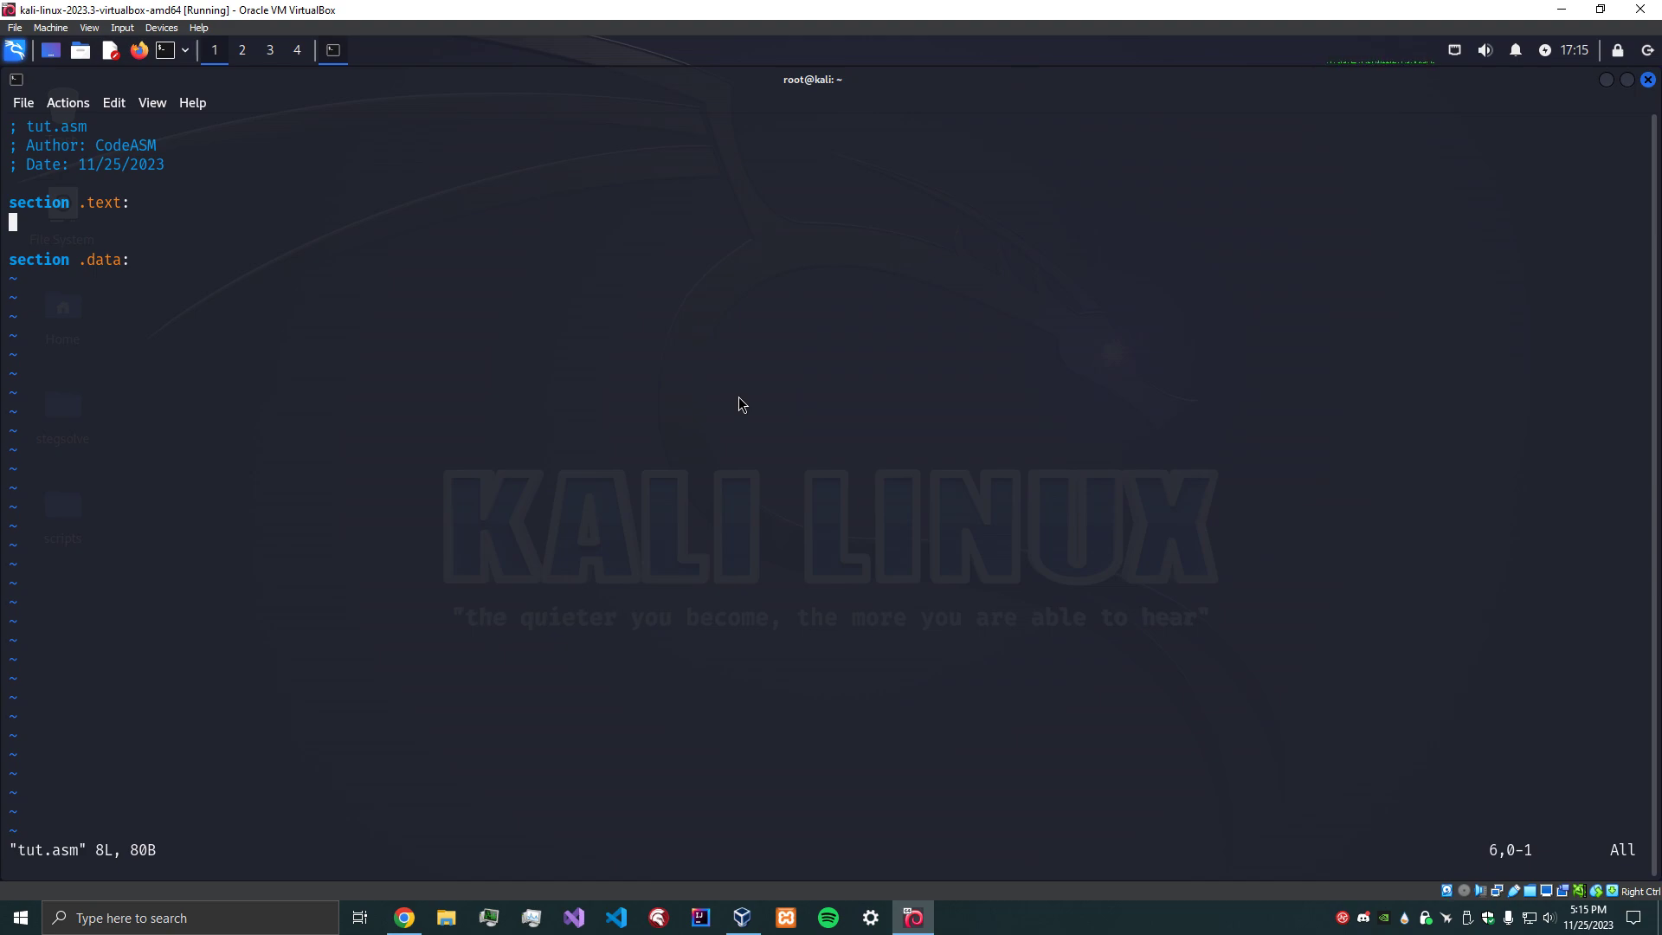
pyautogui.write('mo')
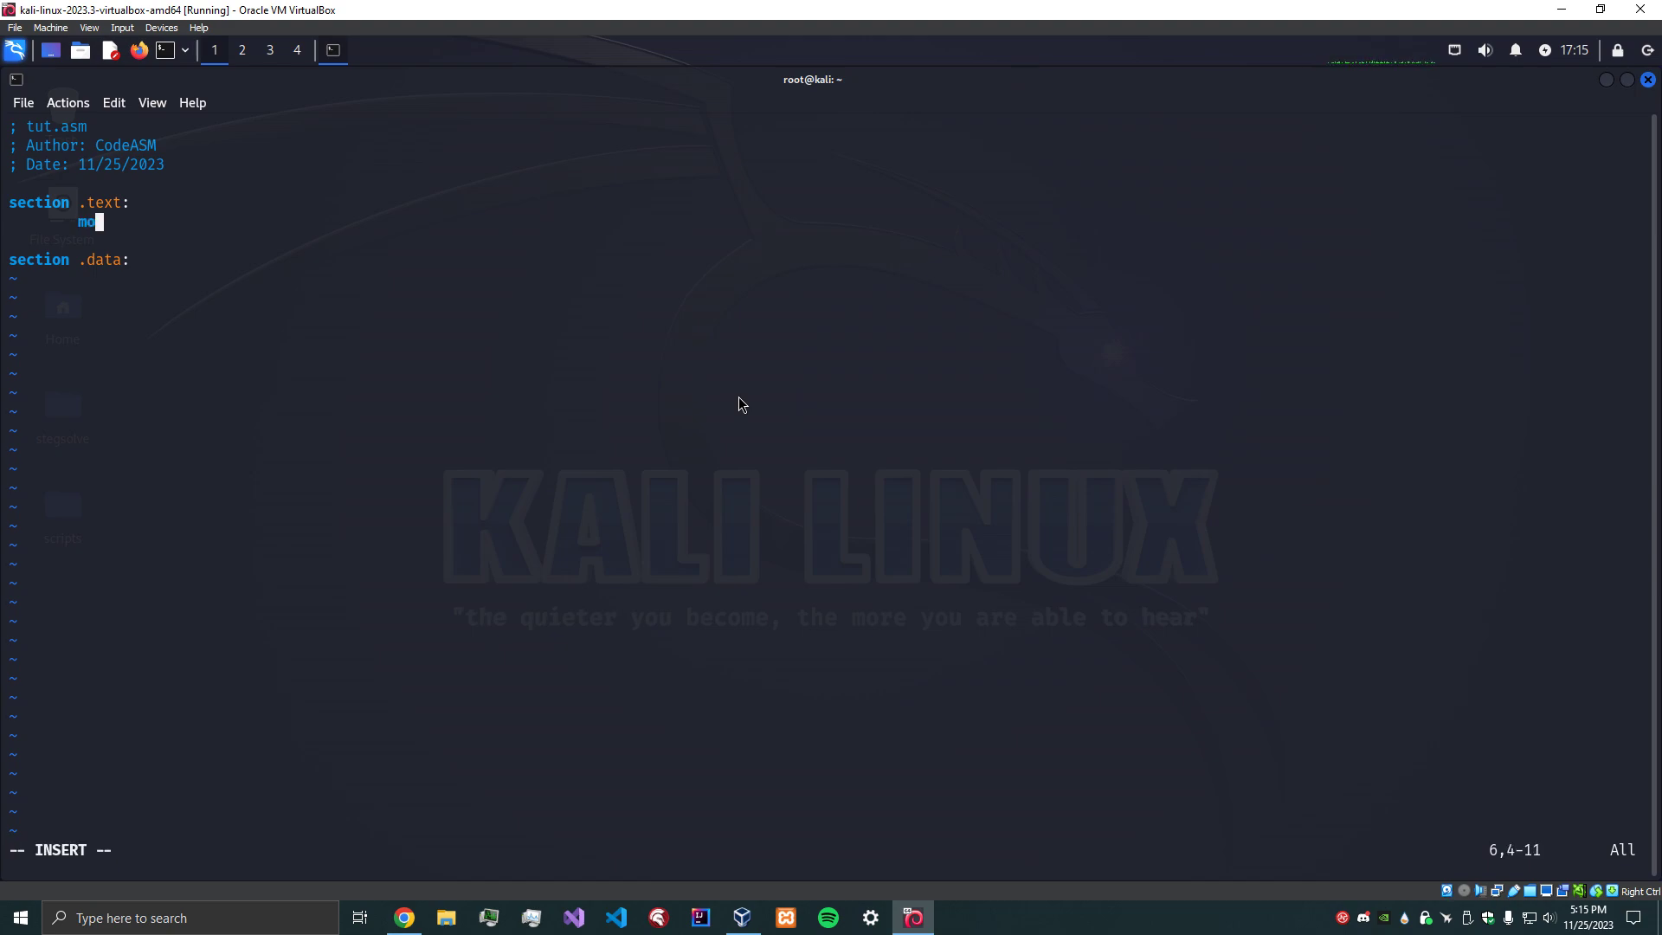
pyautogui.write('v')
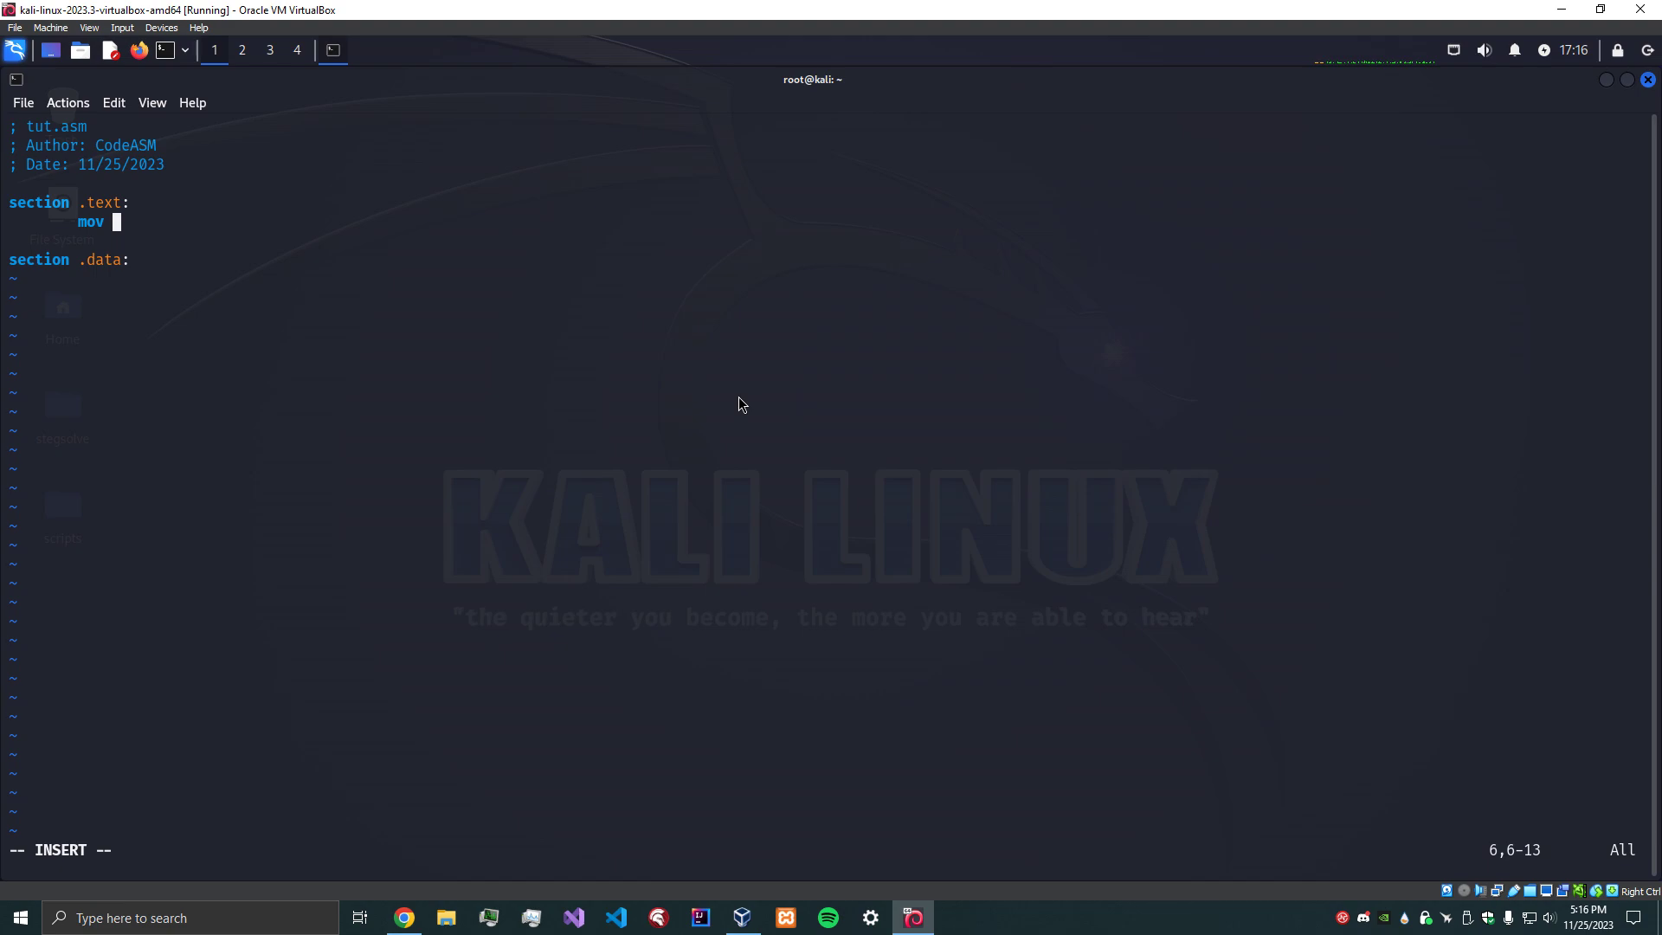
pyautogui.write('eax, 0x')
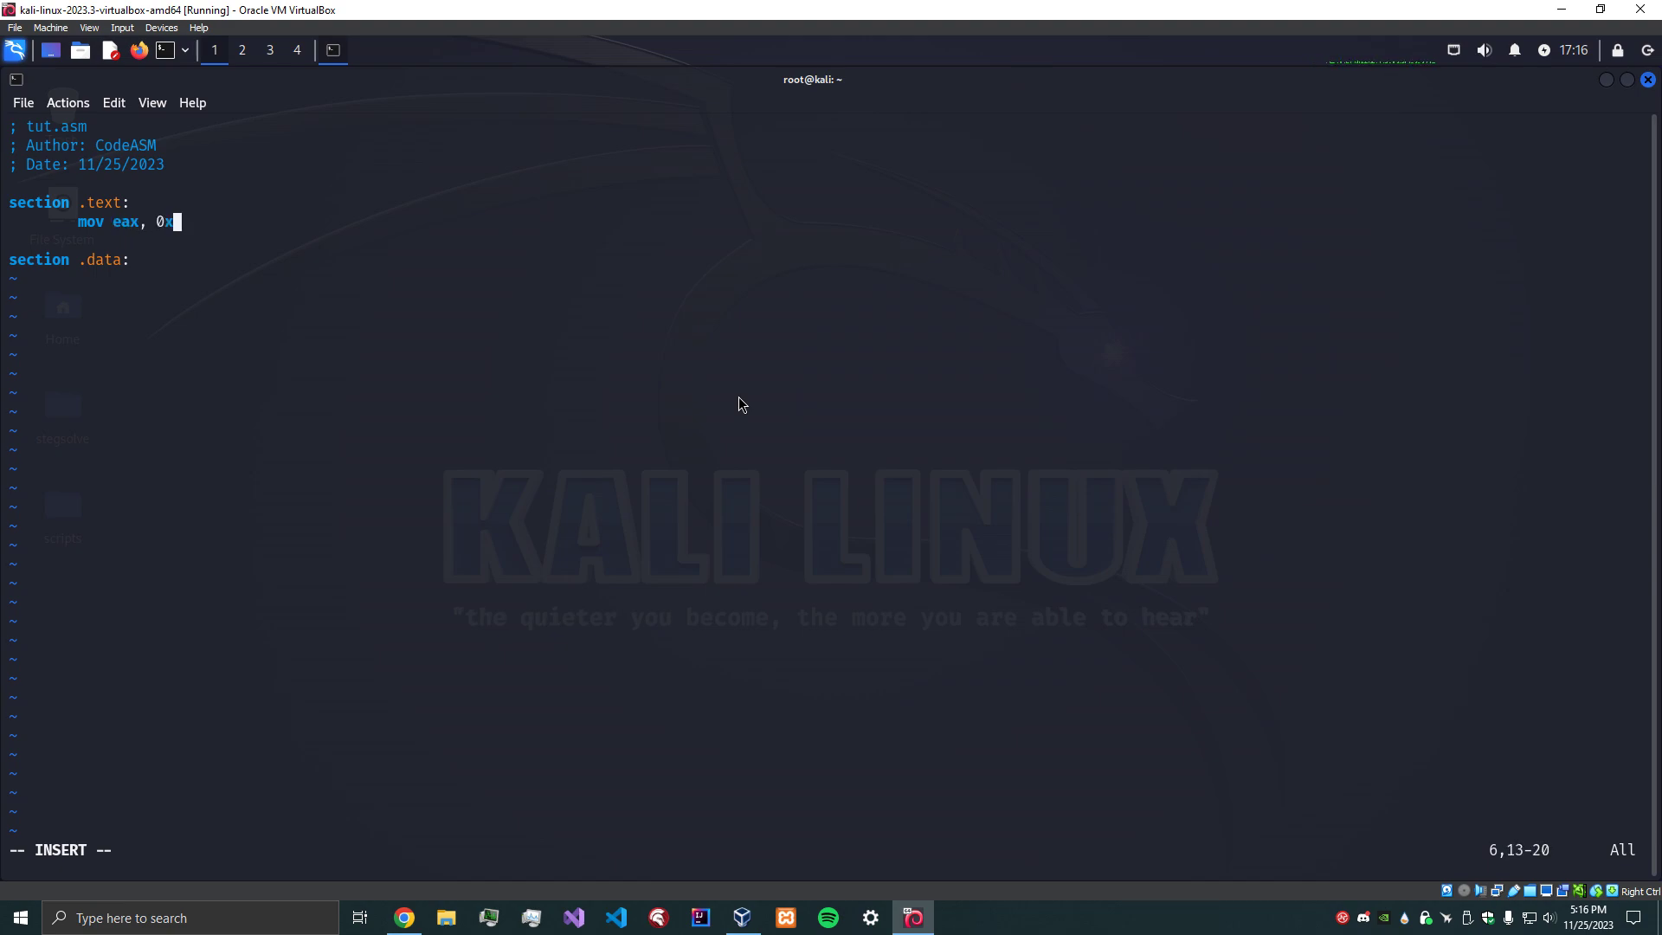
pyautogui.write('4')
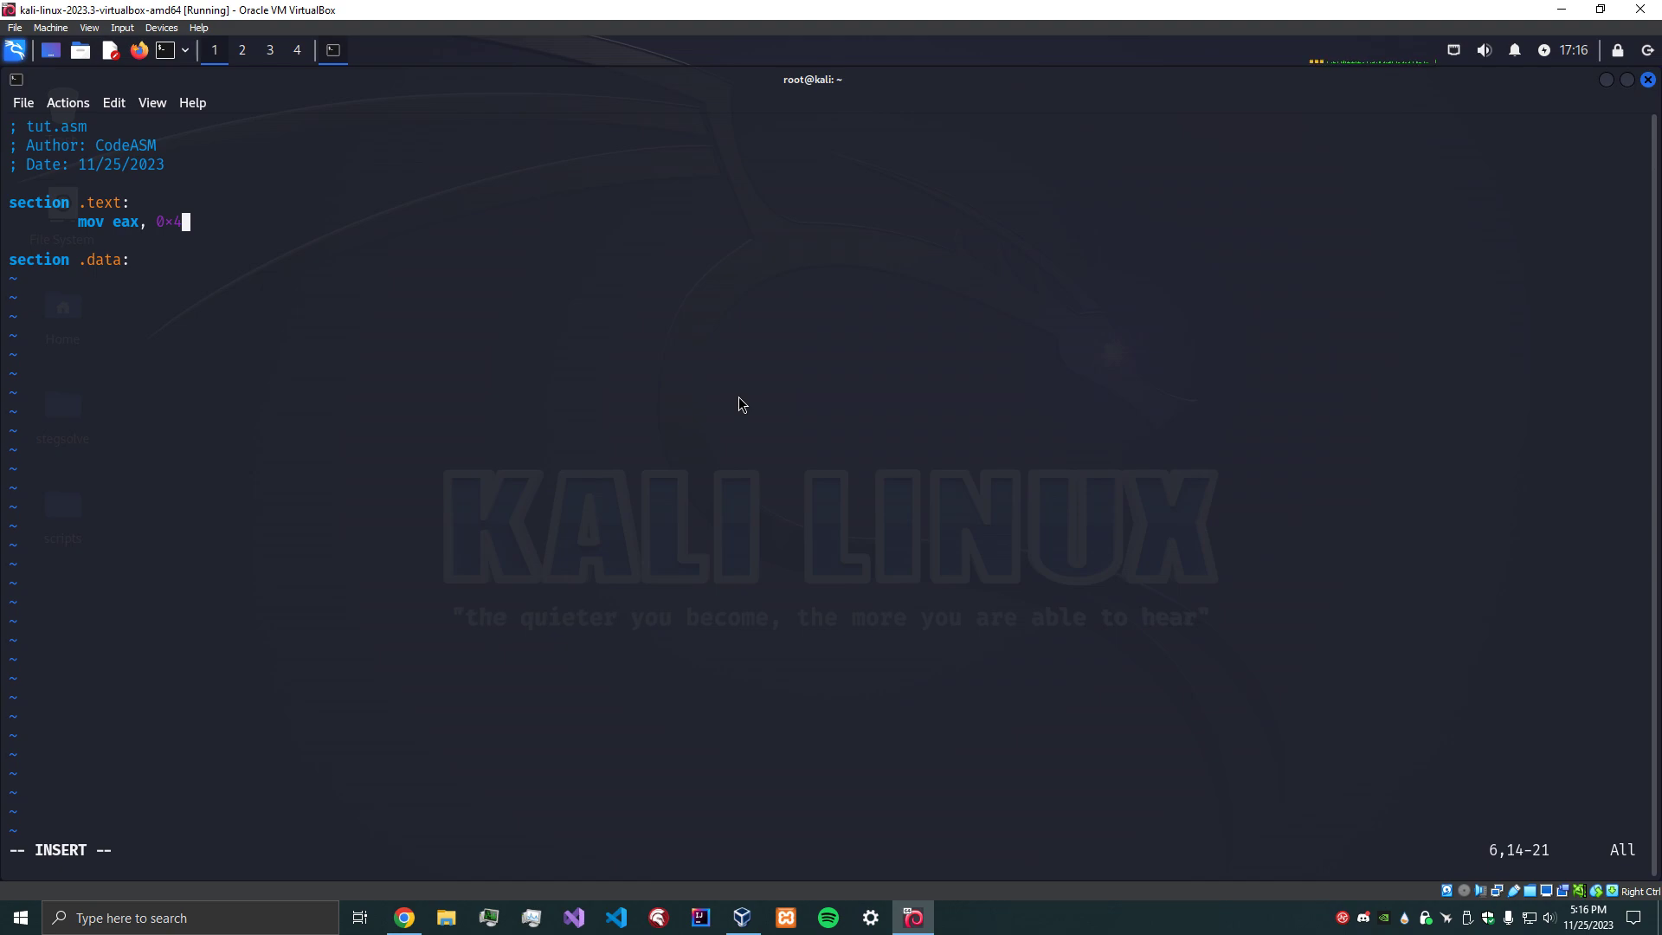
pyautogui.moveTo(137, 234)
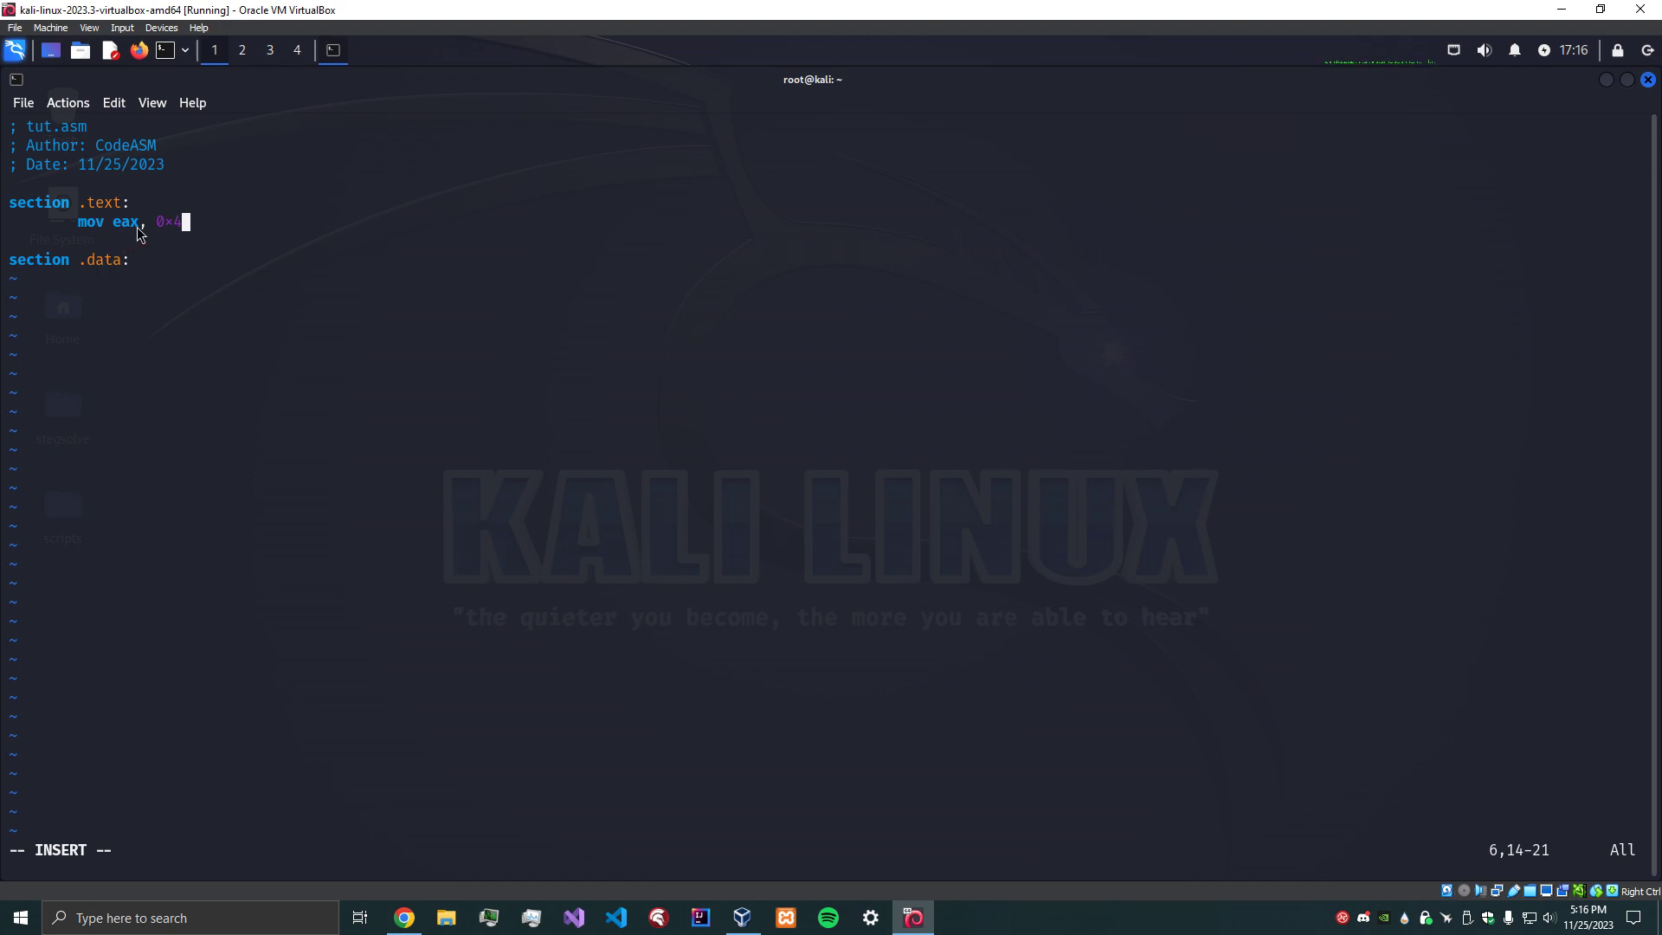
pyautogui.moveTo(180, 239)
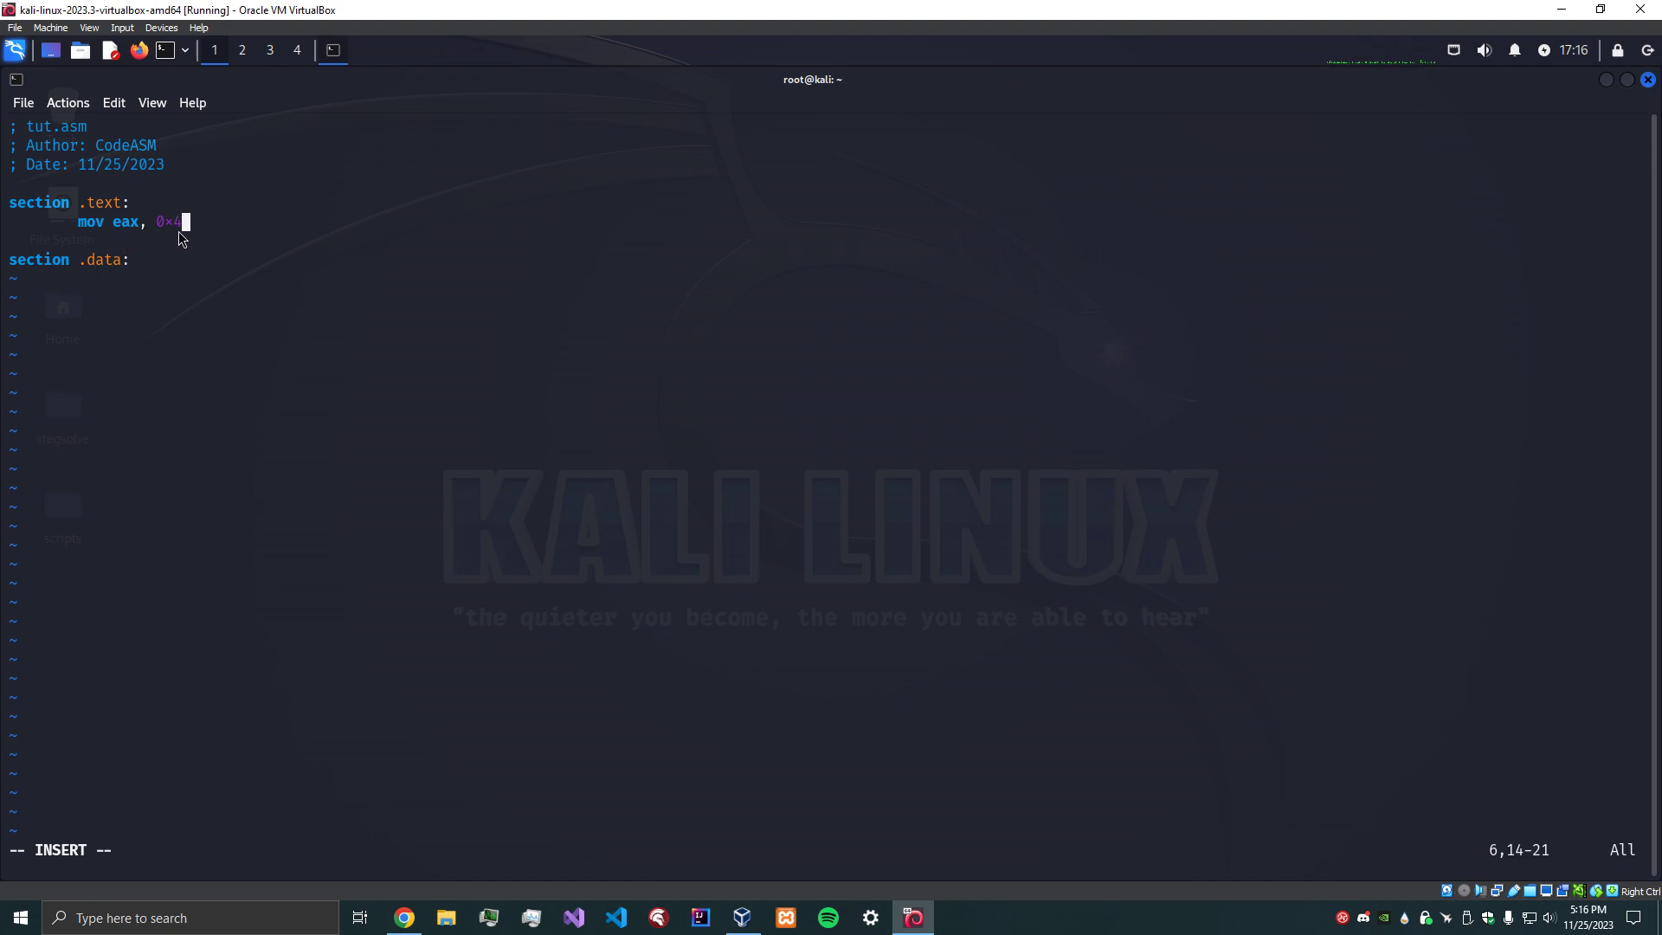
pyautogui.moveTo(189, 228)
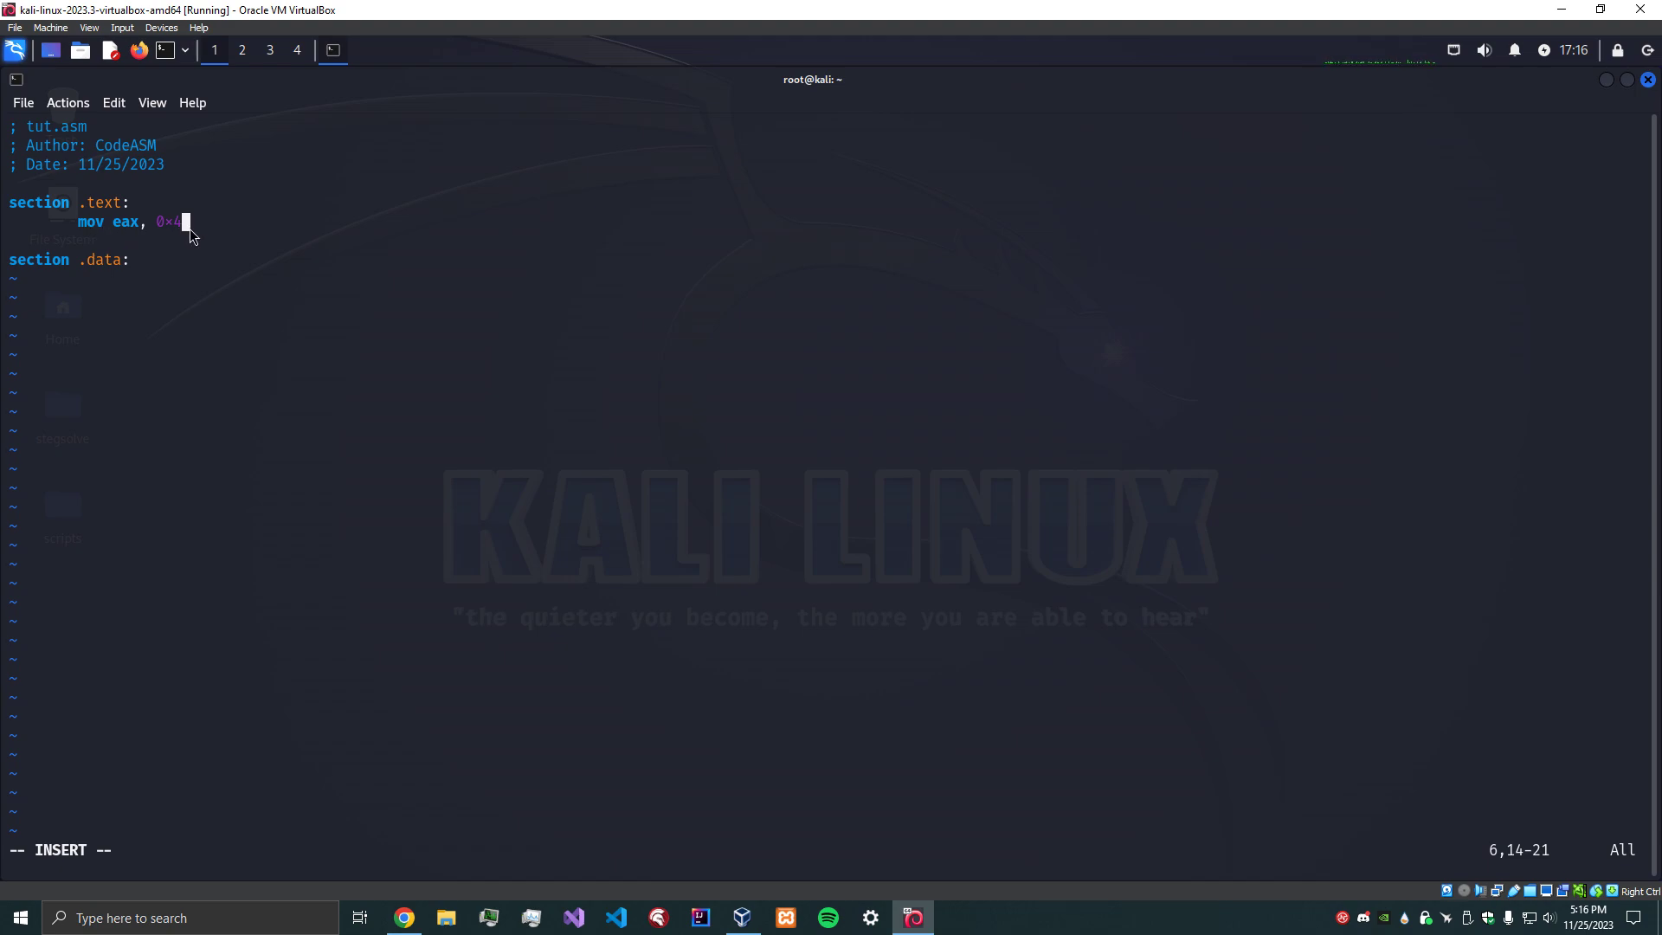
pyautogui.moveTo(122, 233)
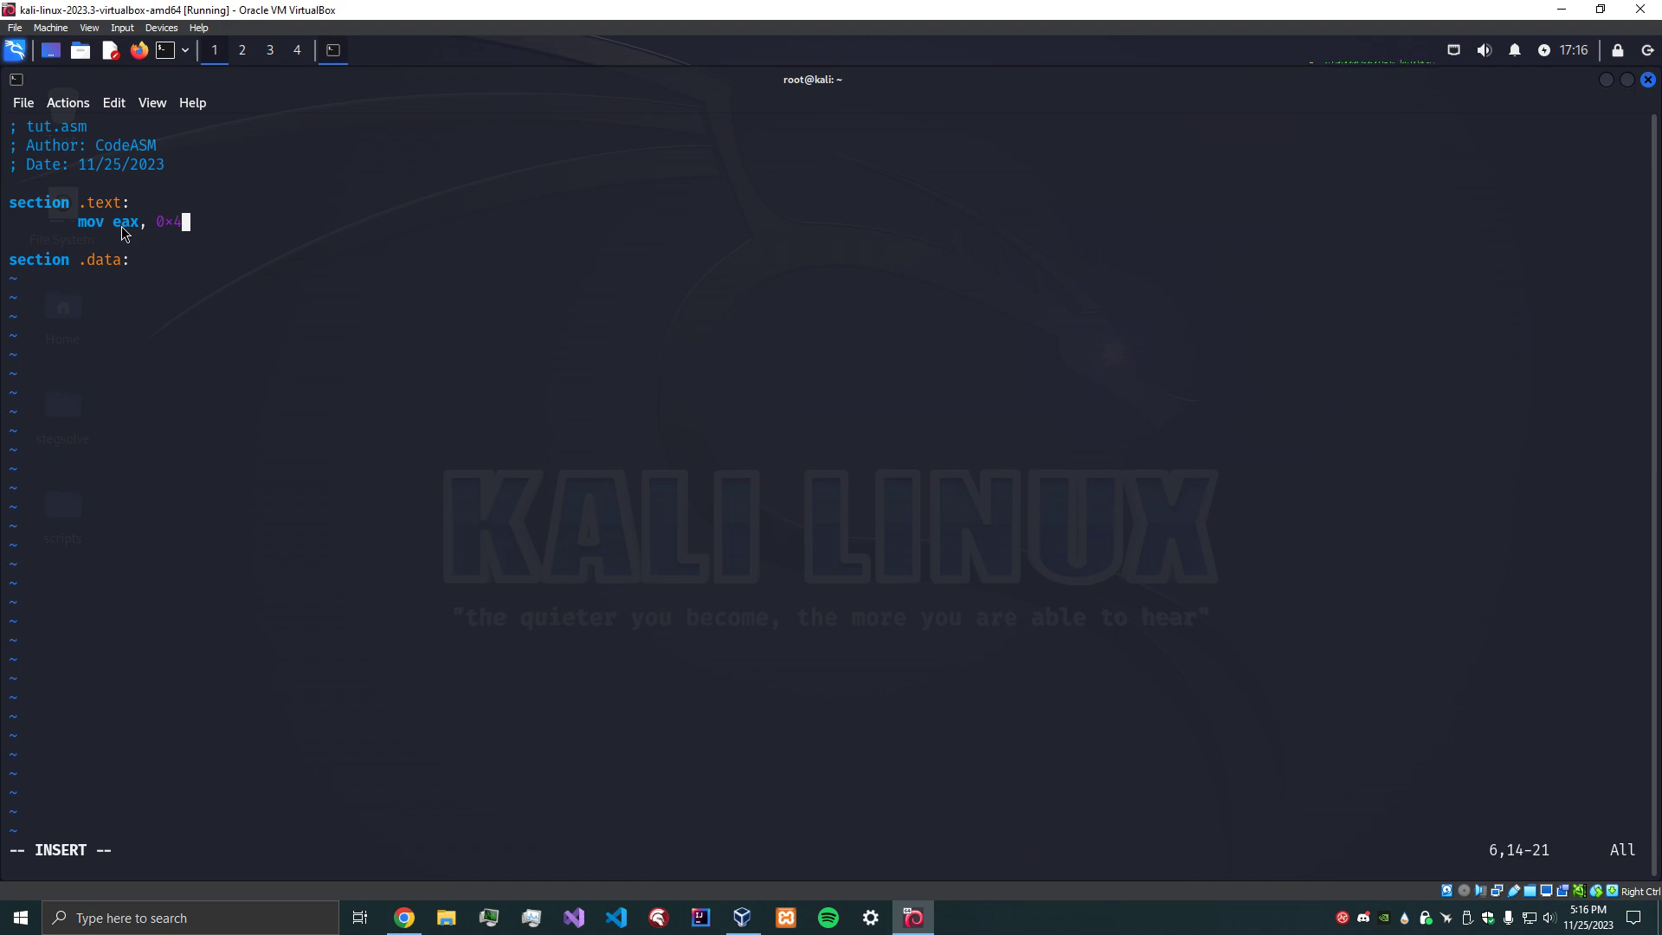
pyautogui.moveTo(252, 273)
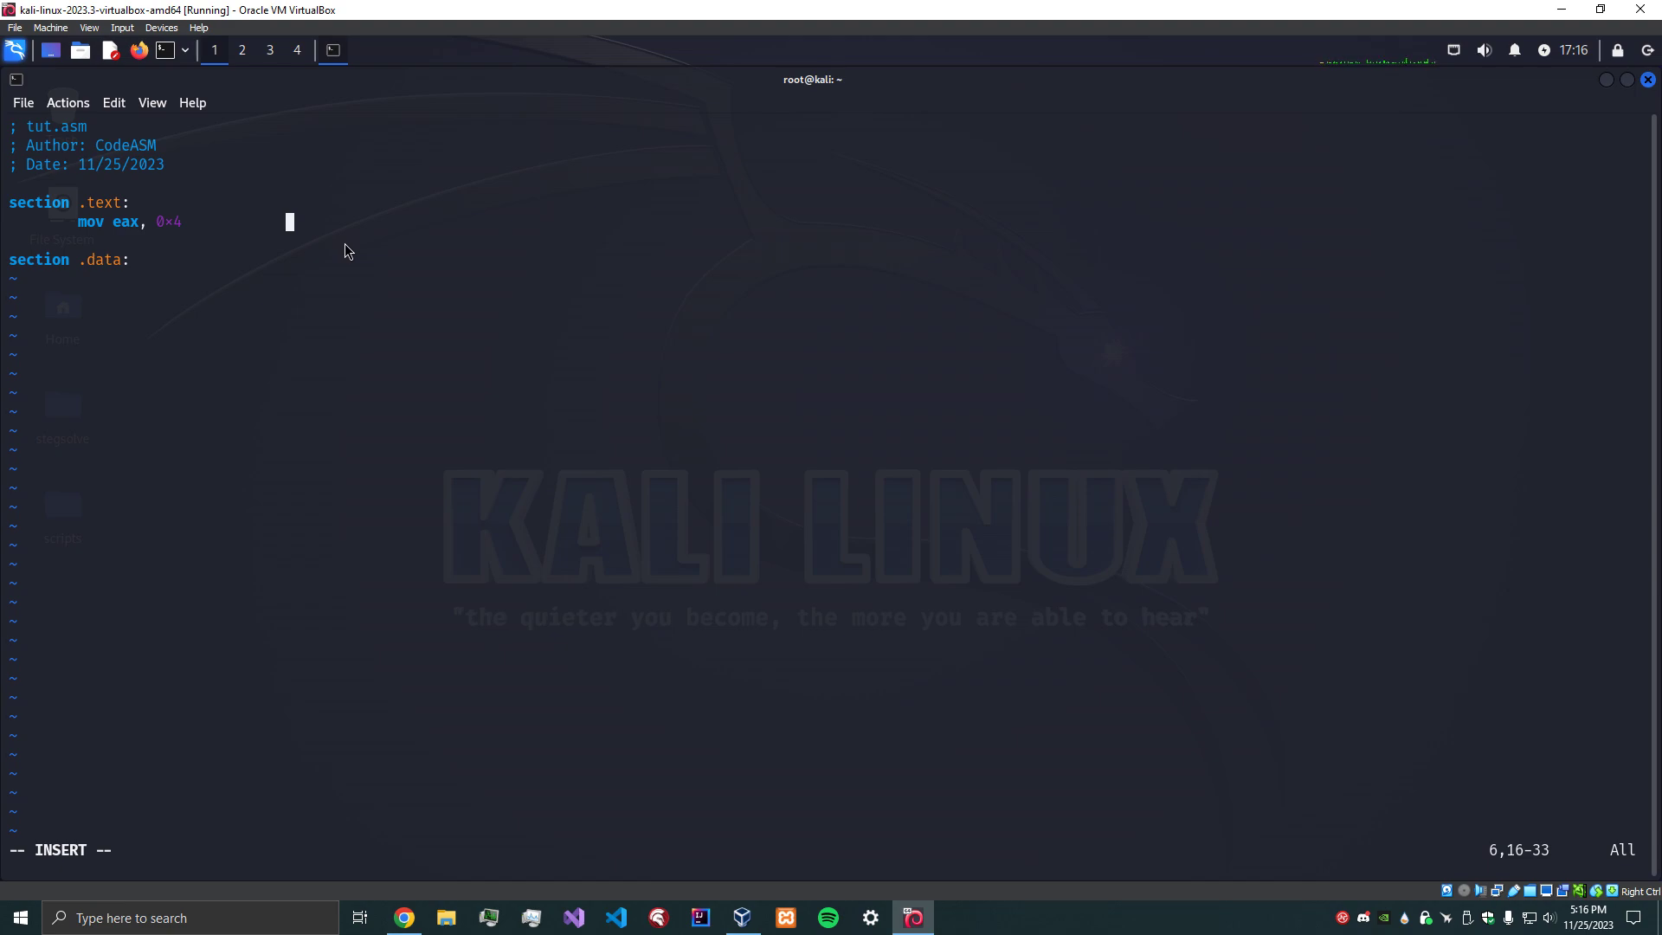
pyautogui.write(';')
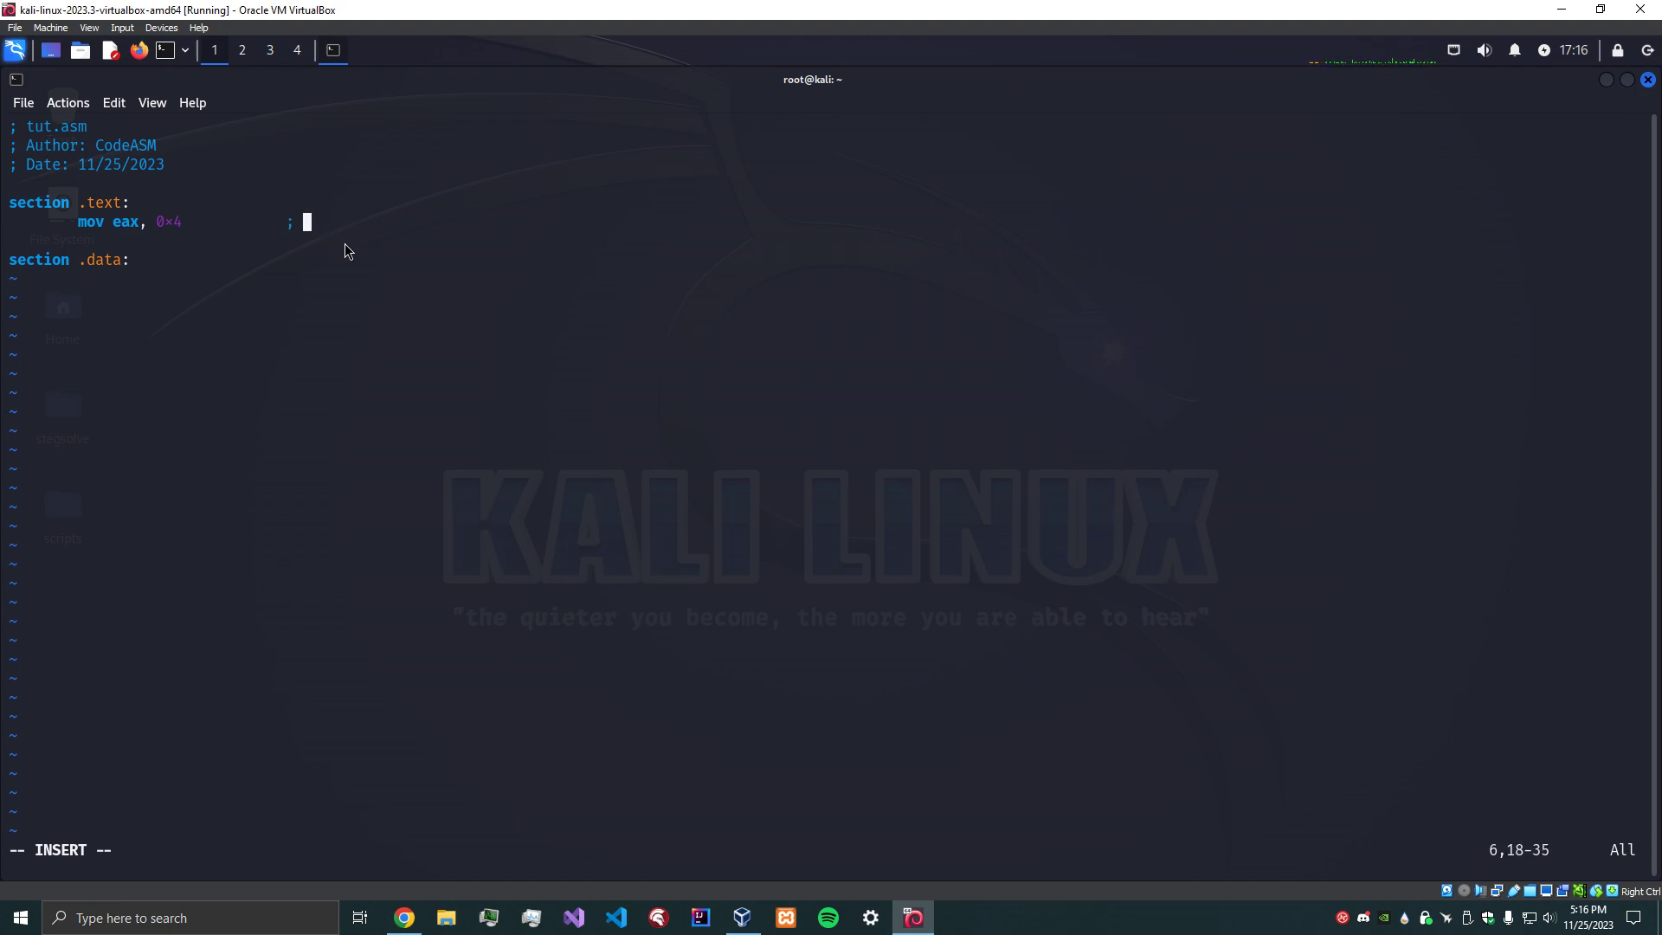
pyautogui.write('tell cpu')
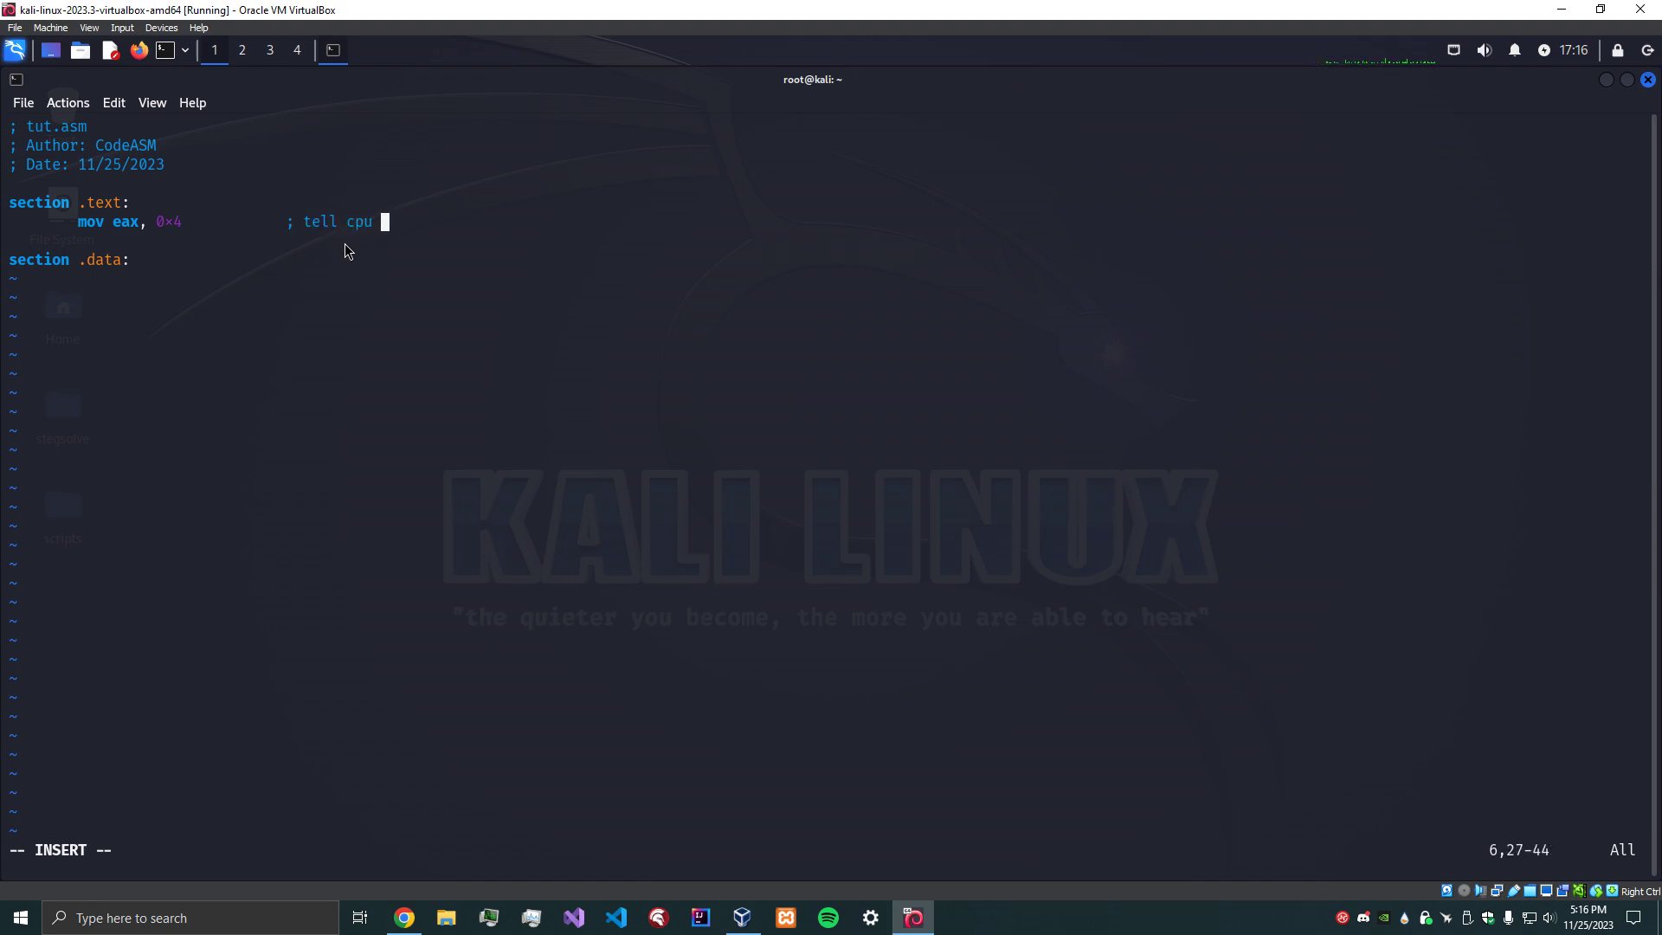
pyautogui.write("we're")
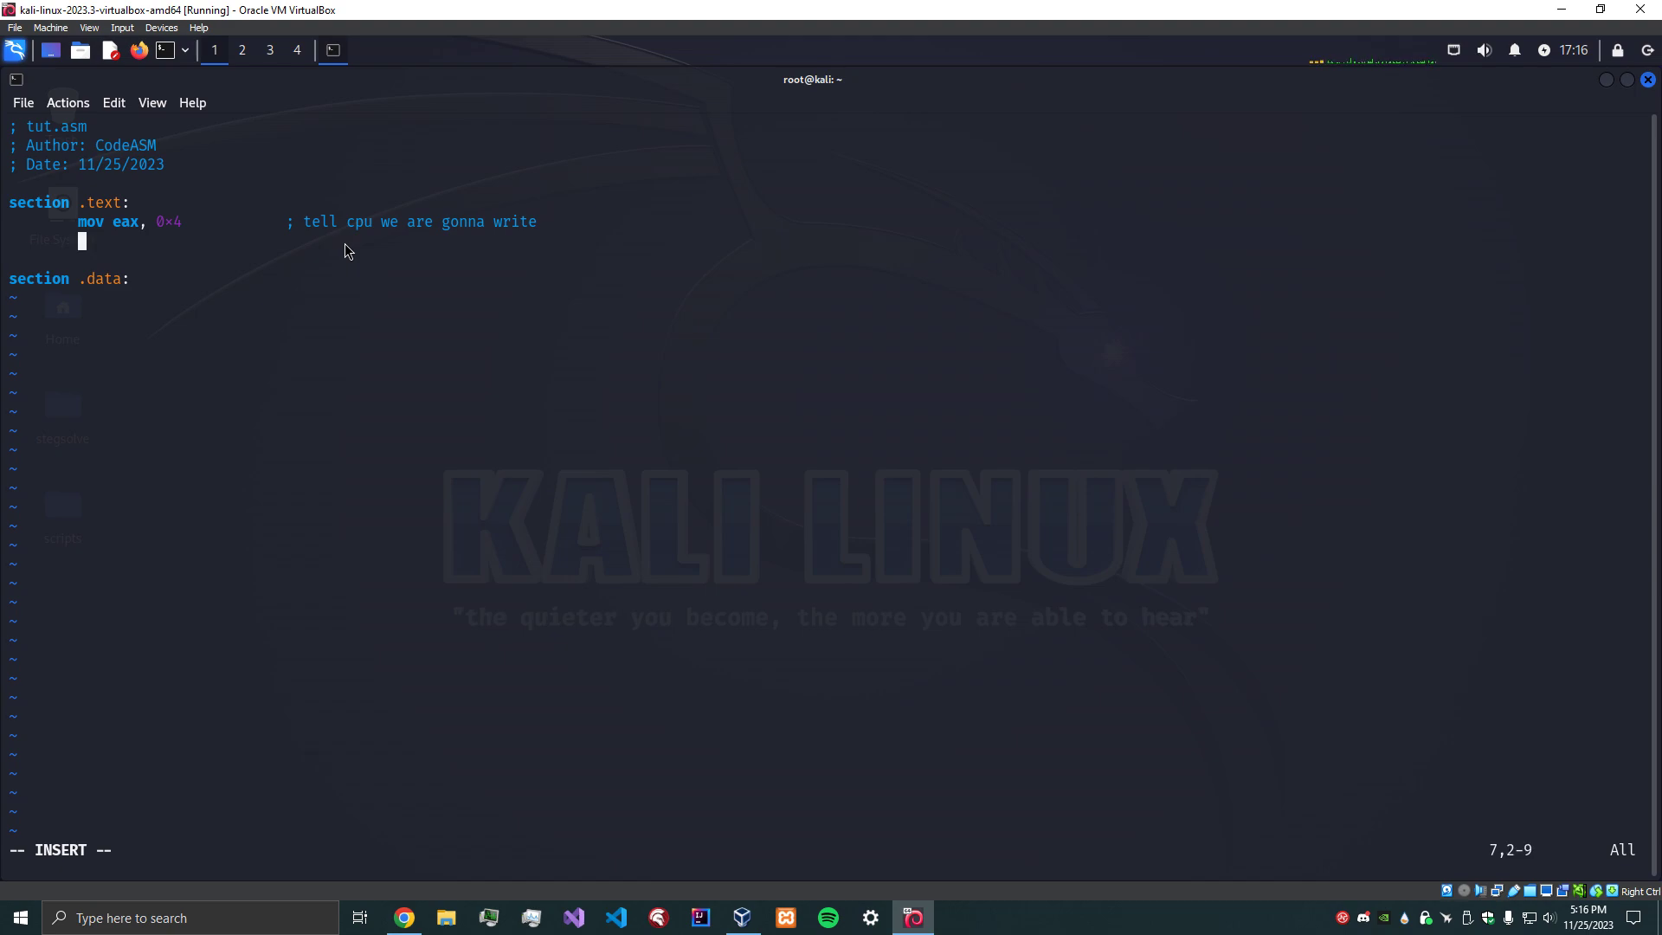
# Add mov ebx, 1 commented 'use stdout as fd', then a blank line.
pyautogui.write('mov')
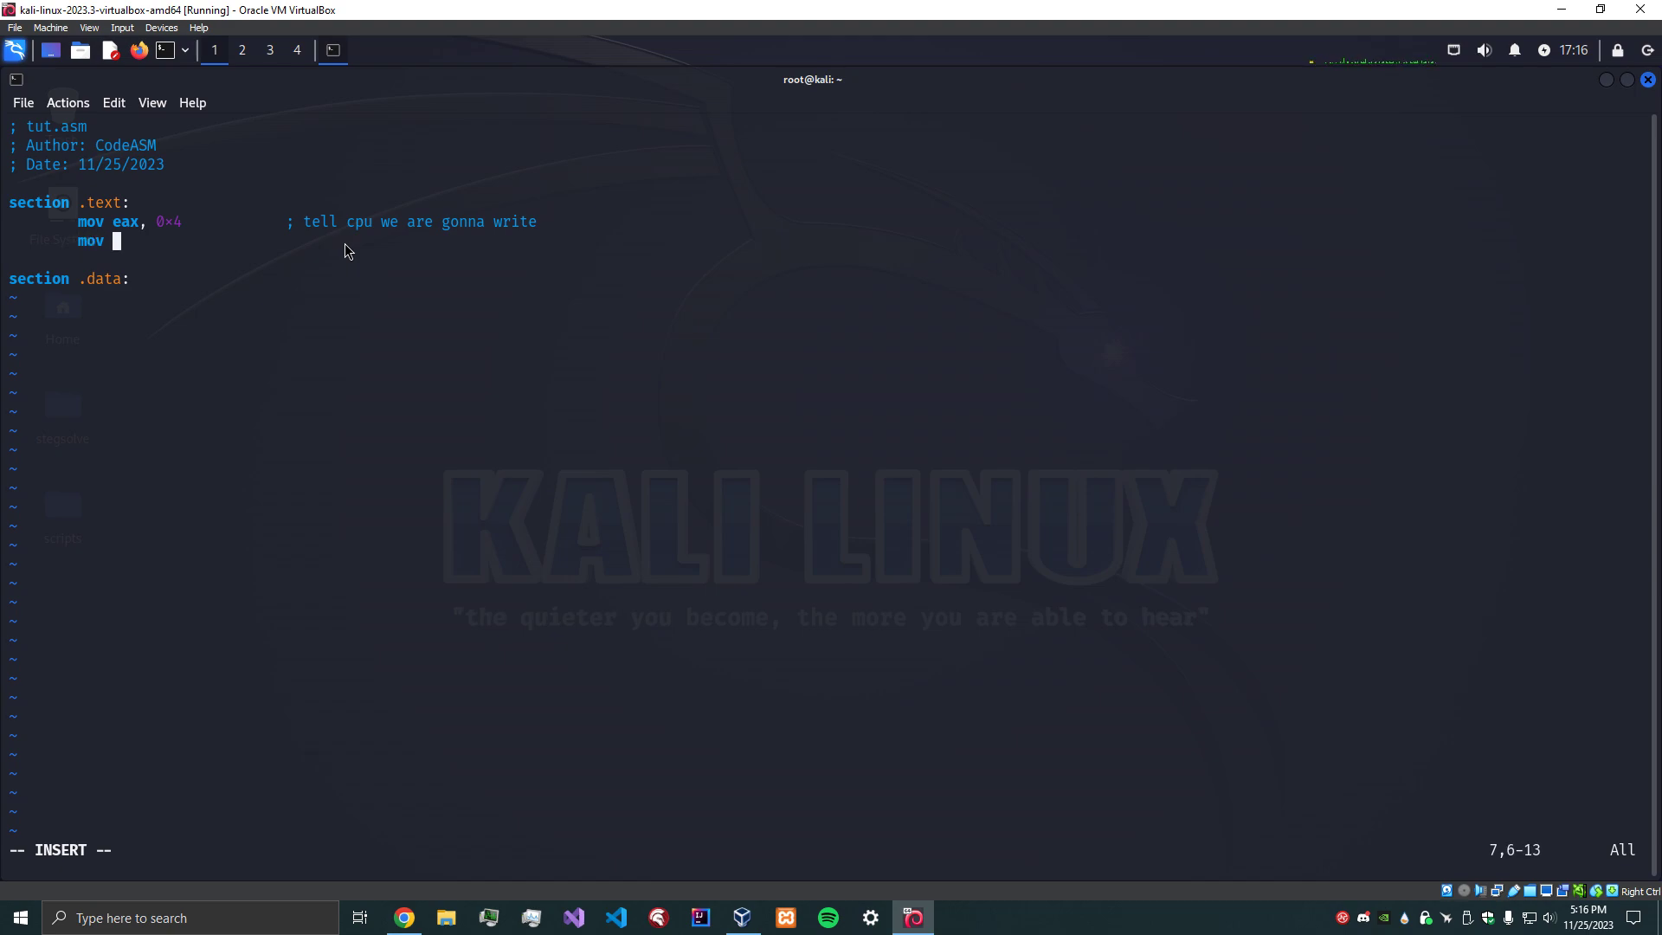
pyautogui.write('ebx, 1              ;')
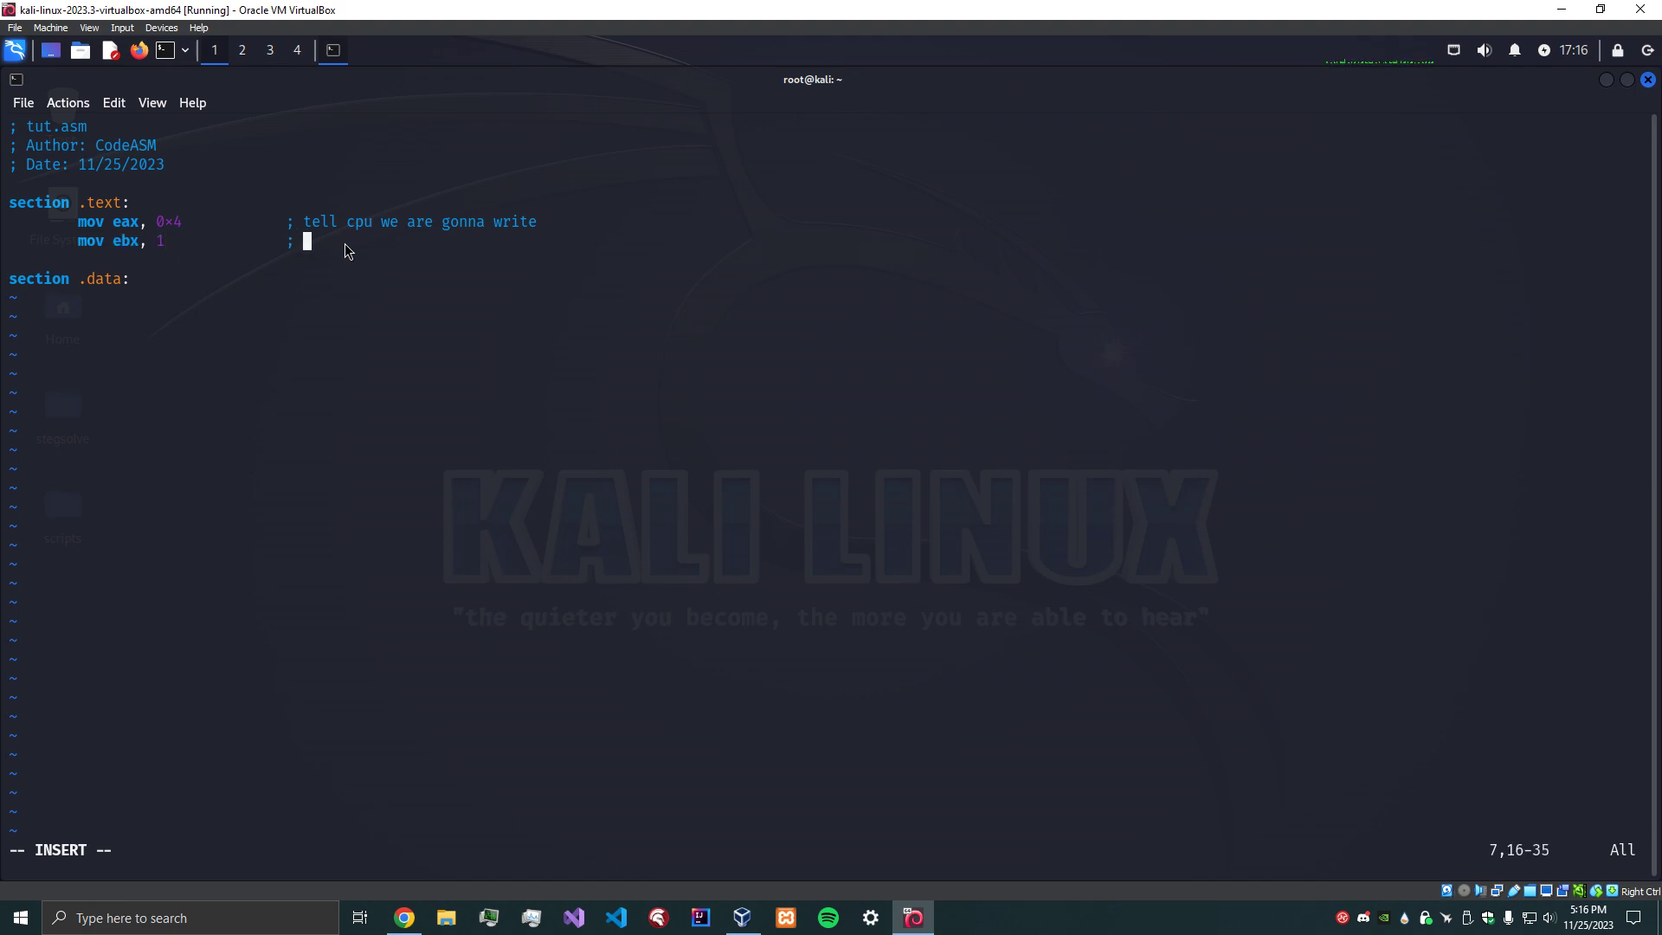
pyautogui.write('tell cpu')
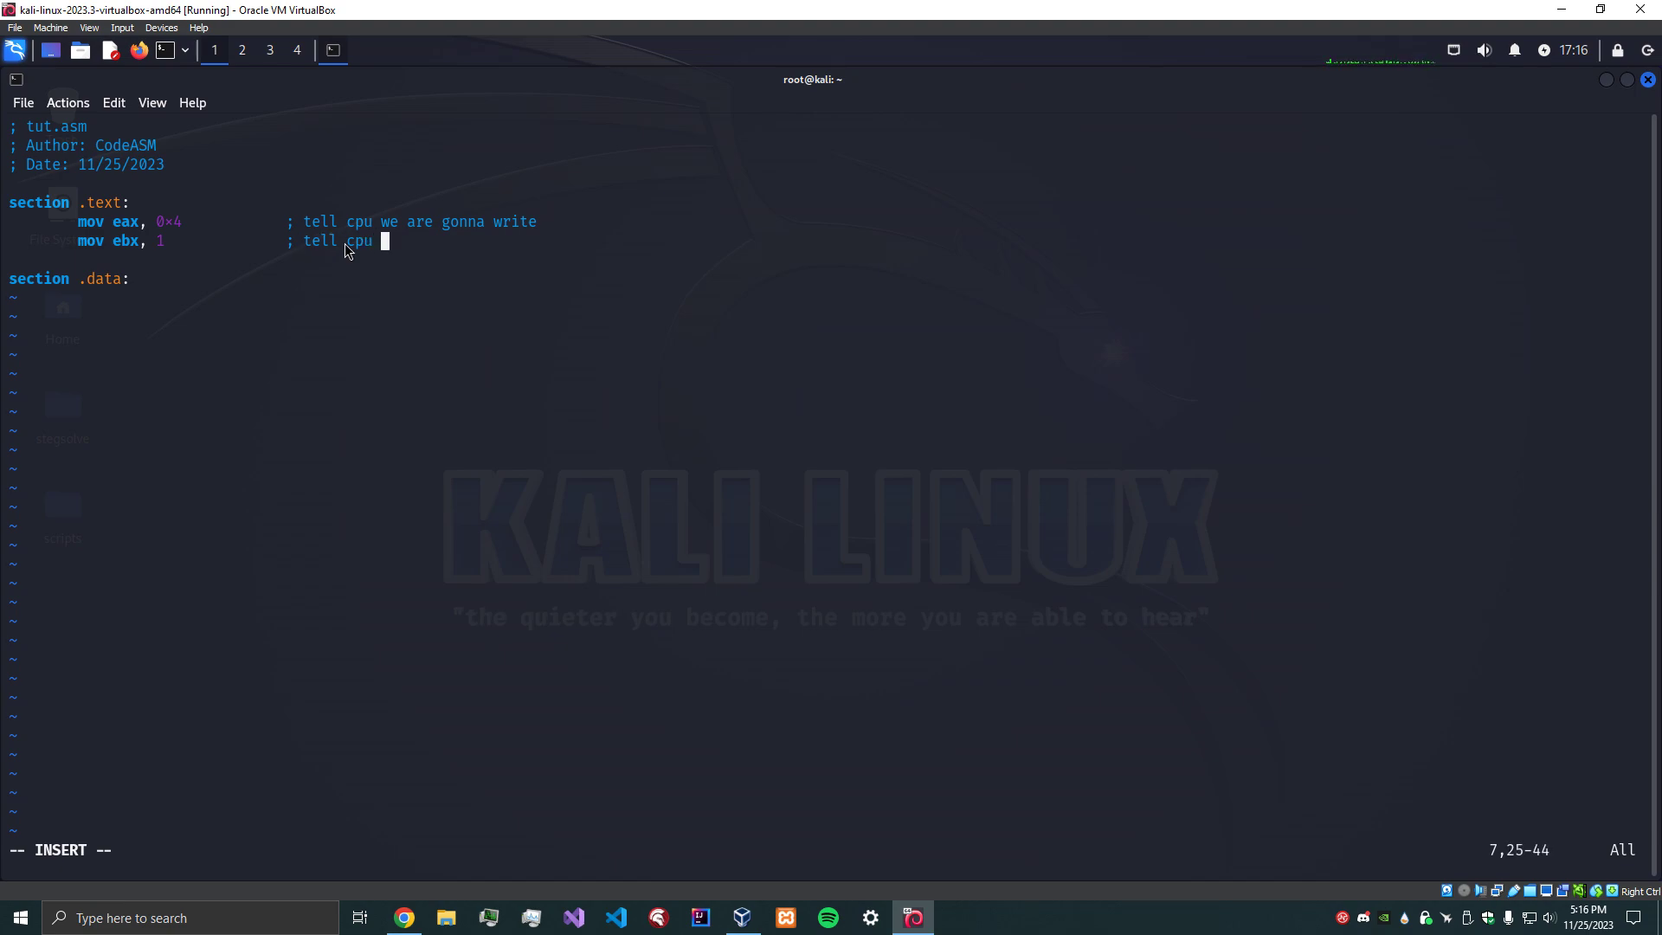
pyautogui.write('to use stdo')
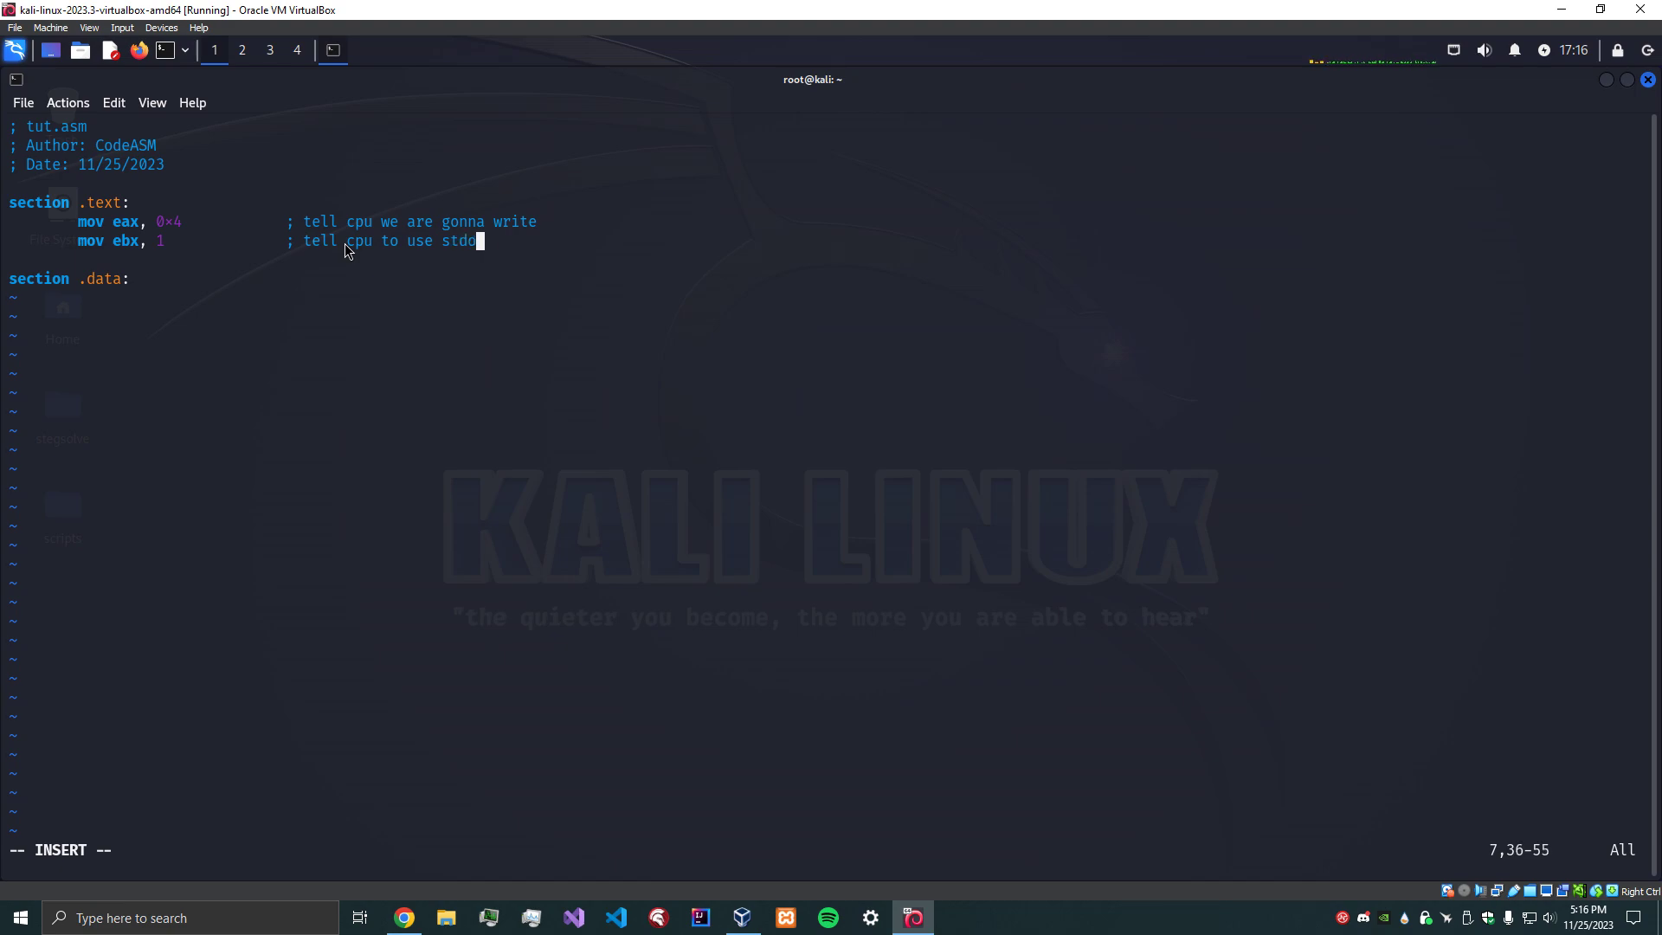
pyautogui.write('ut as')
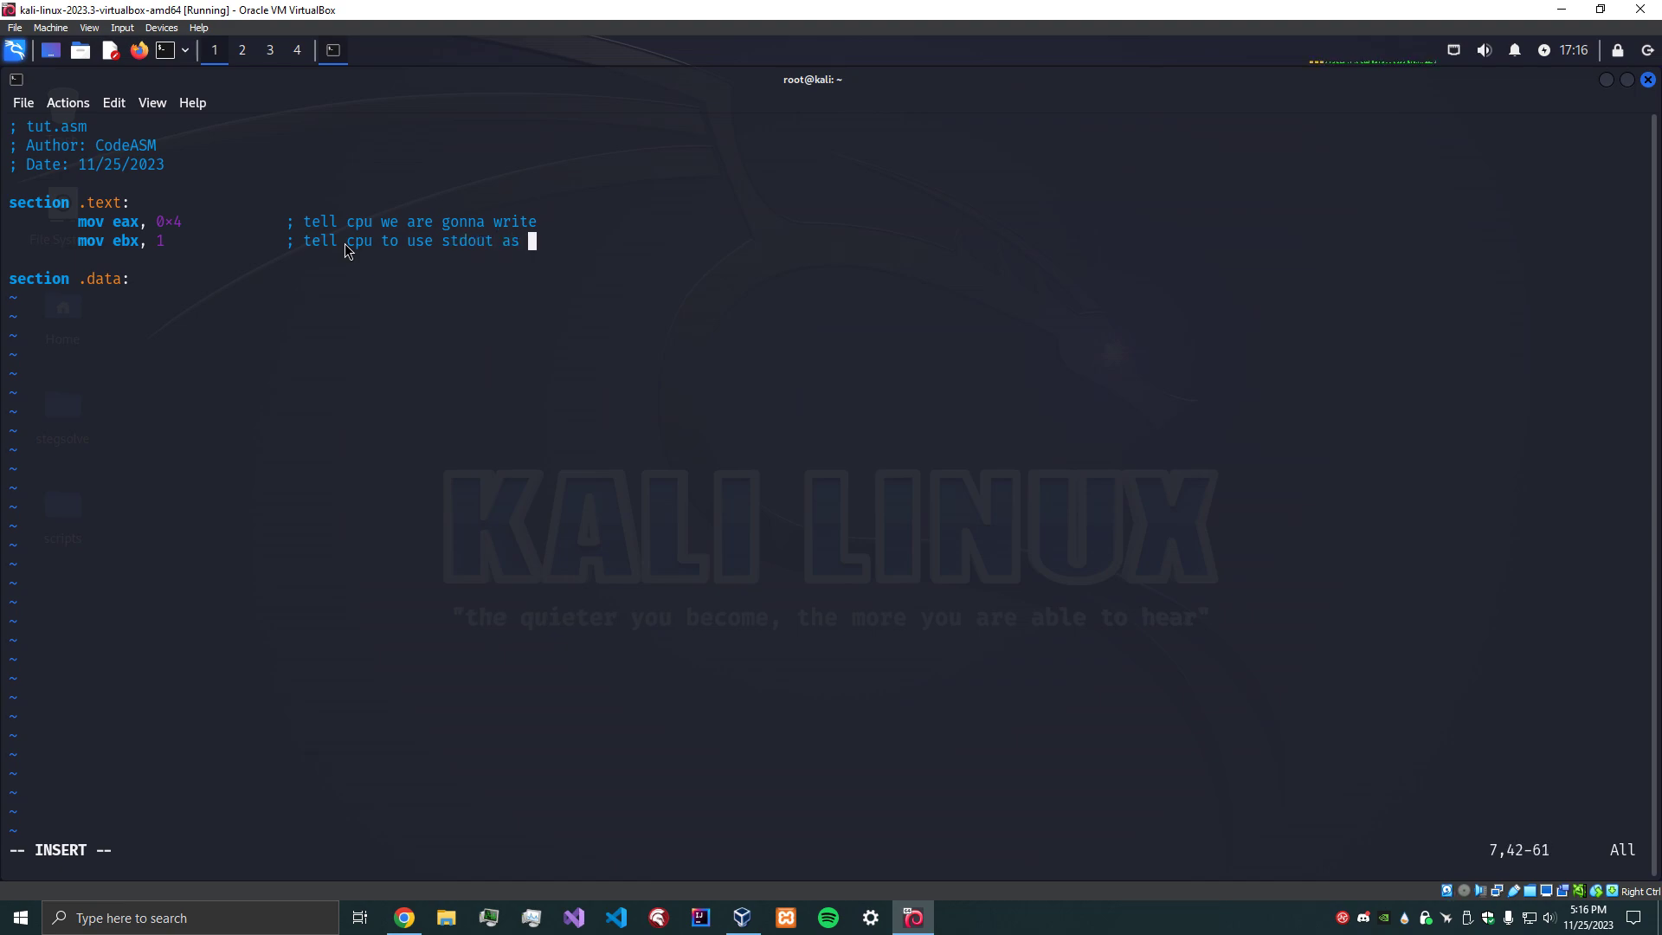
pyautogui.write('fd')
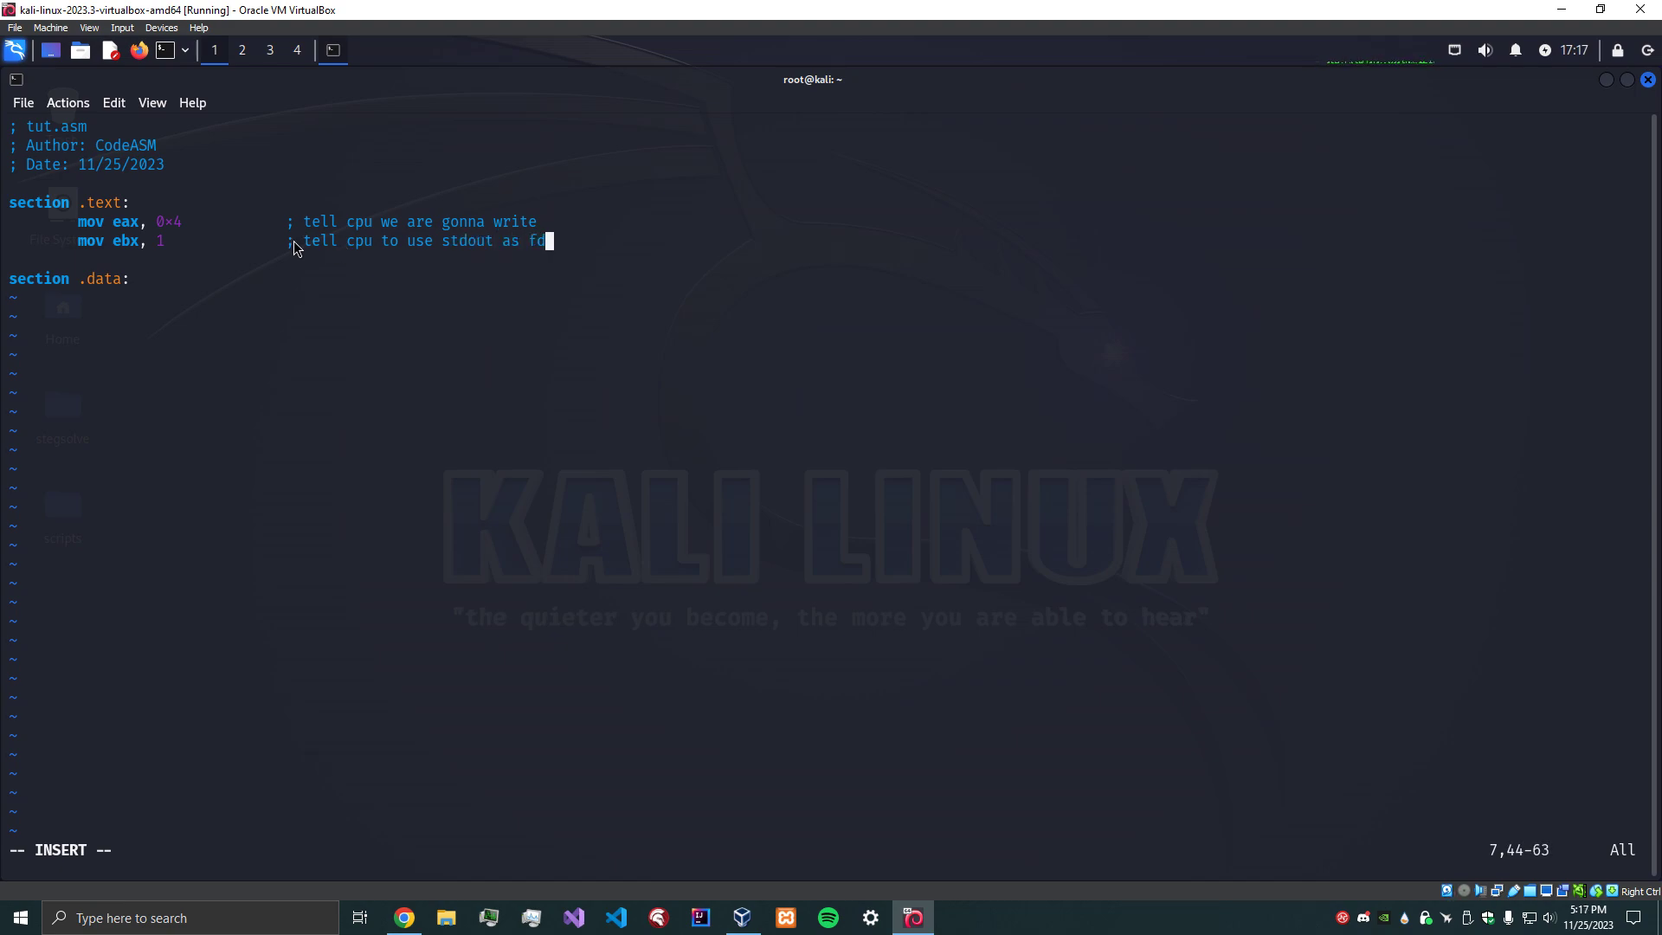
pyautogui.moveTo(466, 256)
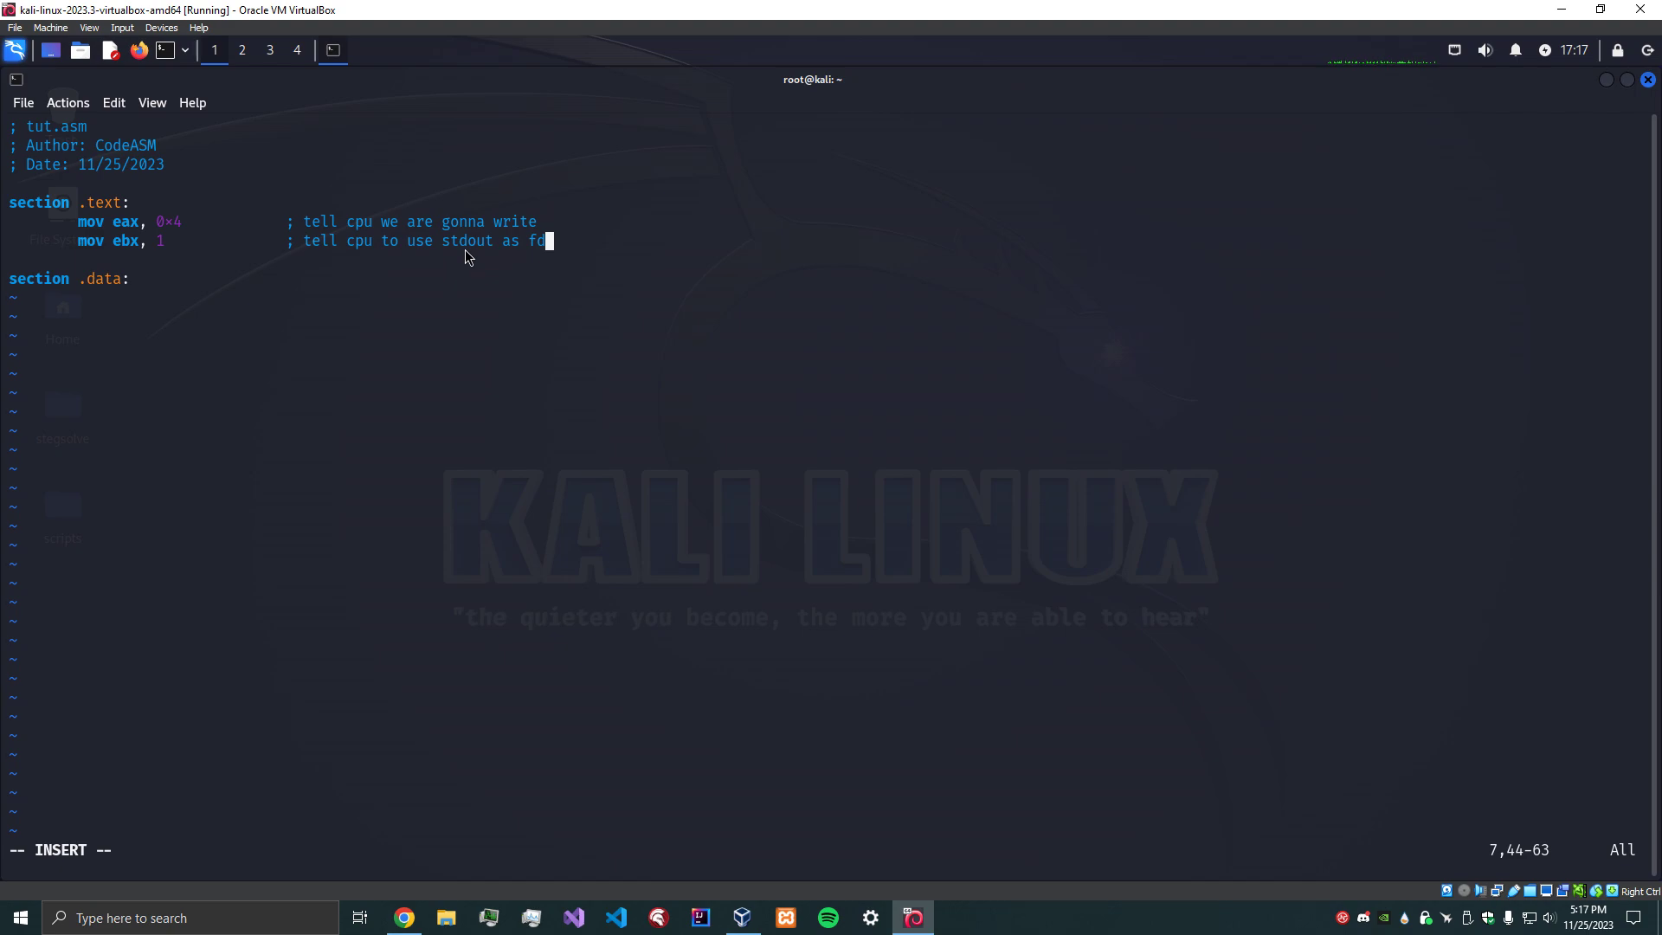
pyautogui.moveTo(447, 261)
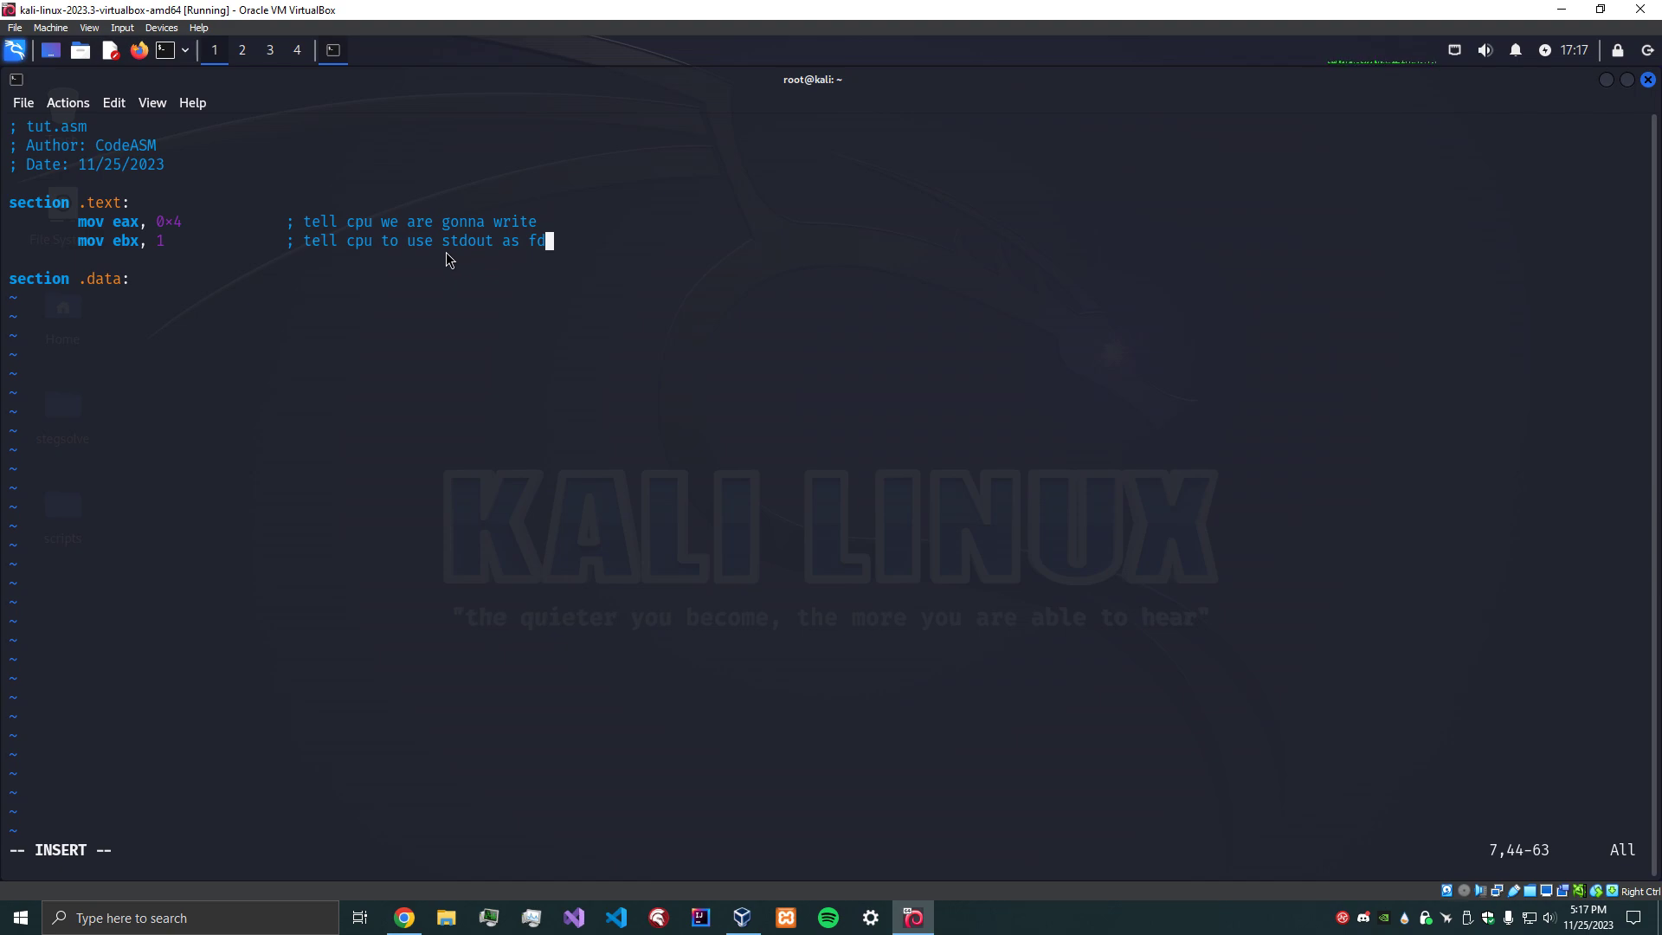
pyautogui.moveTo(542, 255)
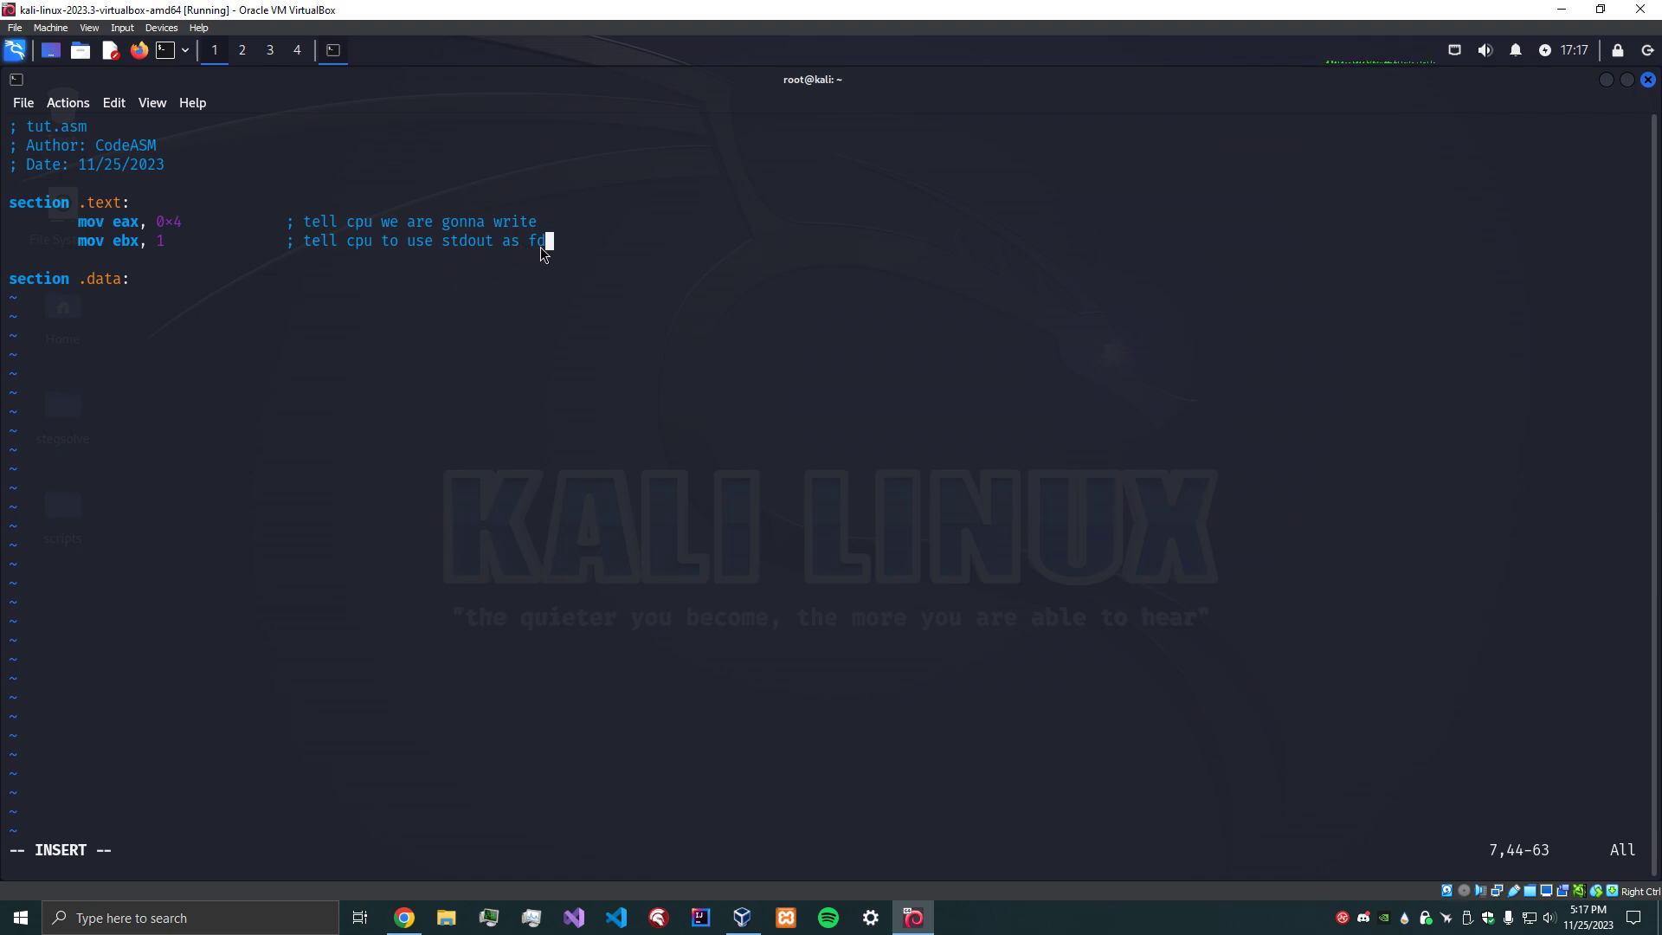
pyautogui.moveTo(718, 334)
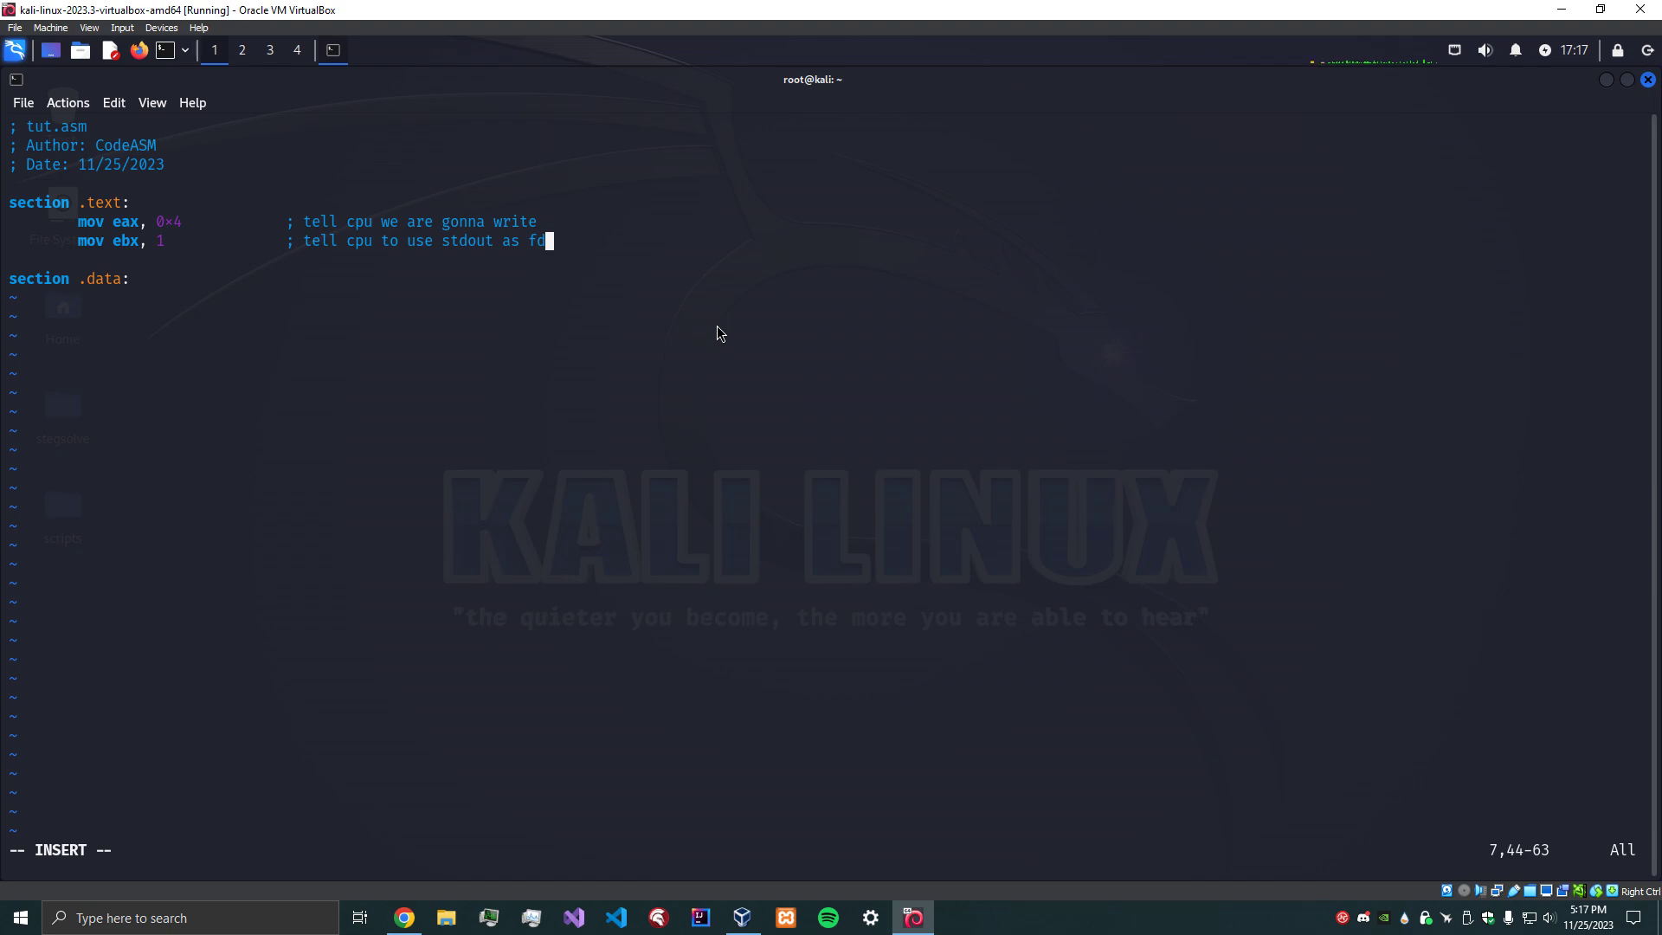
pyautogui.moveTo(652, 313)
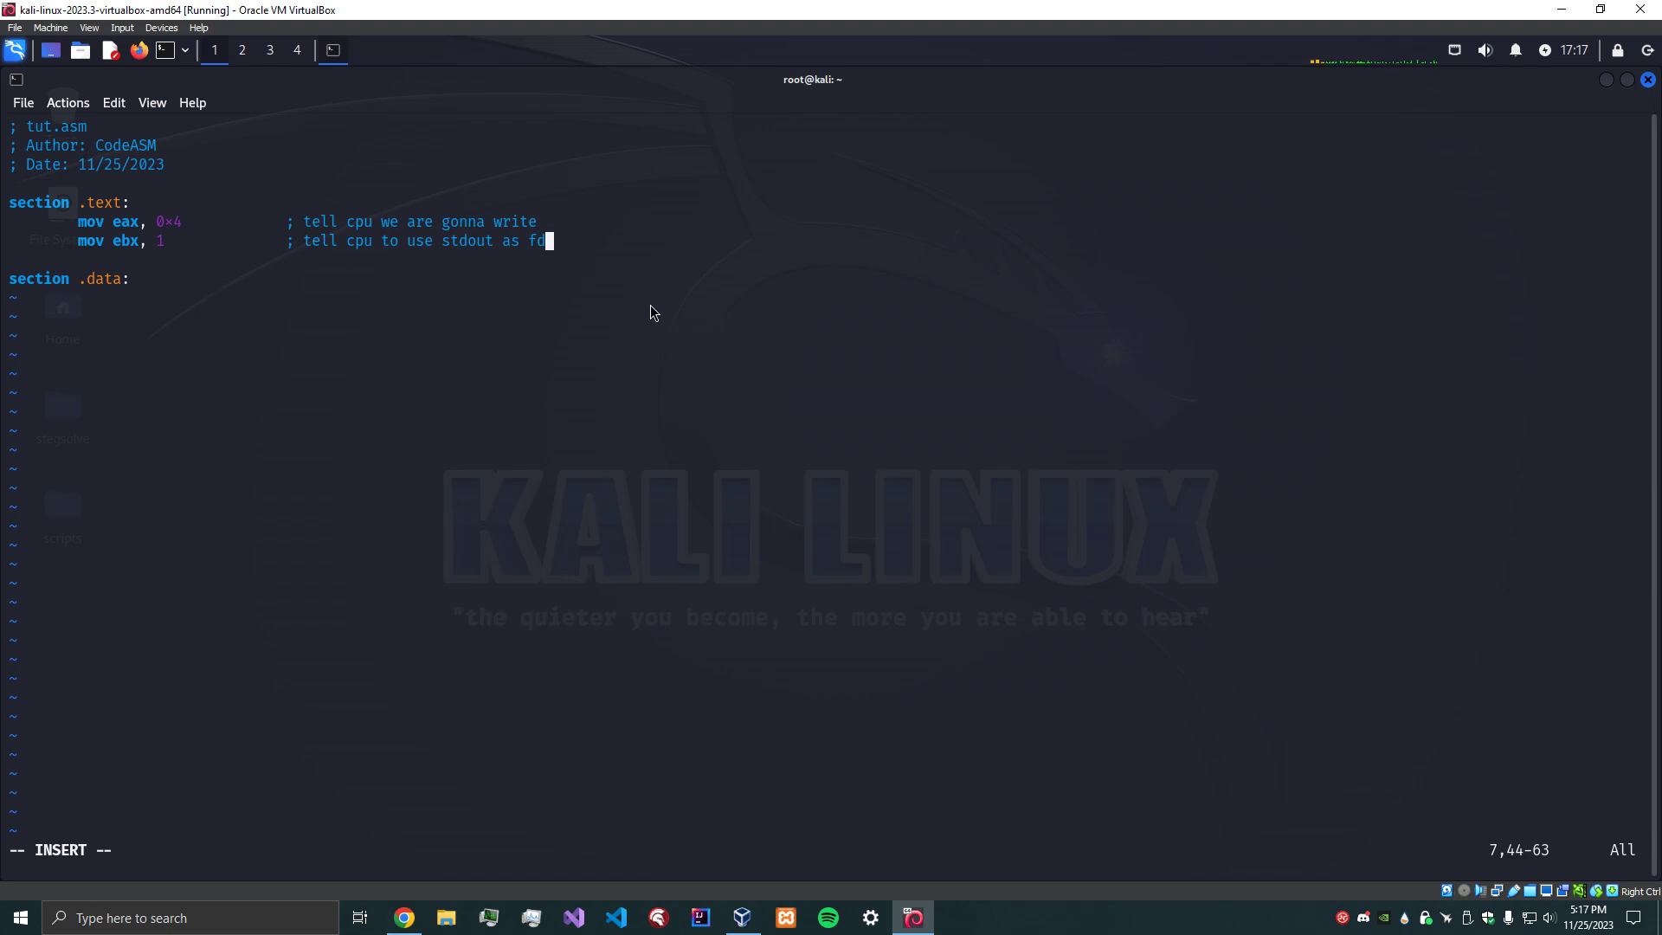
pyautogui.press('Return')
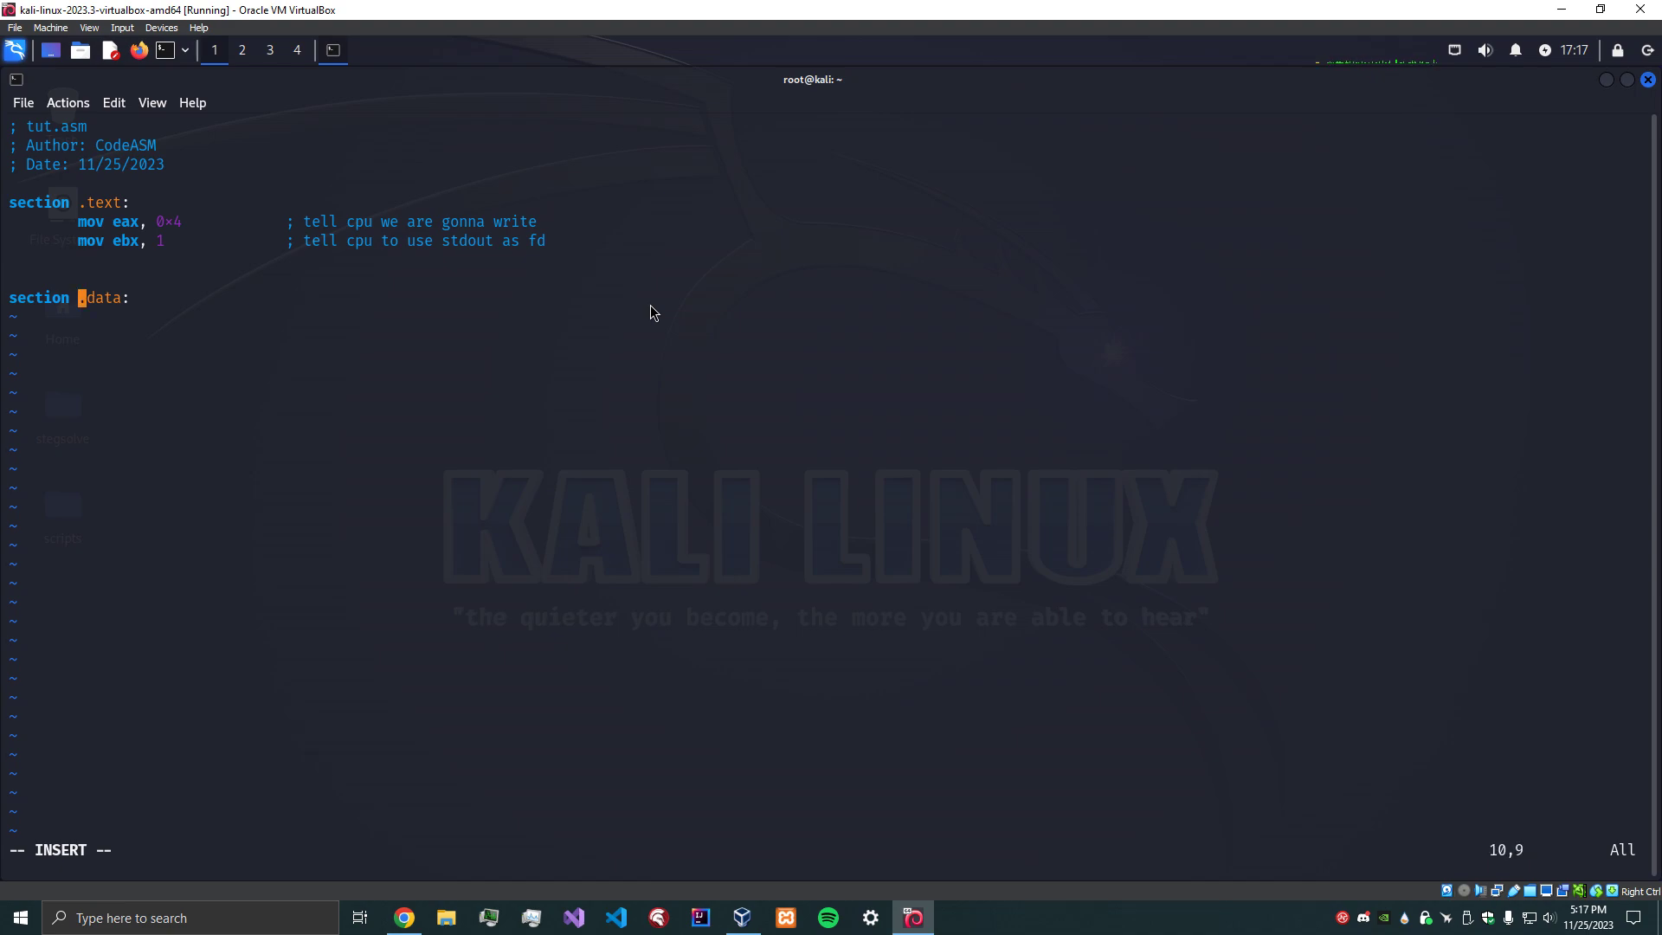
# Add message: db "Hello World!", 0xA under section .data.
pyautogui.press('Return')
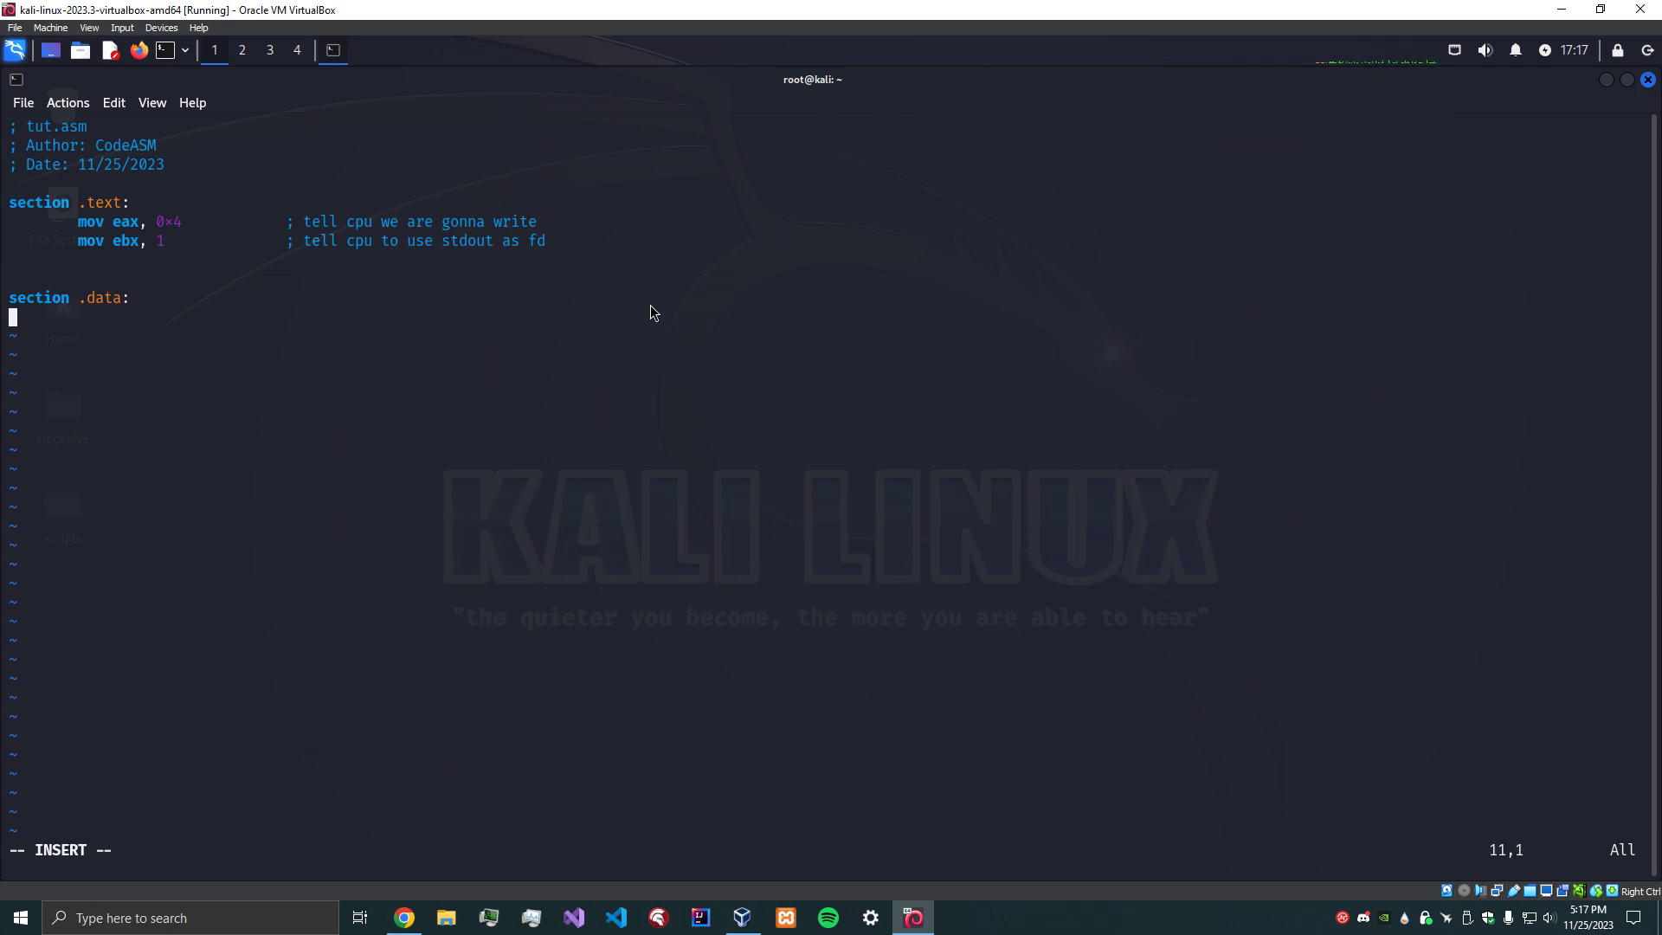
pyautogui.write('me')
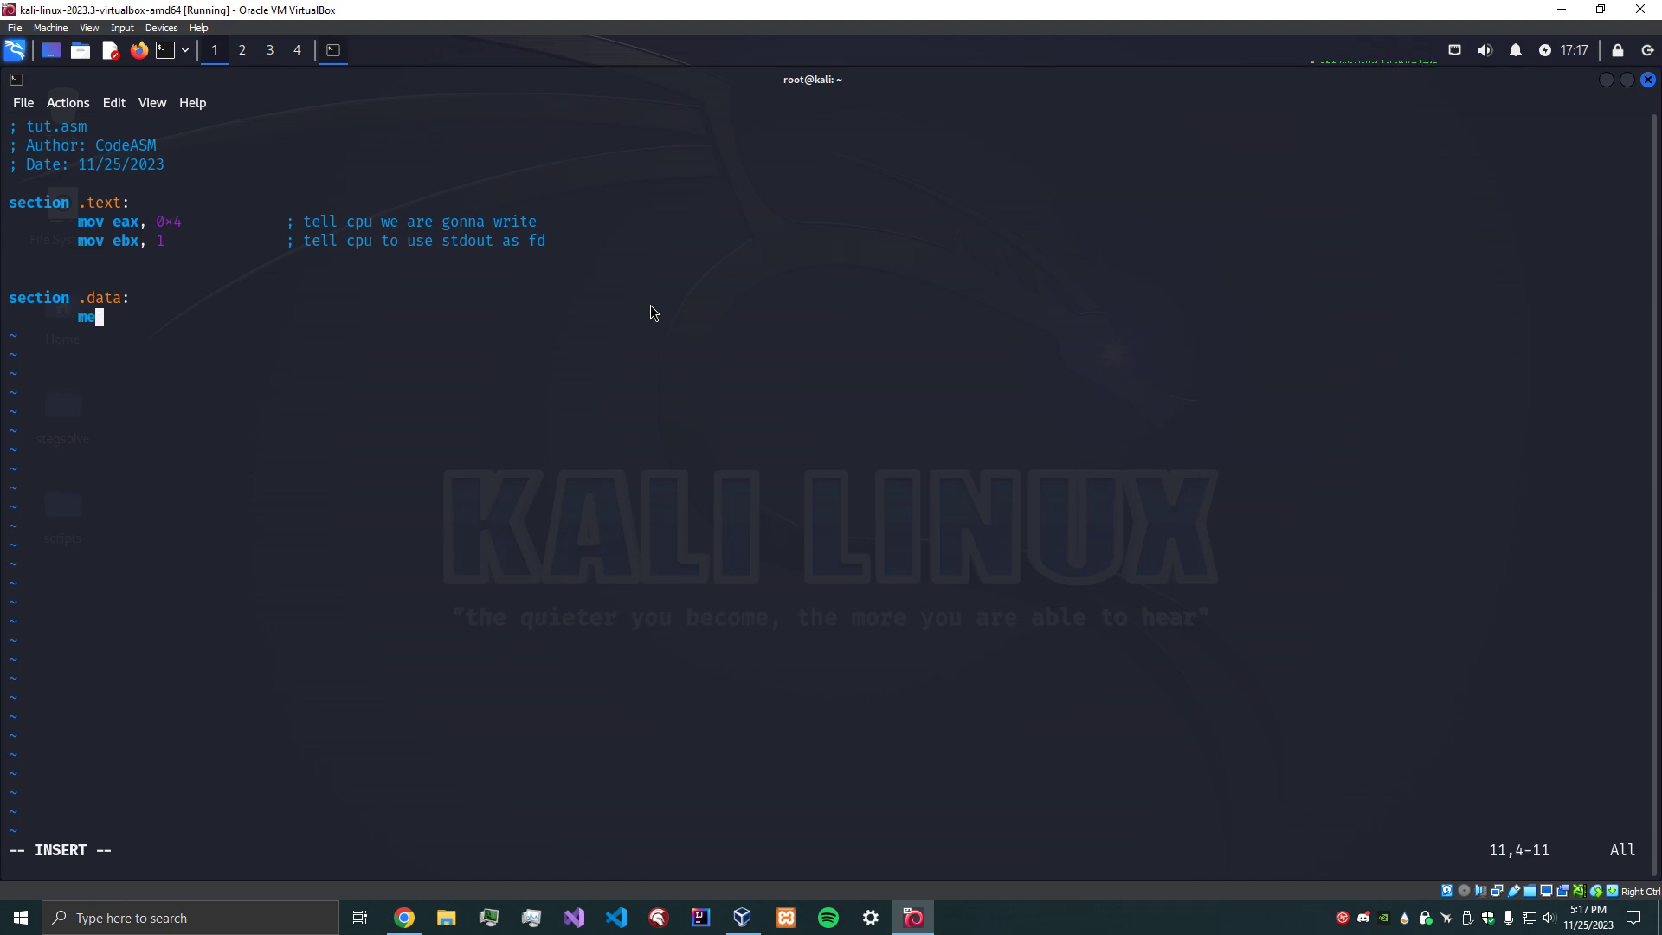
pyautogui.write('ssage:')
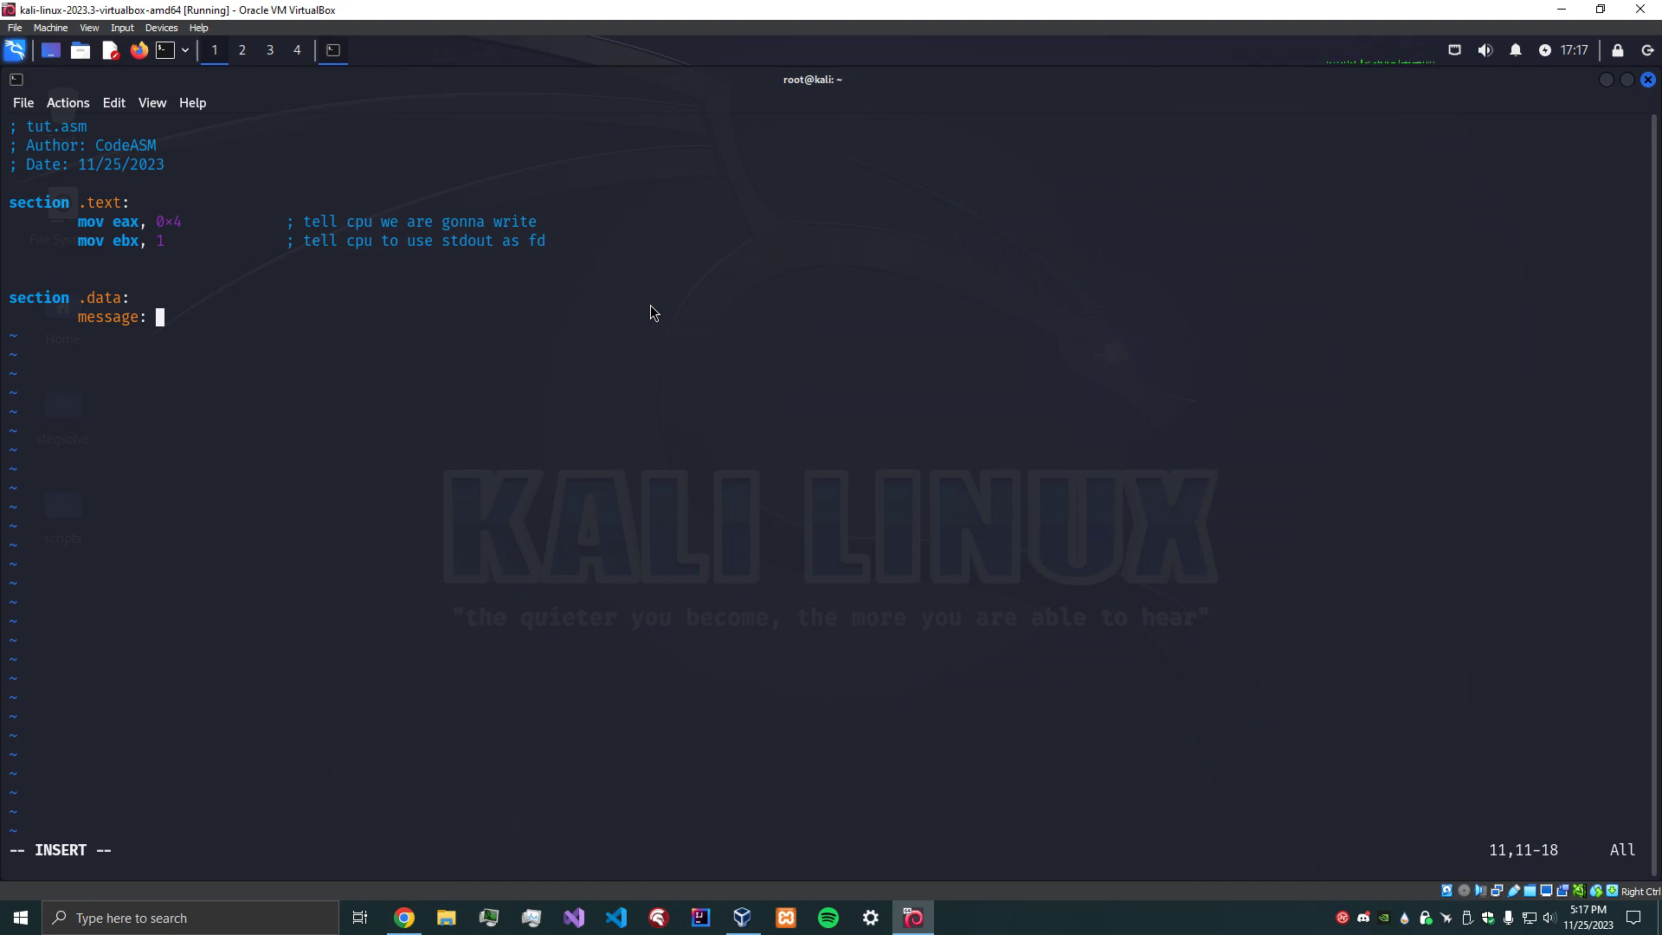
pyautogui.write('db')
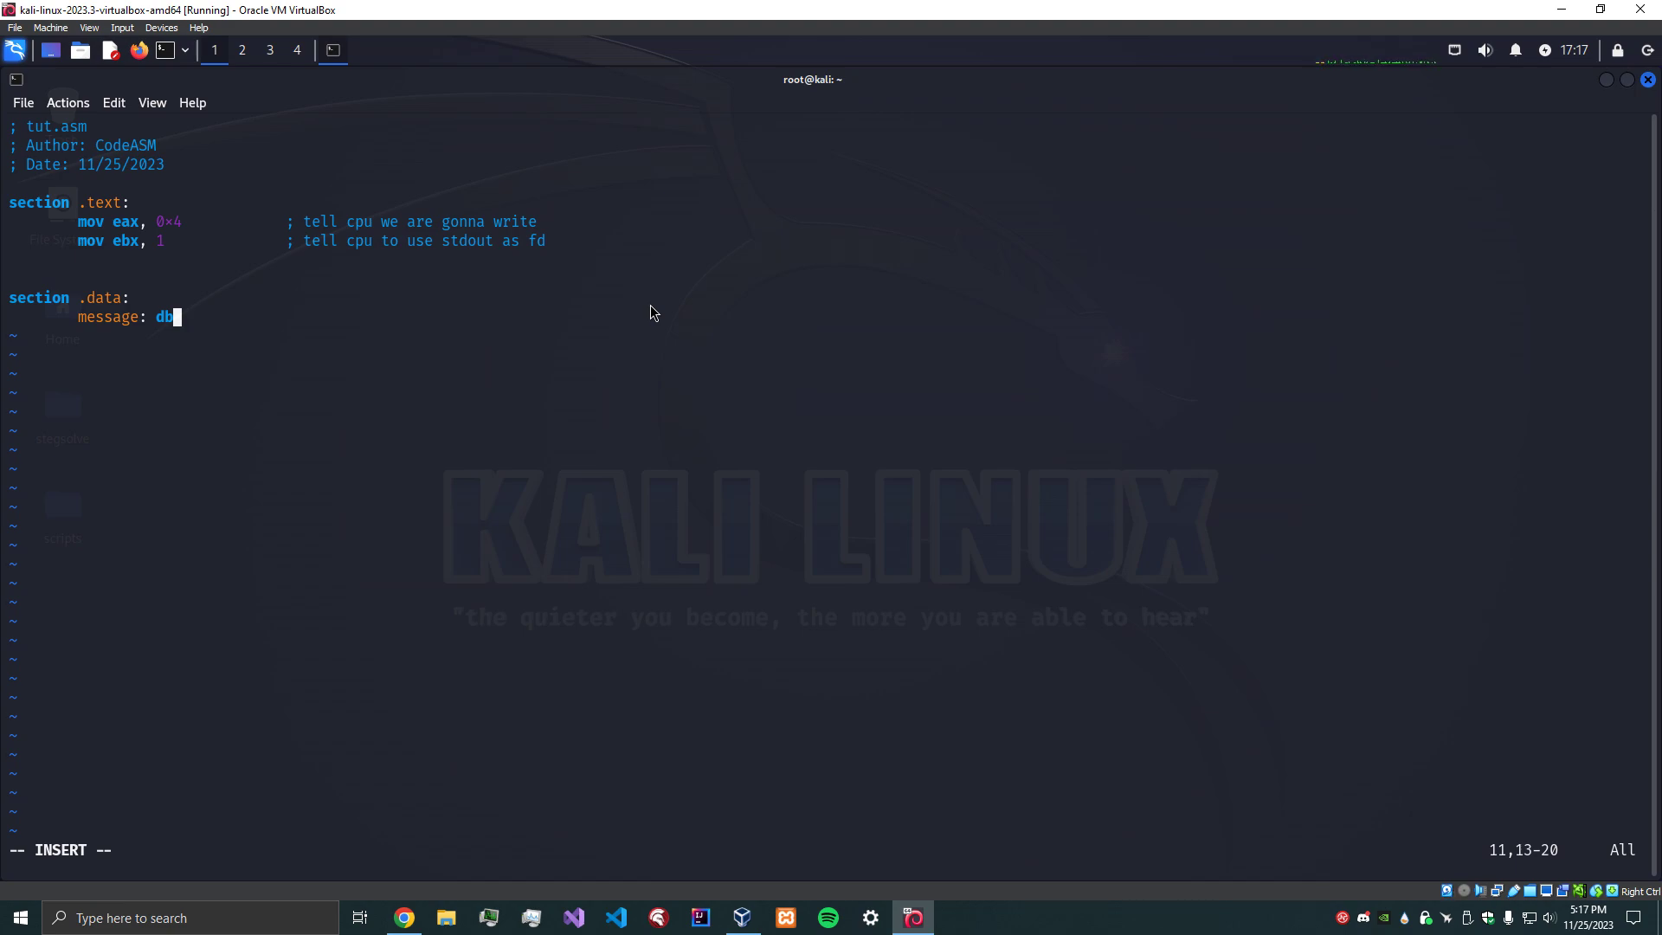
pyautogui.write('"')
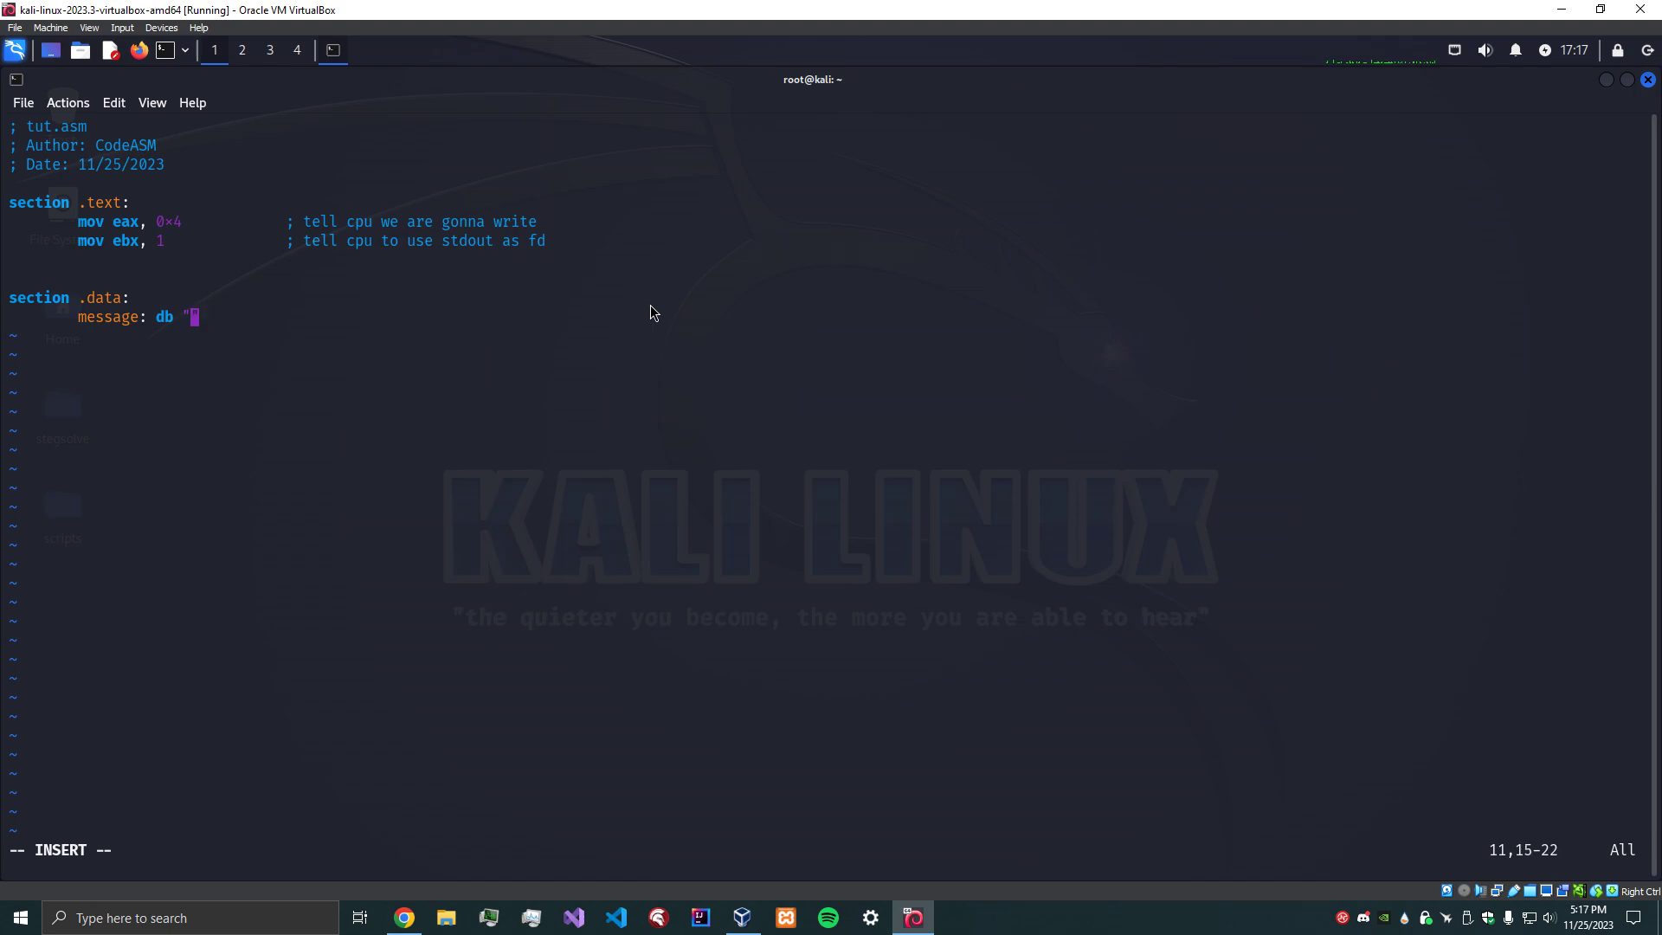
pyautogui.write('Hello World')
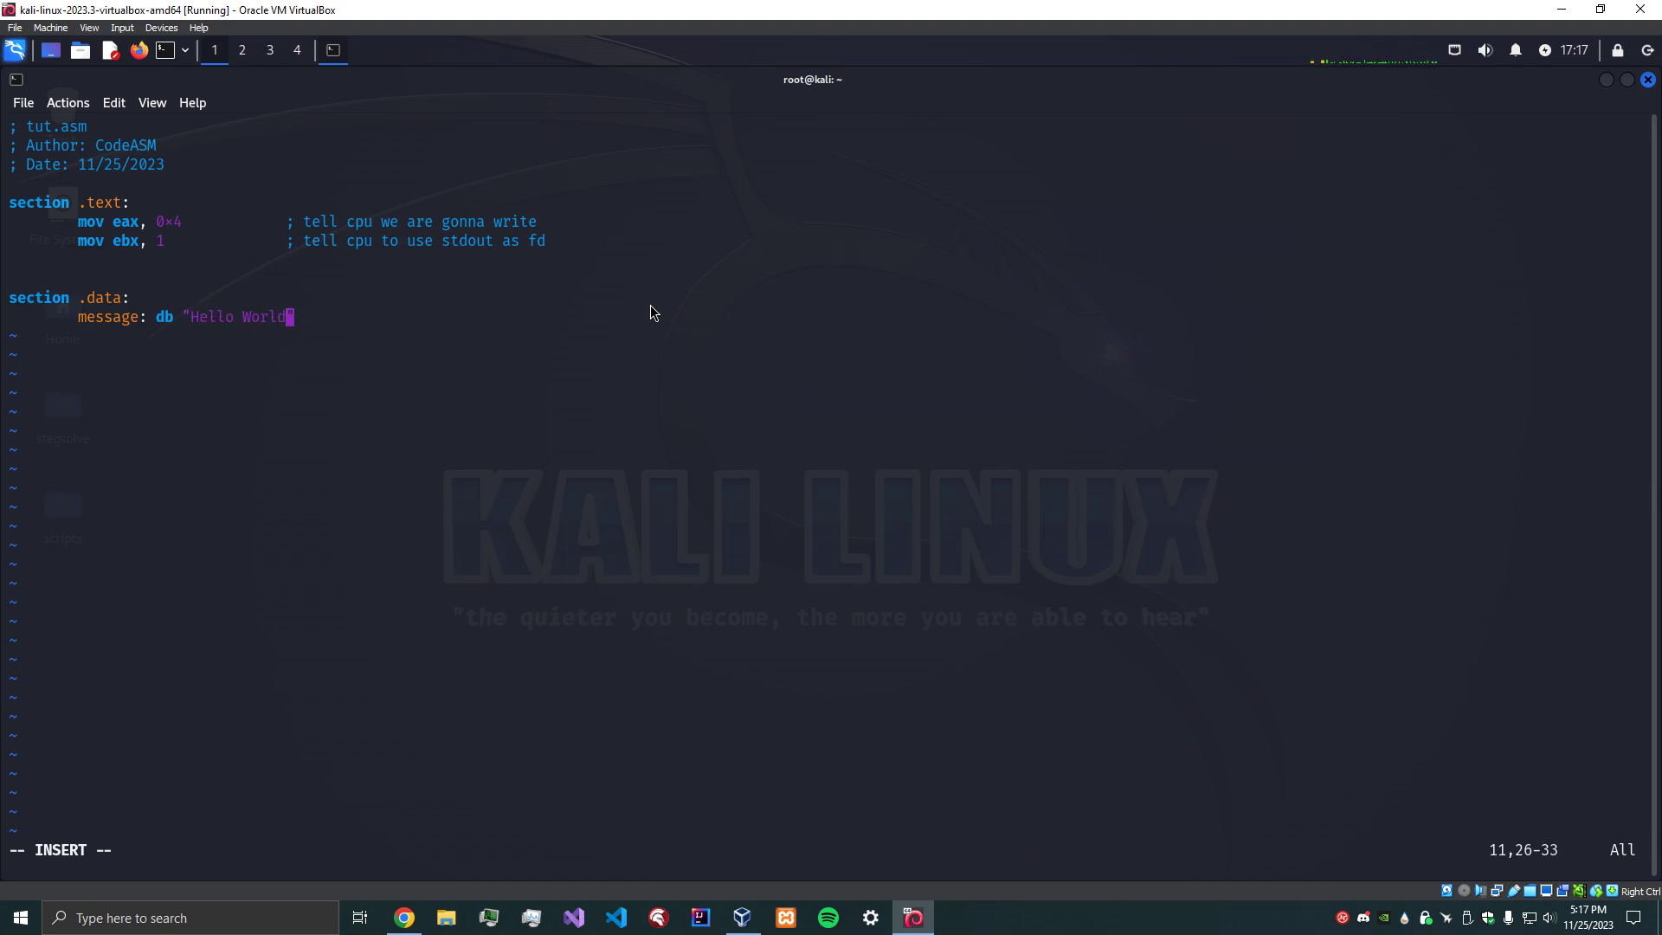
pyautogui.write('!')
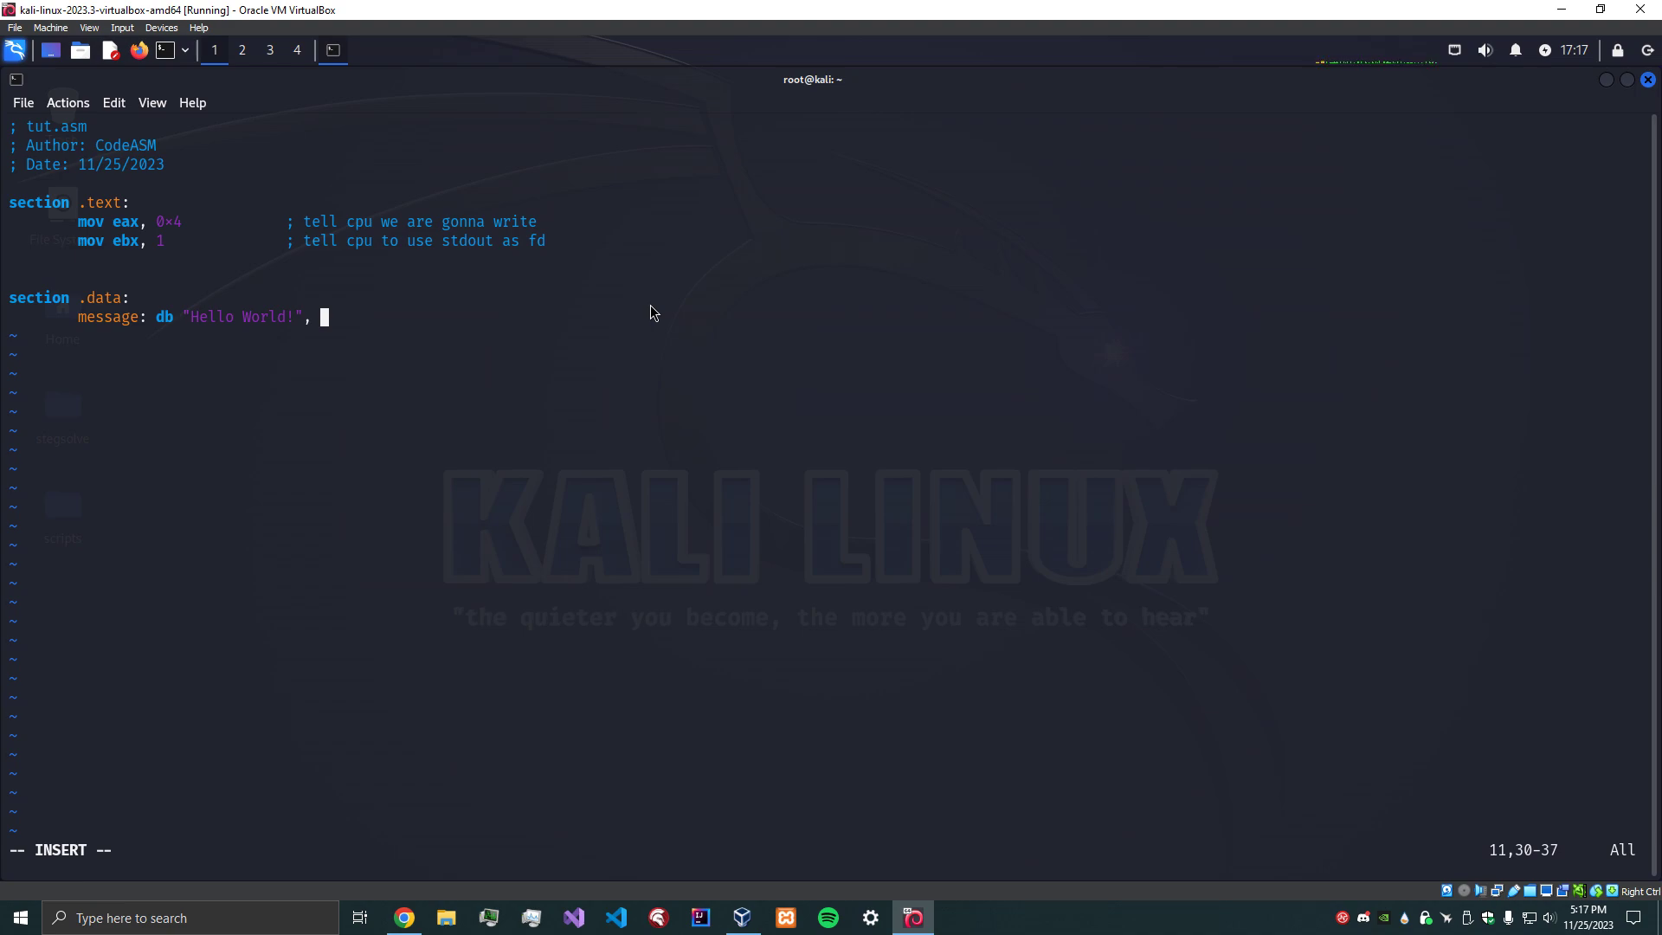
pyautogui.write('0xA')
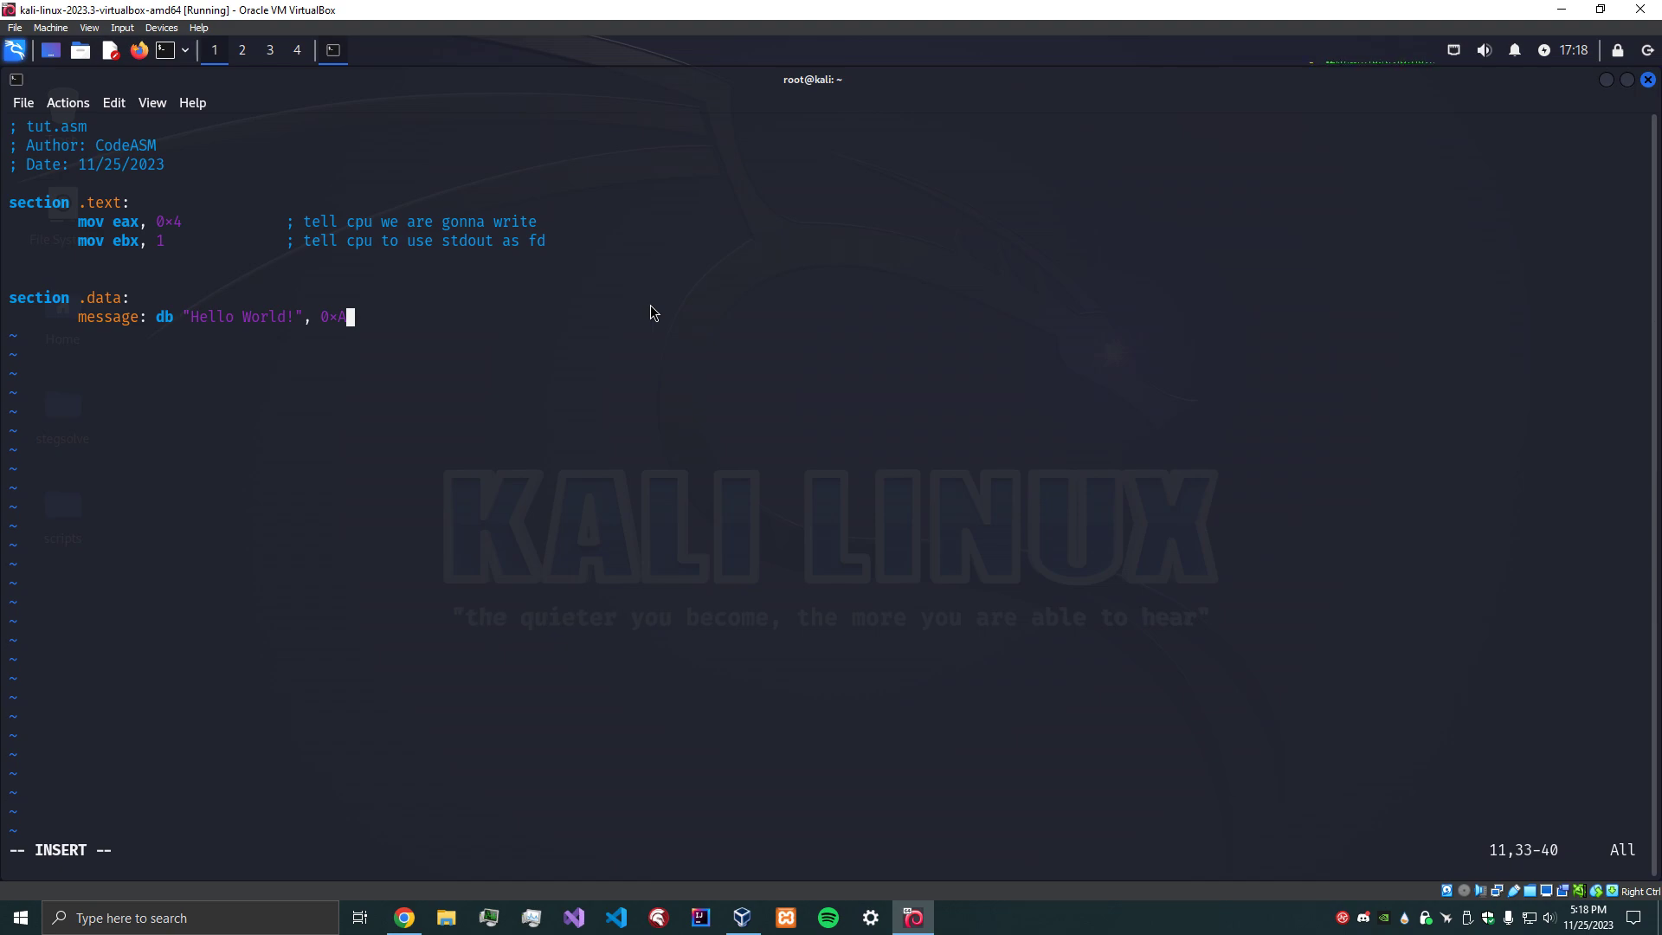
pyautogui.moveTo(313, 331)
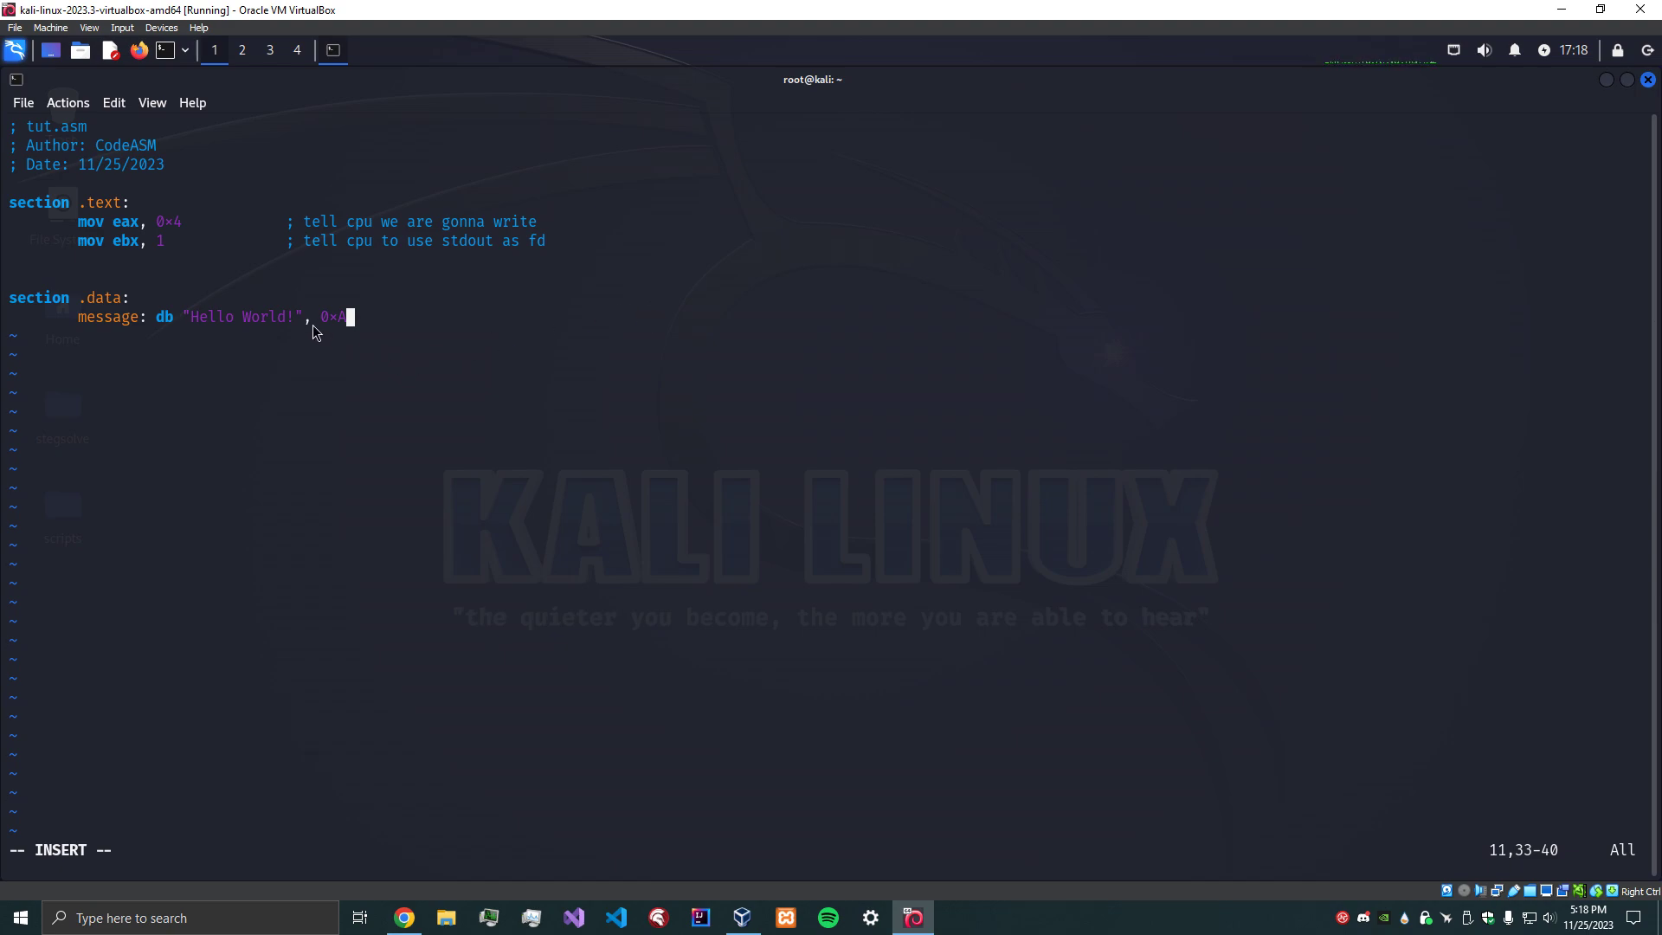
pyautogui.moveTo(342, 330)
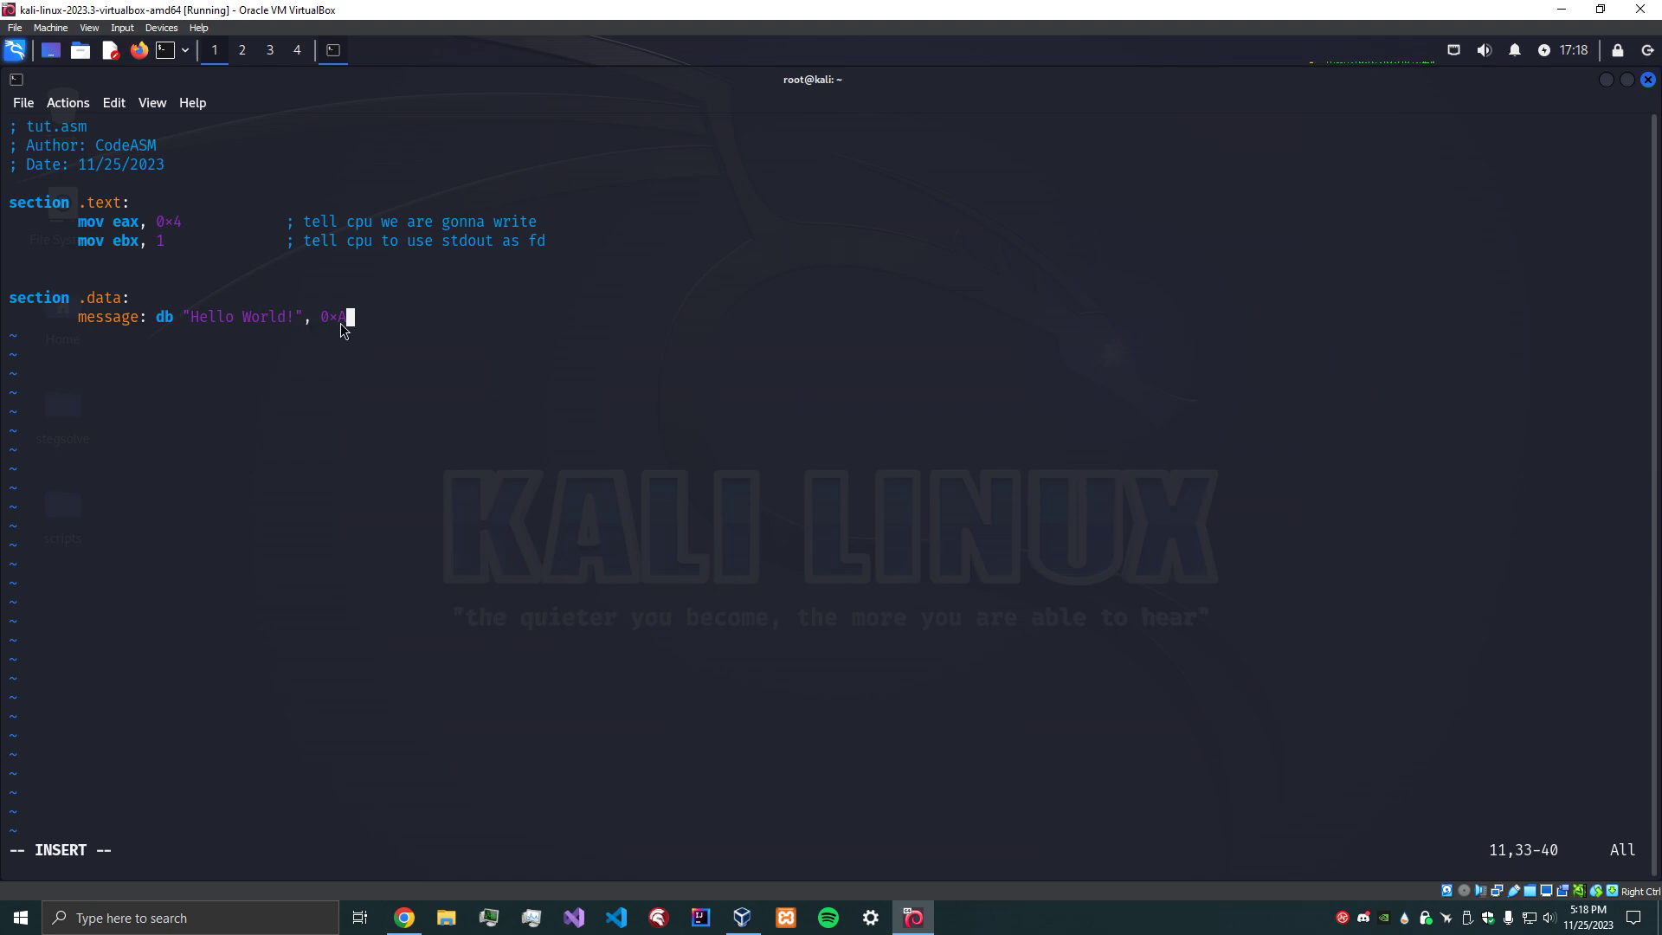
pyautogui.moveTo(637, 387)
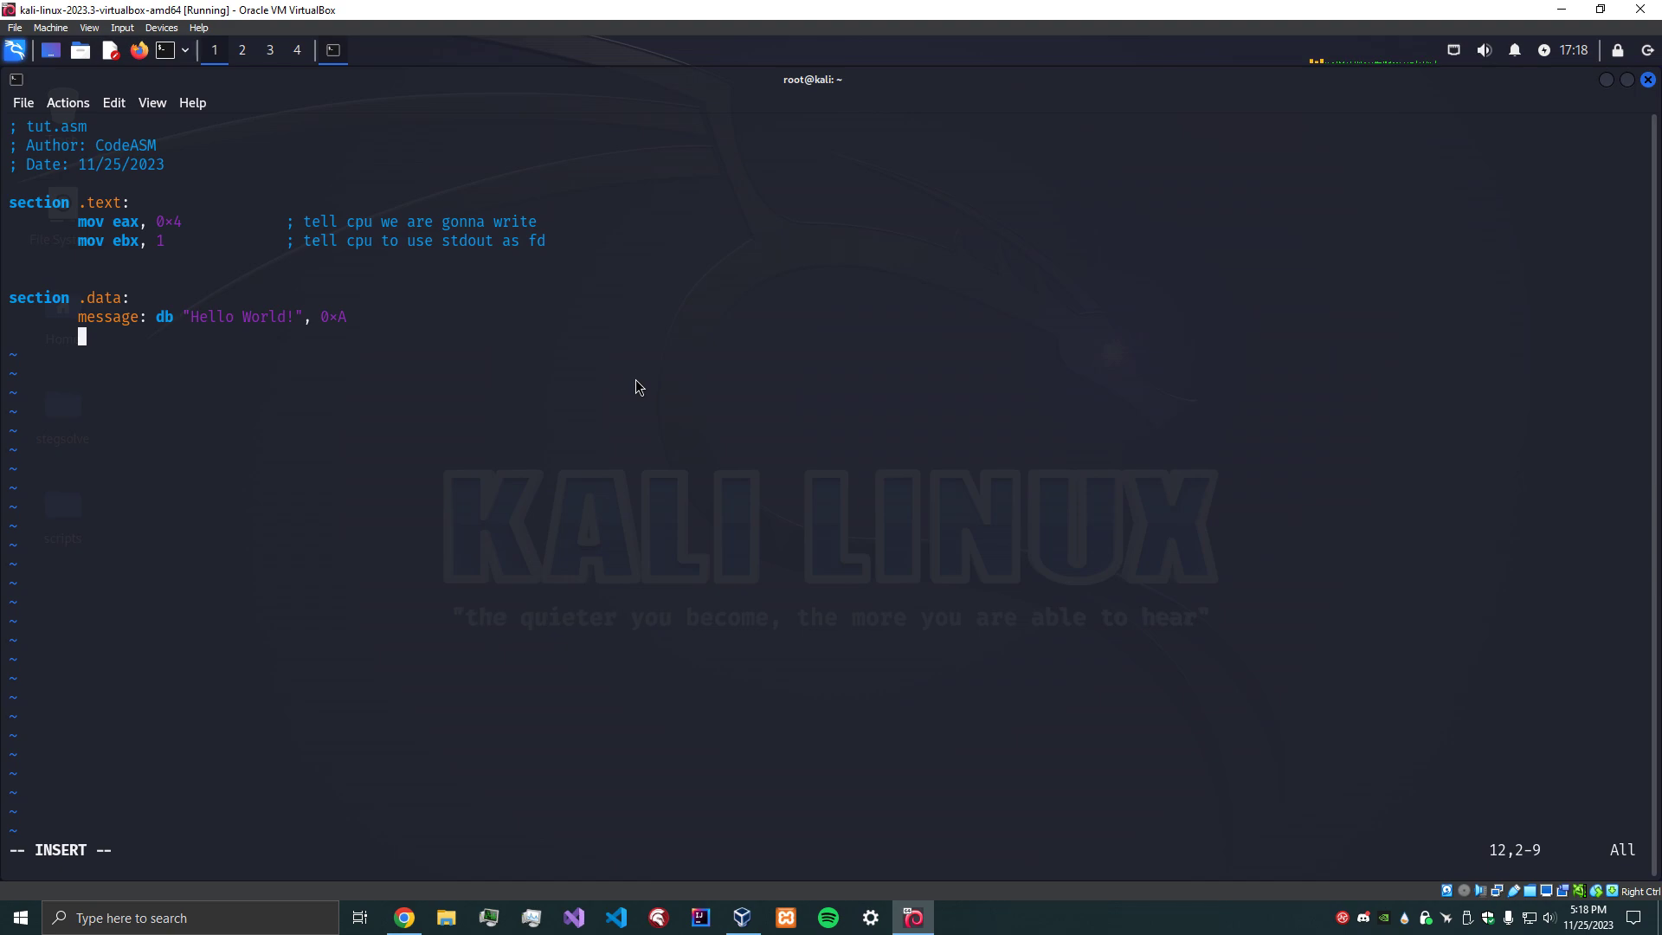
# Add message_length equ $-message below the message definition.
pyautogui.write('message')
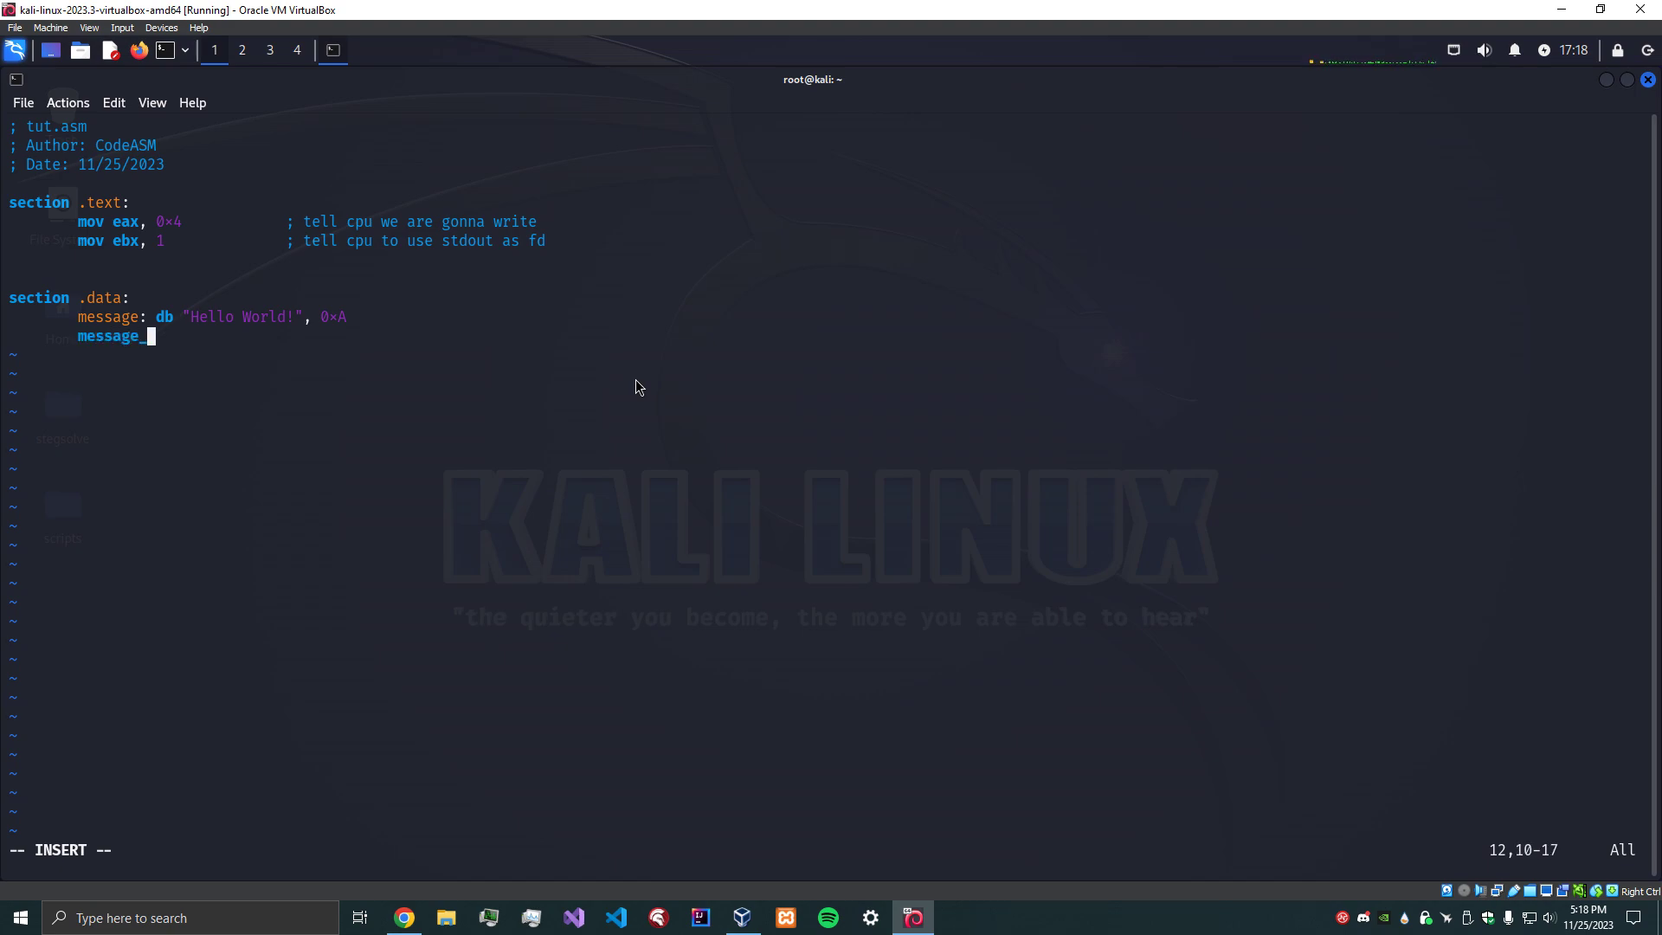
pyautogui.write('_length')
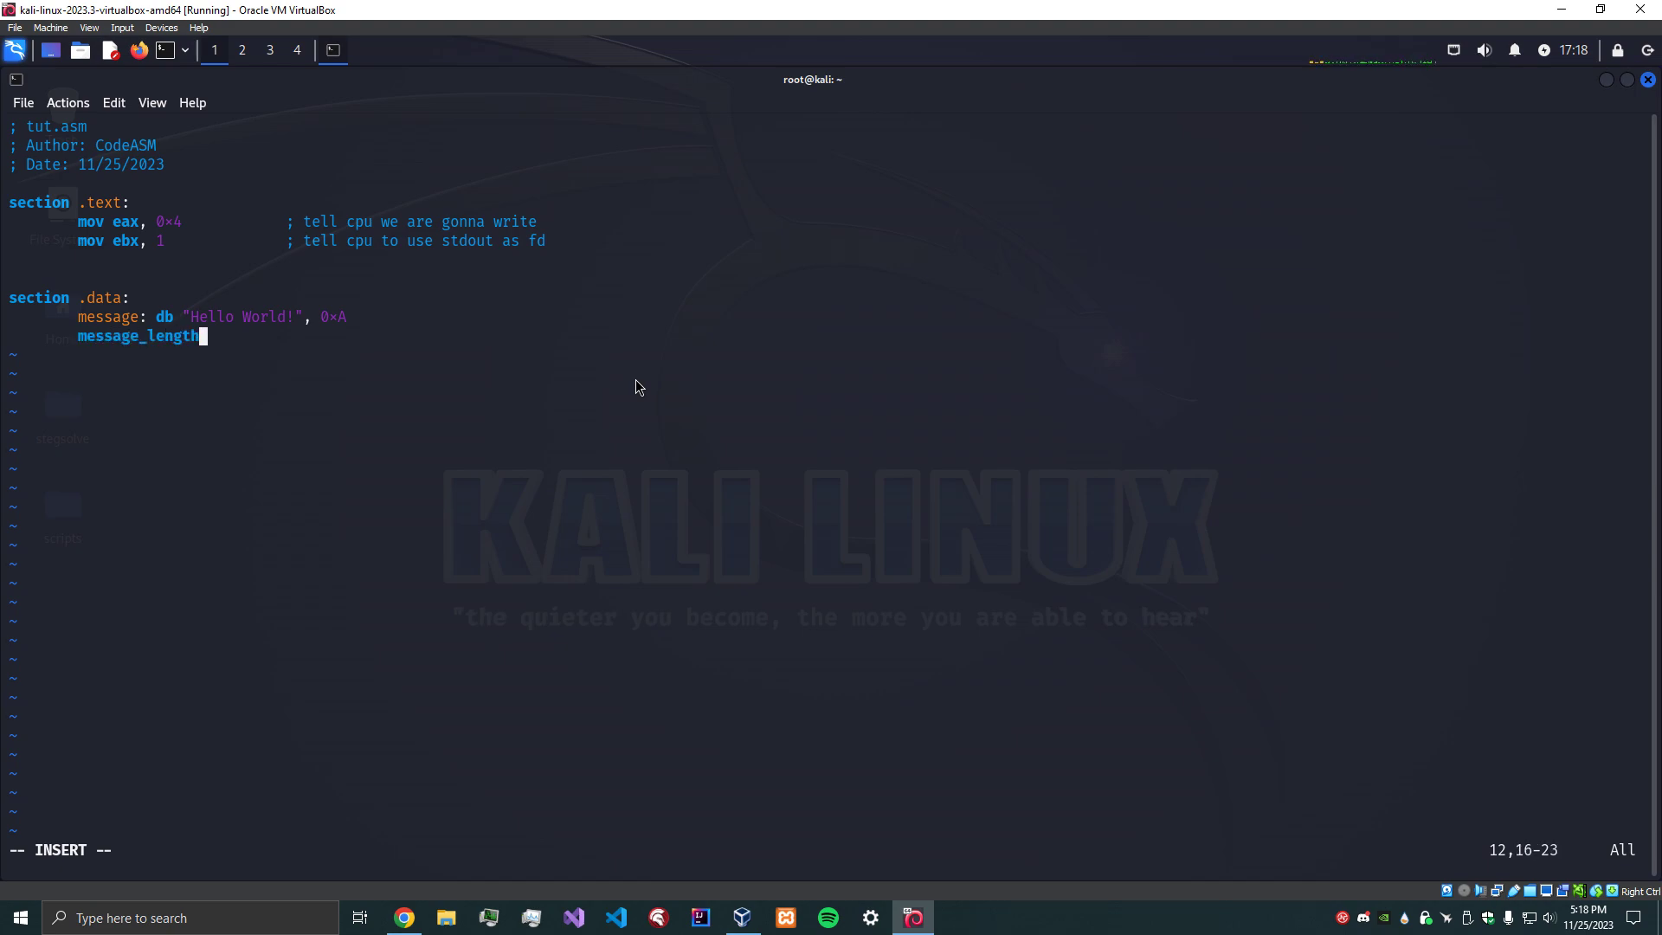
pyautogui.write(':')
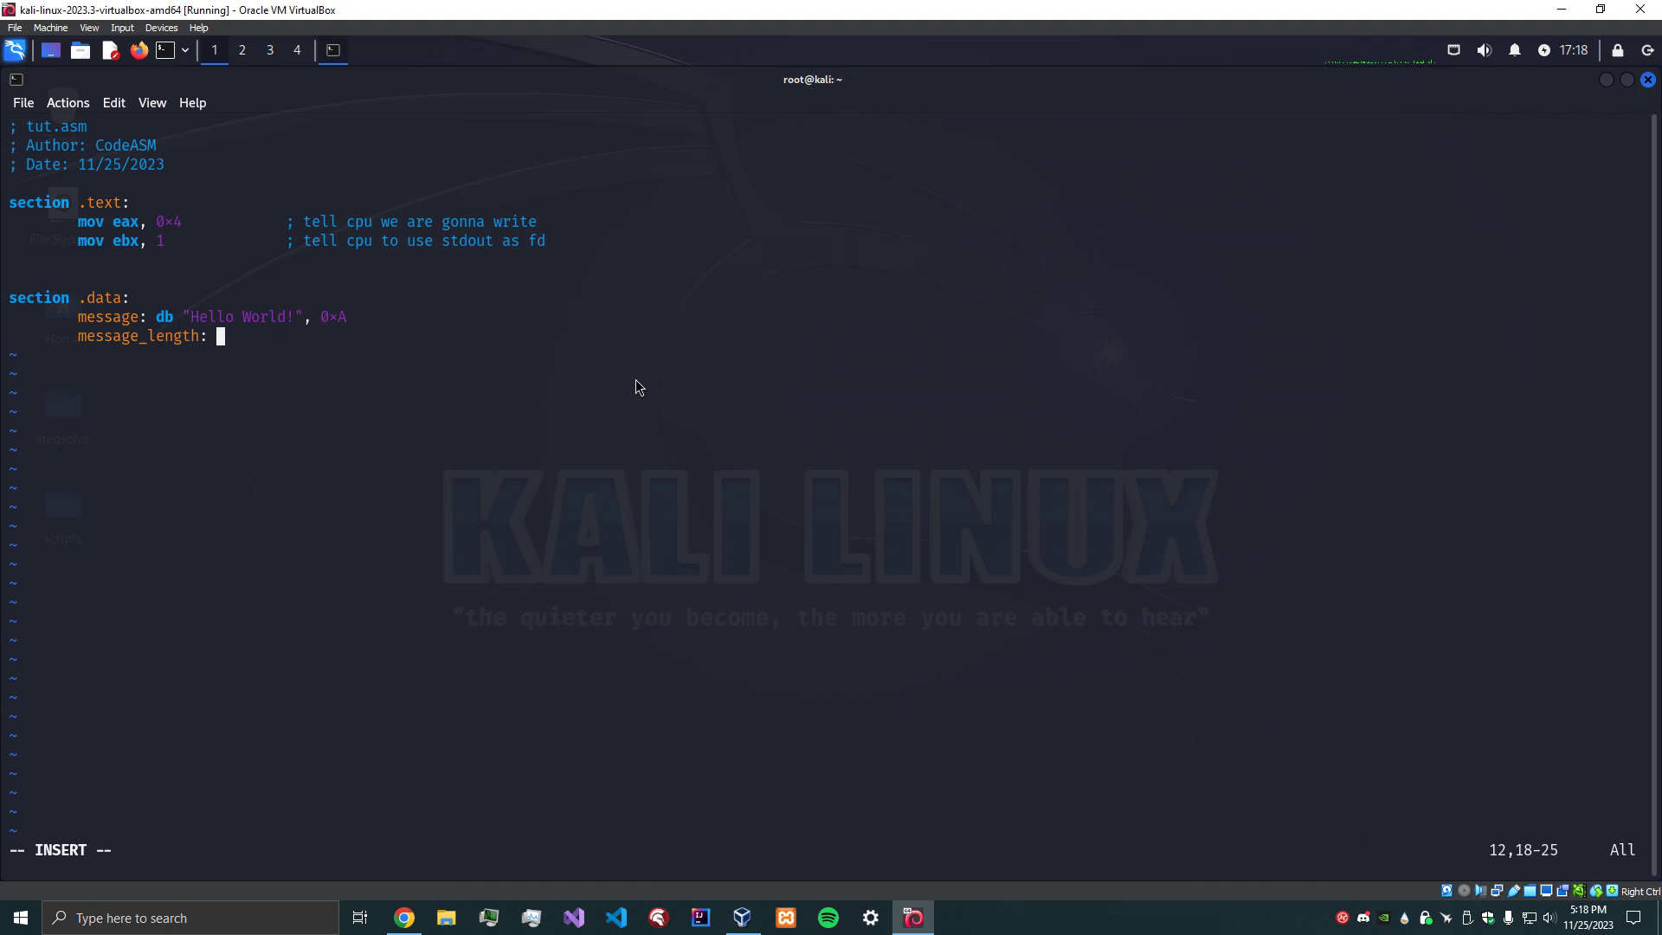
pyautogui.moveTo(222, 317)
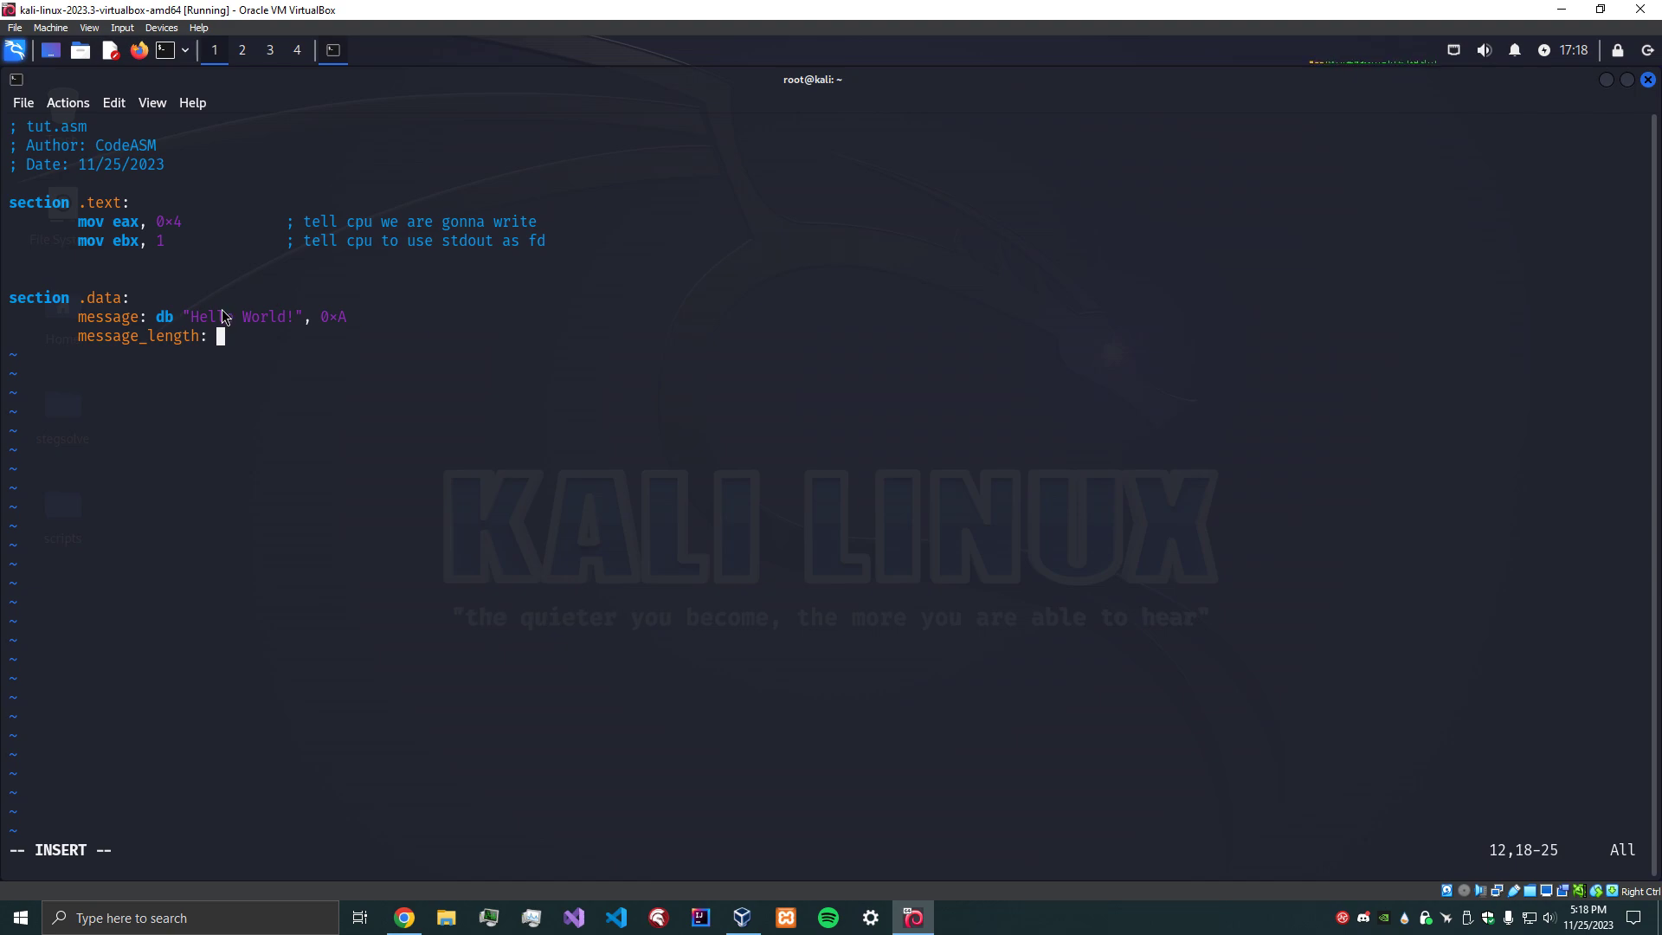
pyautogui.moveTo(329, 329)
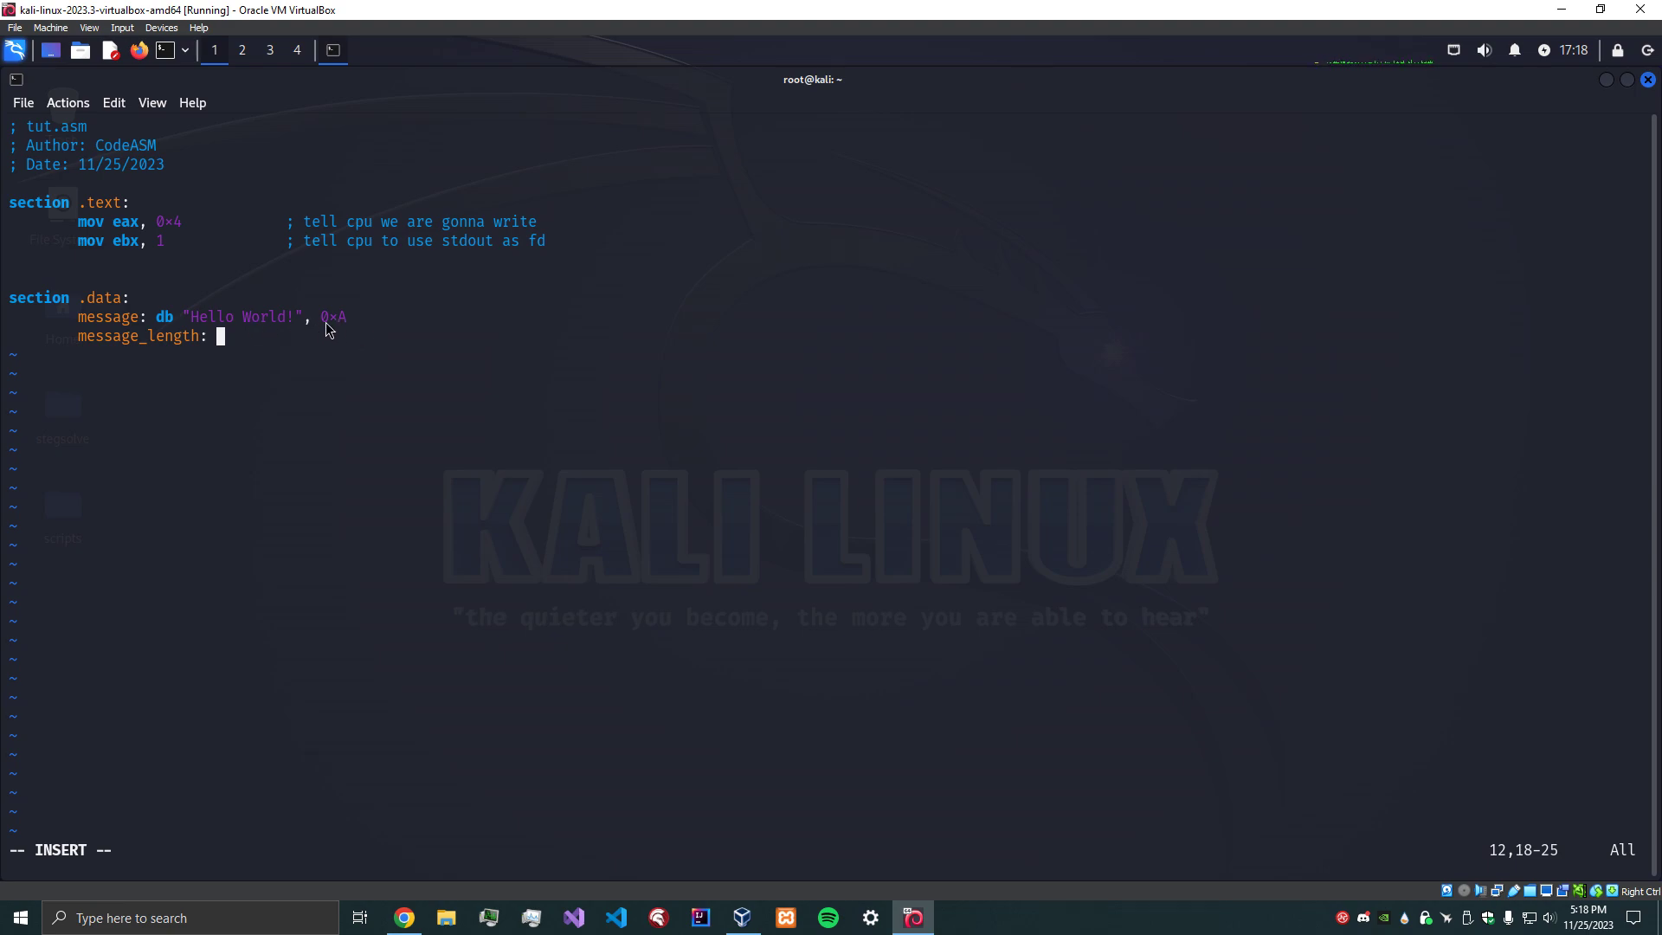
pyautogui.moveTo(269, 348)
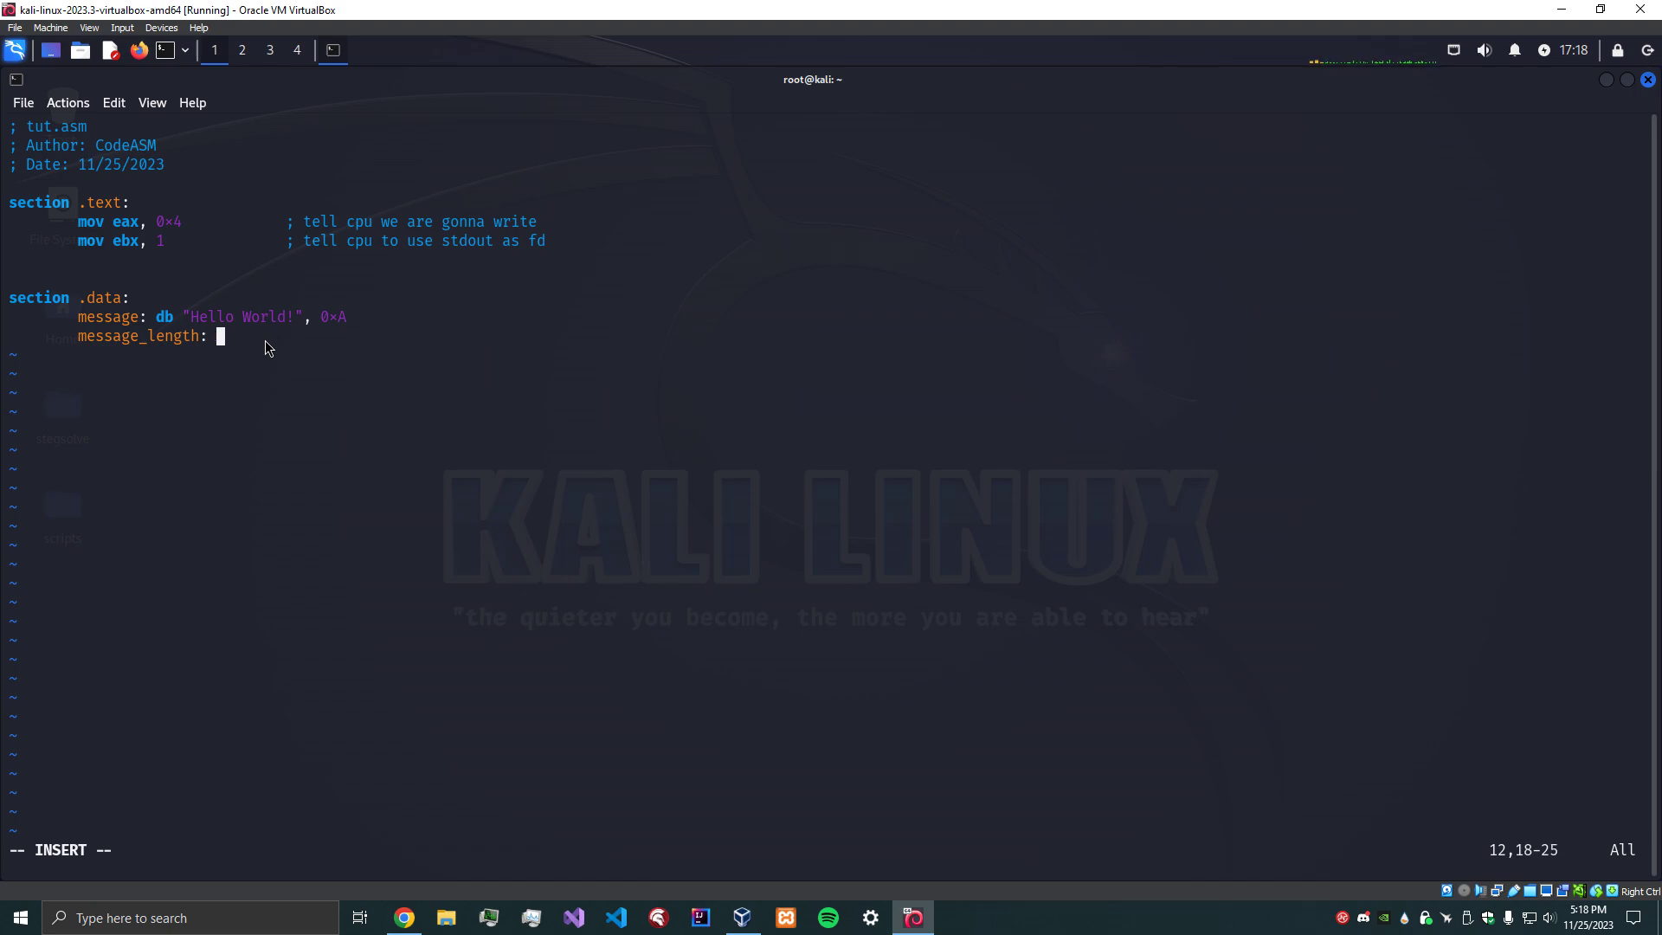
pyautogui.press('BackSpace')
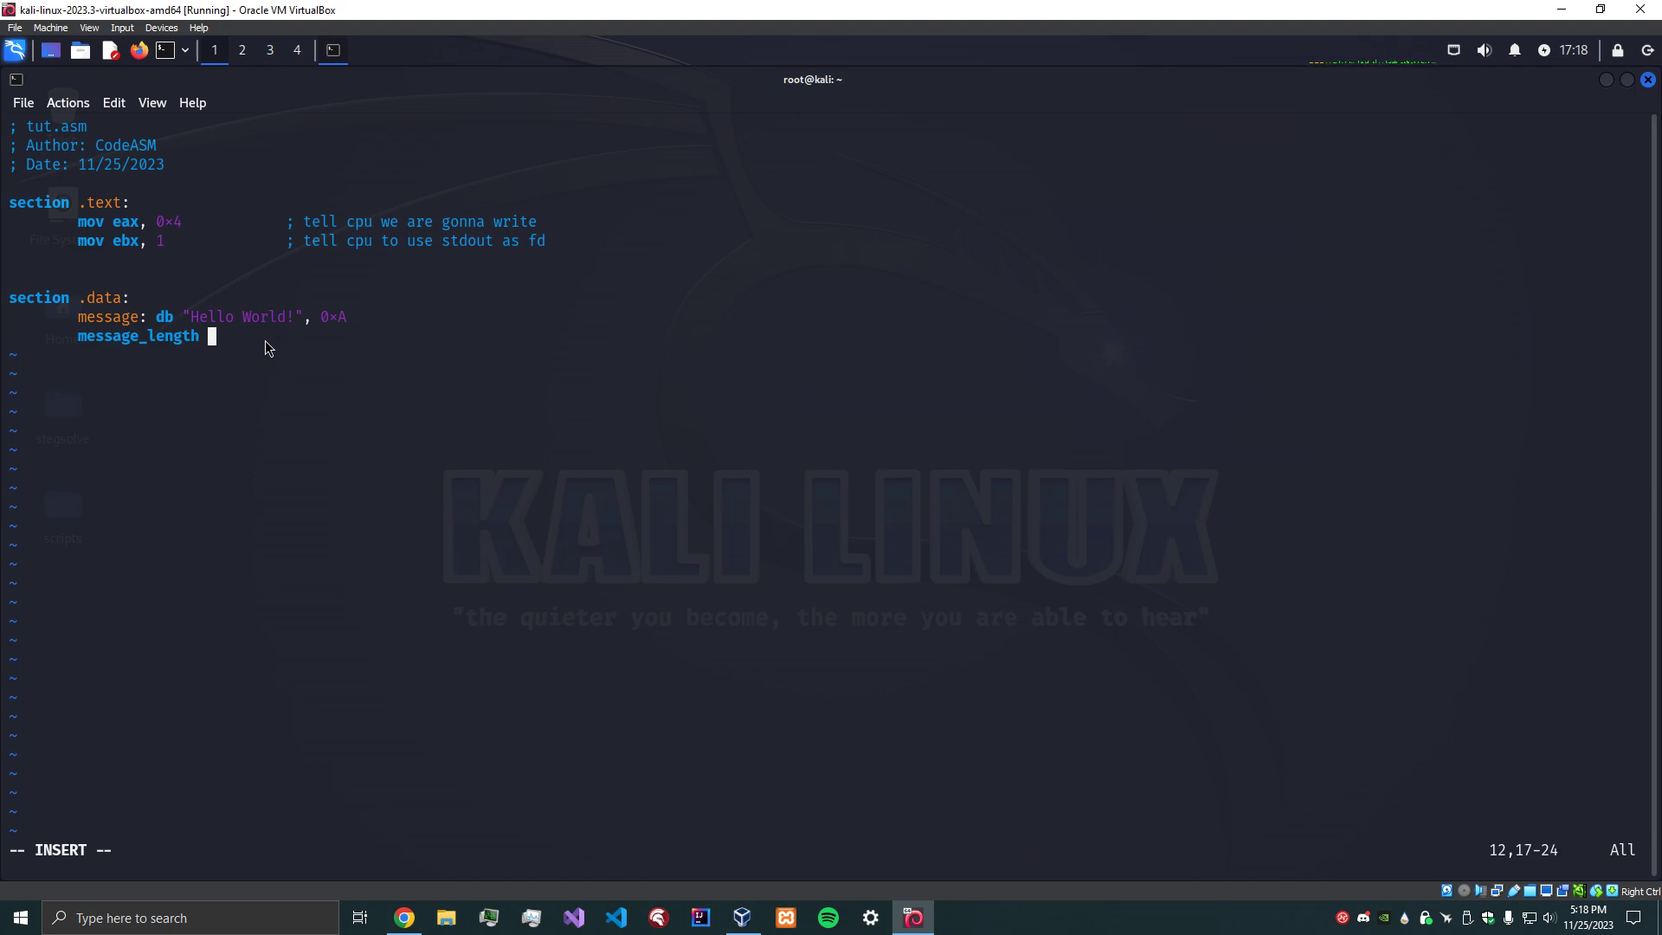
pyautogui.write('equ')
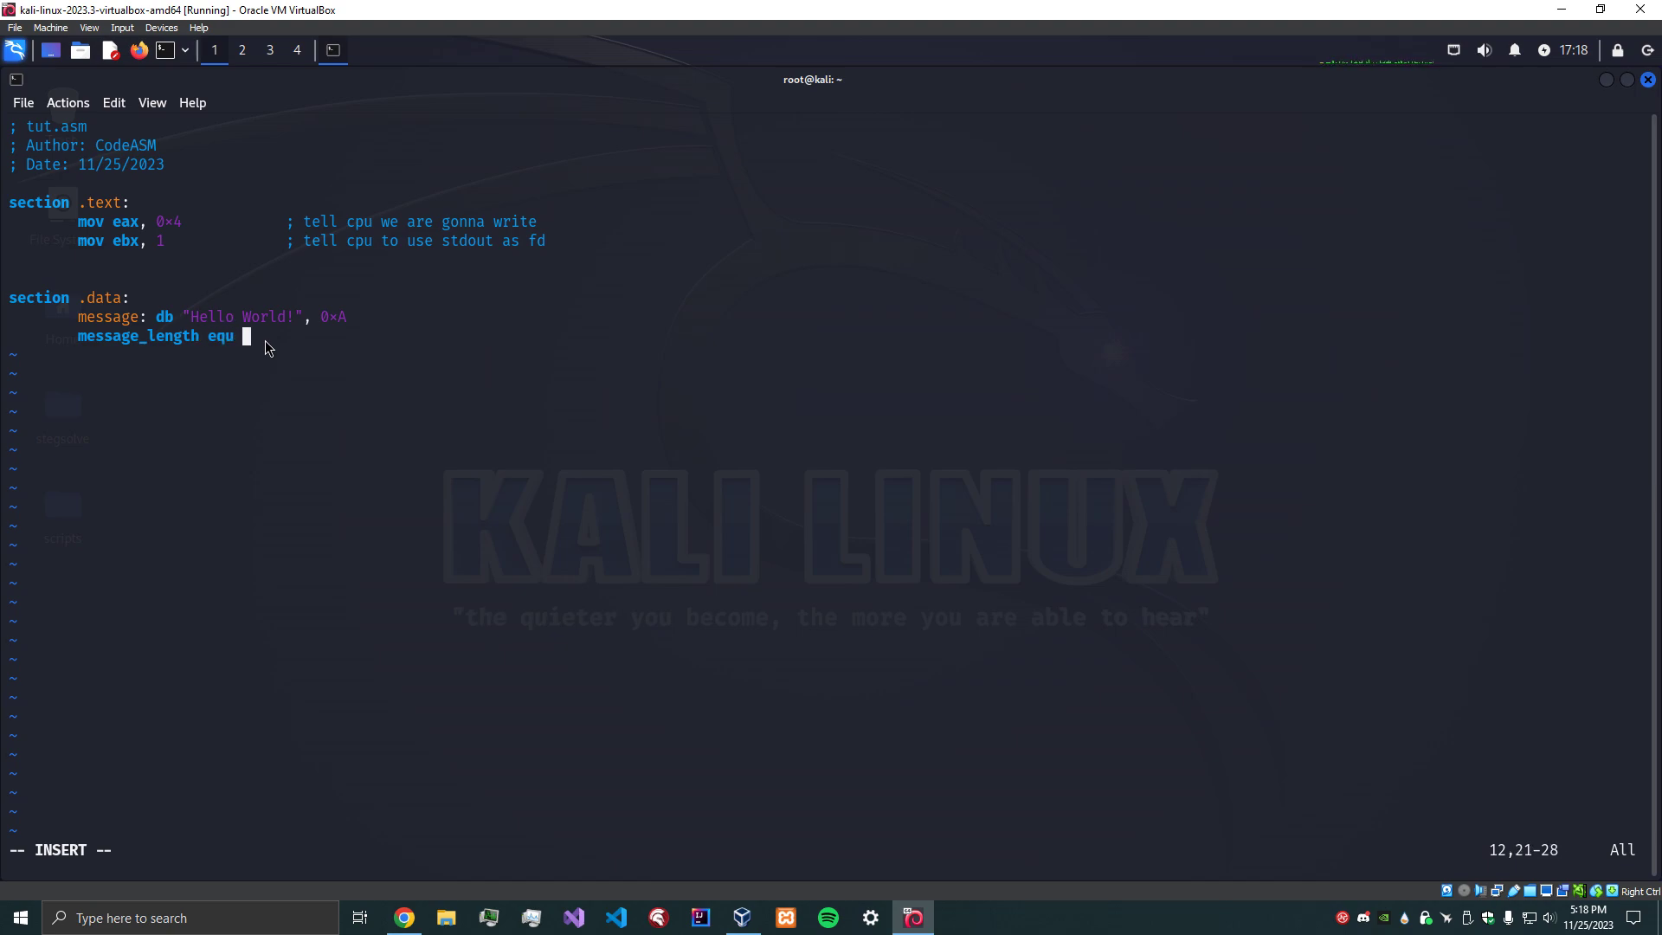
pyautogui.write('$-')
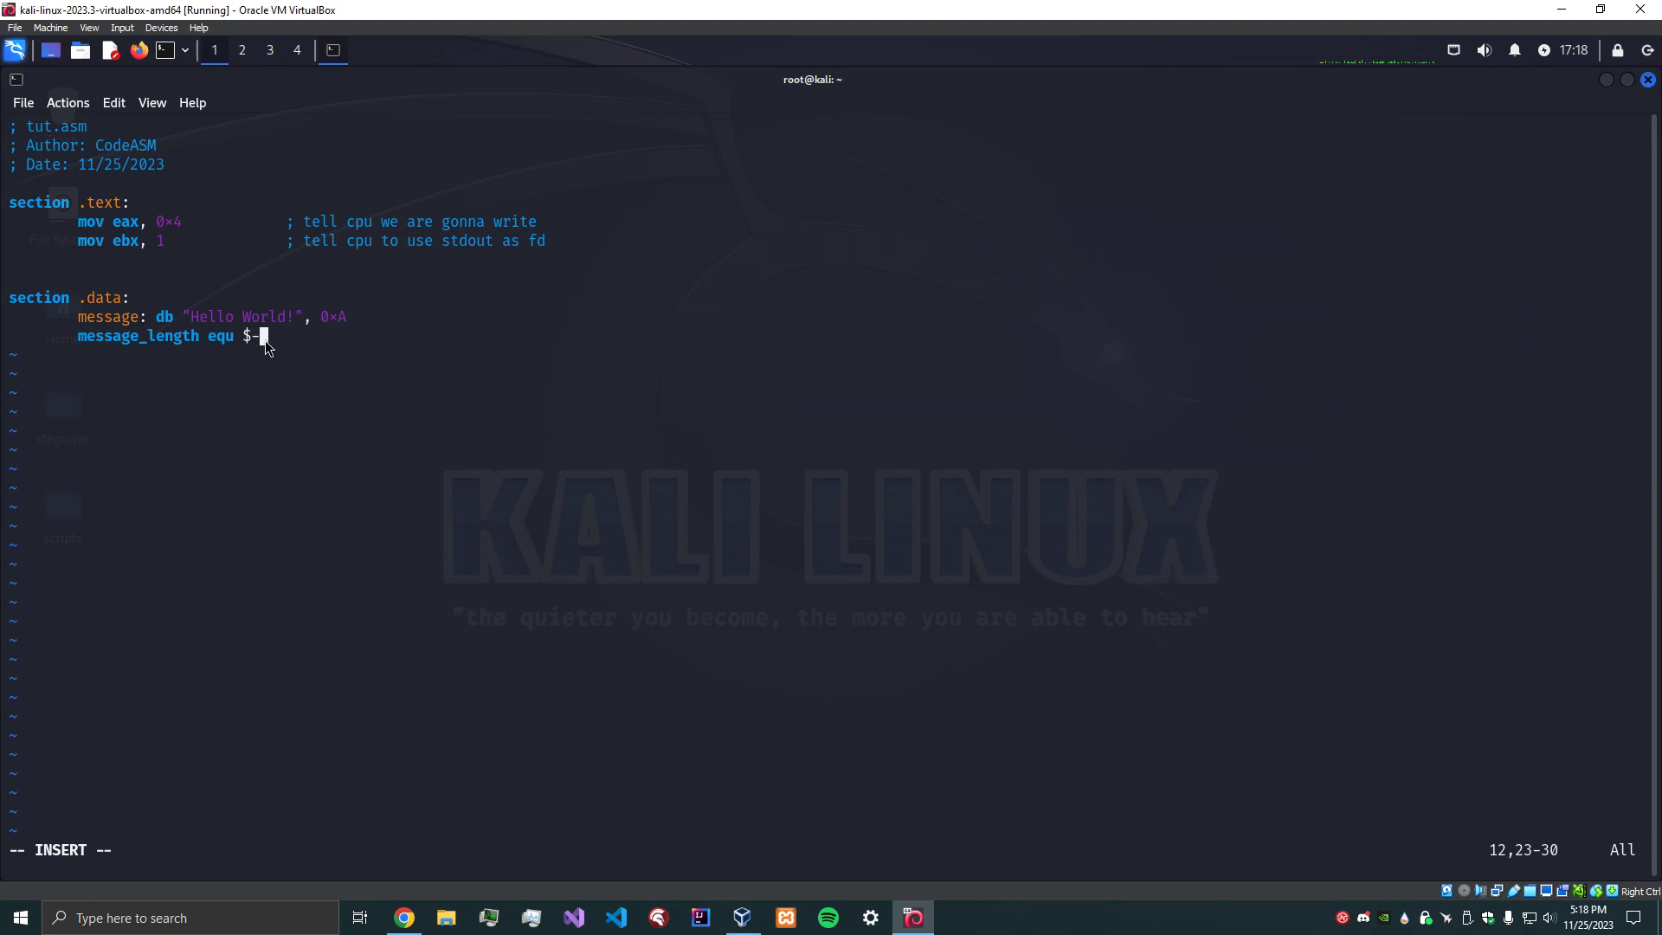
pyautogui.write('messa')
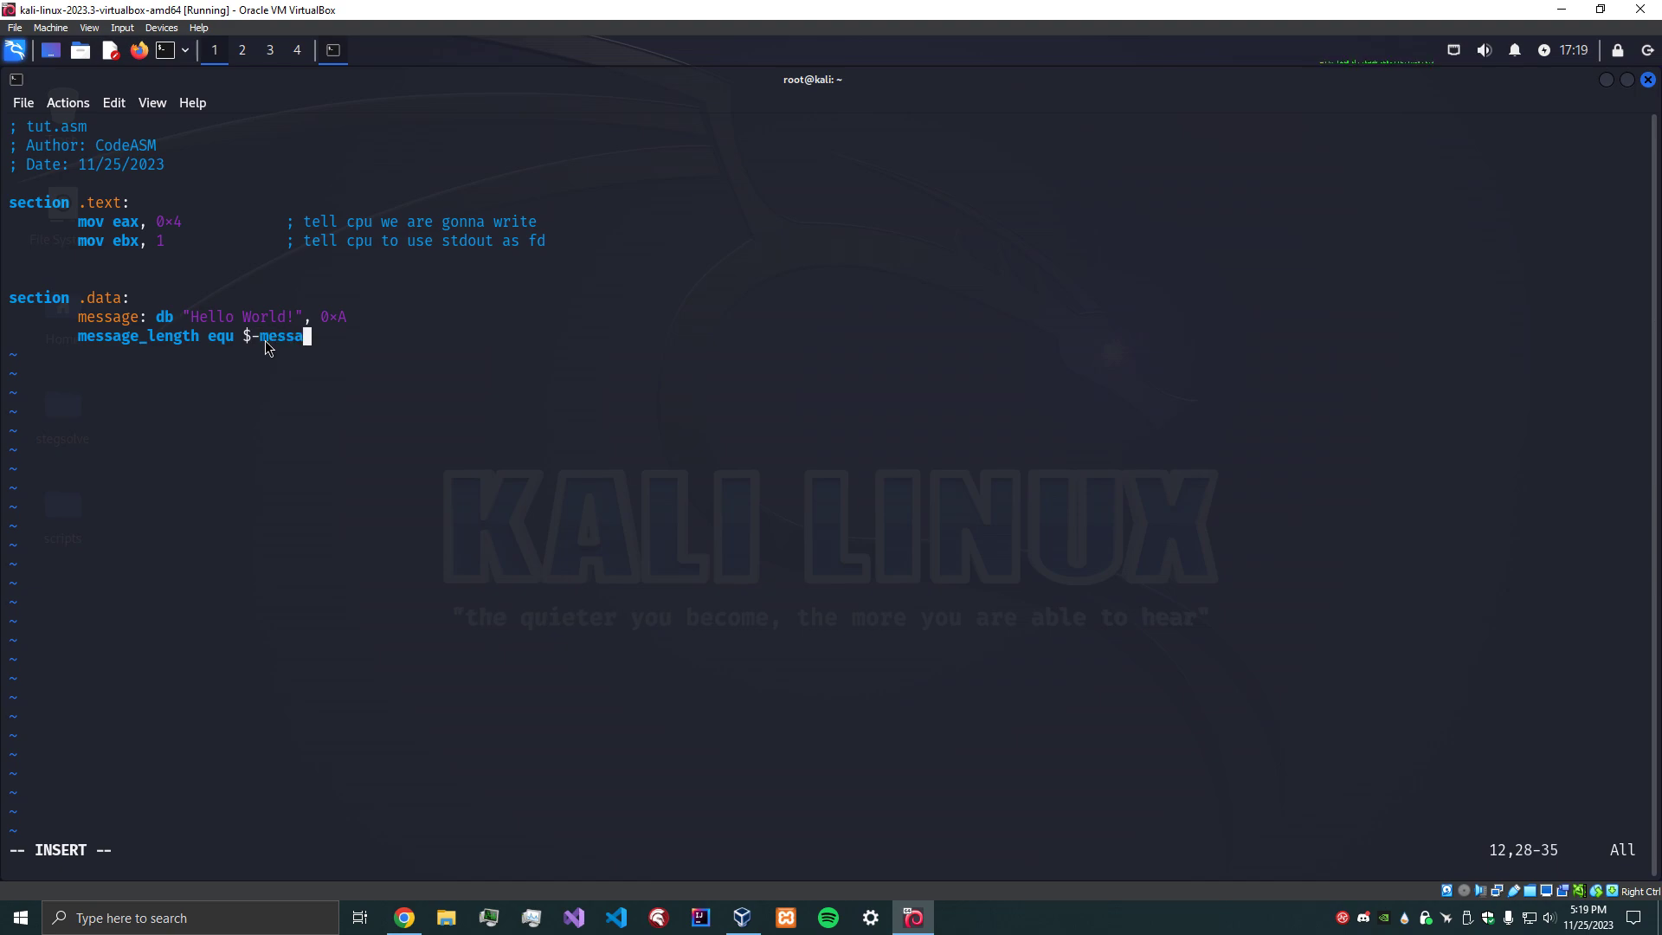
pyautogui.write('ge')
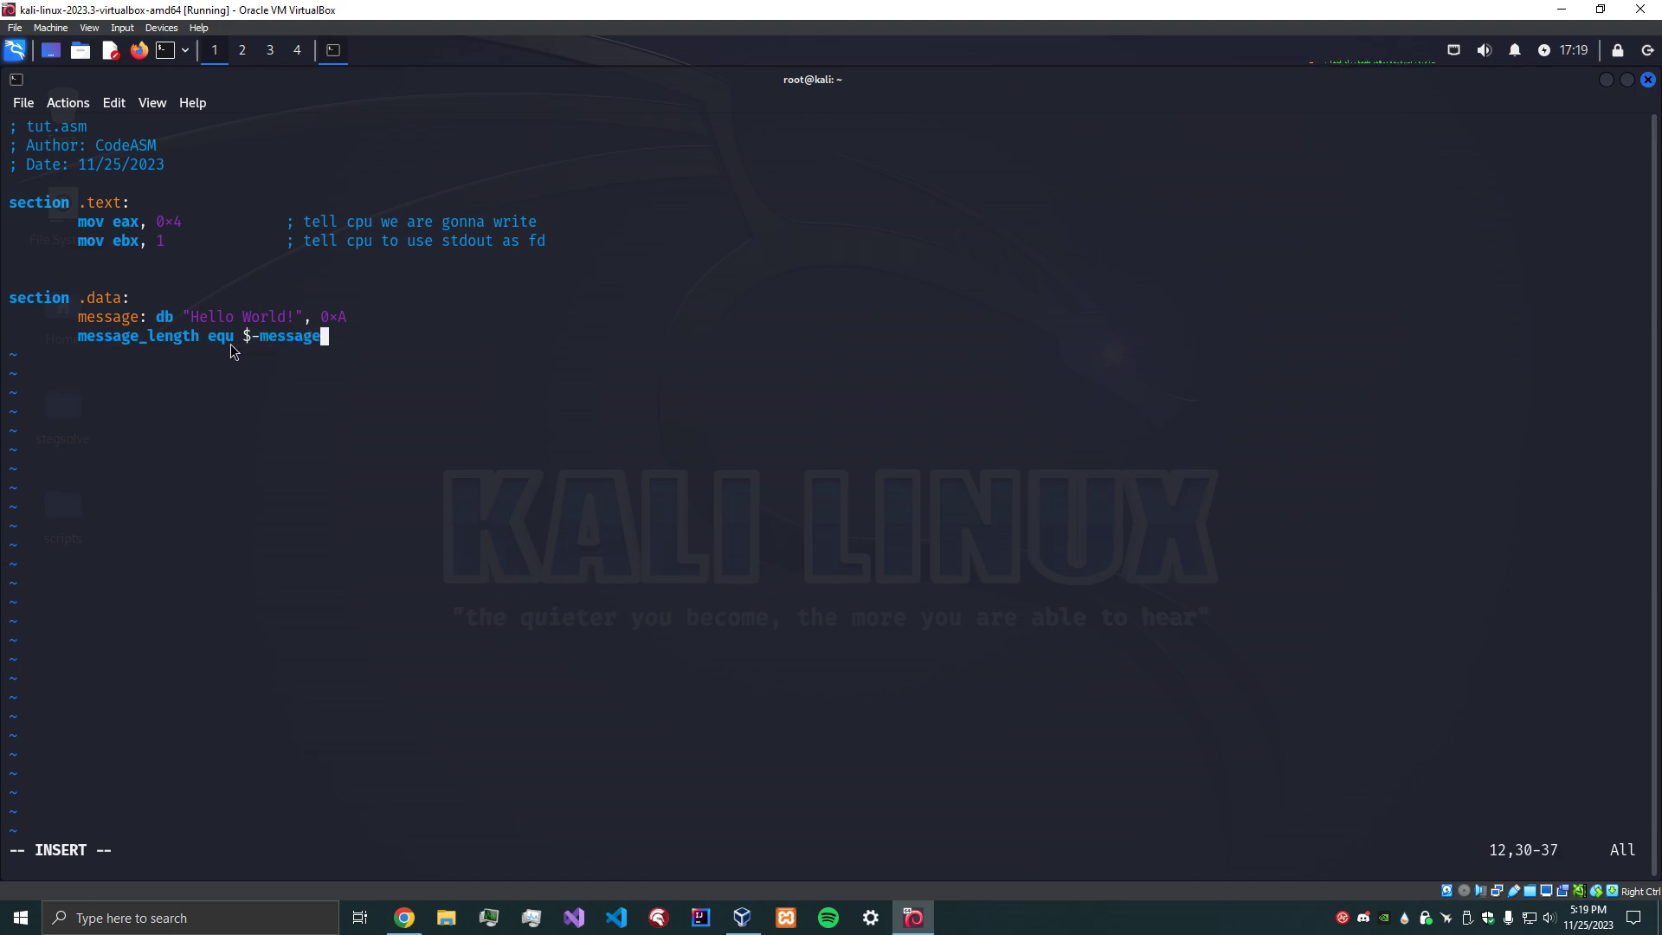
pyautogui.moveTo(119, 350)
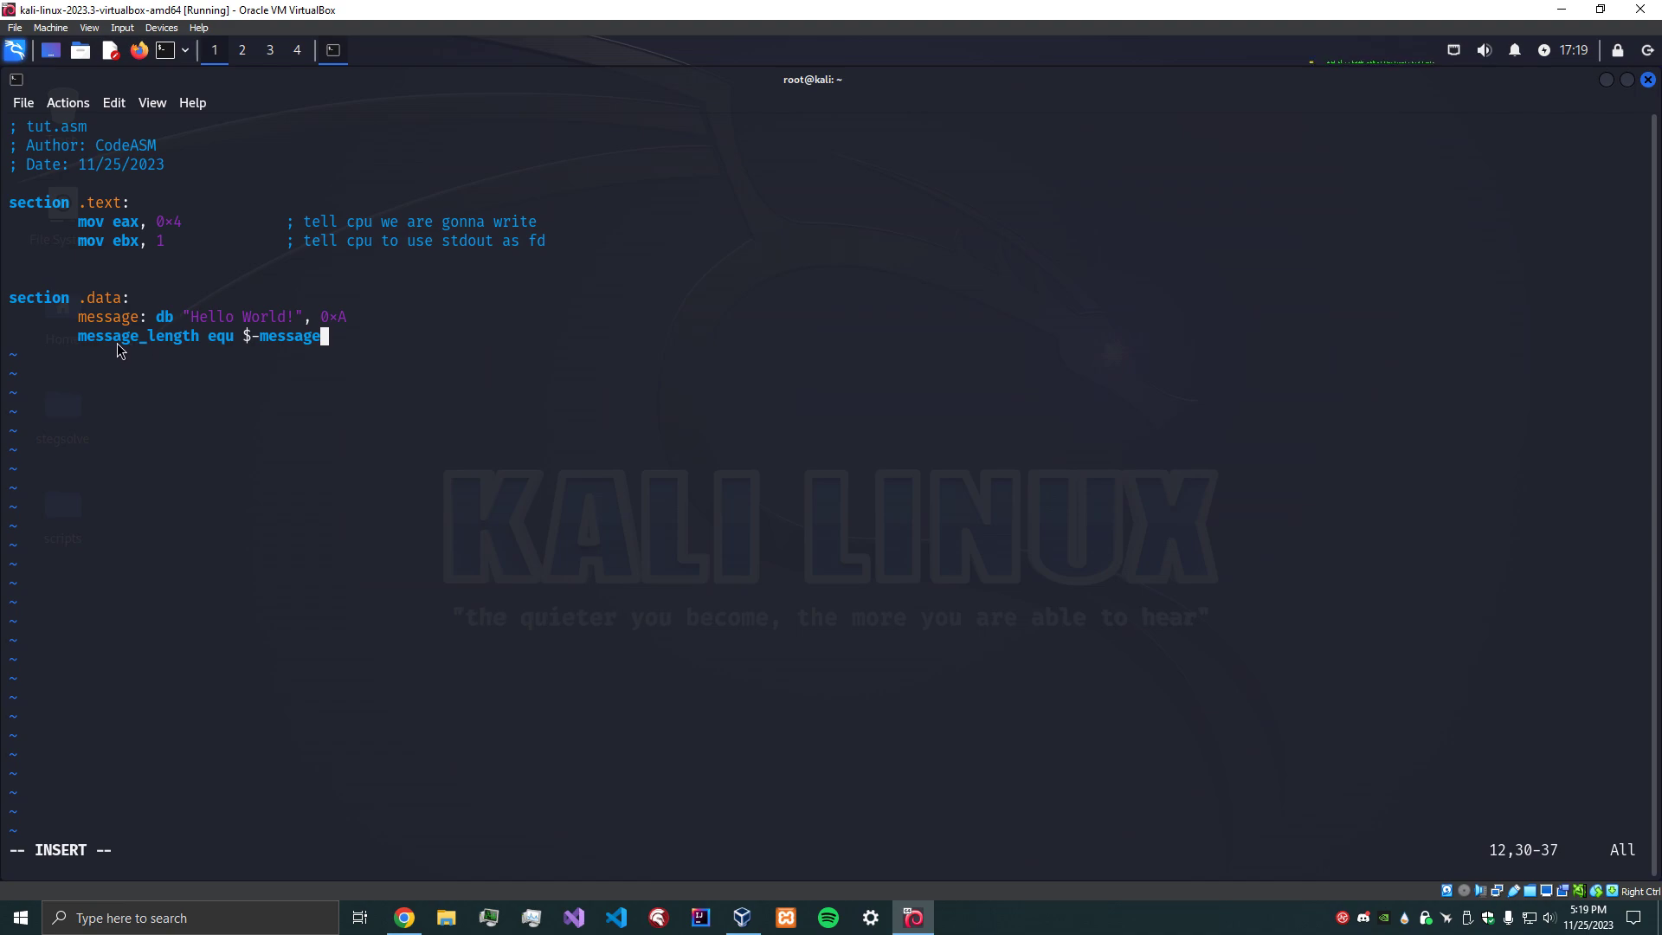
pyautogui.moveTo(251, 345)
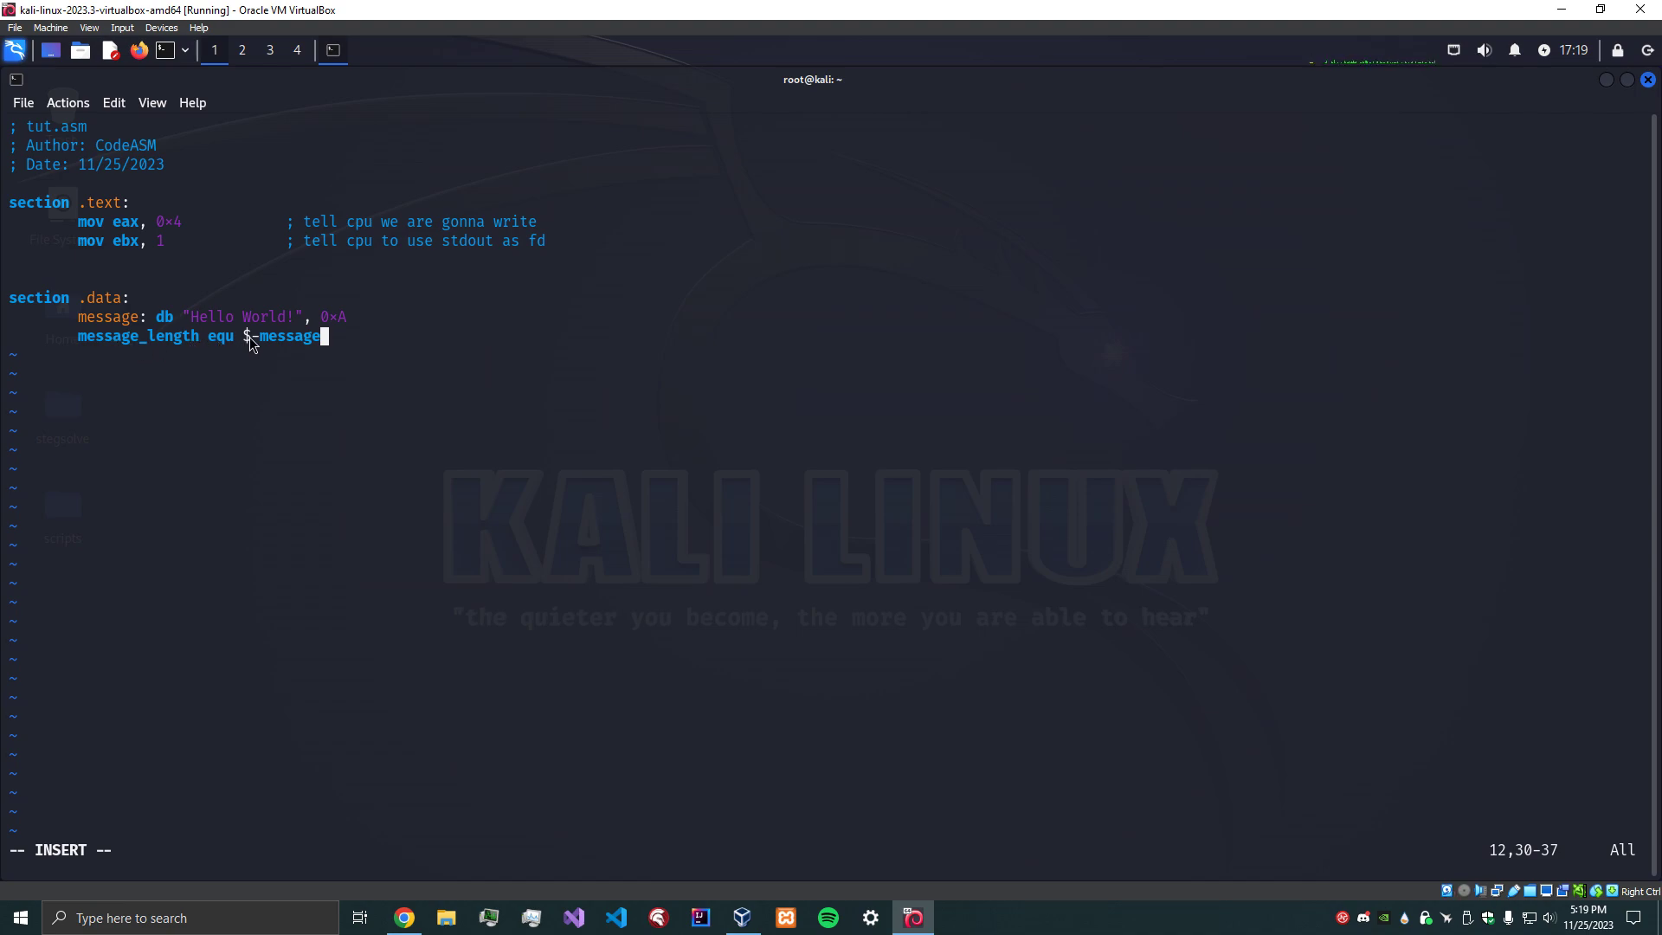
pyautogui.press('ctrl+v')
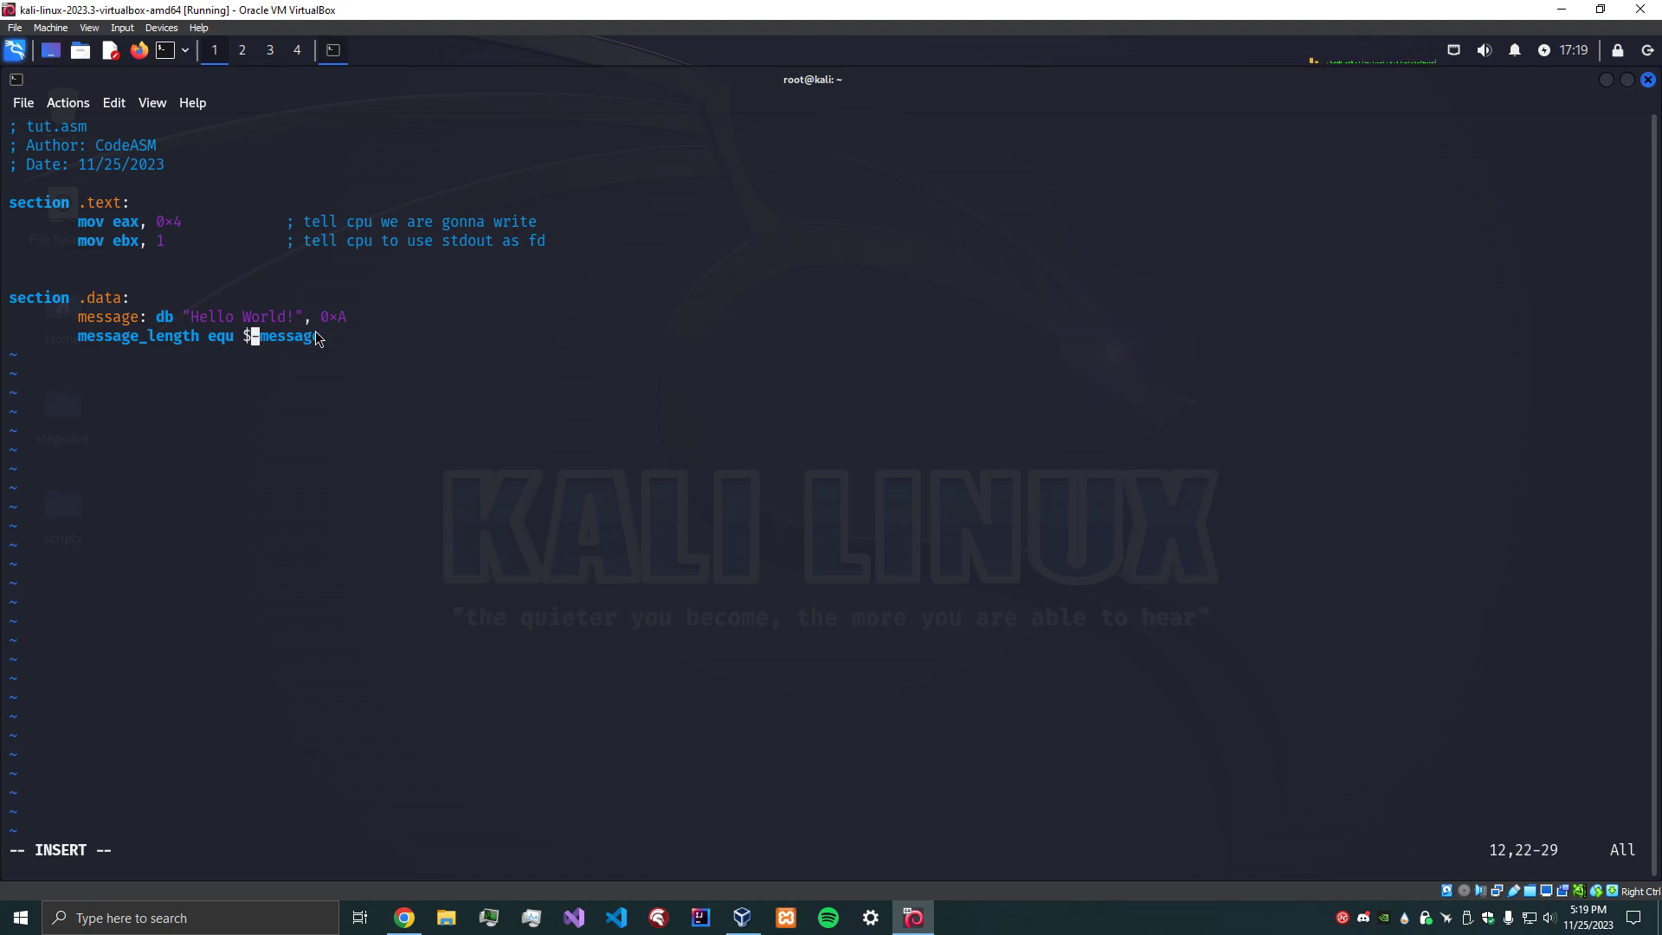
pyautogui.write('-message')
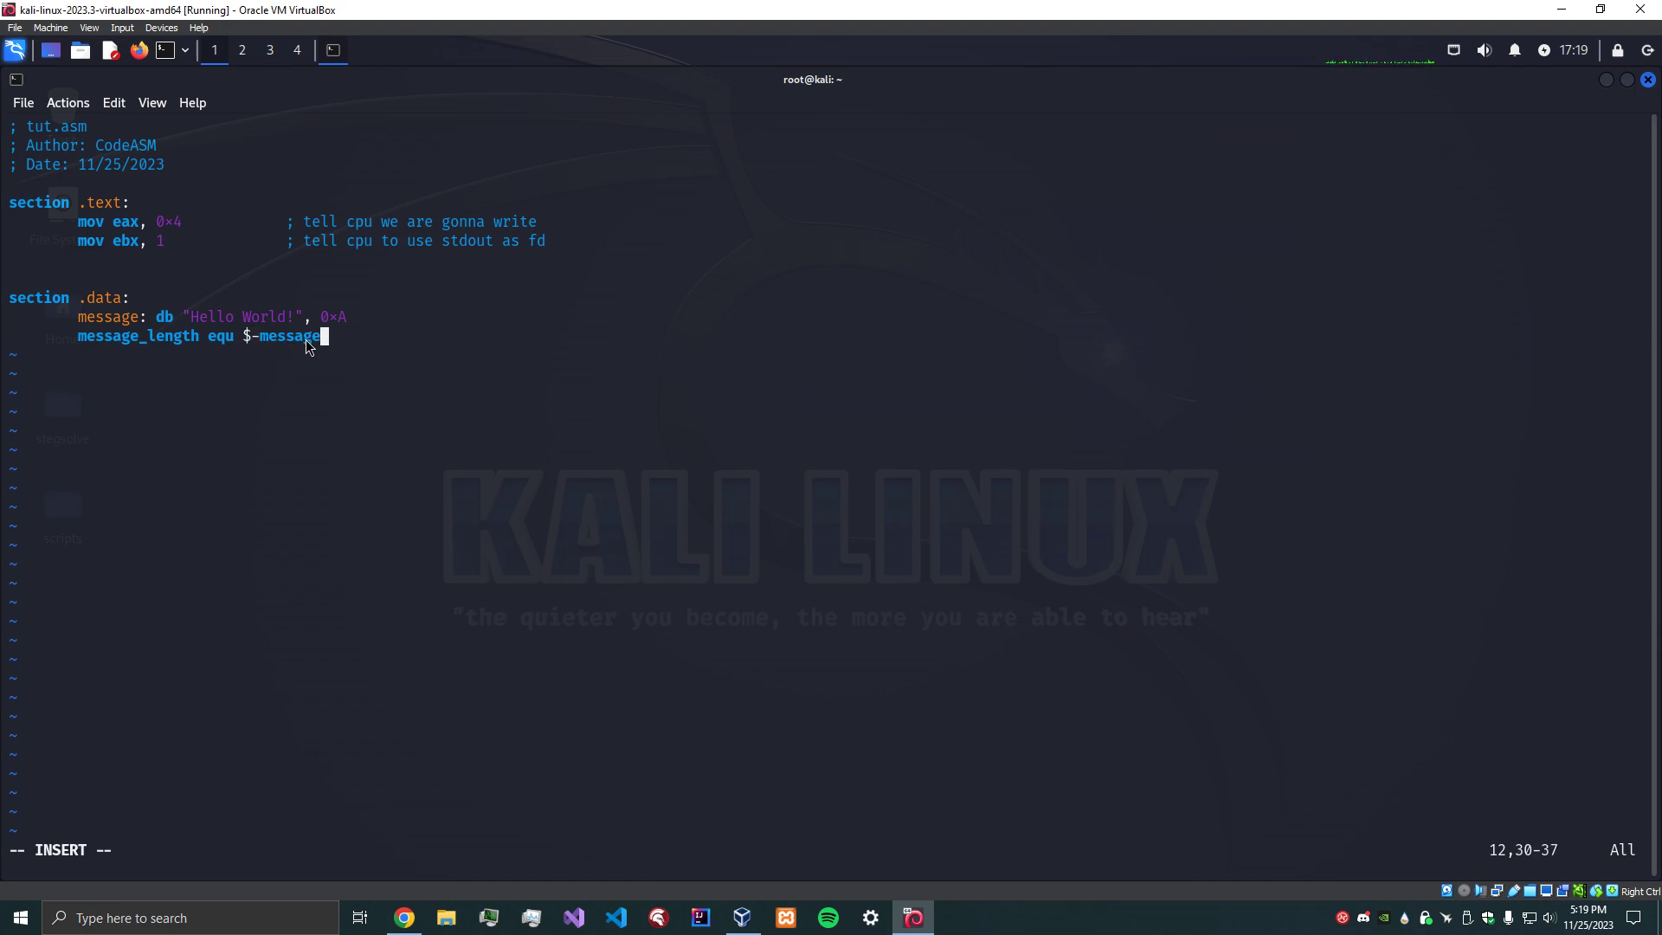
pyautogui.moveTo(251, 329)
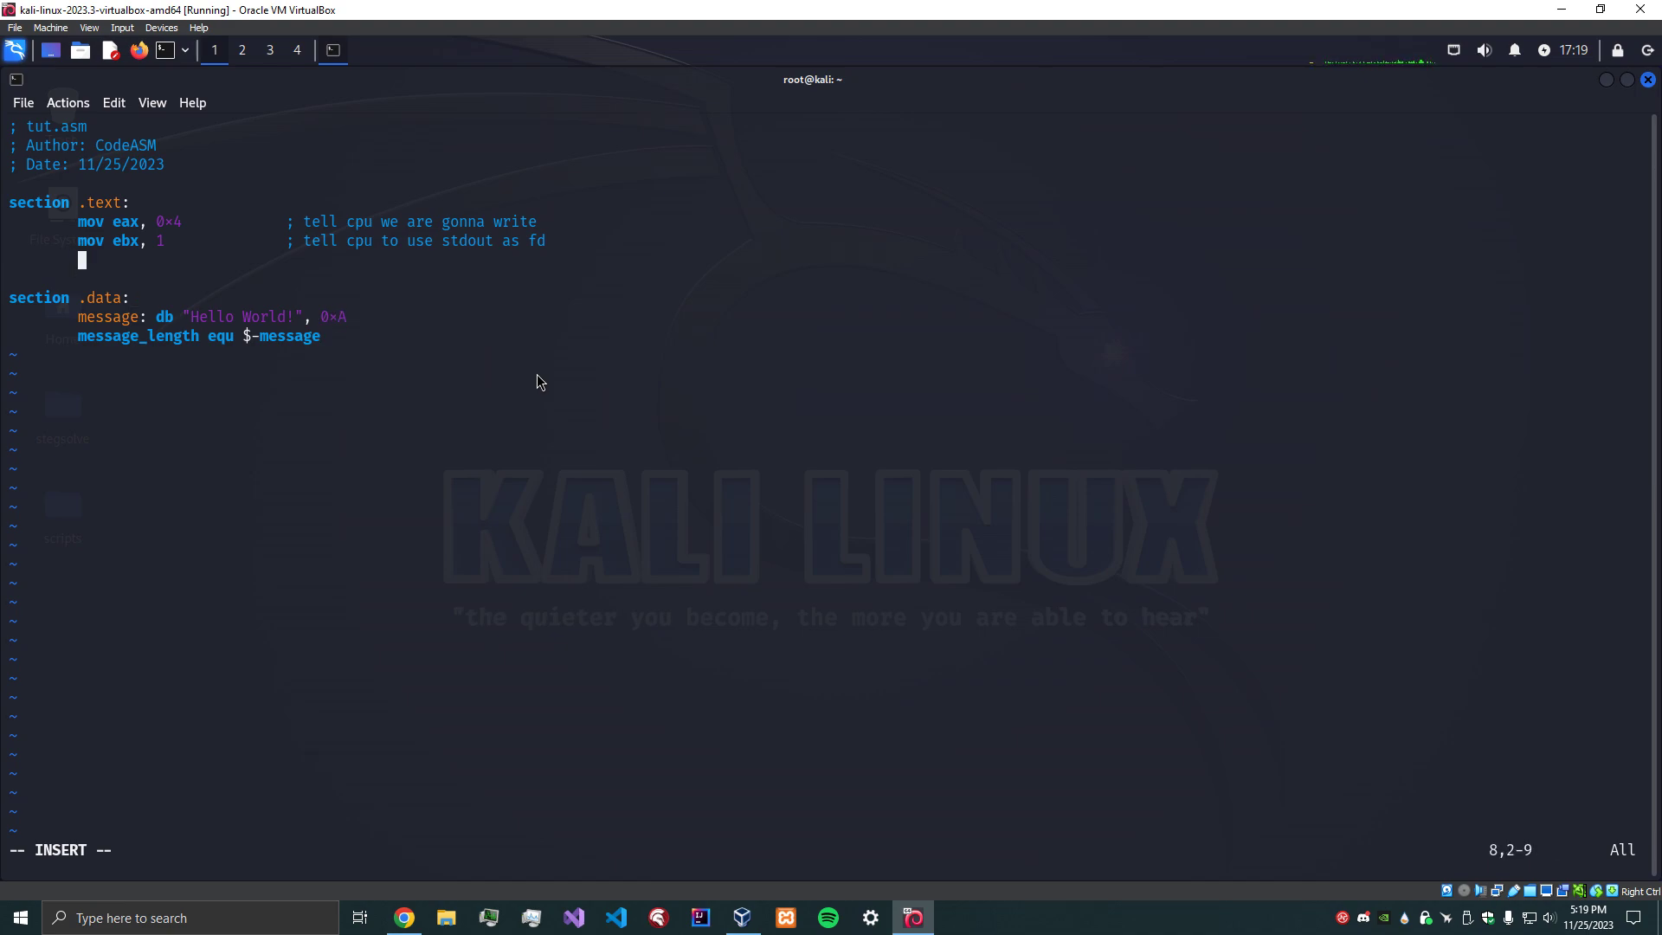
# Add mov ecx, message commented 'give register our string for the buffer', fixing a typo.
pyautogui.write('mov')
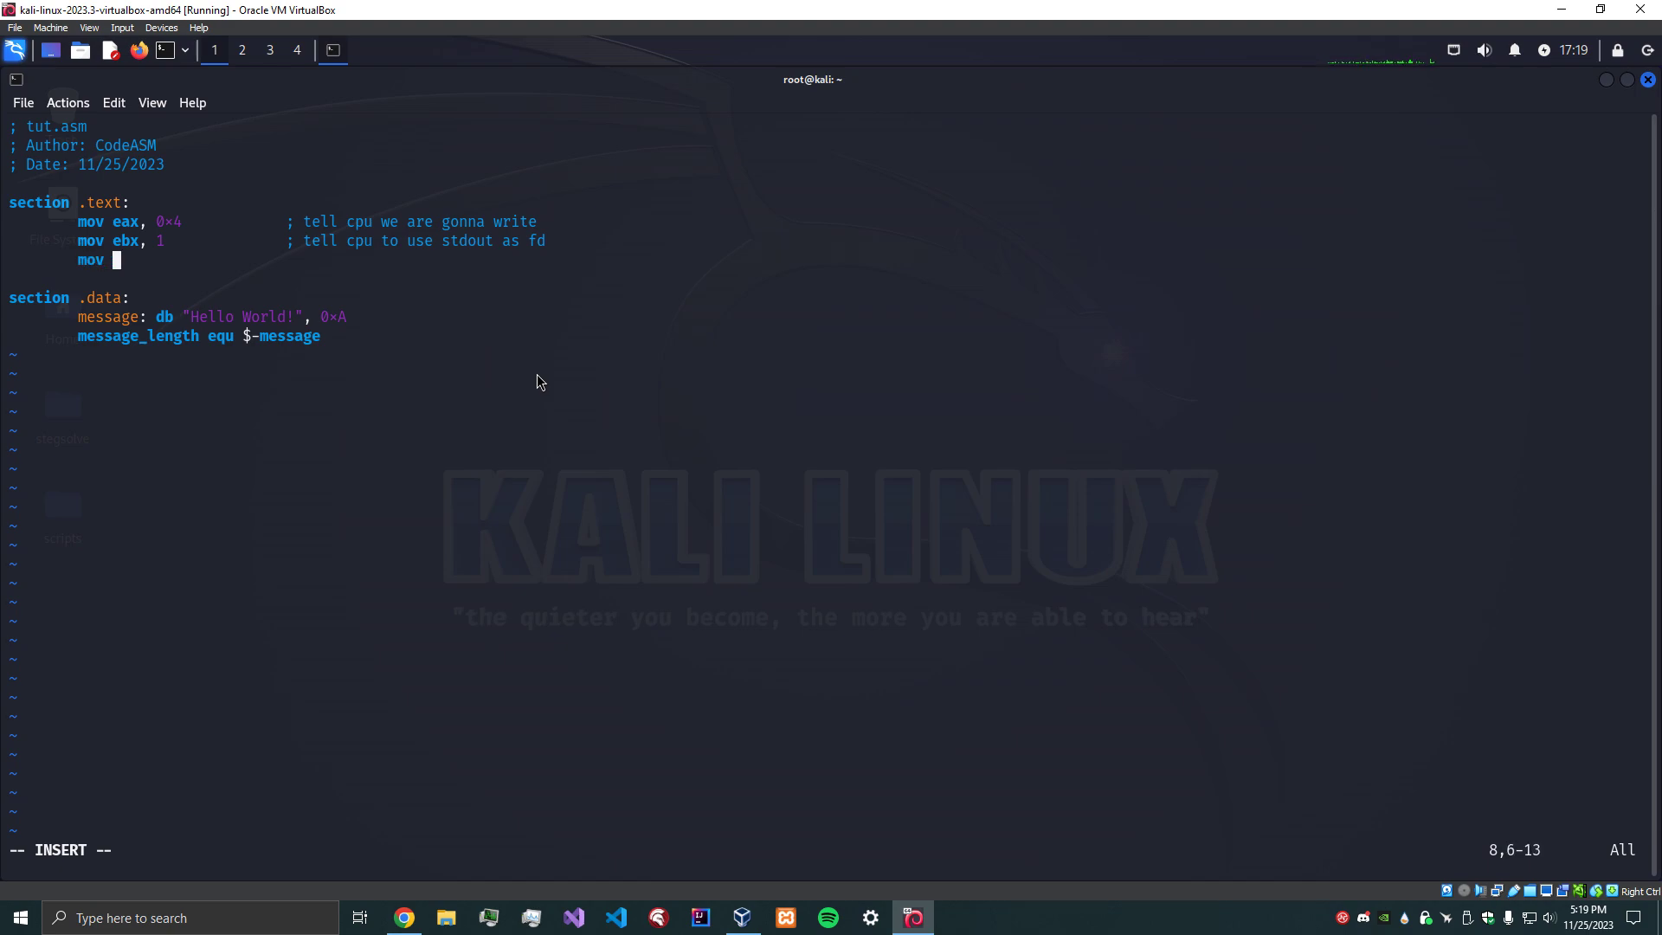
pyautogui.write('ecx')
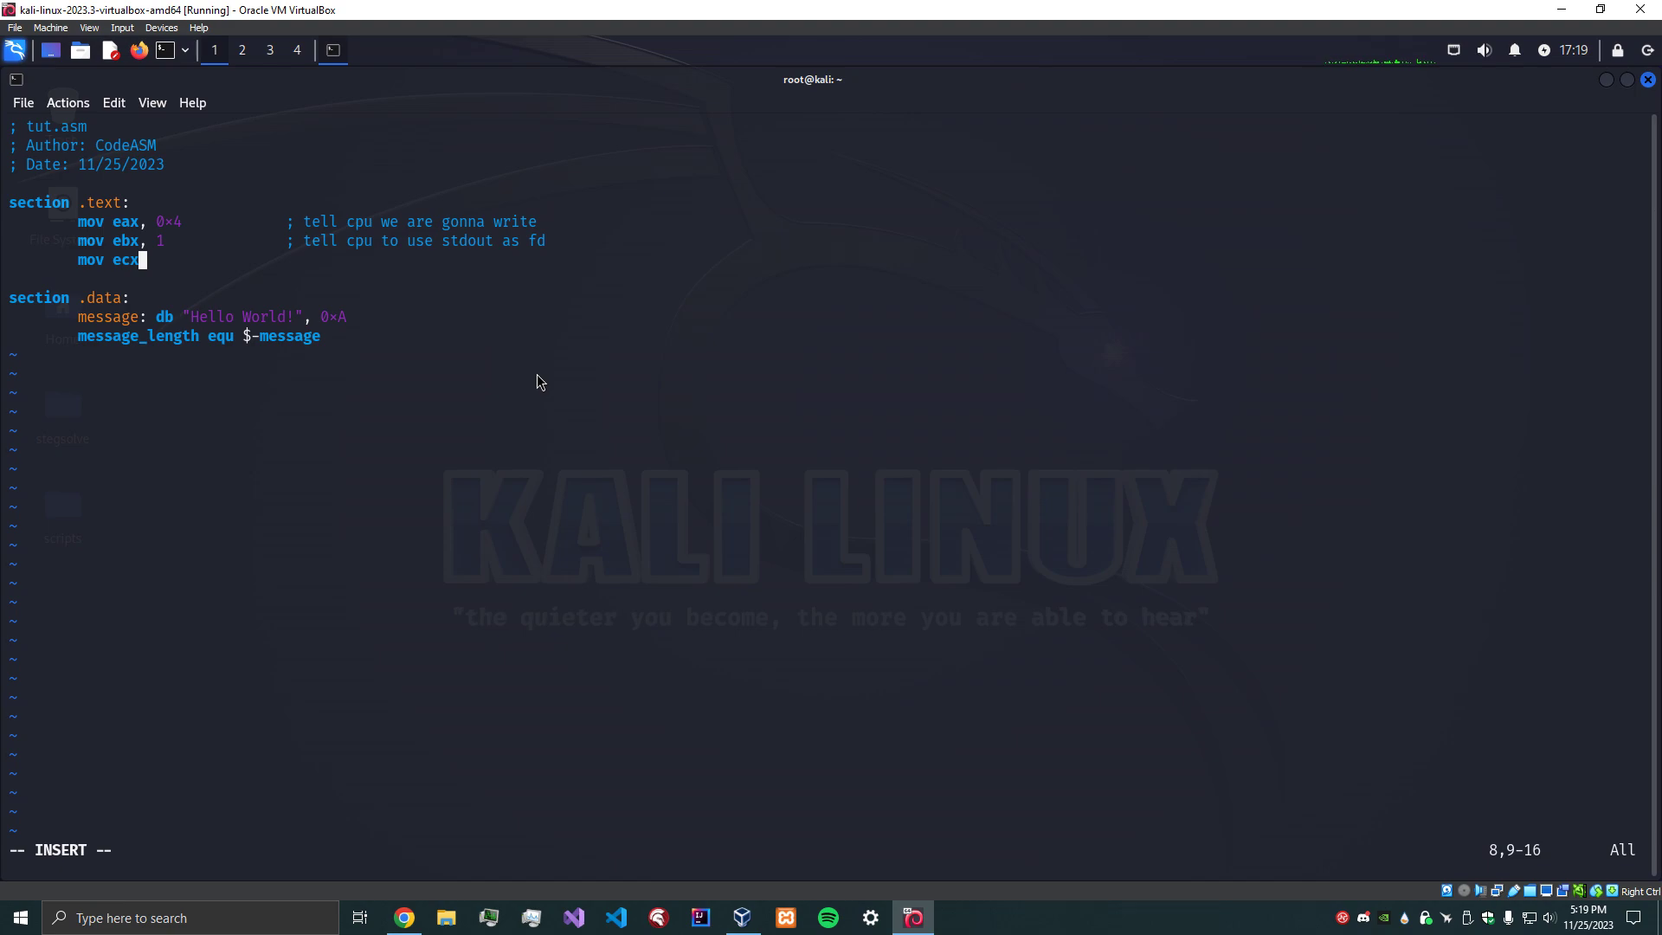
pyautogui.write(', message        ; give')
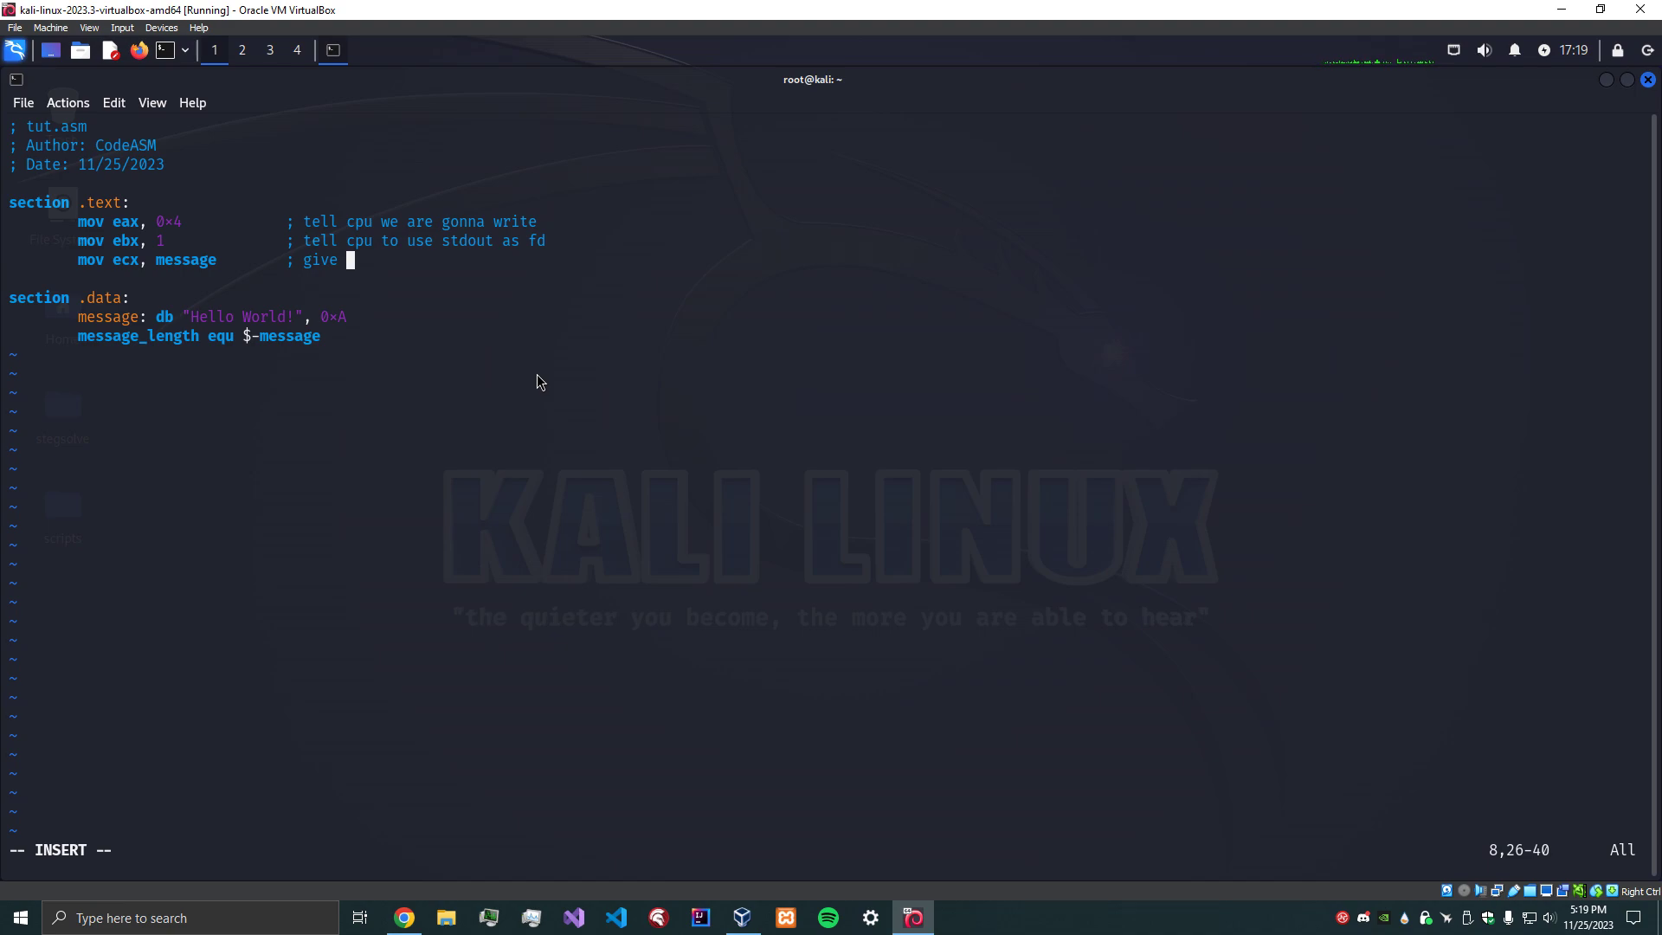
pyautogui.write('register our')
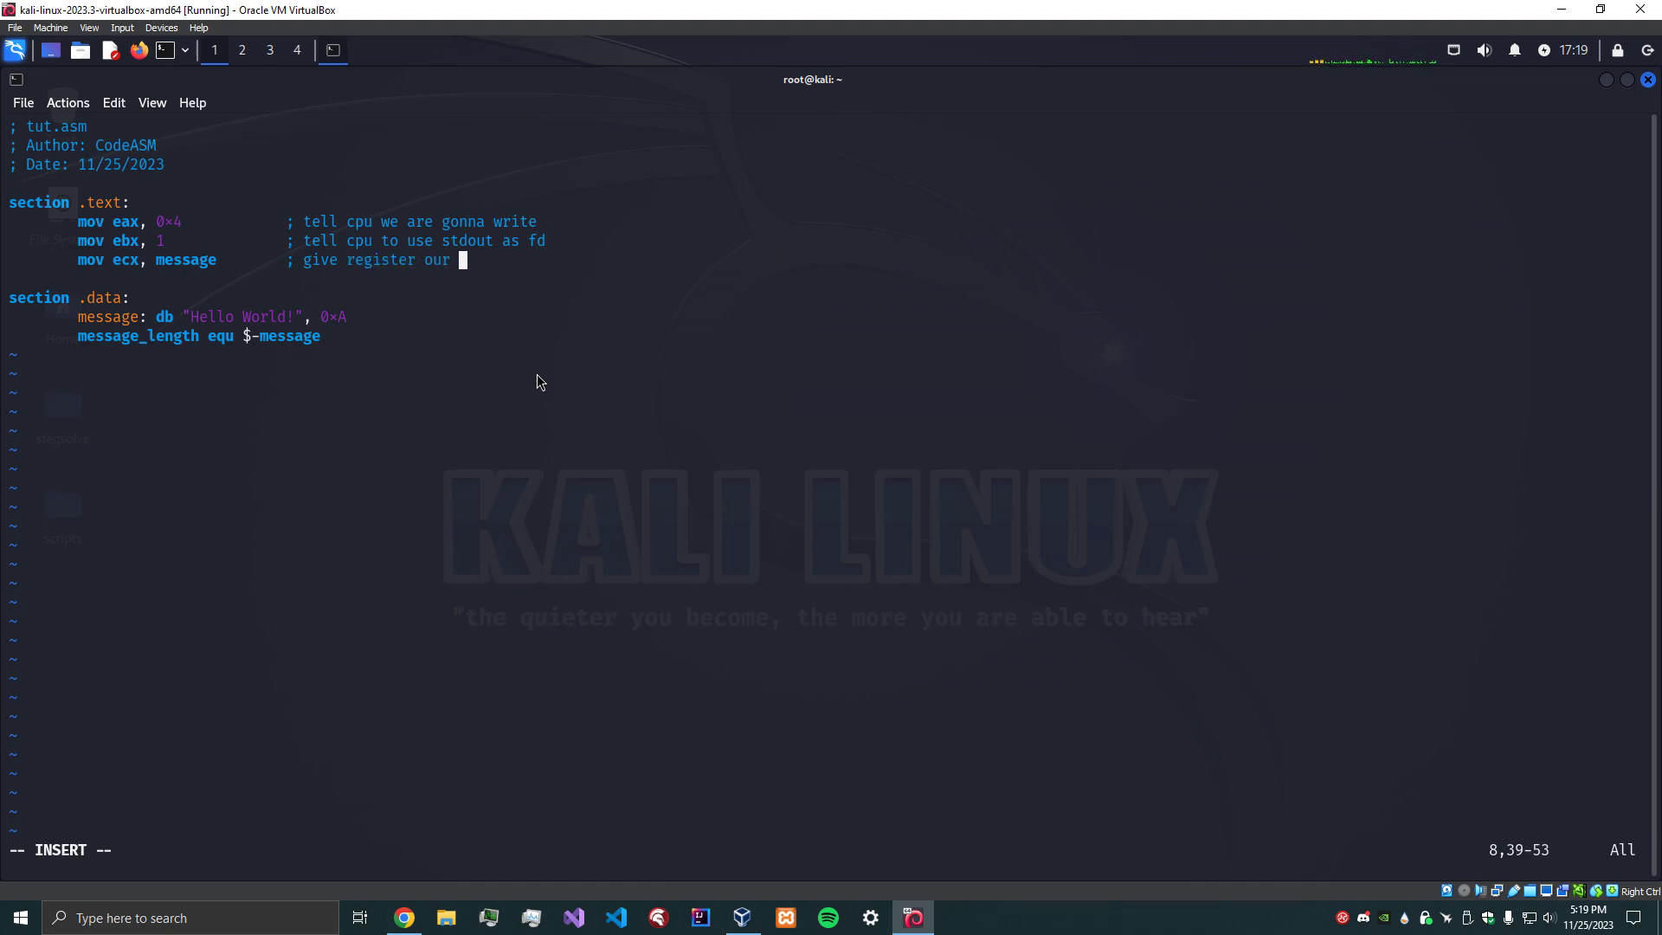
pyautogui.write('string')
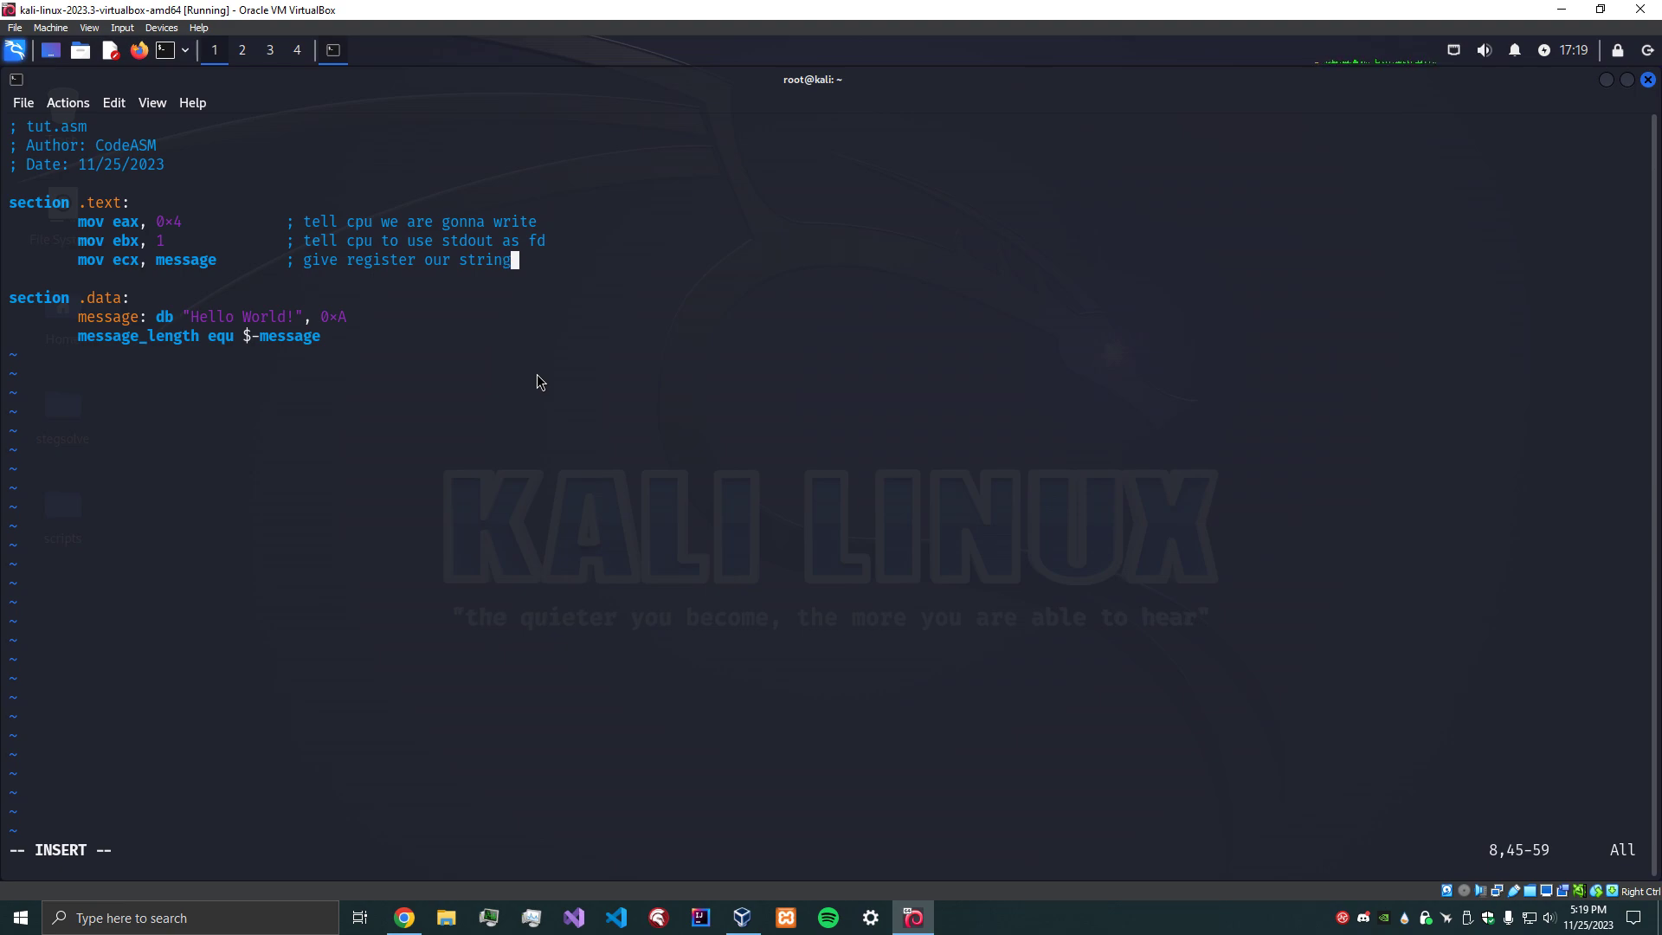
pyautogui.write('for')
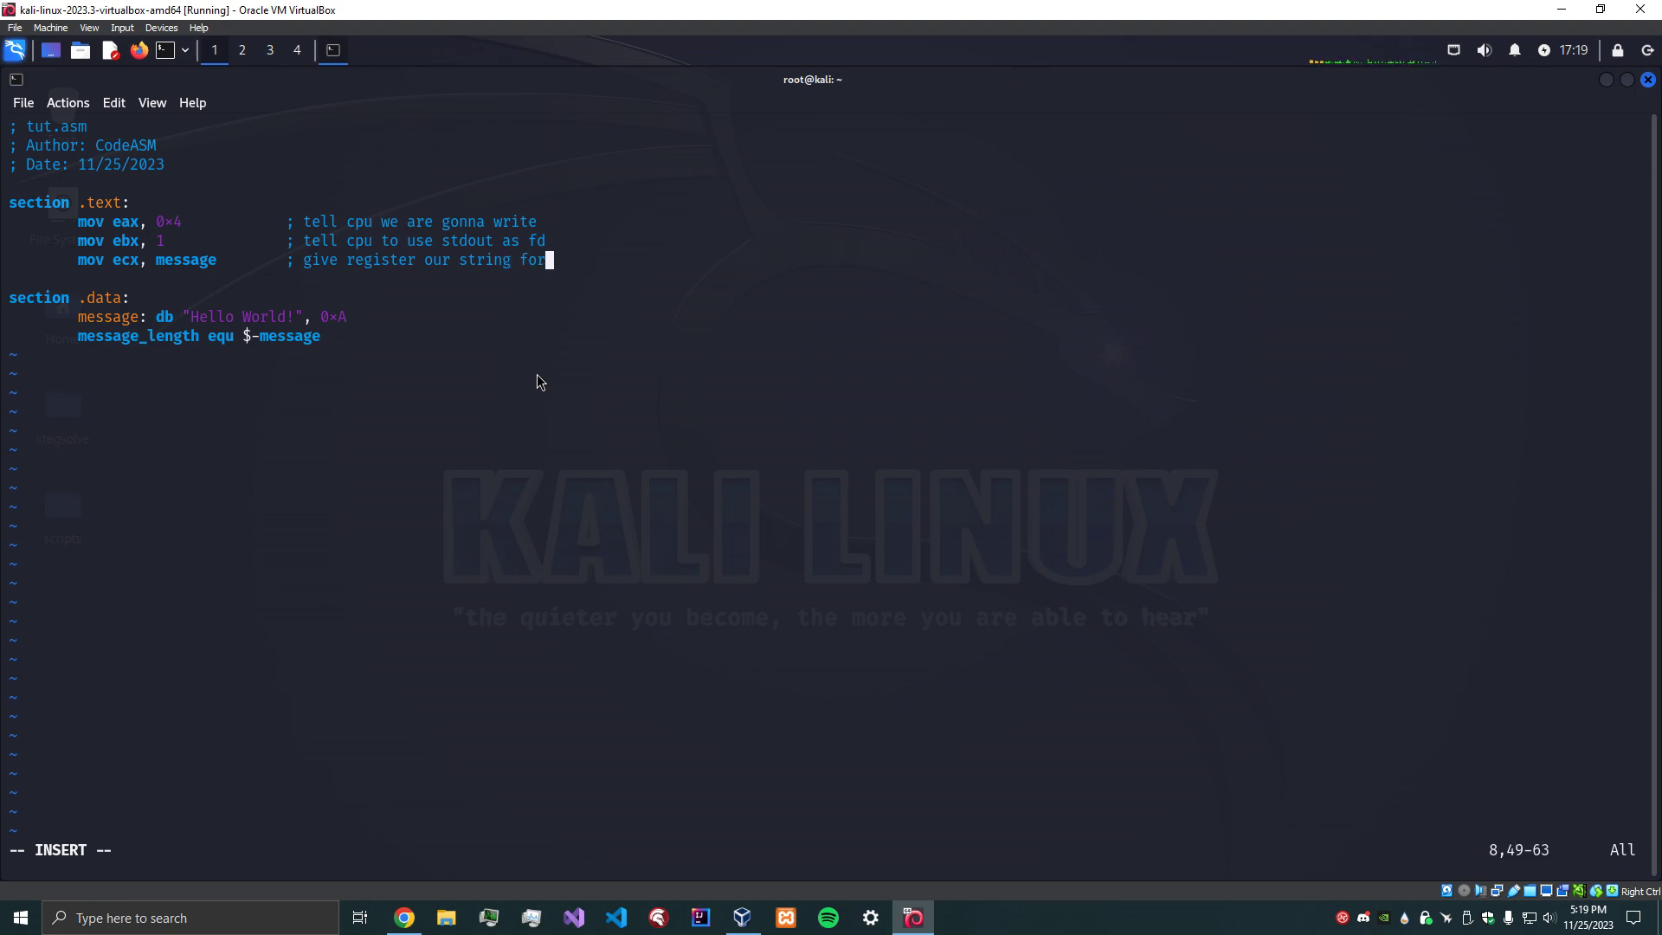
pyautogui.write('teh buffe')
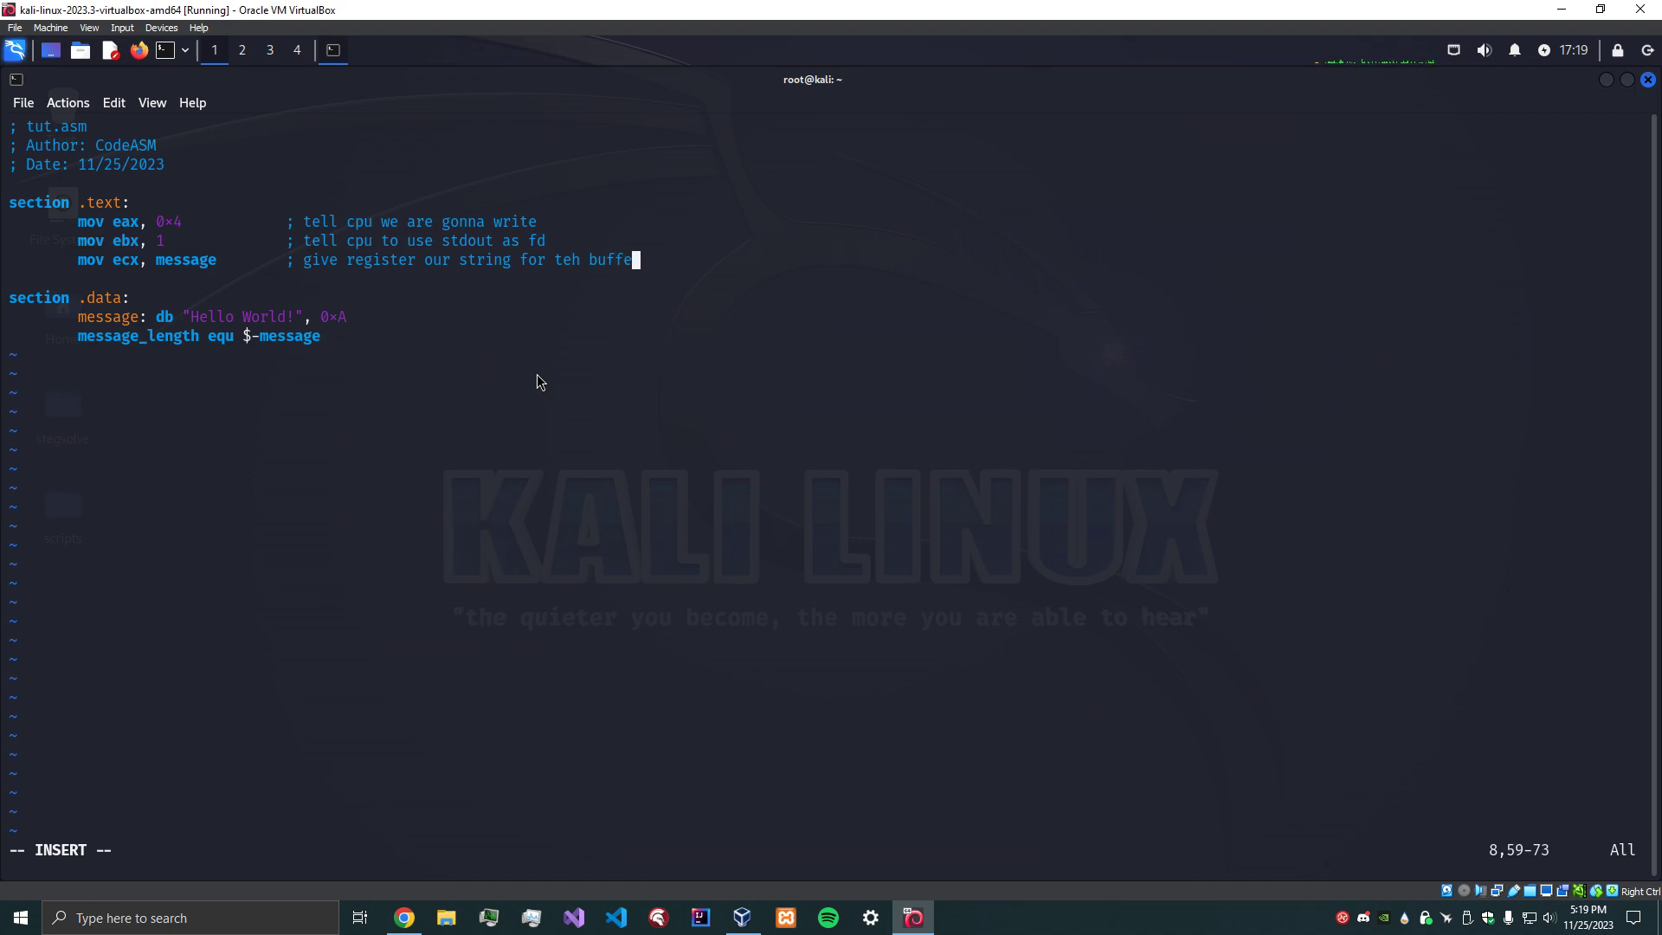
pyautogui.press('BackSpace')
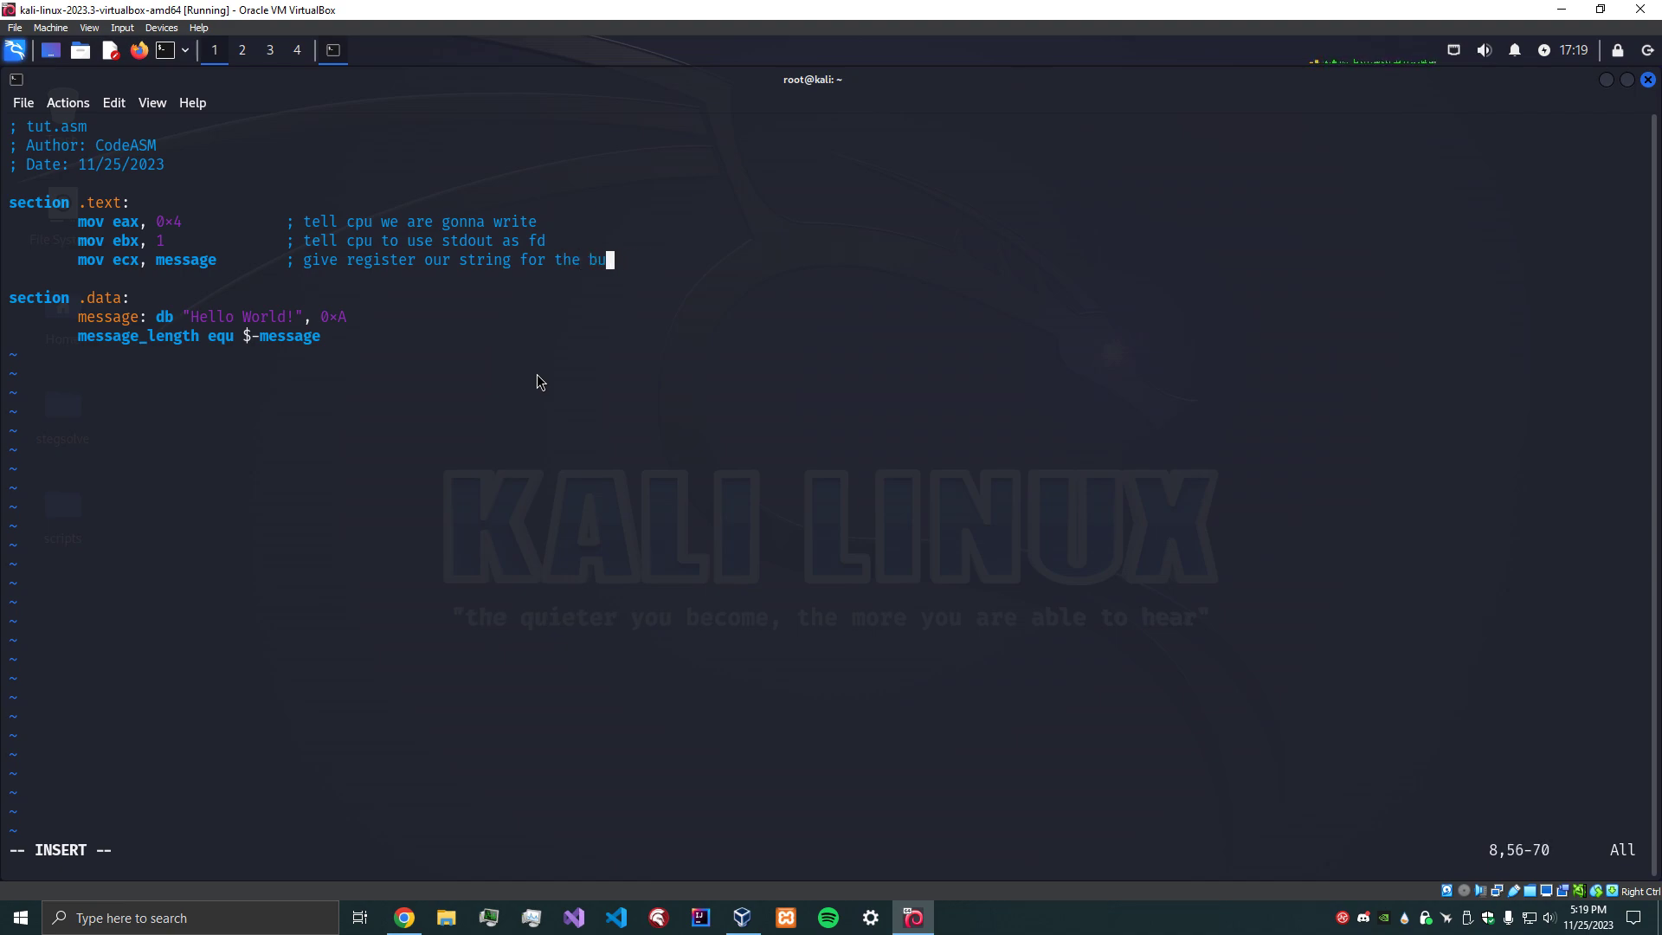
pyautogui.write('fer')
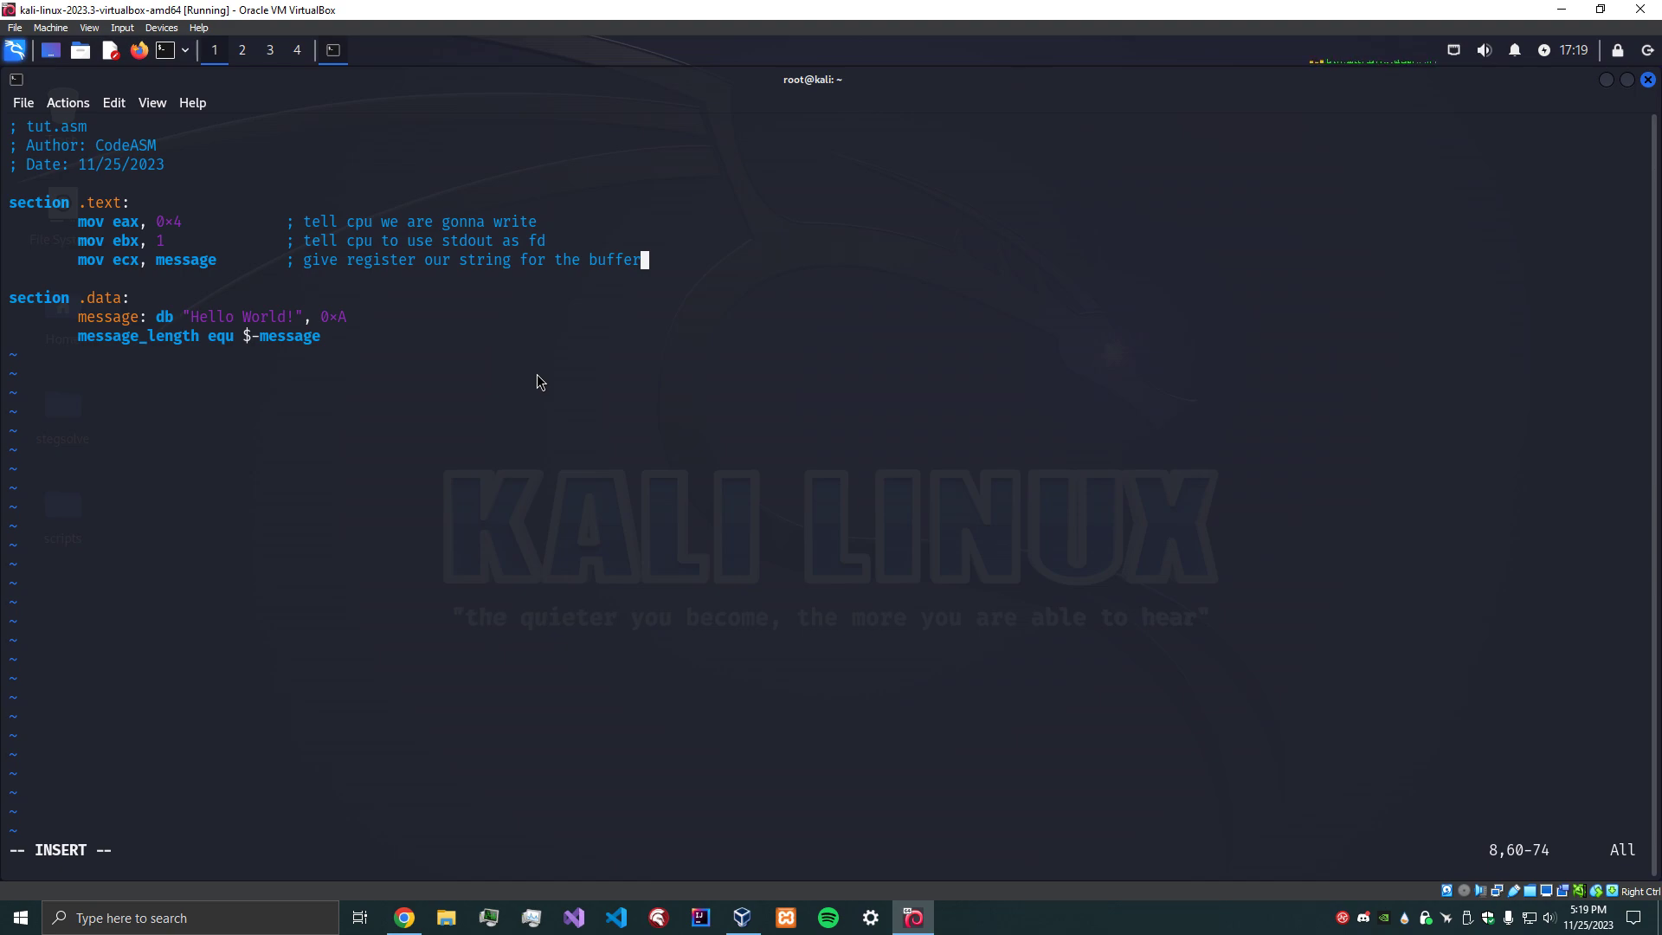
pyautogui.press('Return')
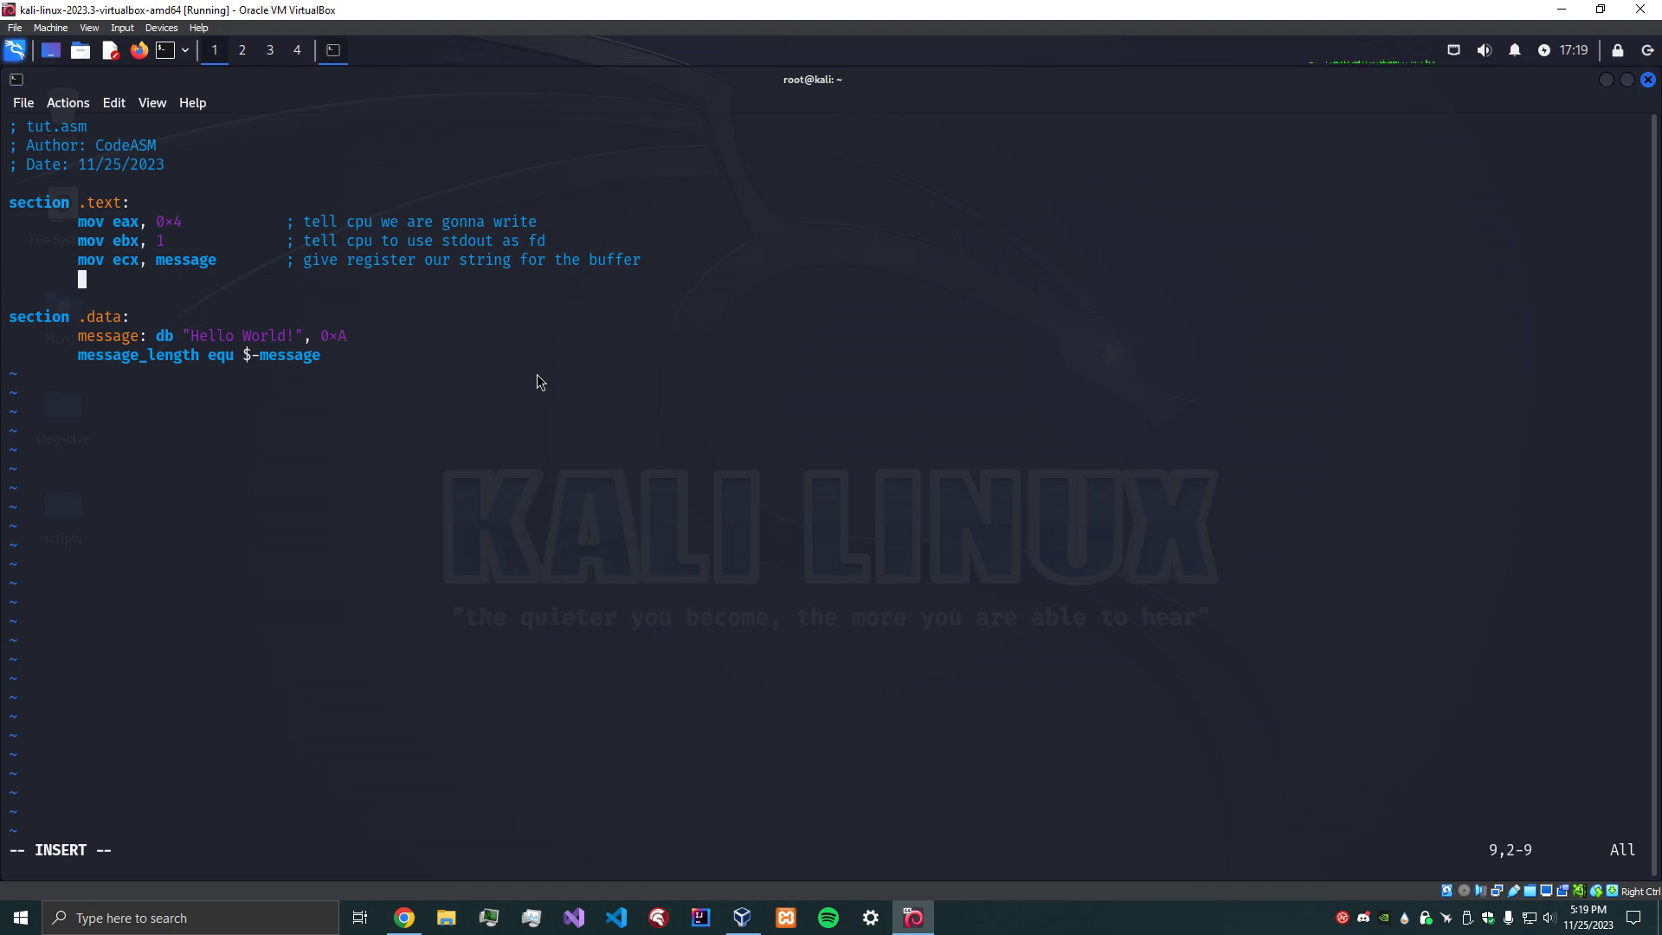
# Add mov edx, message_length commented 'supply length', with a new line below.
pyautogui.write('mov e')
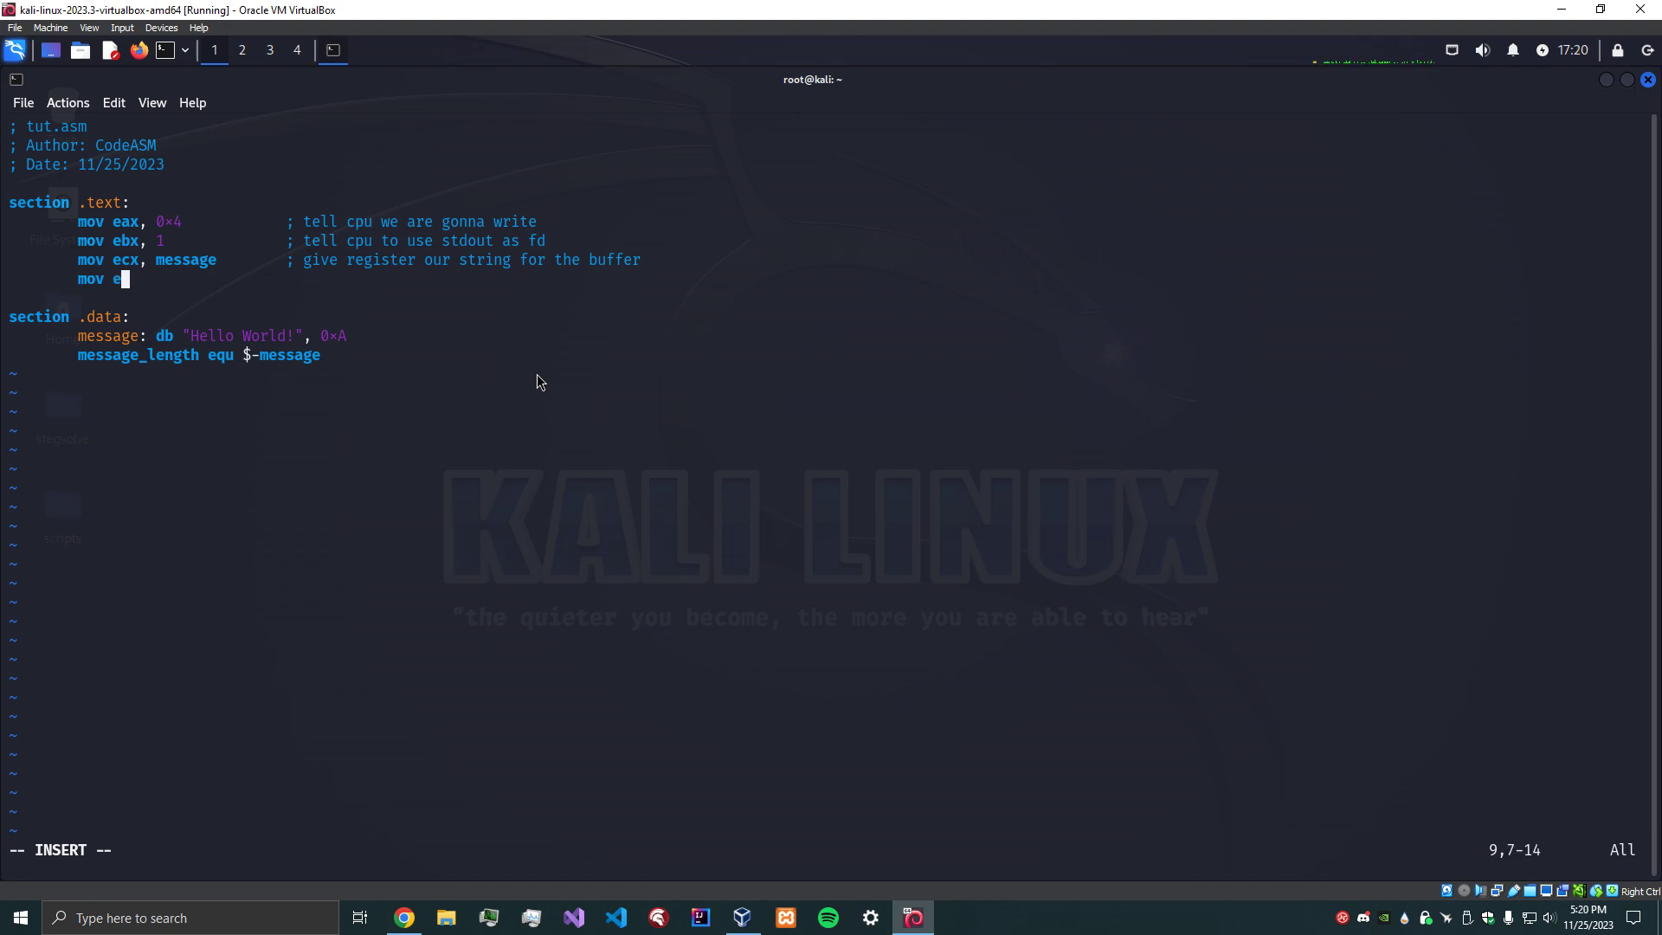
pyautogui.write('dx,')
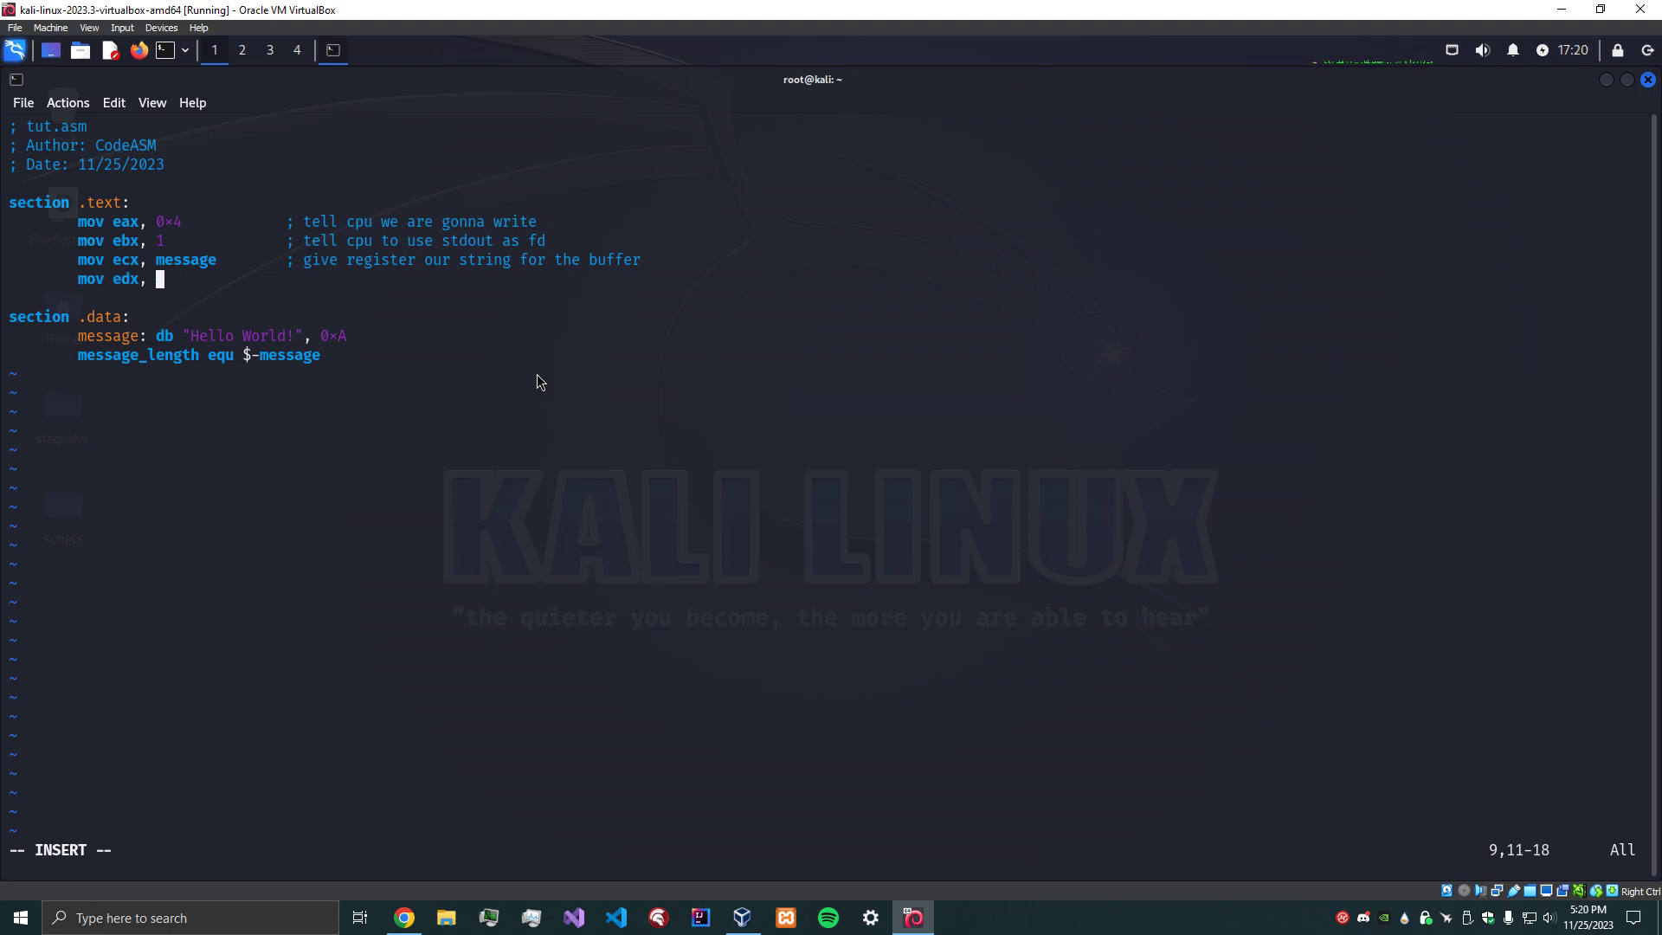
pyautogui.write('message_l')
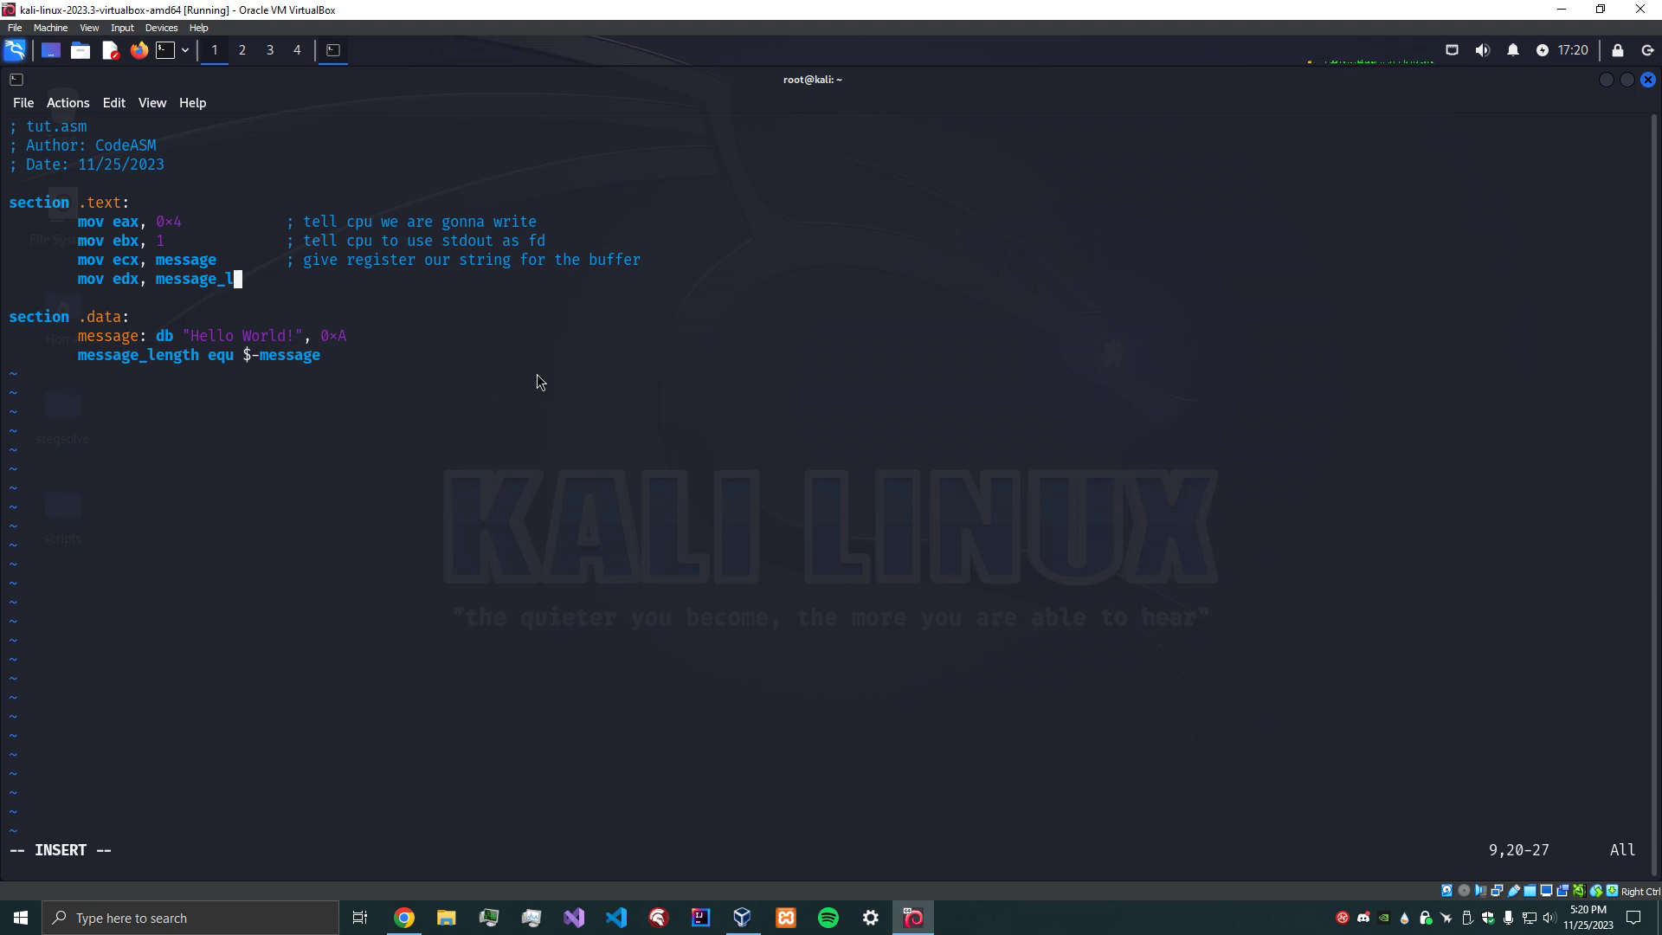
pyautogui.write('ength ; su')
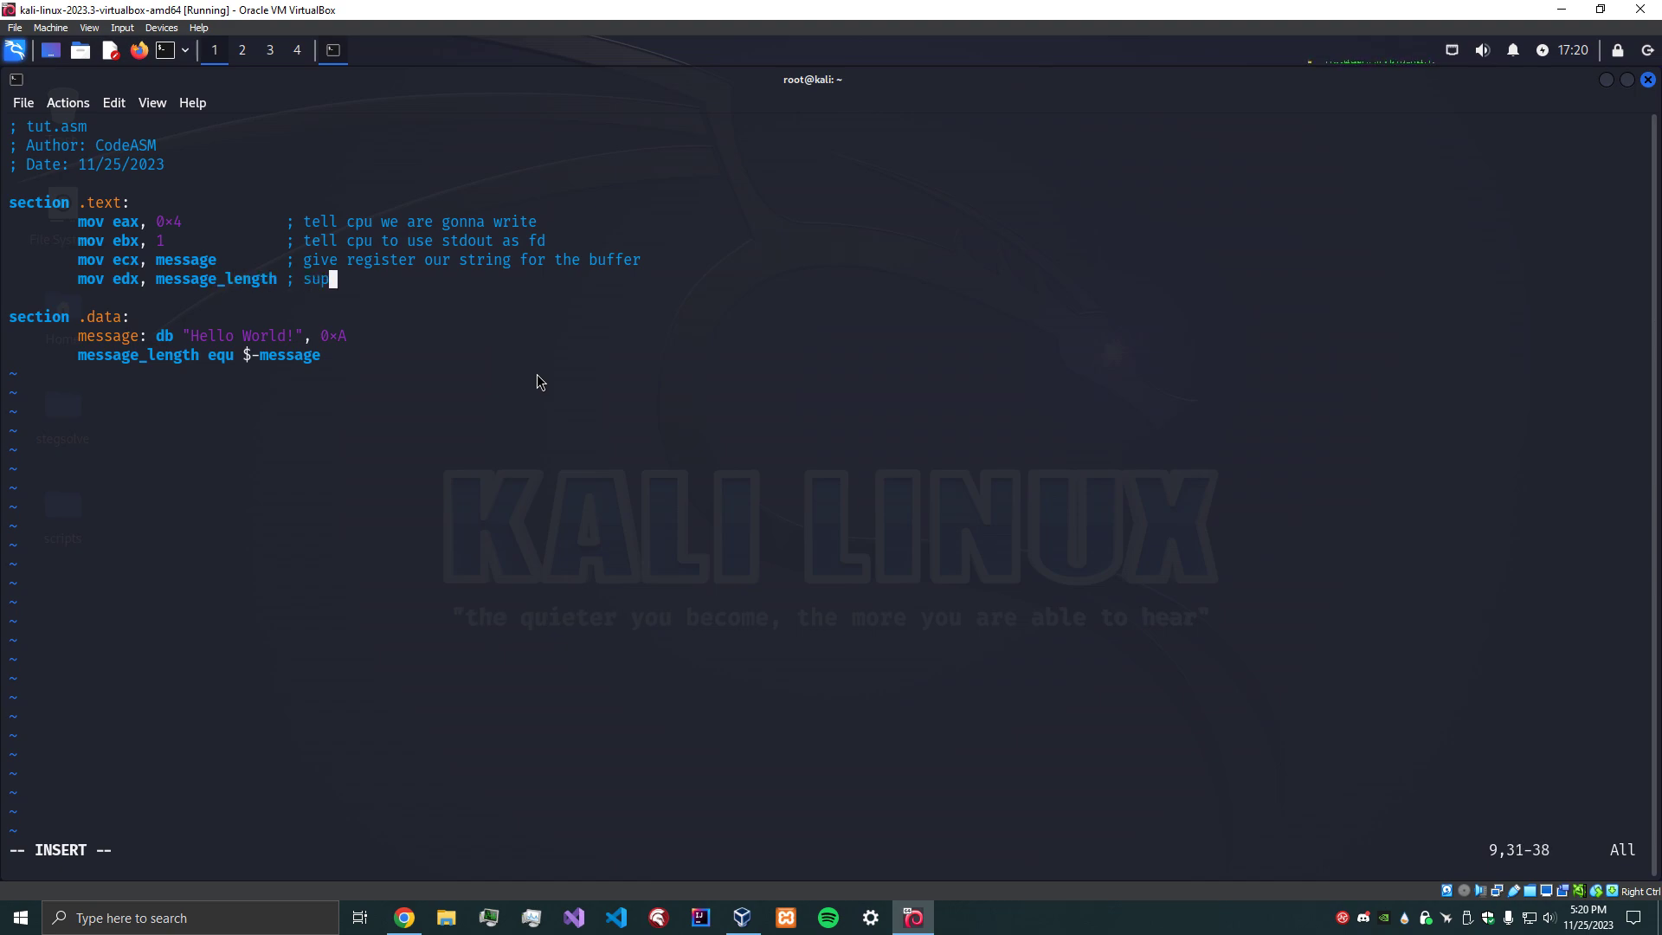
pyautogui.write('ply')
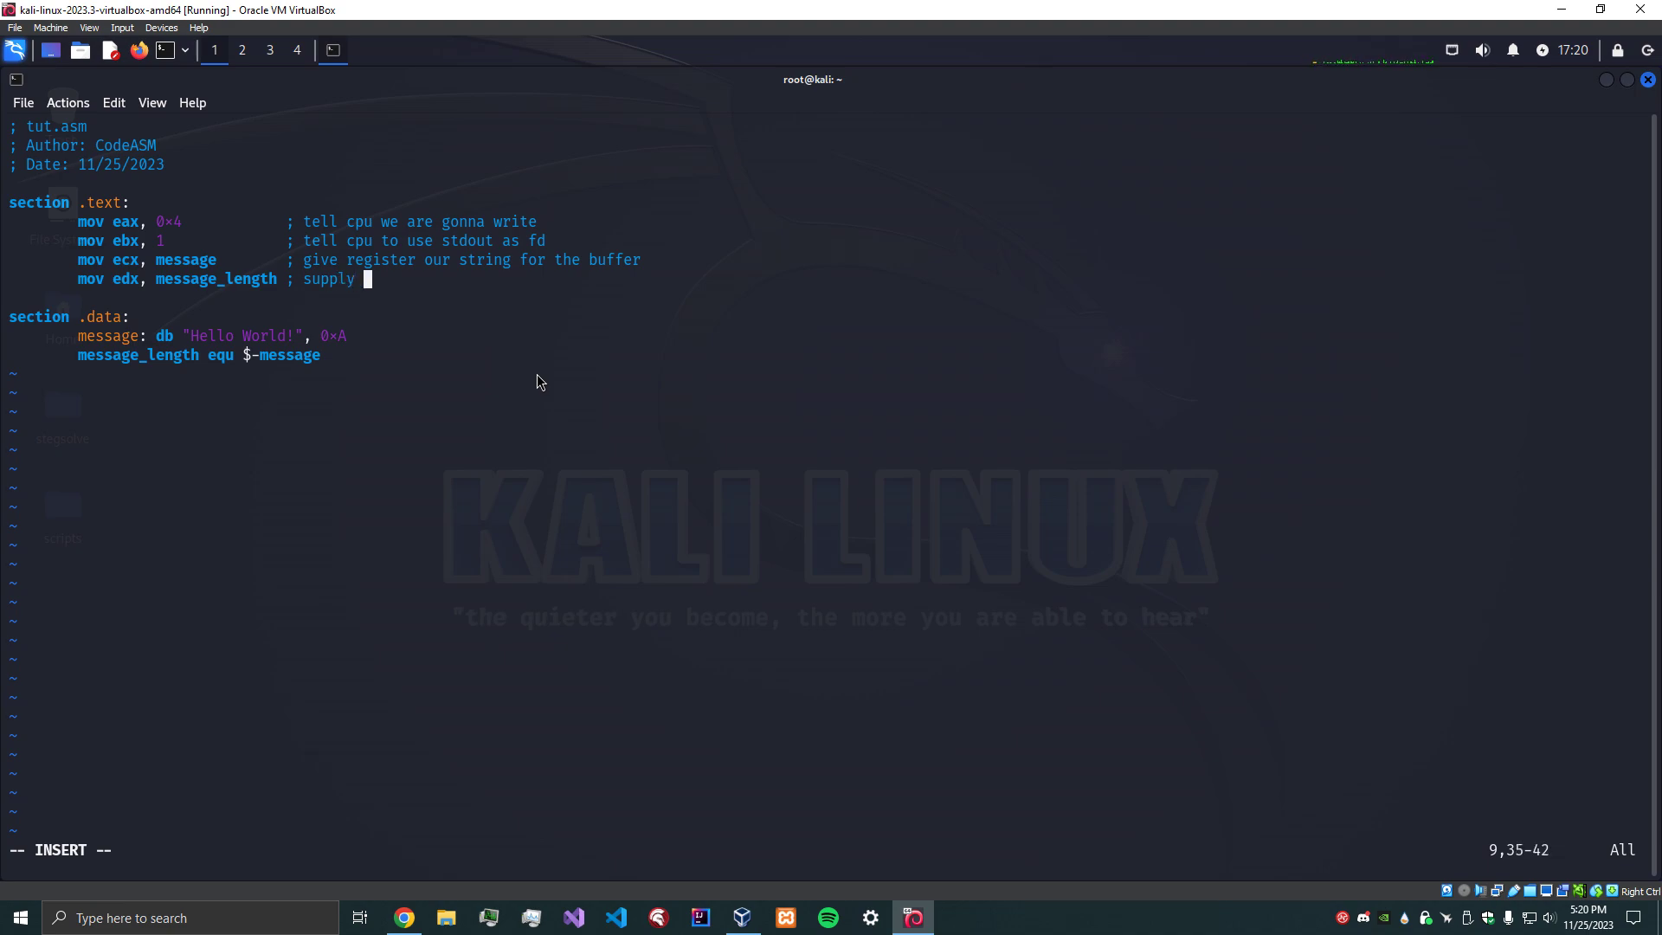
pyautogui.write('length')
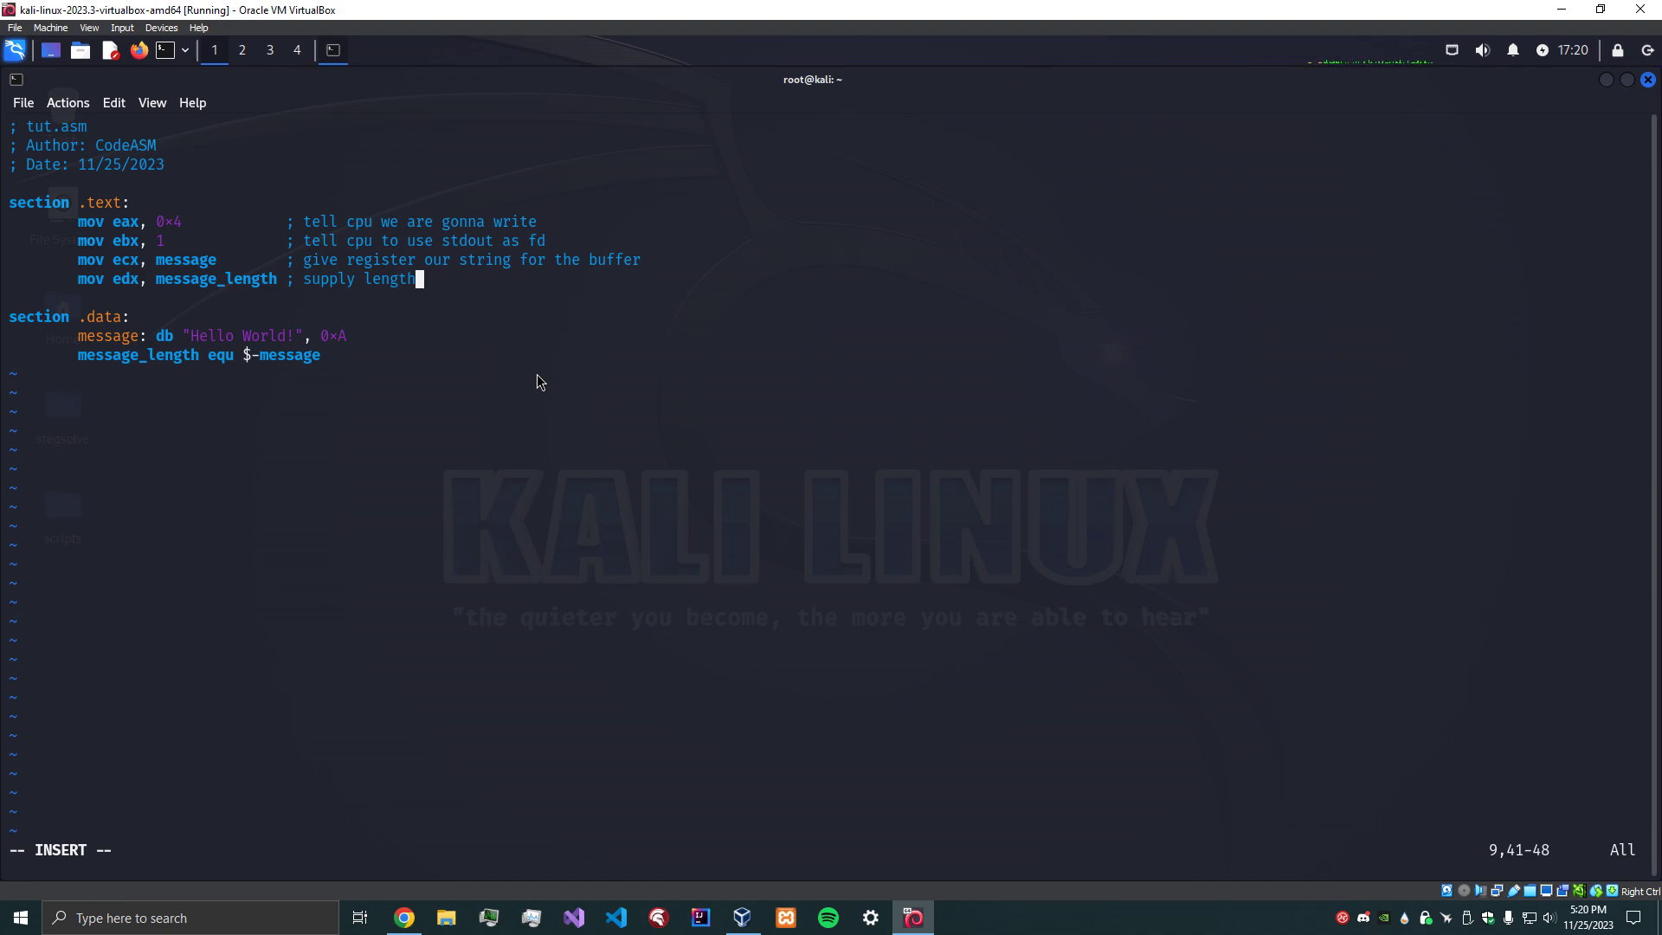
pyautogui.press('Return')
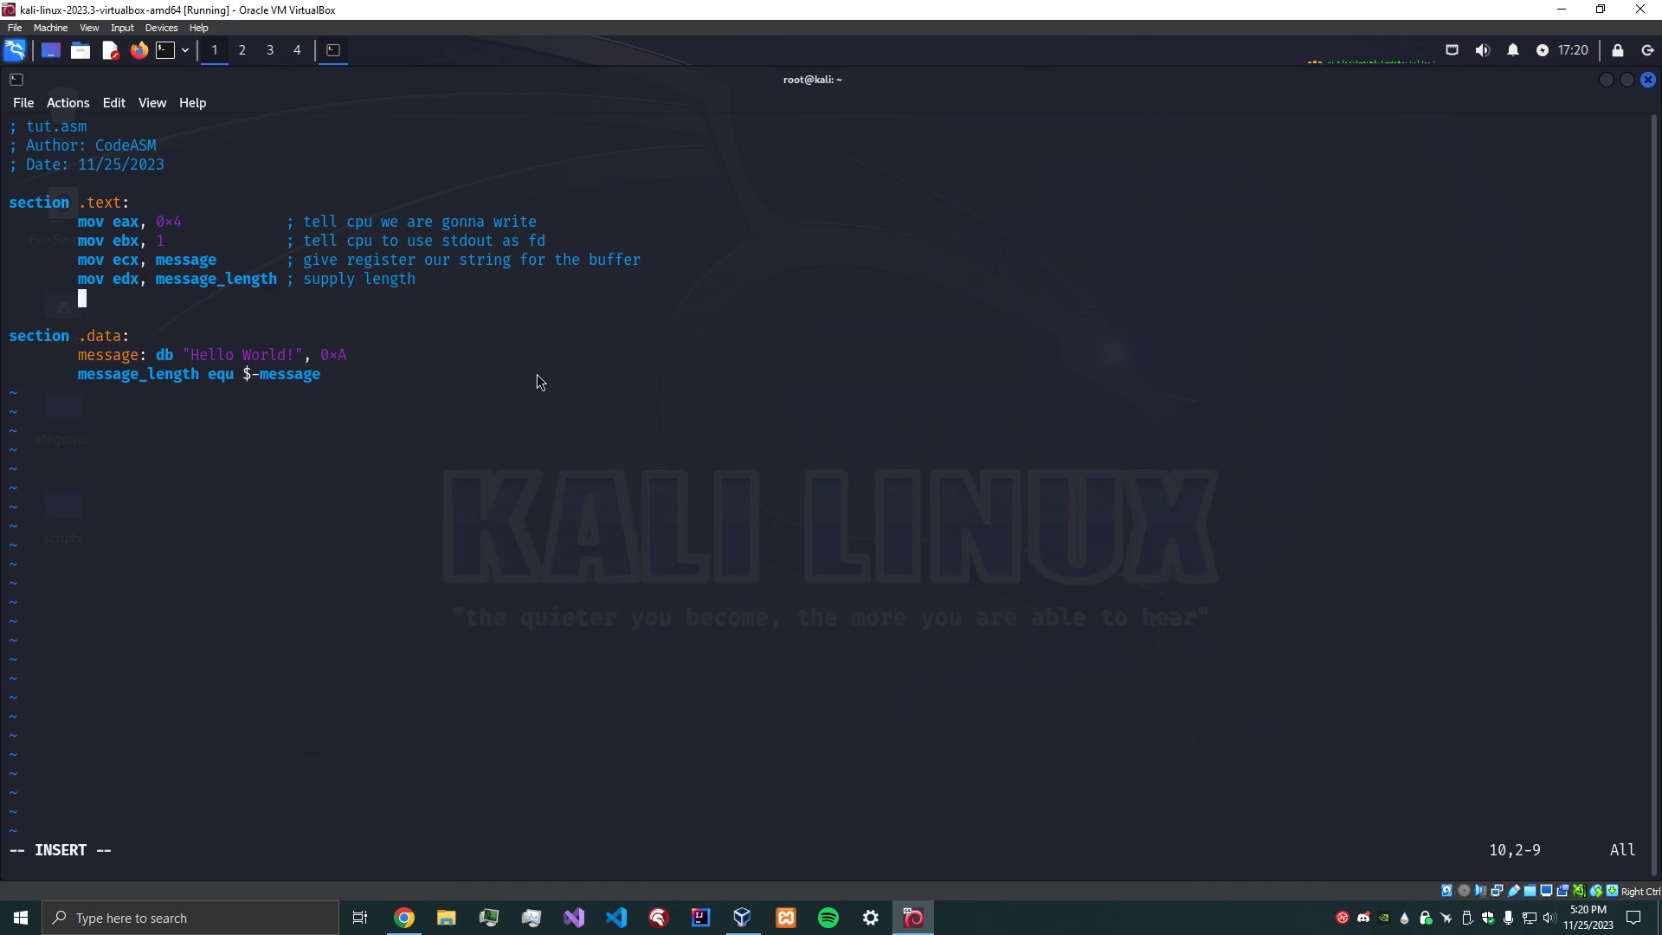
# Begin the int instruction and add an '; Intel Syntax' comment below the header.
pyautogui.write('int')
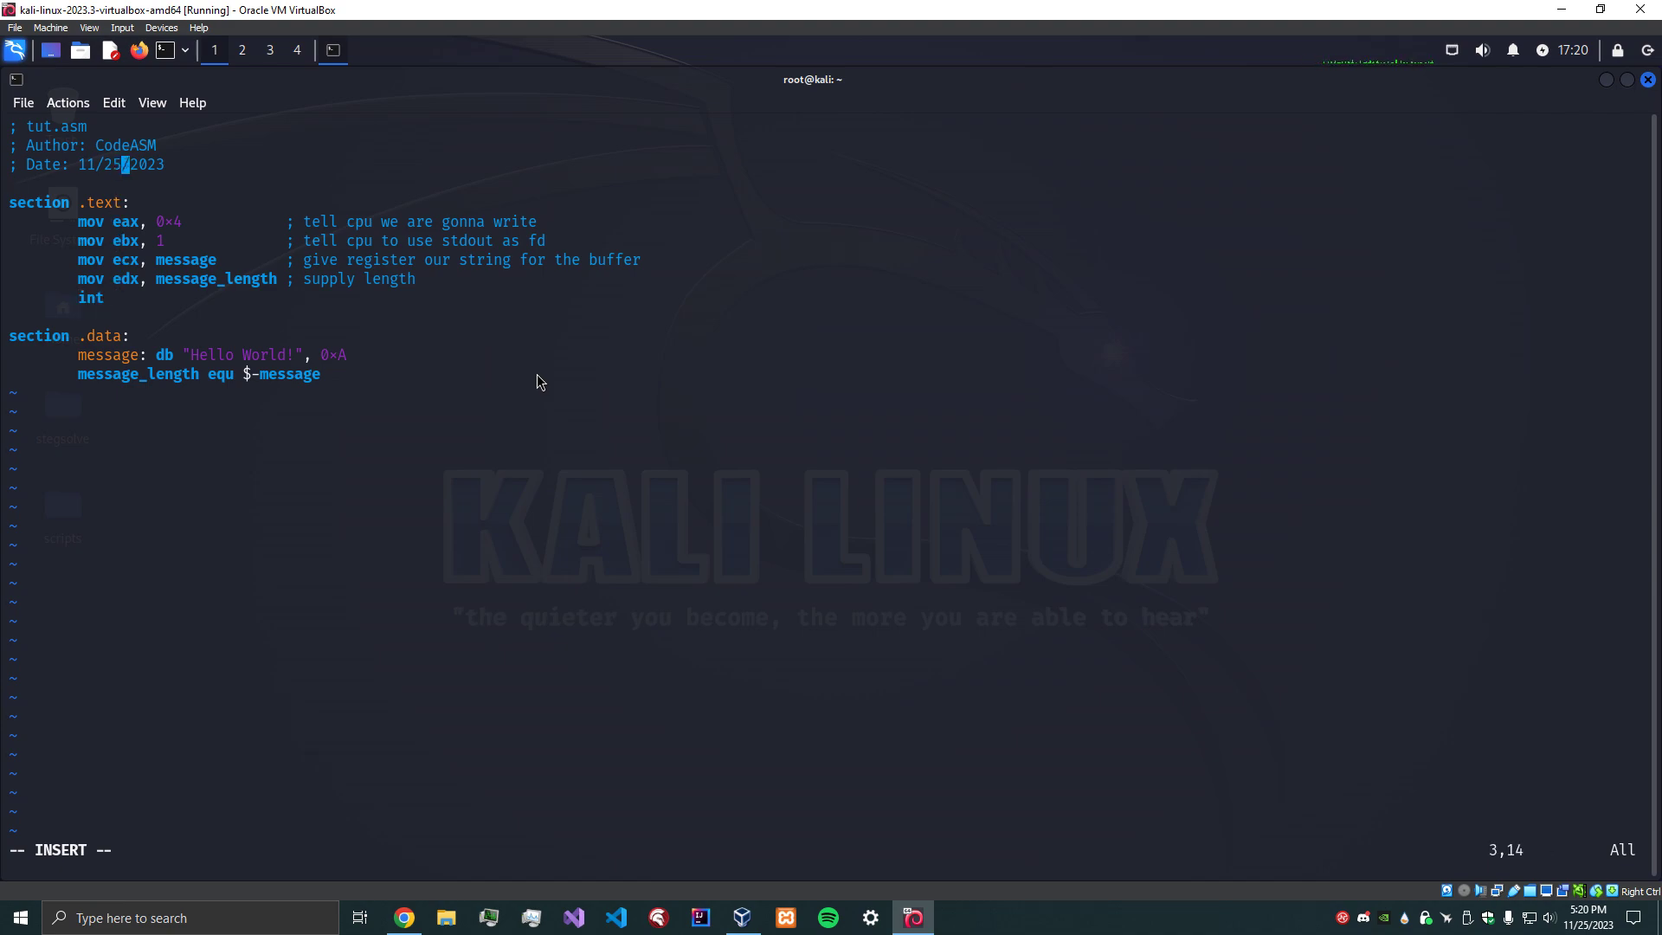
pyautogui.press('Return')
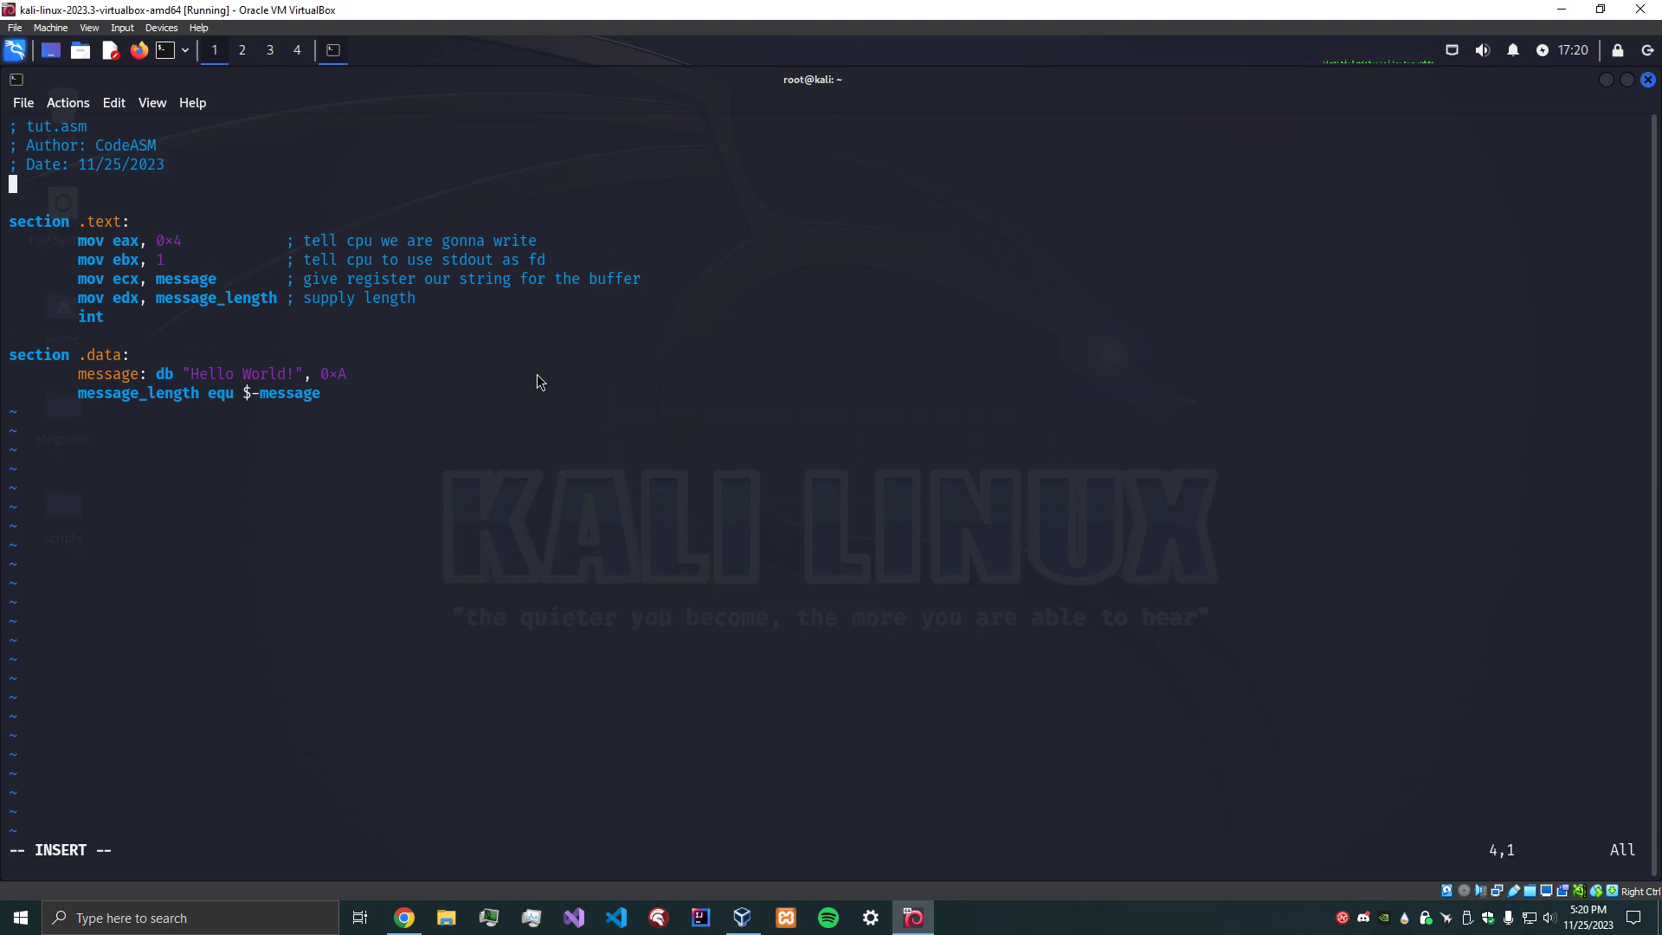
pyautogui.write('"  "')
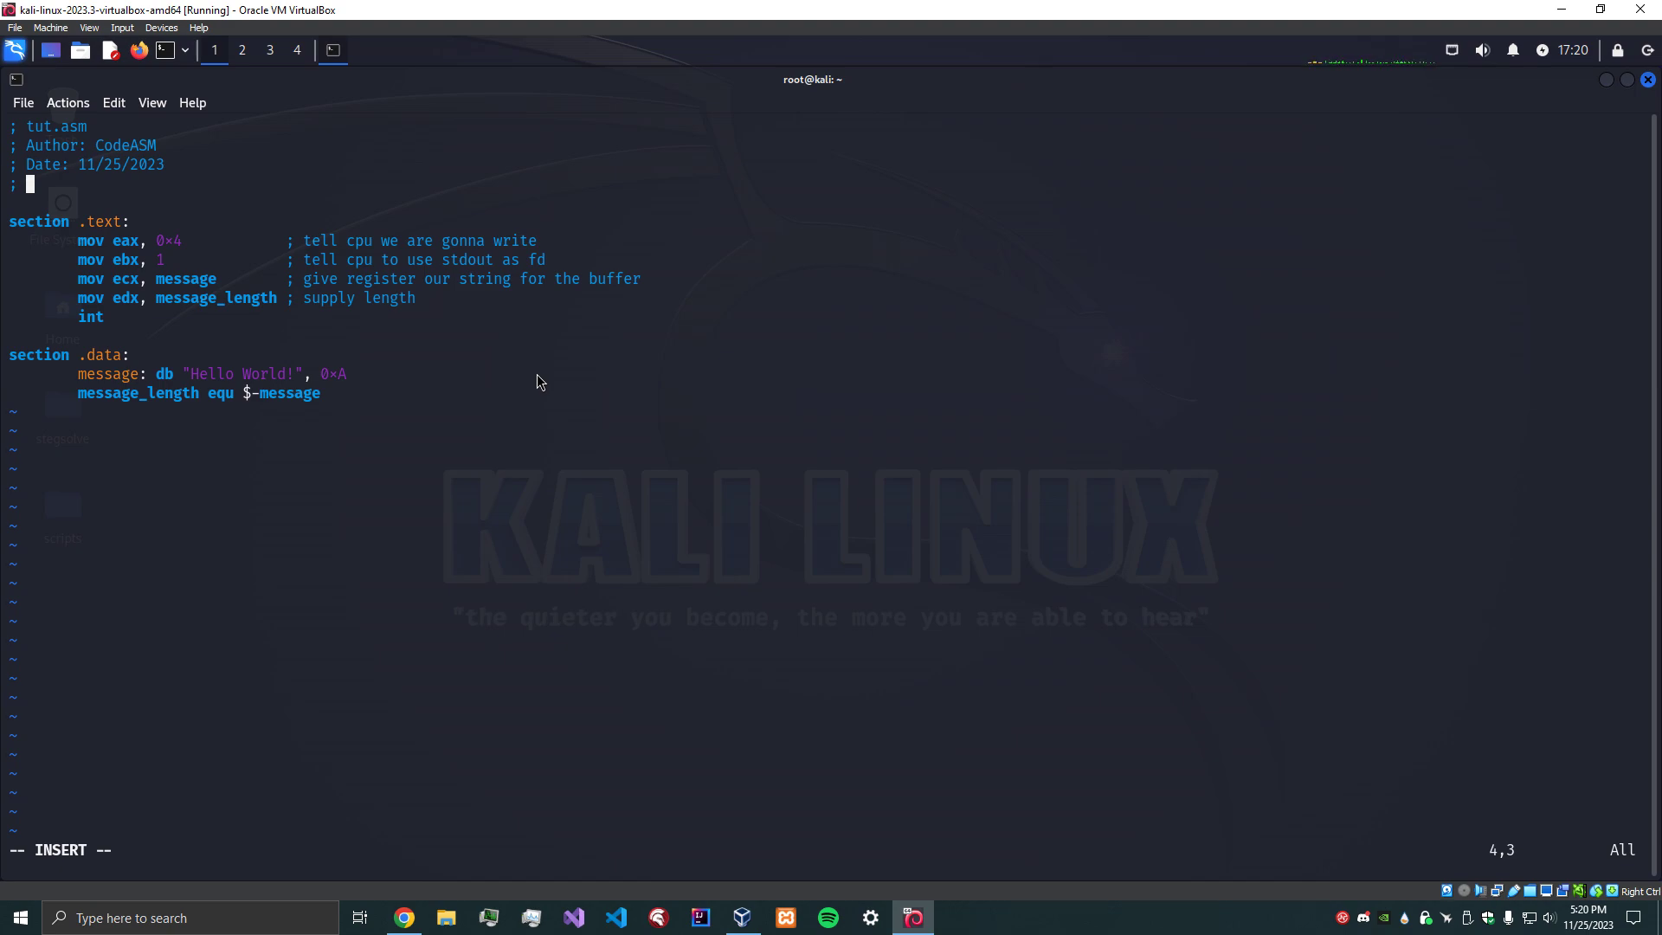
pyautogui.write('Intel syun')
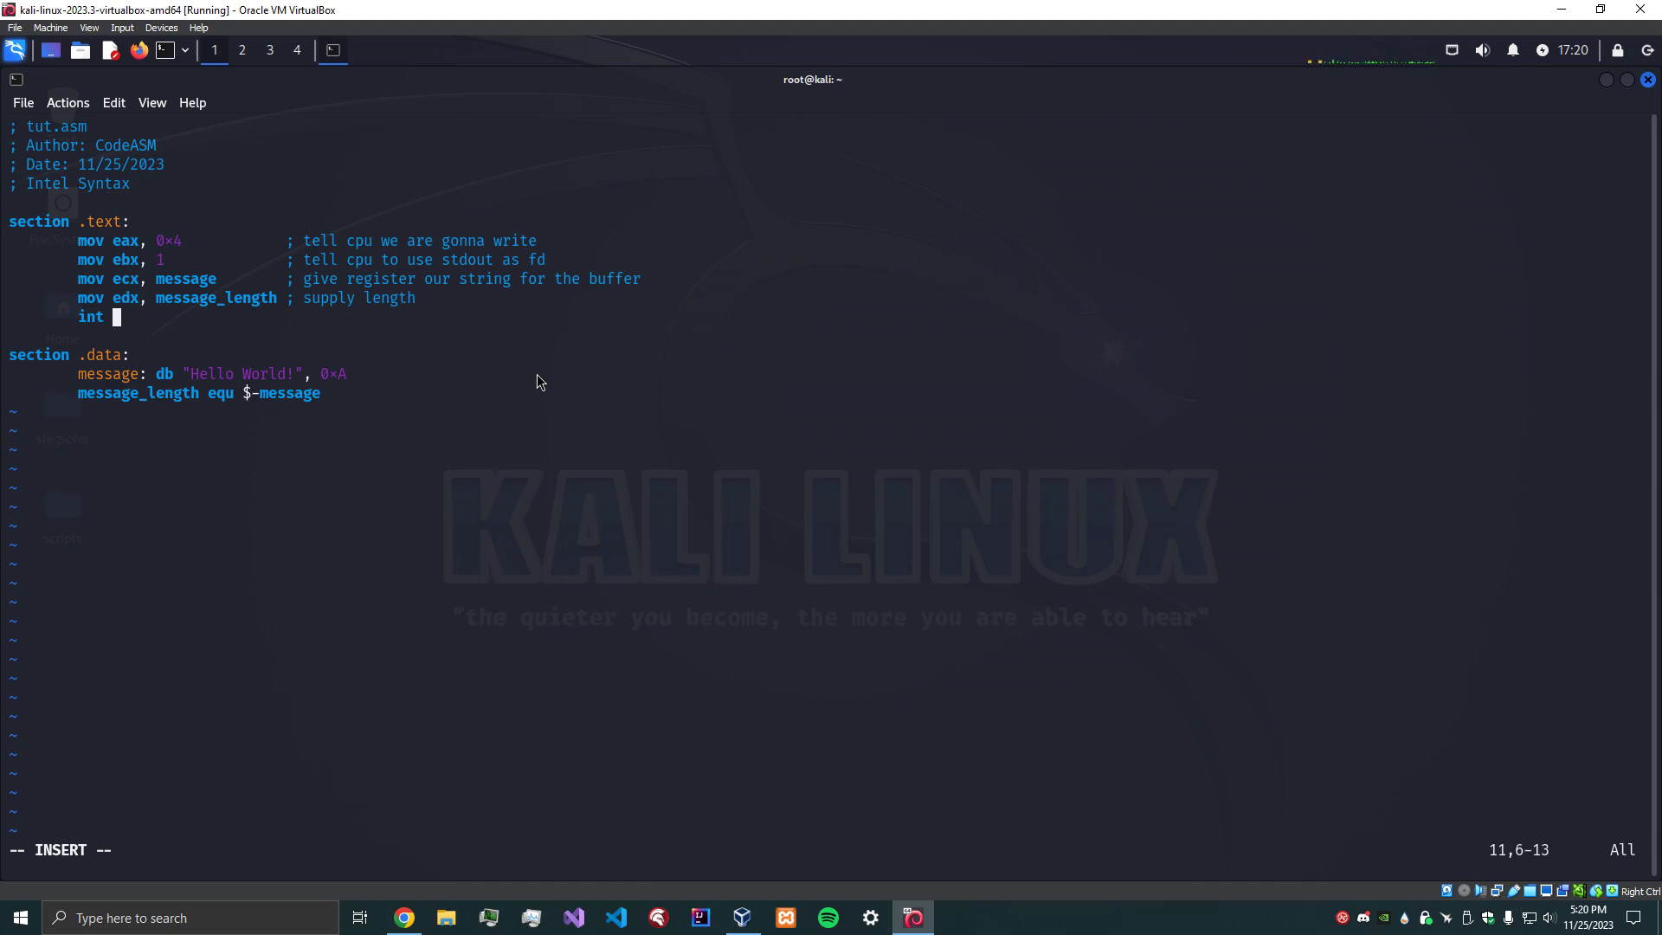
# Finish the line as int 0x80 commented '; invoke syscall', then start a new block.
pyautogui.write('0x80')
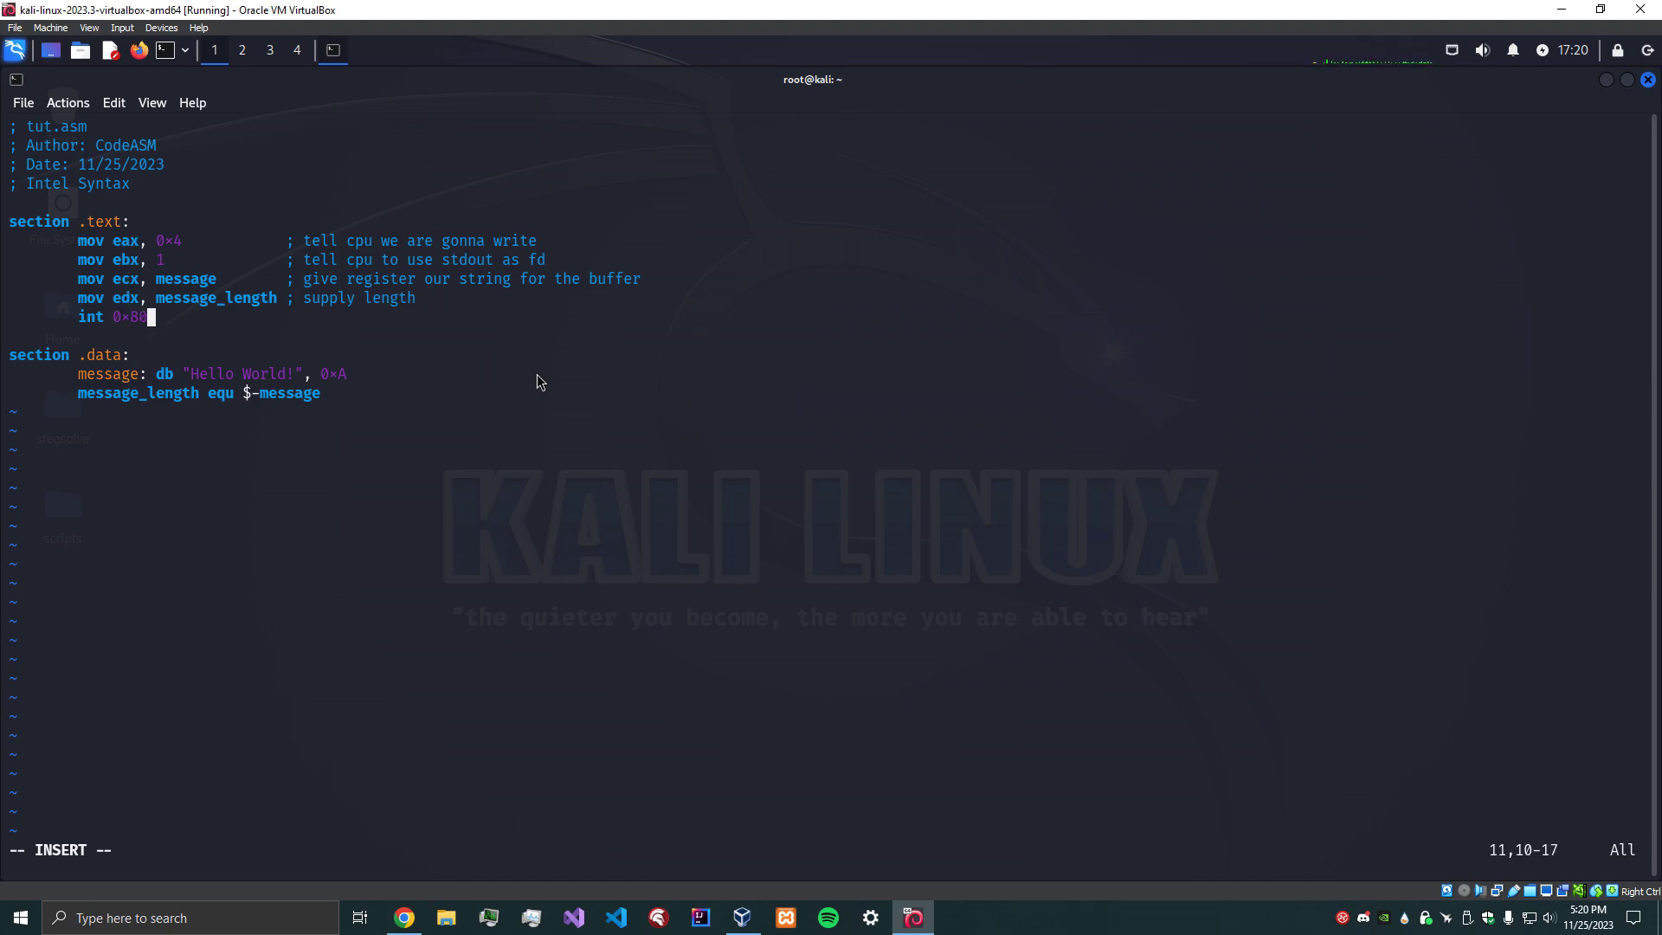
pyautogui.press('End')
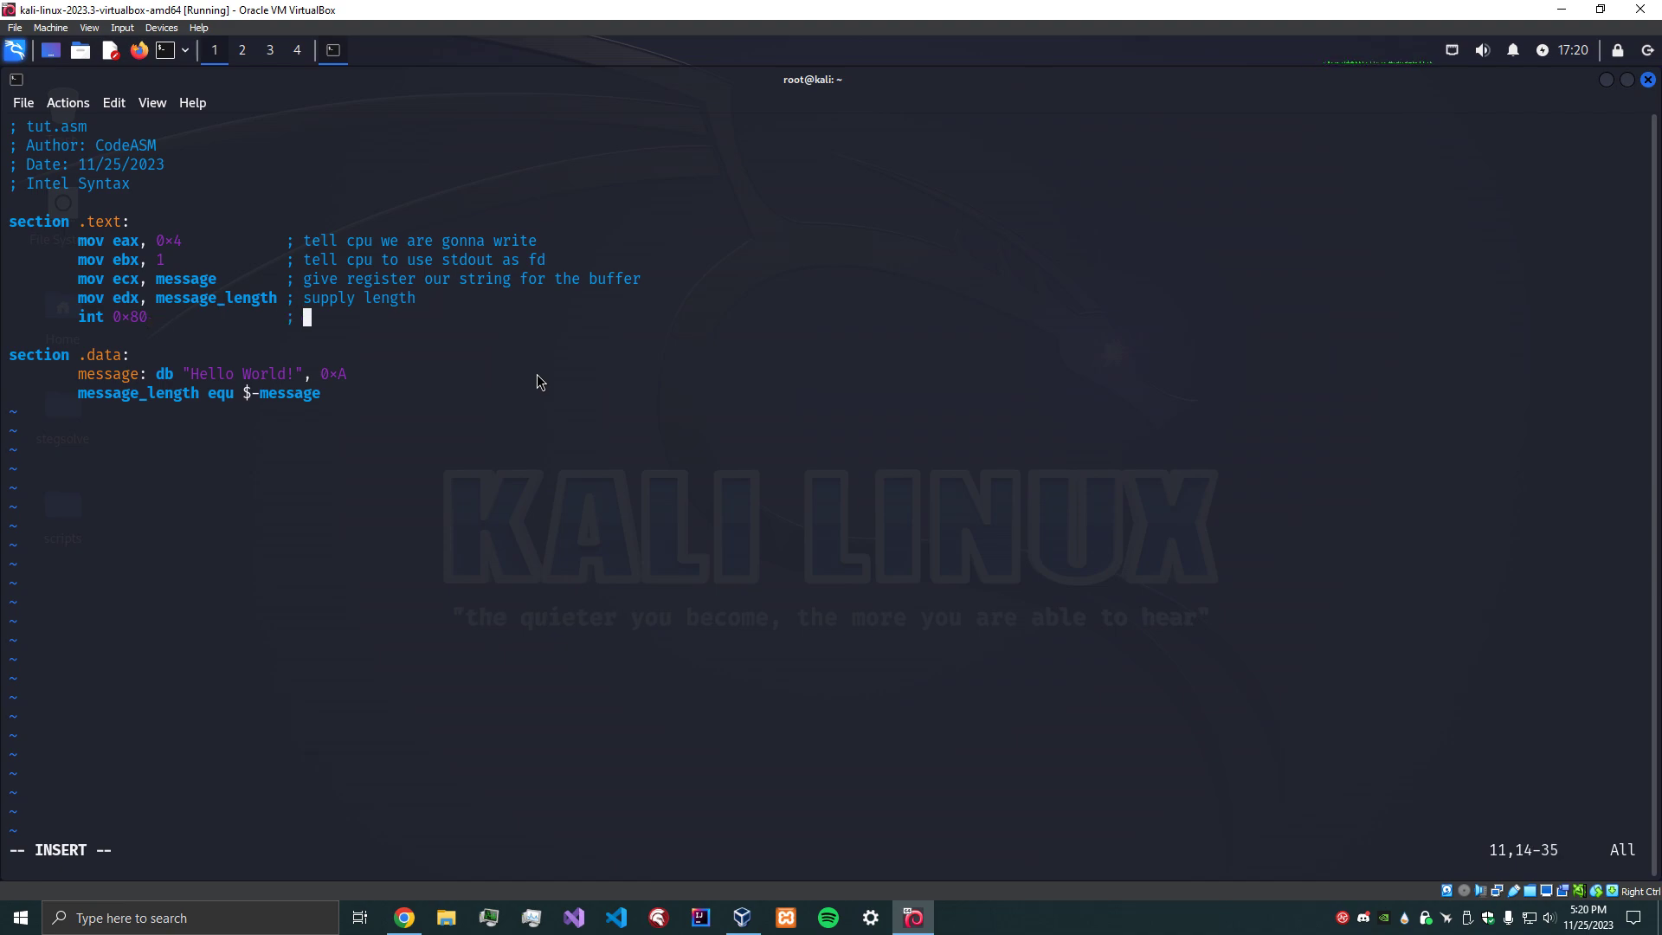
pyautogui.write('invoke write syscall')
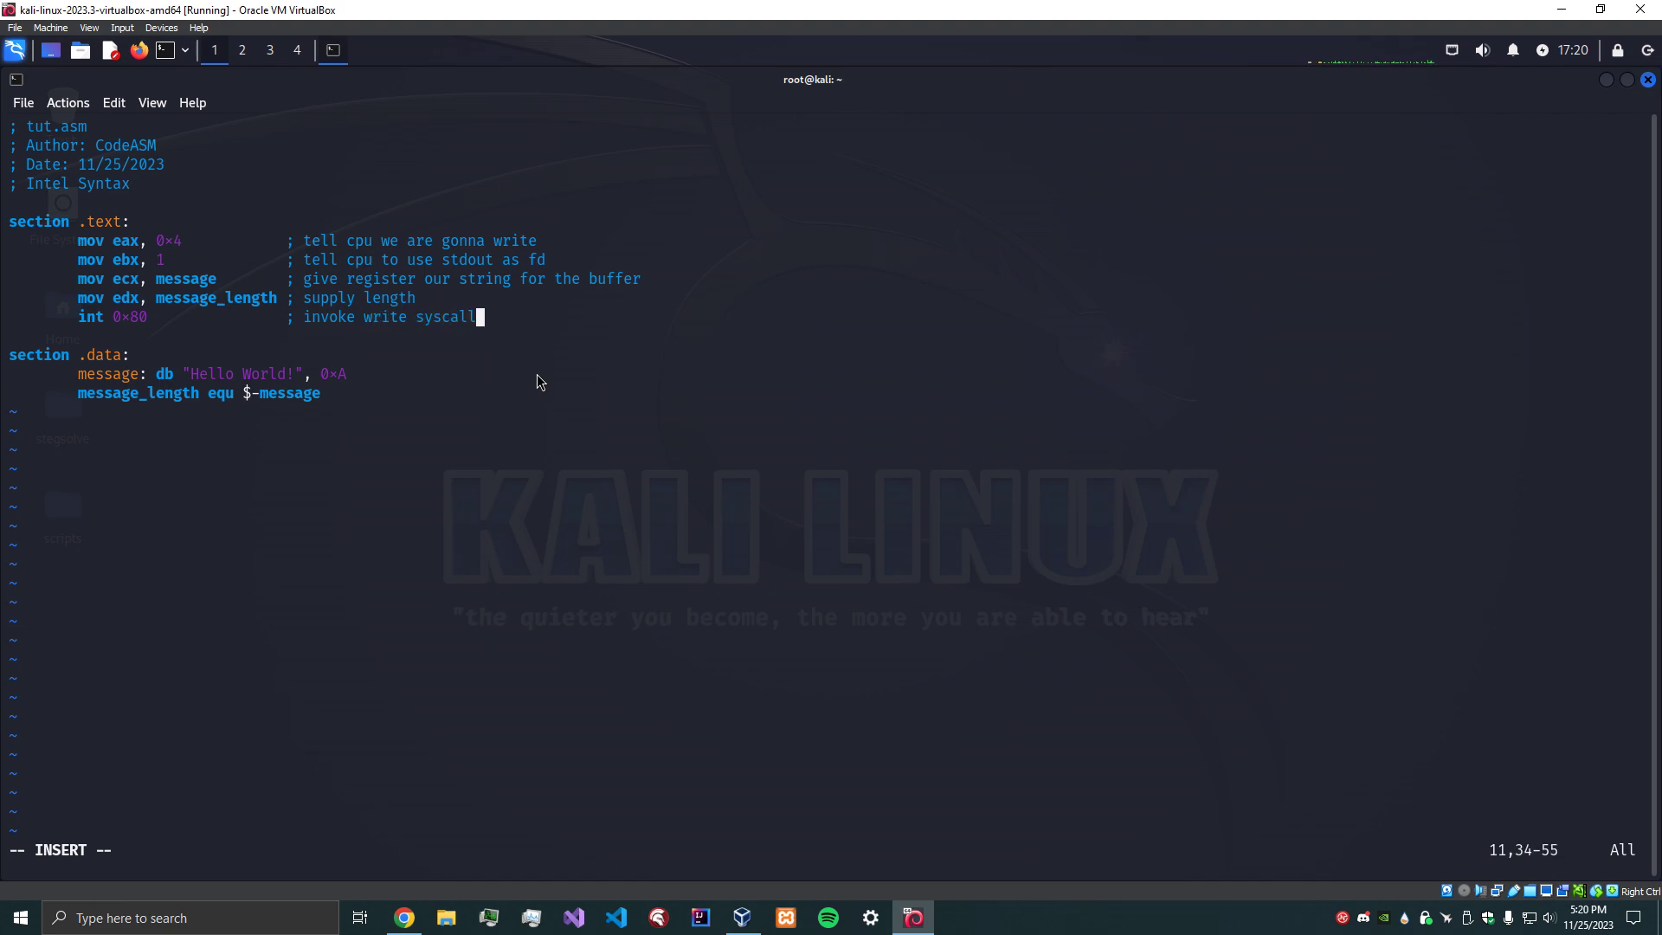
pyautogui.press('Left')
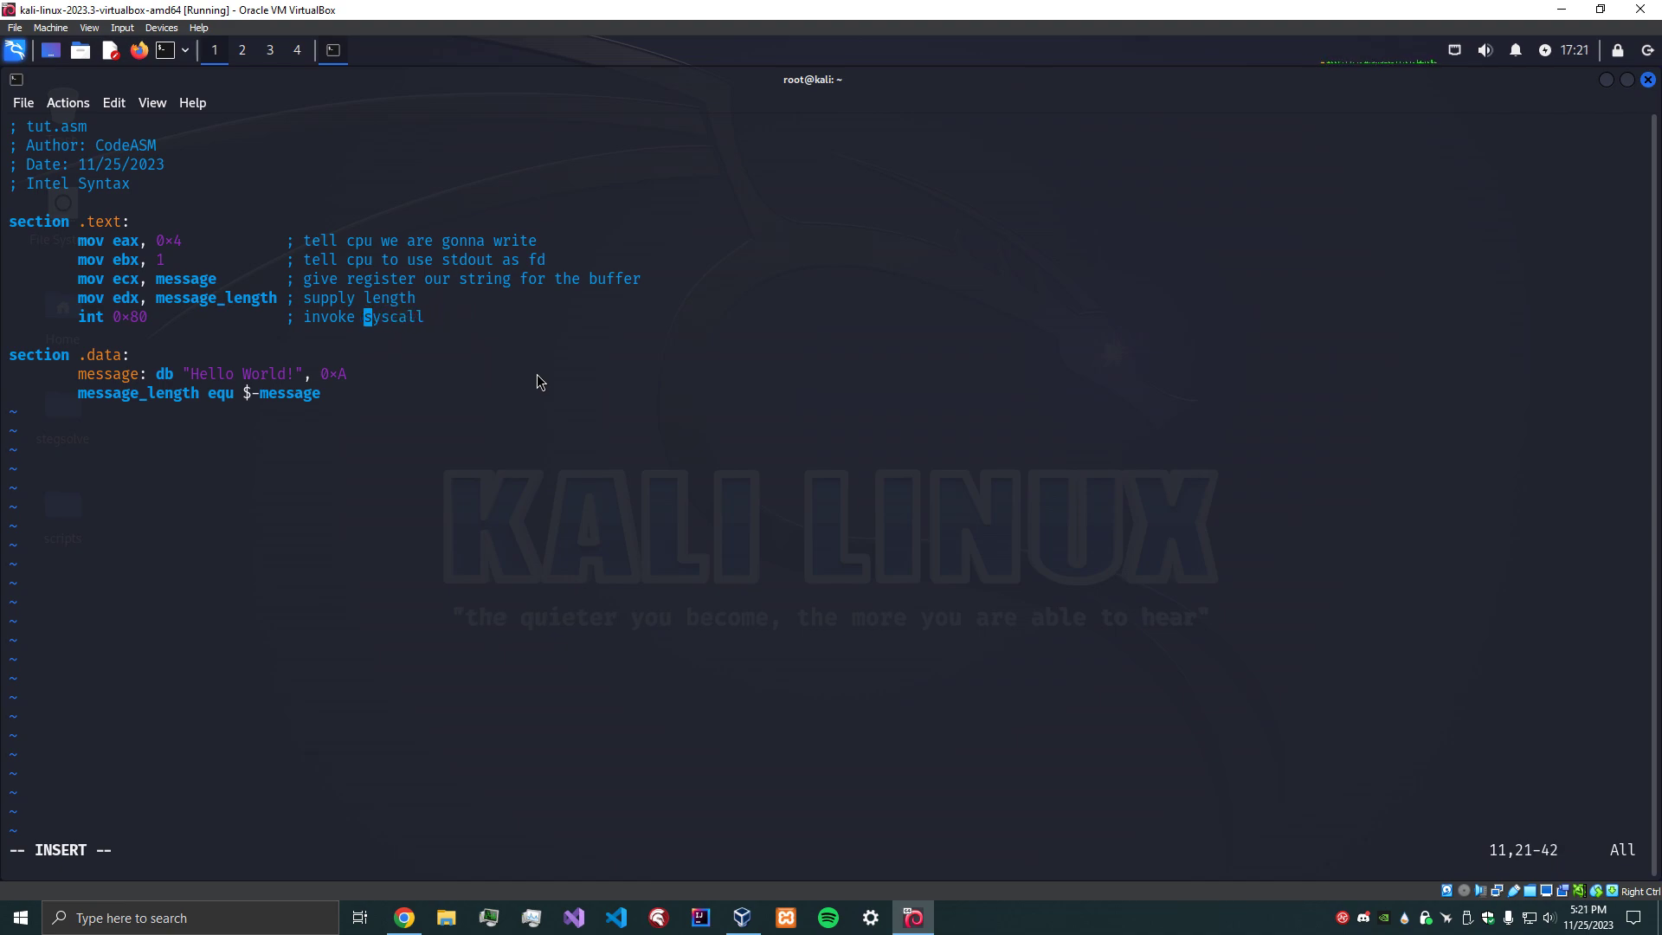
pyautogui.write('syscall')
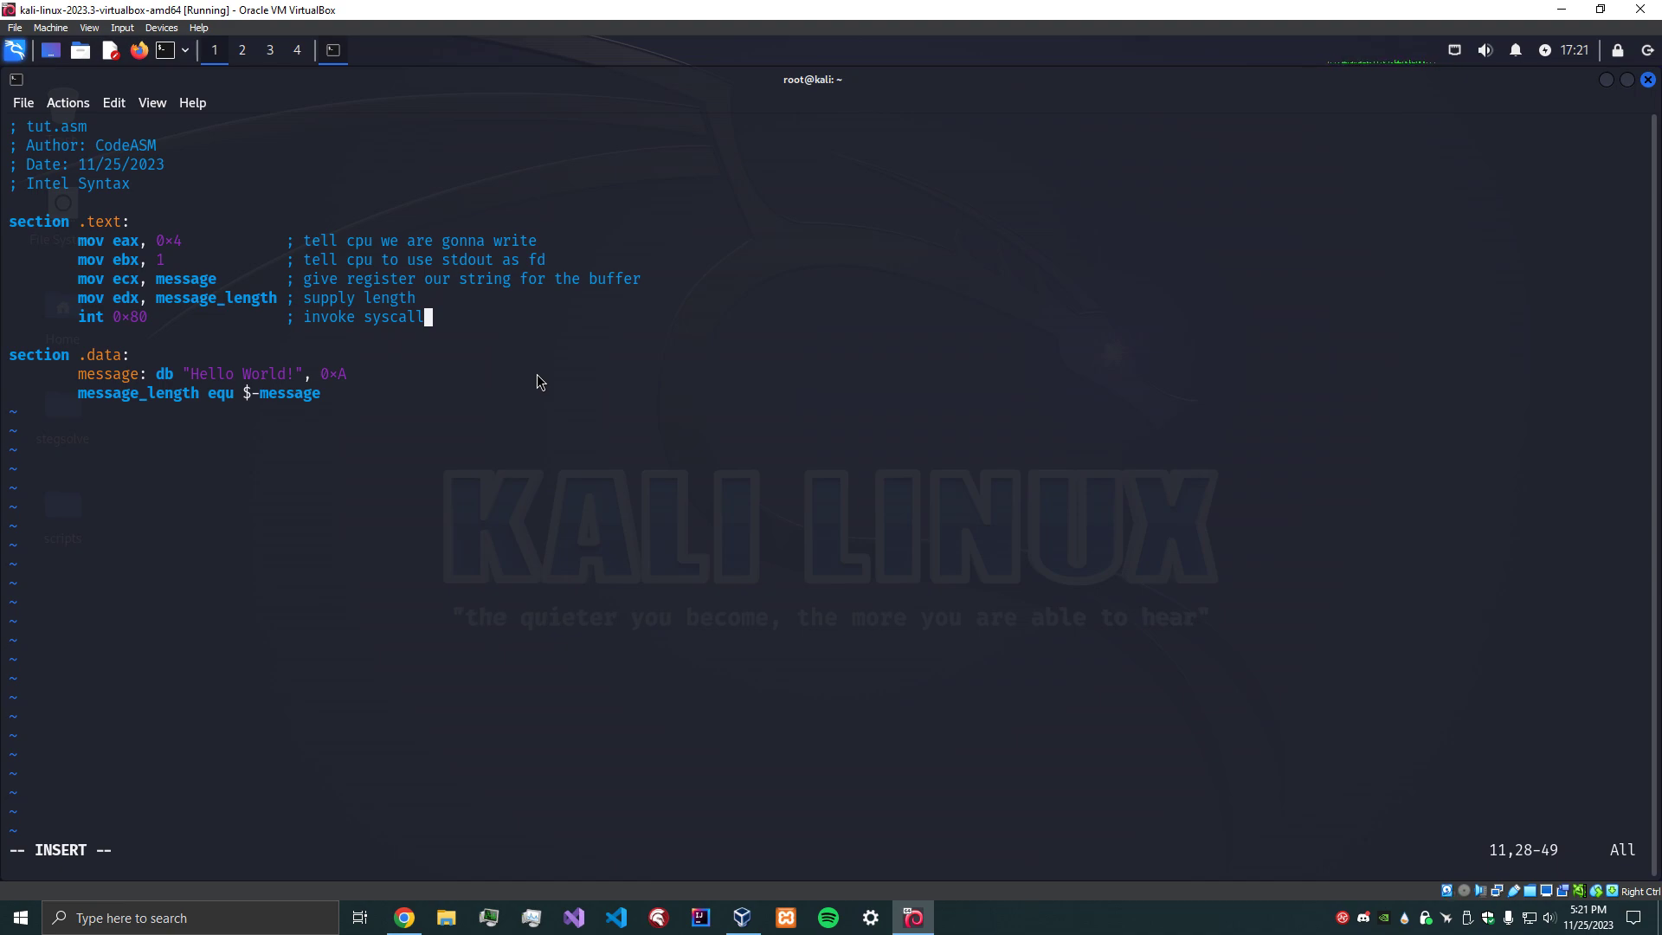
pyautogui.press('Return')
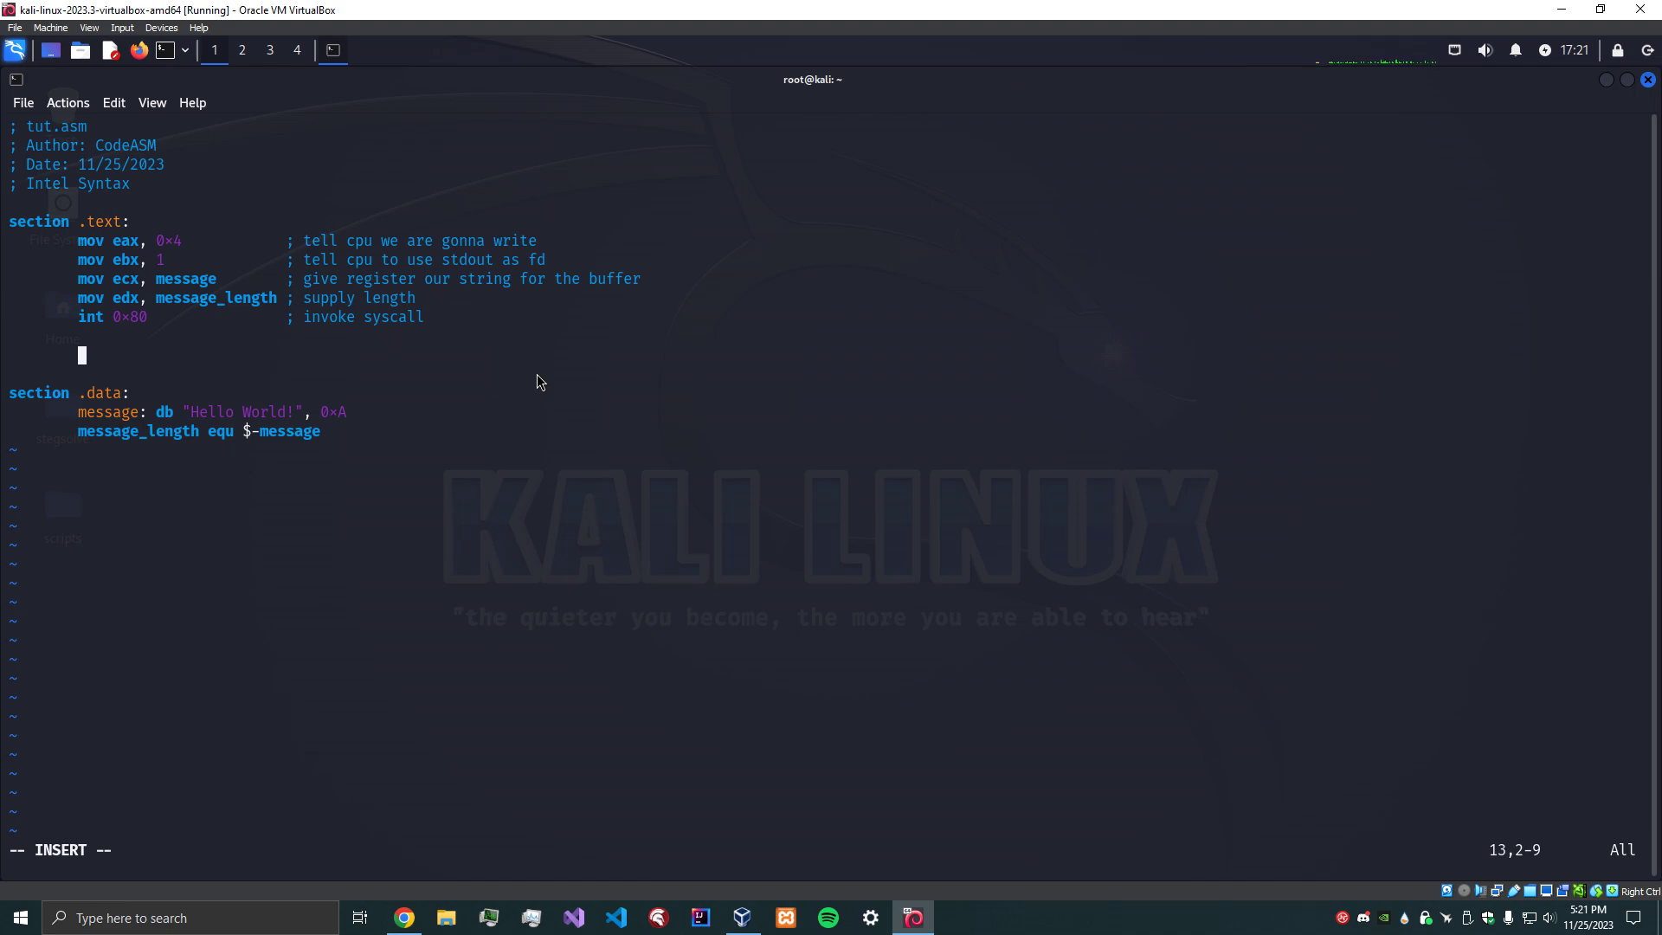
# Add exit setup lines mov eax, 0x1 and mov ebx, 0, fixing stray spacing.
pyautogui.write('mov')
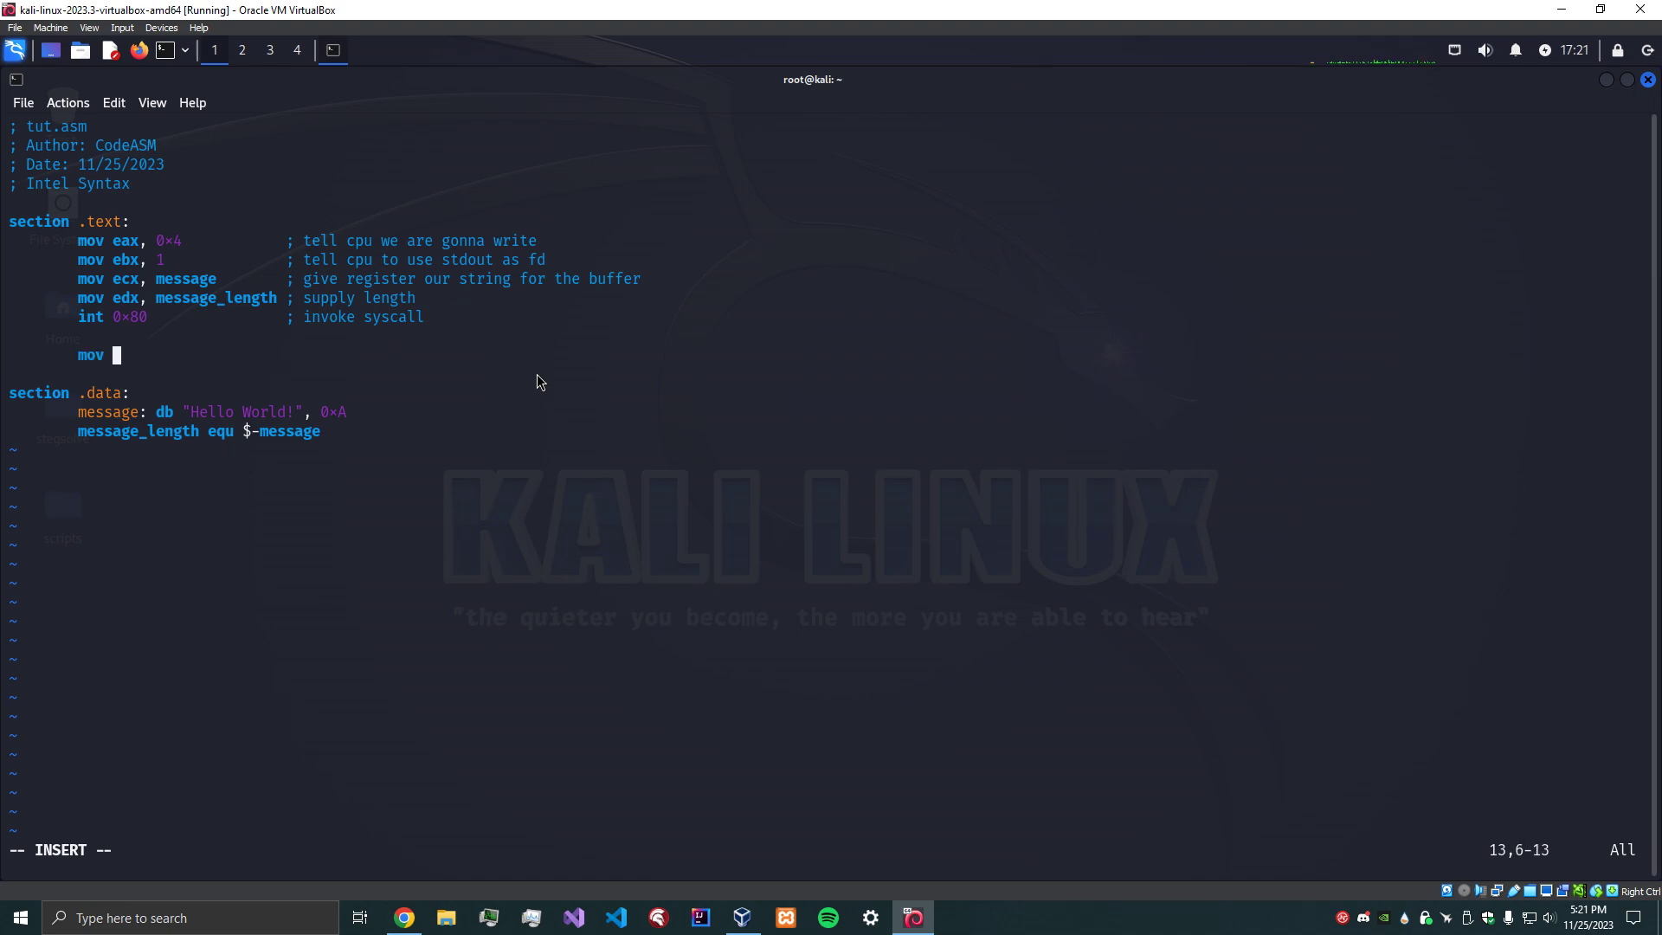
pyautogui.write('e')
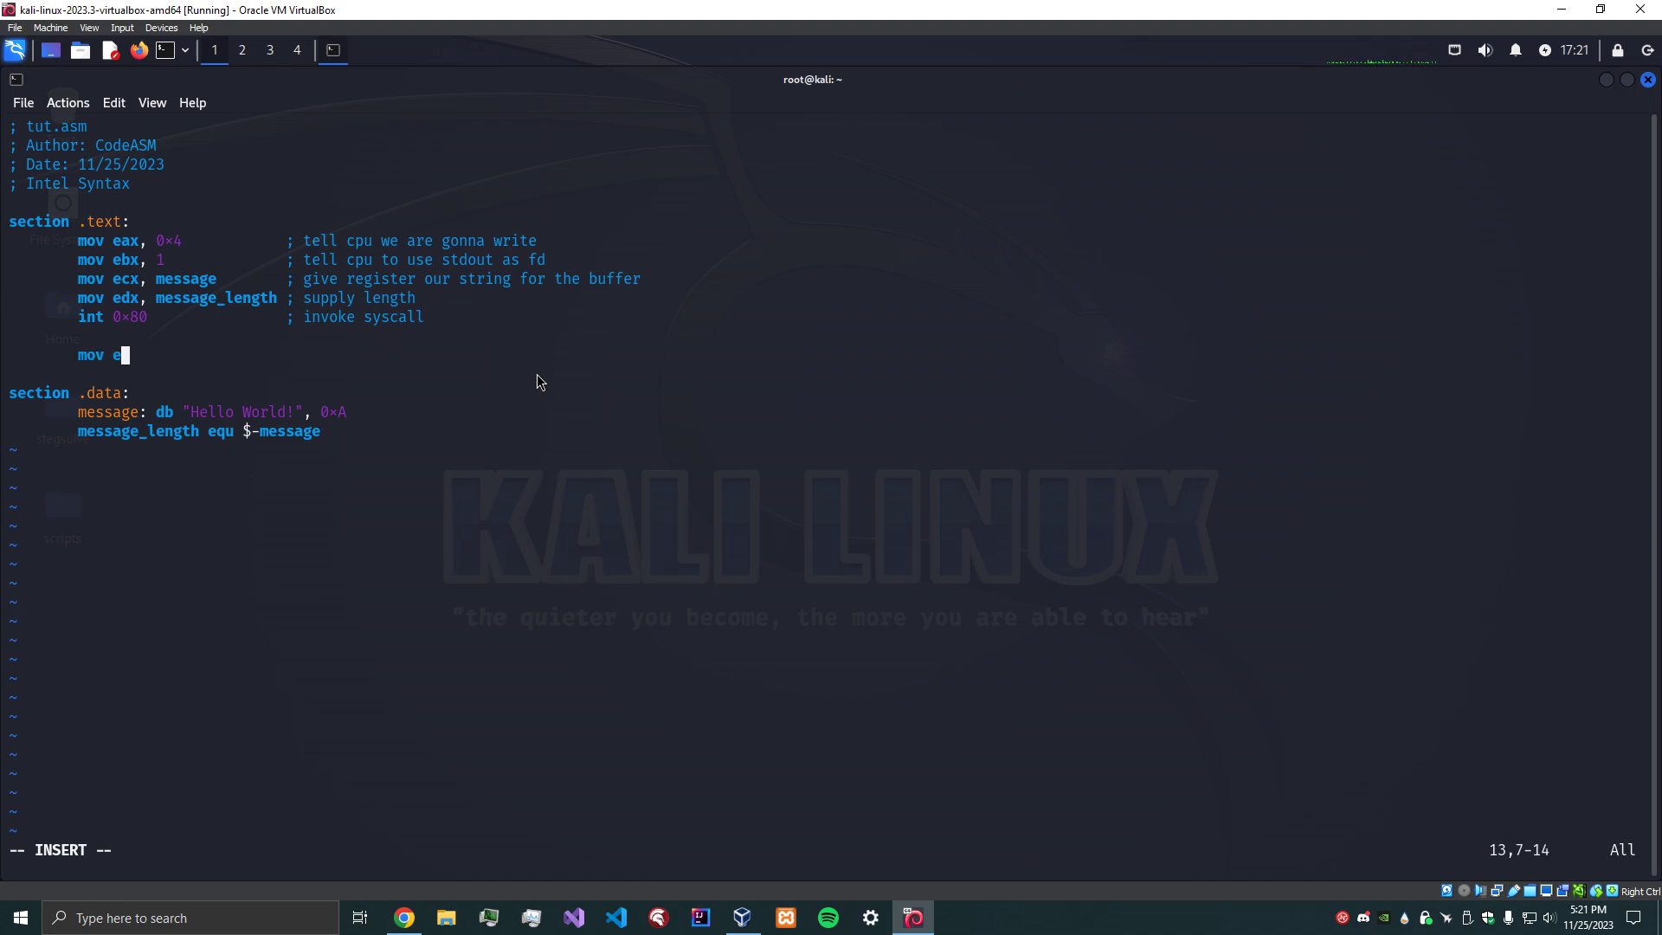
pyautogui.write('ax, 0x1')
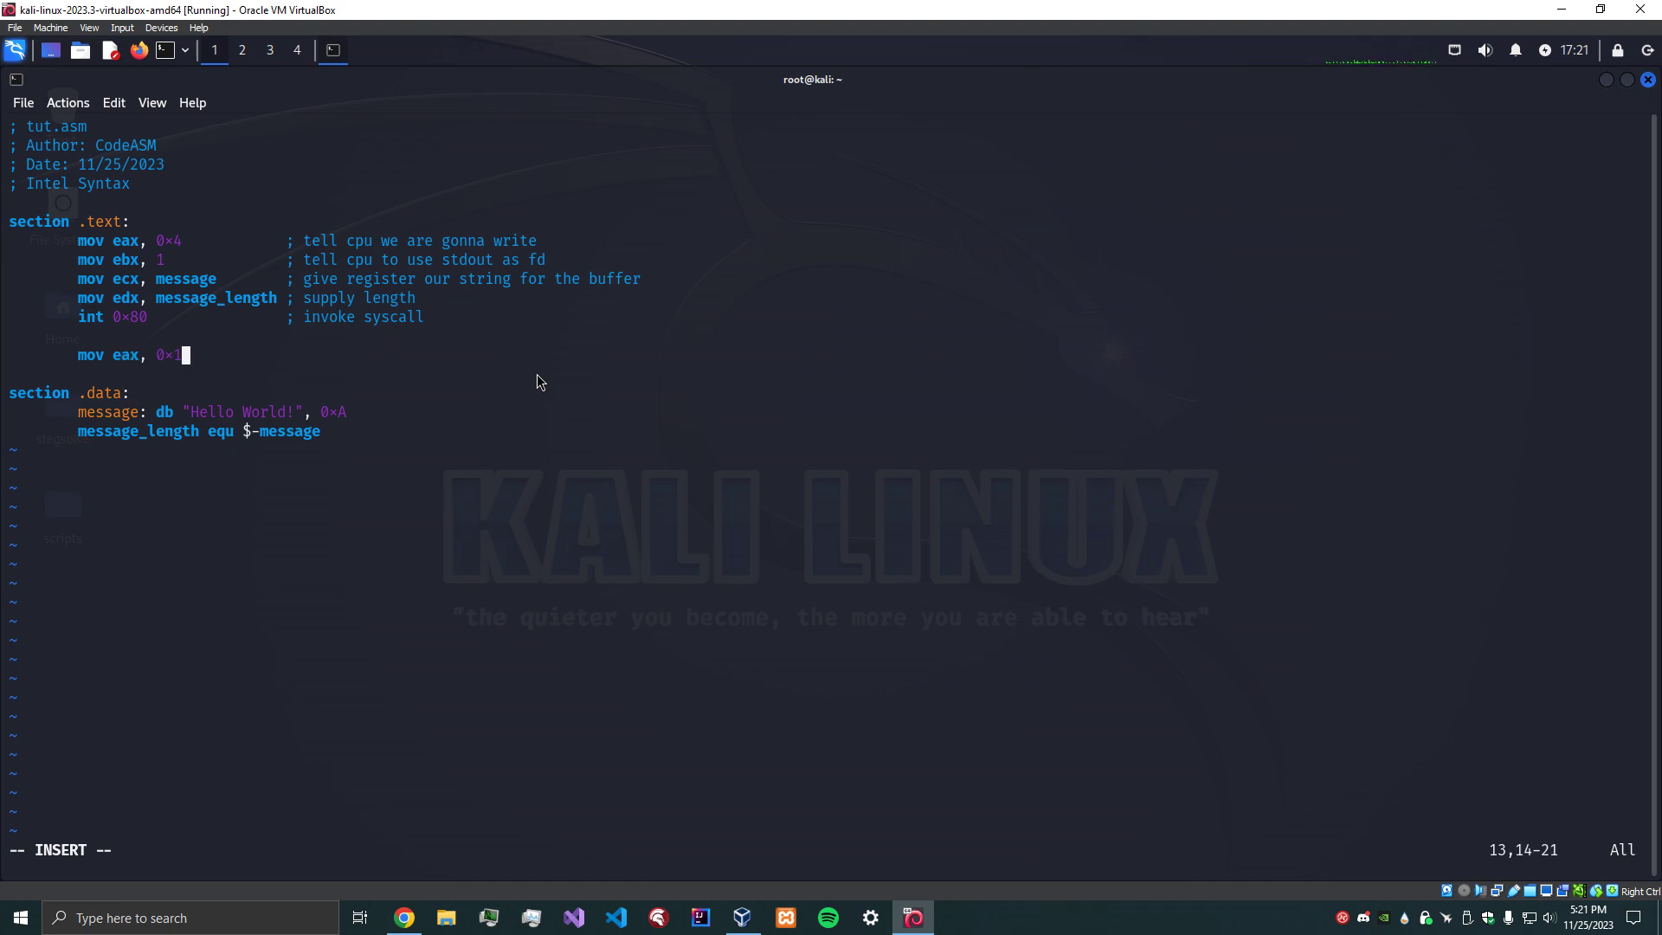
pyautogui.press('Return')
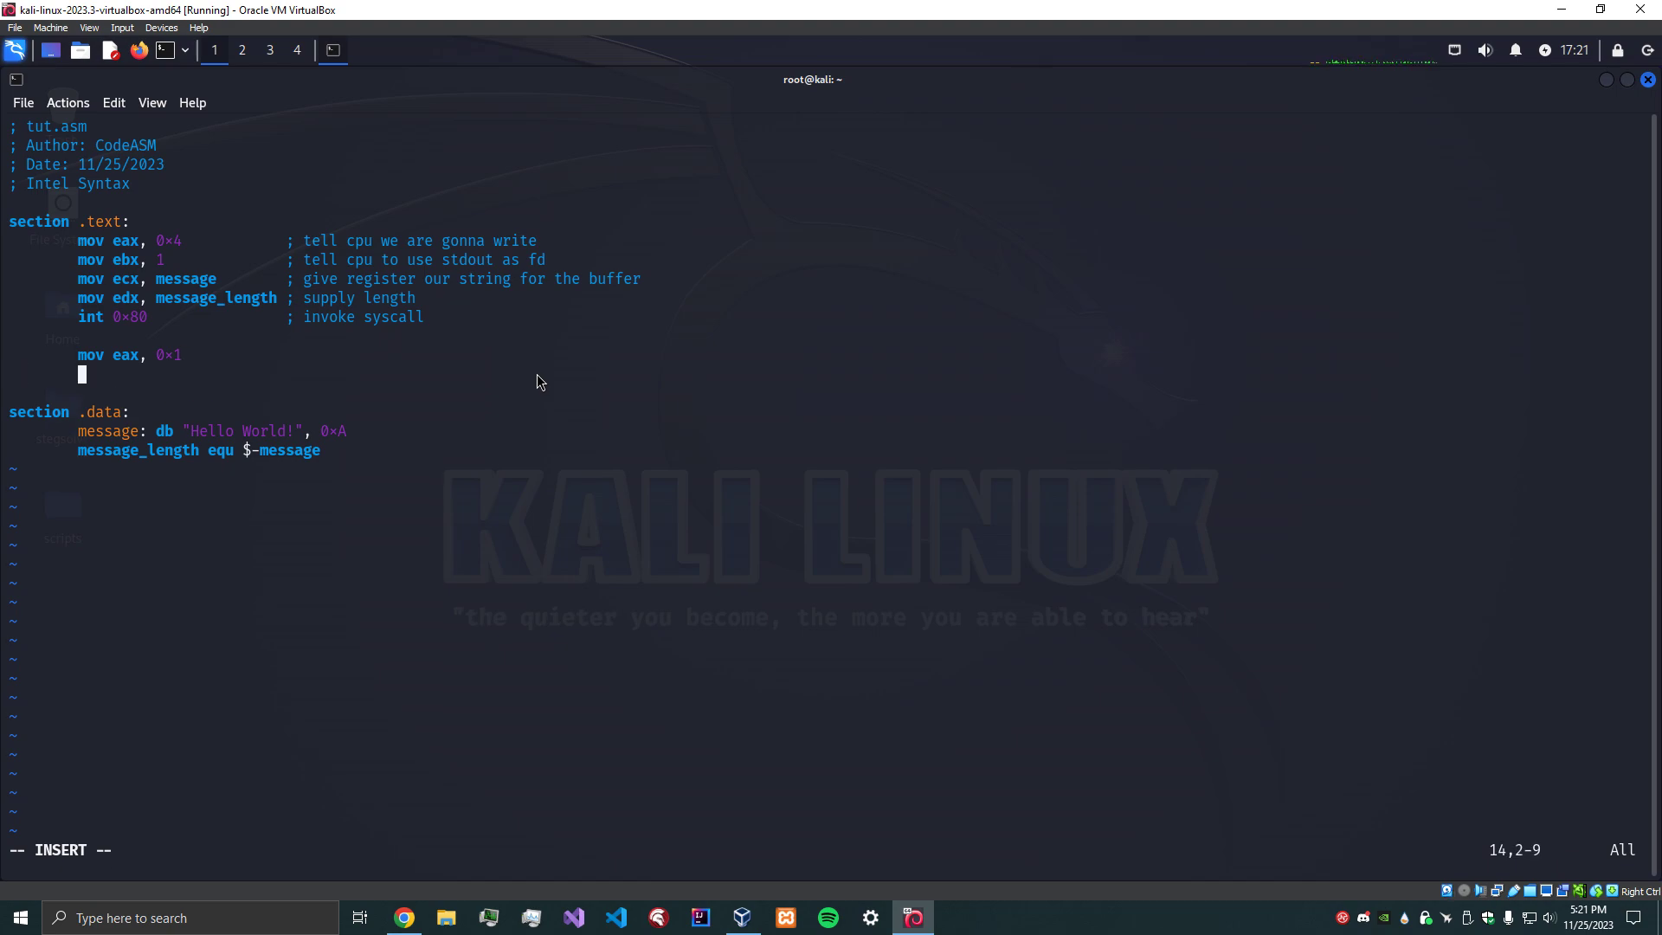
pyautogui.write('mov')
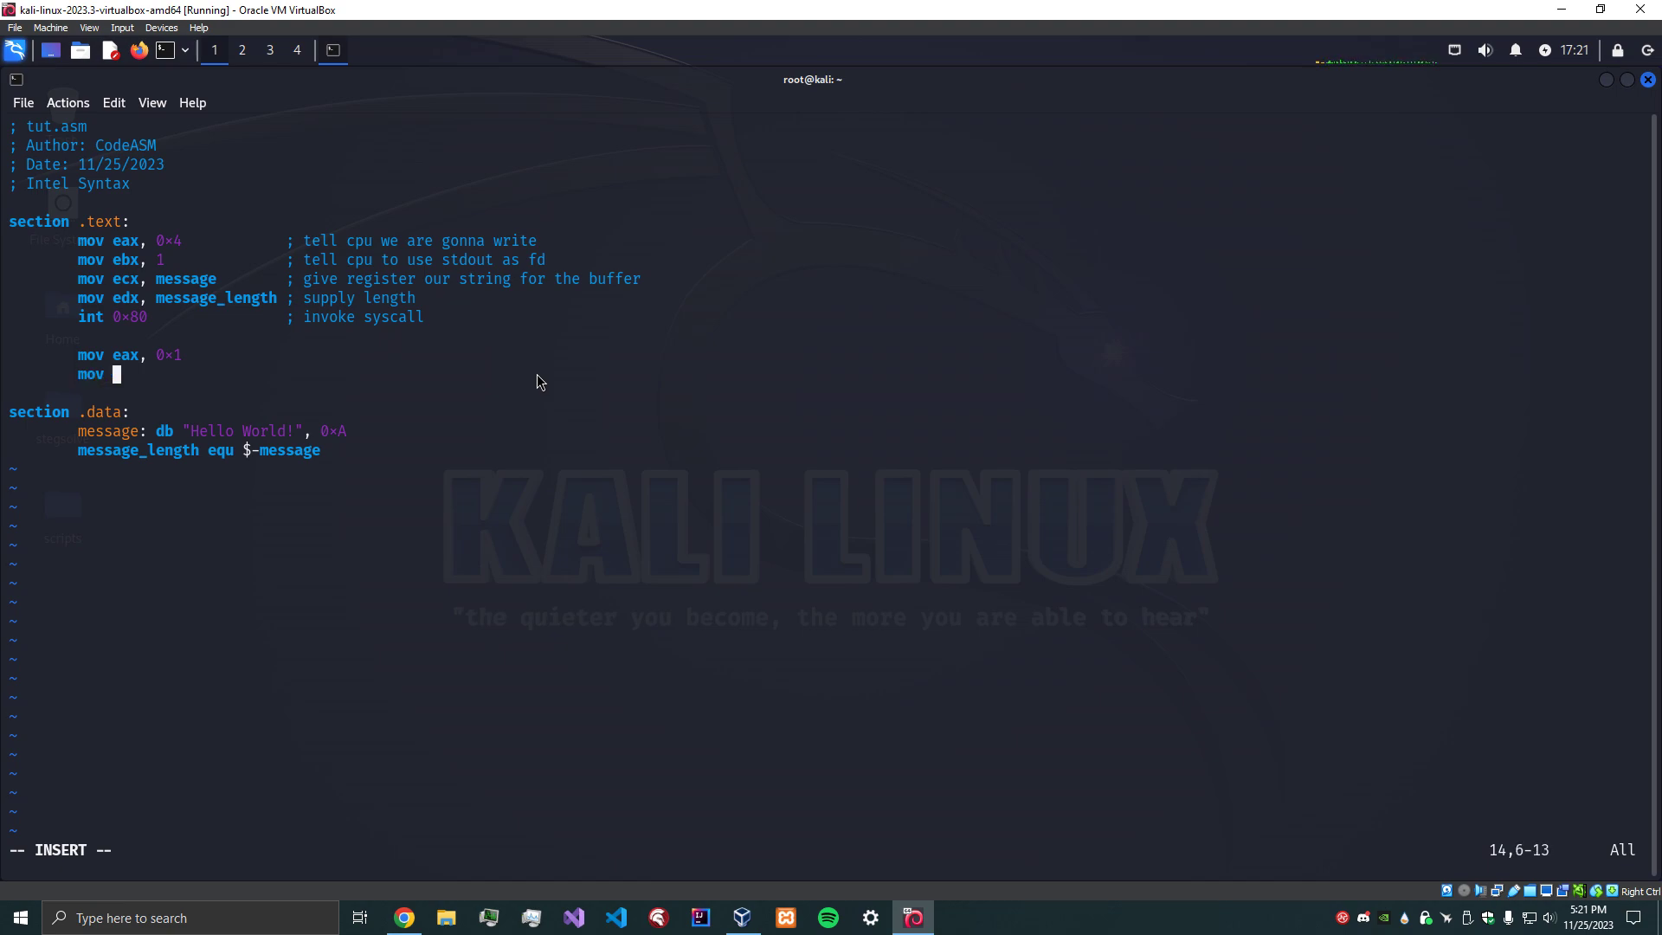
pyautogui.write('ebx,')
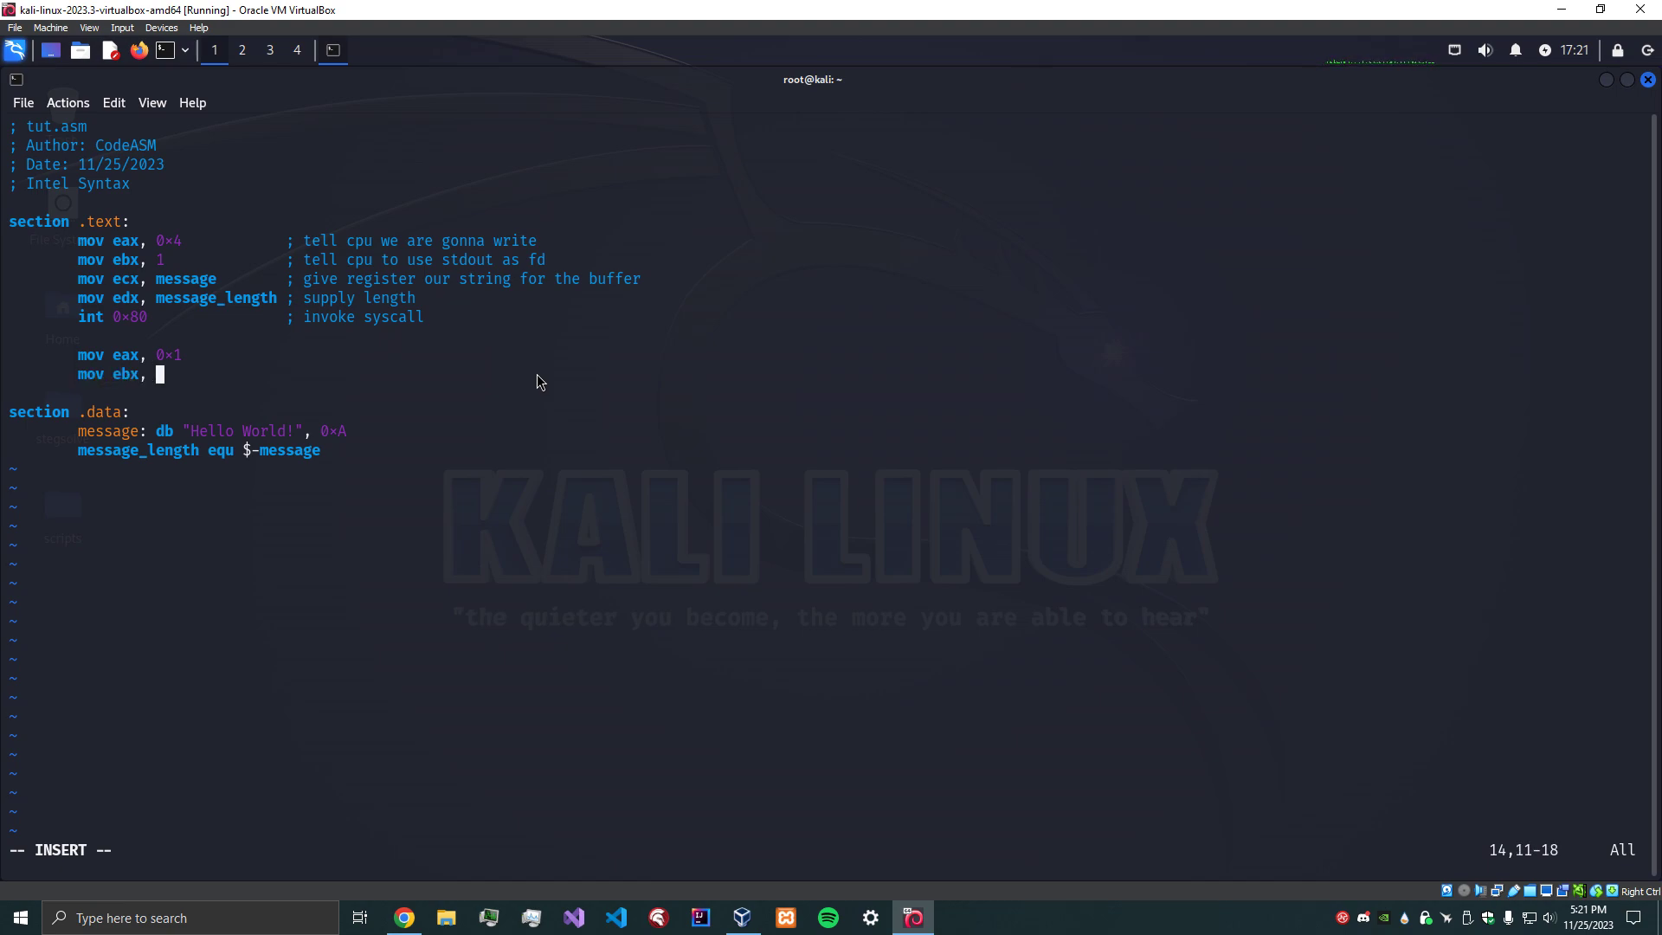
pyautogui.write('0')
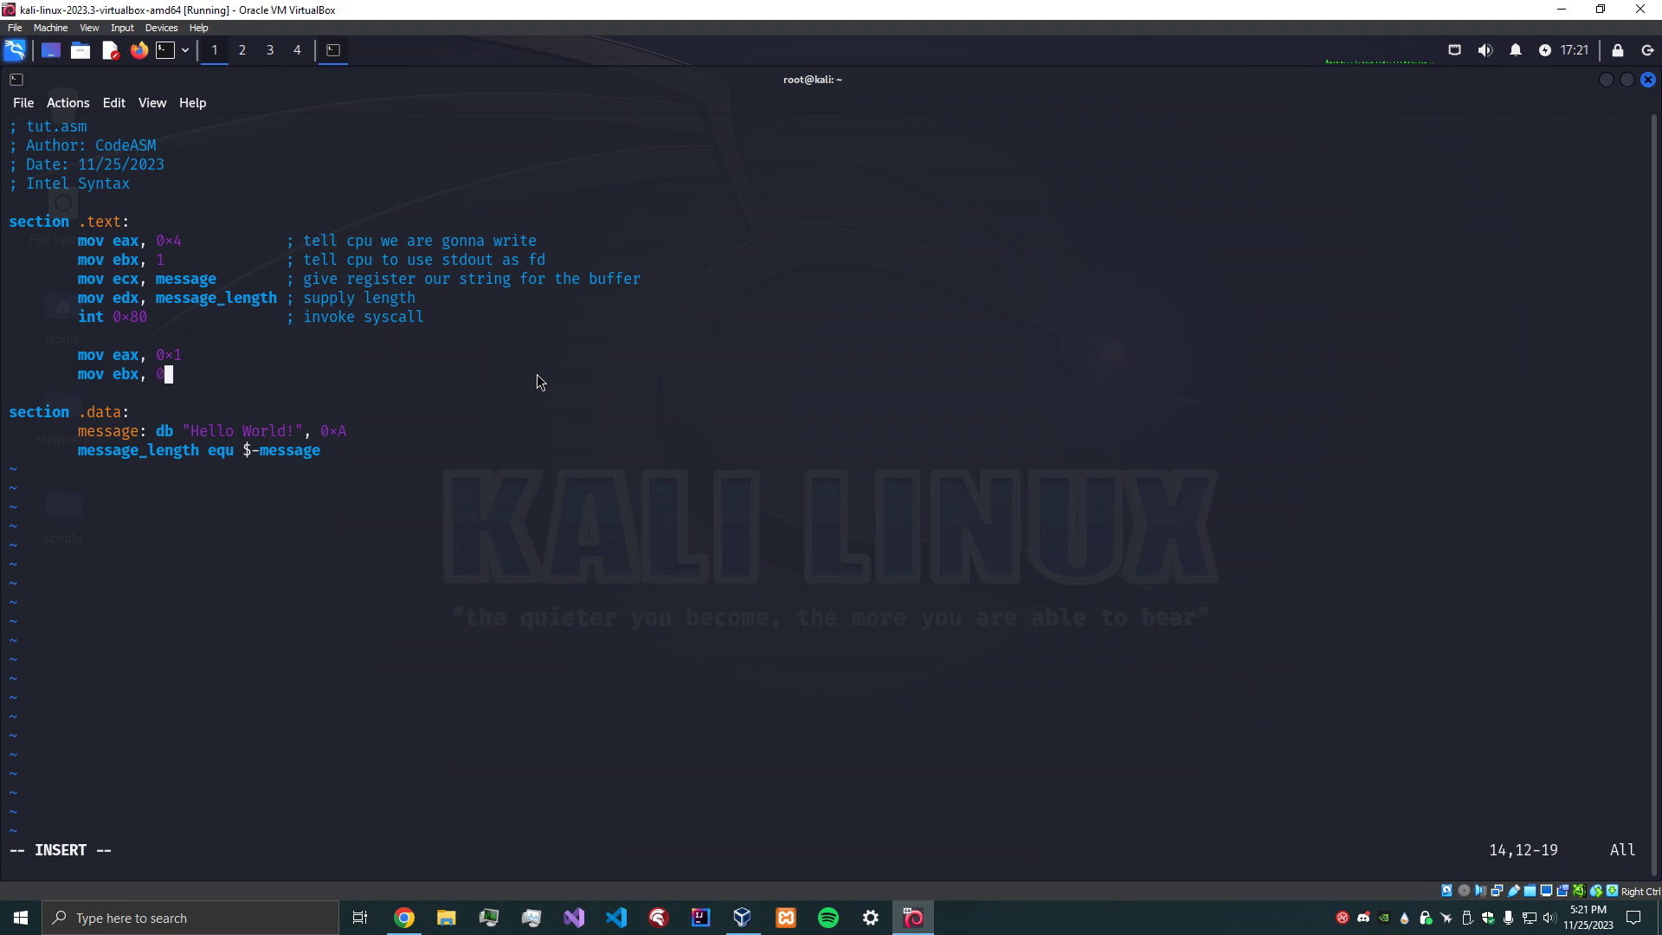
pyautogui.press('BackSpace')
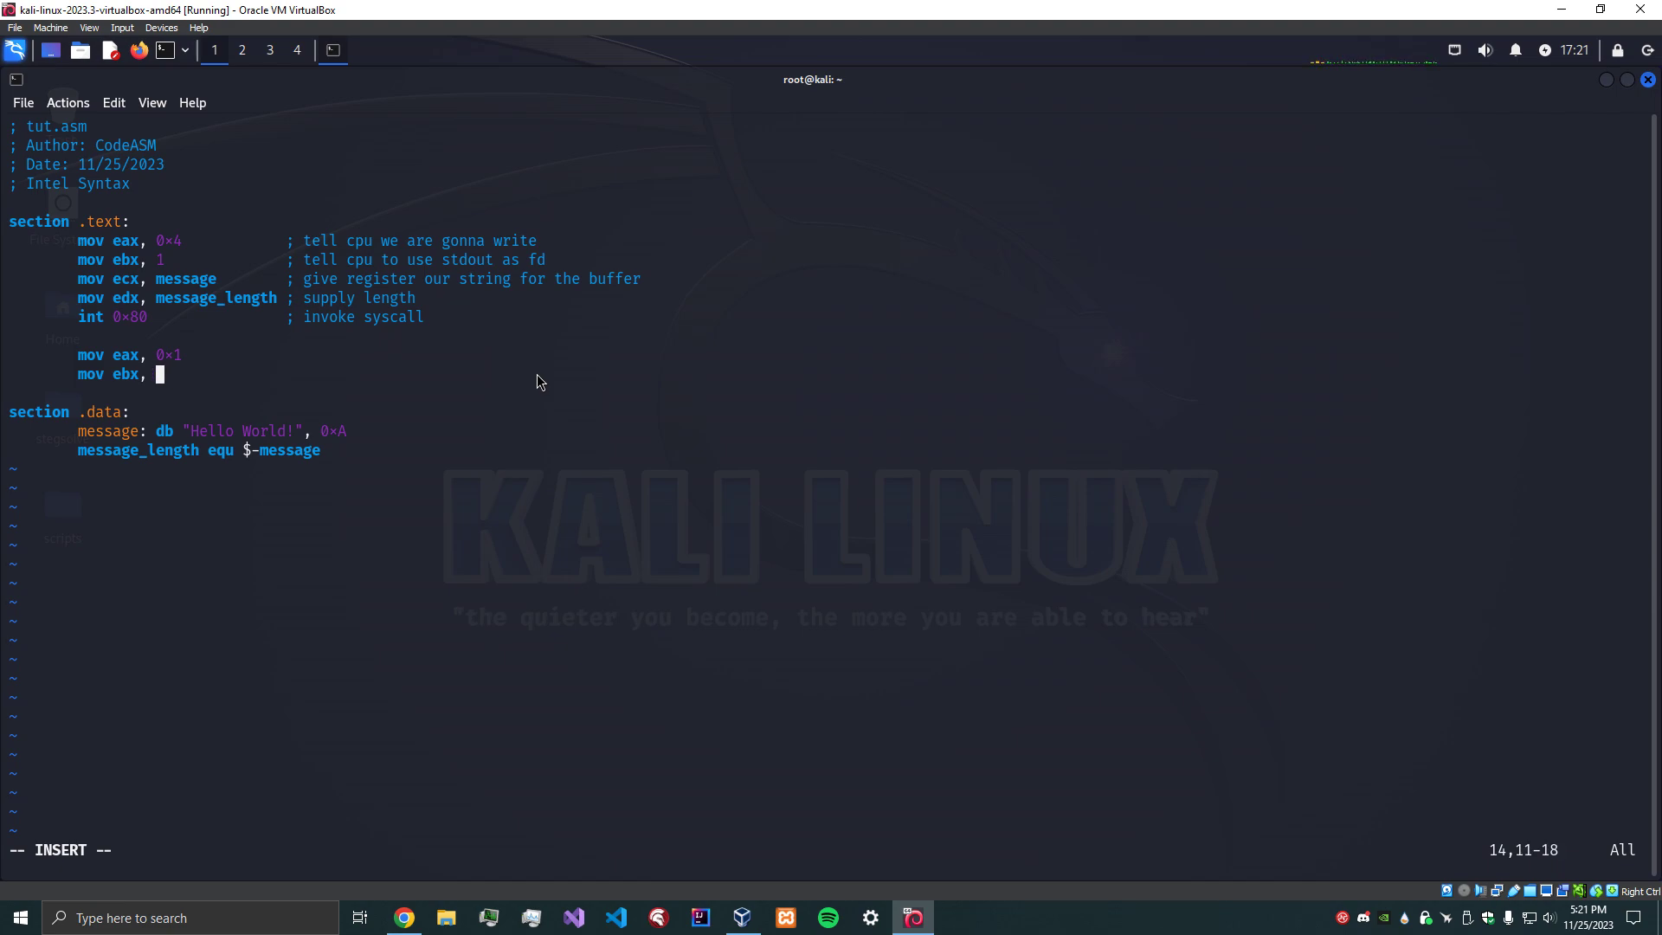
pyautogui.write('0')
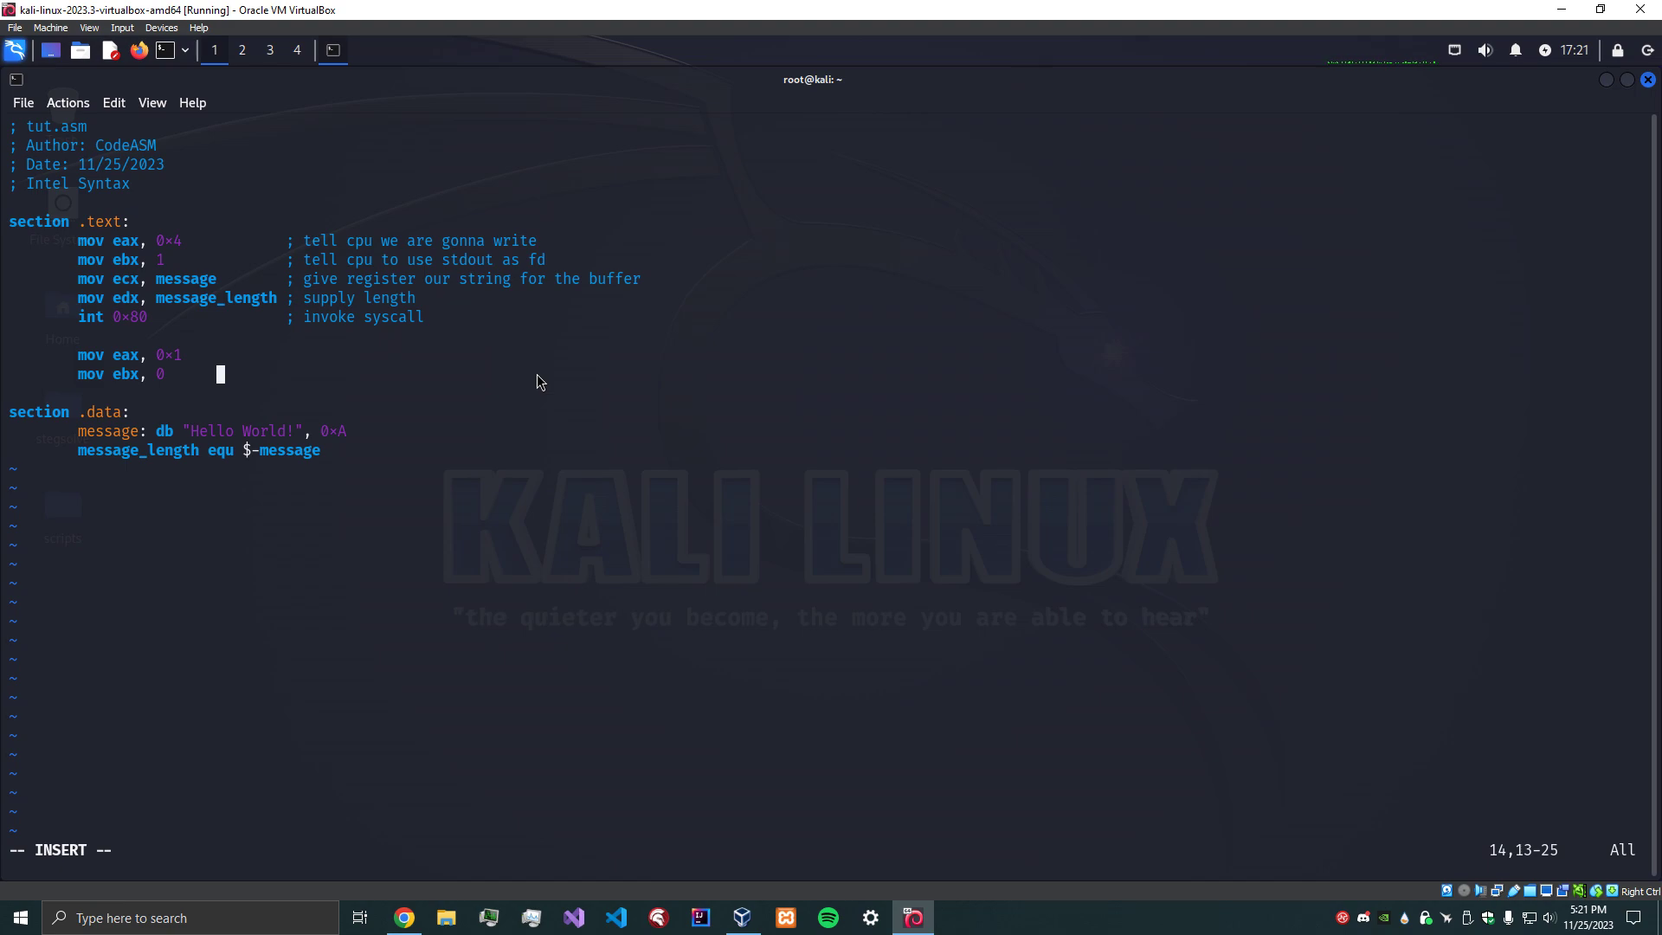
pyautogui.press('Left')
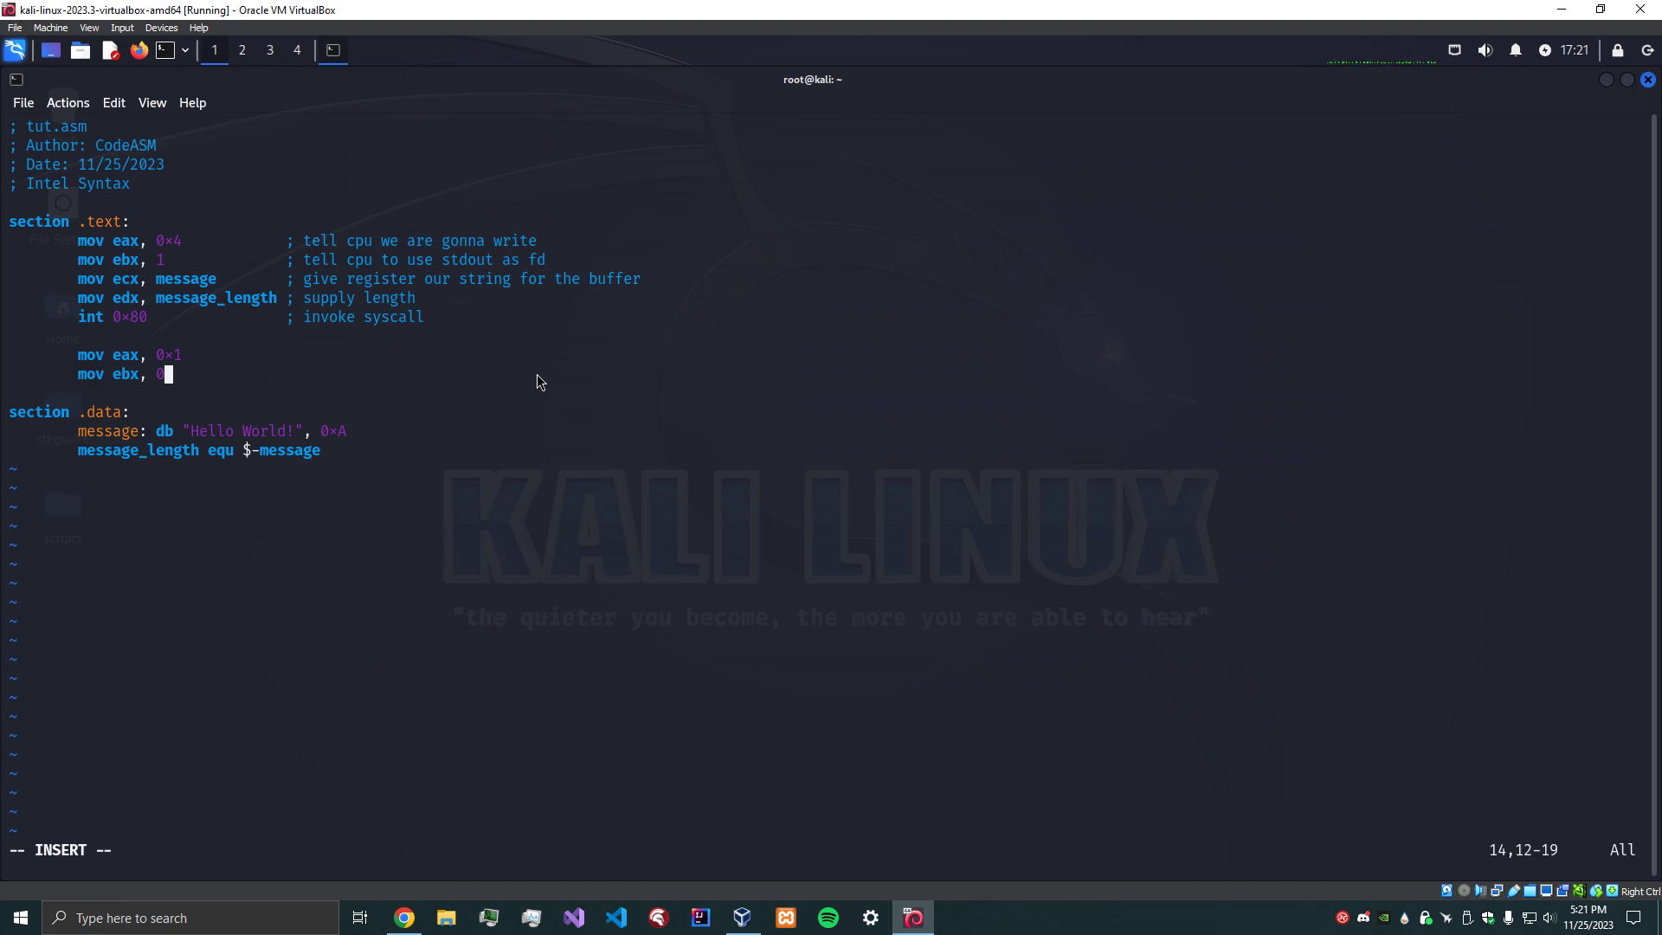
pyautogui.press('Return')
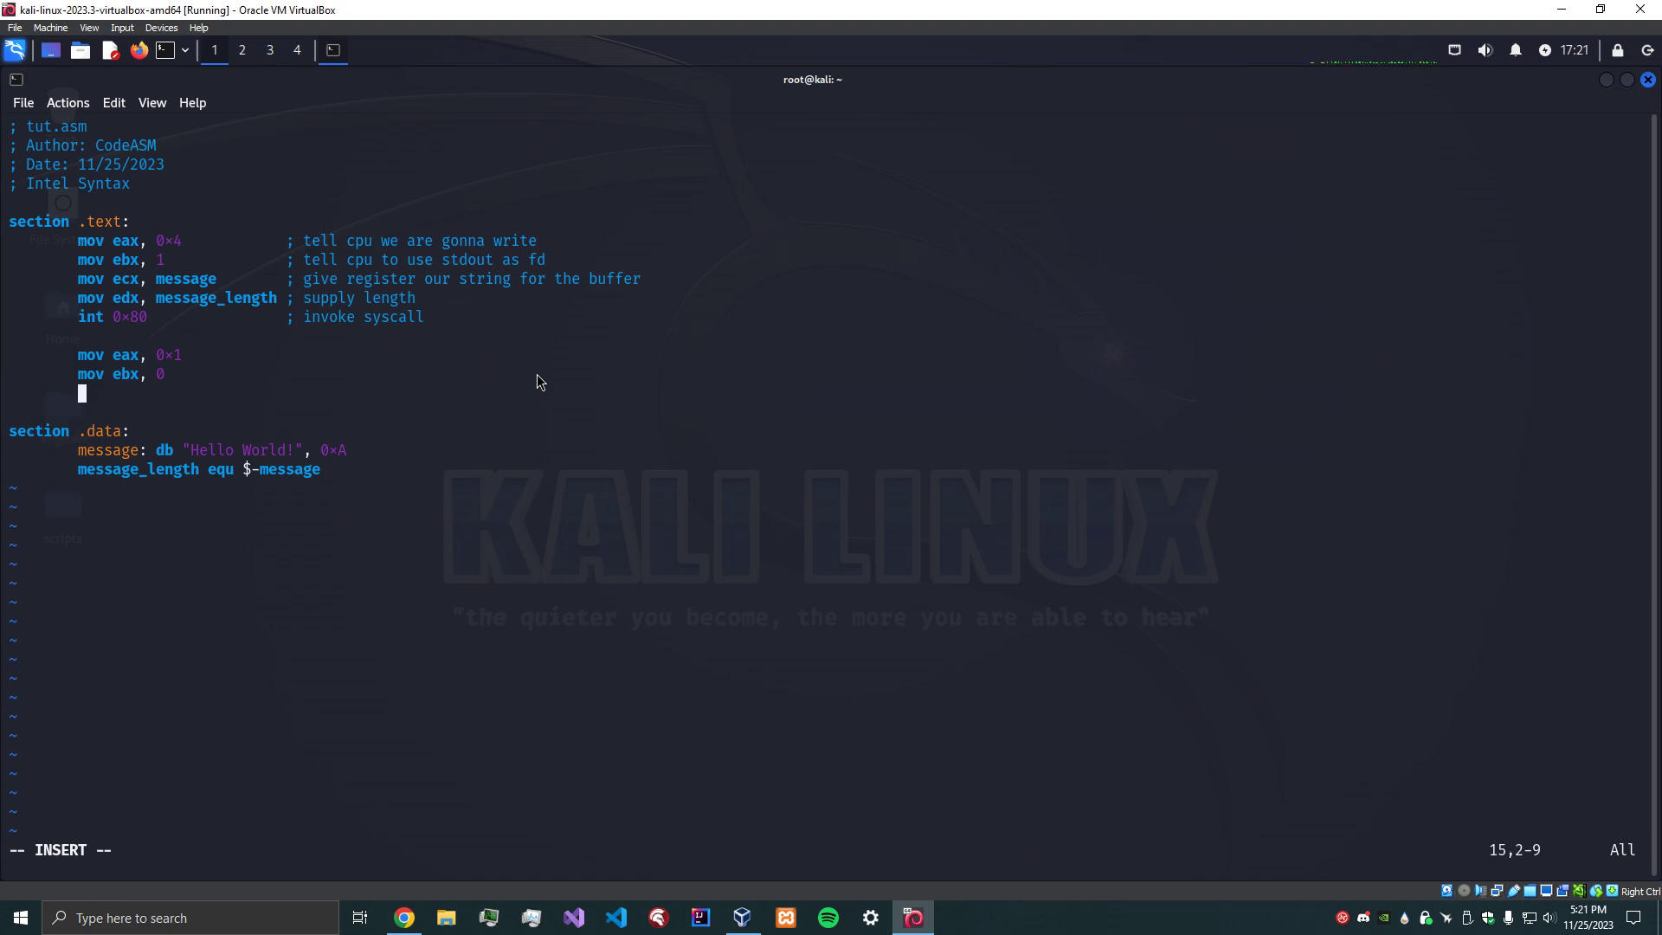
# End the exit block with int 0x80 and add 'Gracefully exit' comments beside the exit lines.
pyautogui.write('int 0x80')
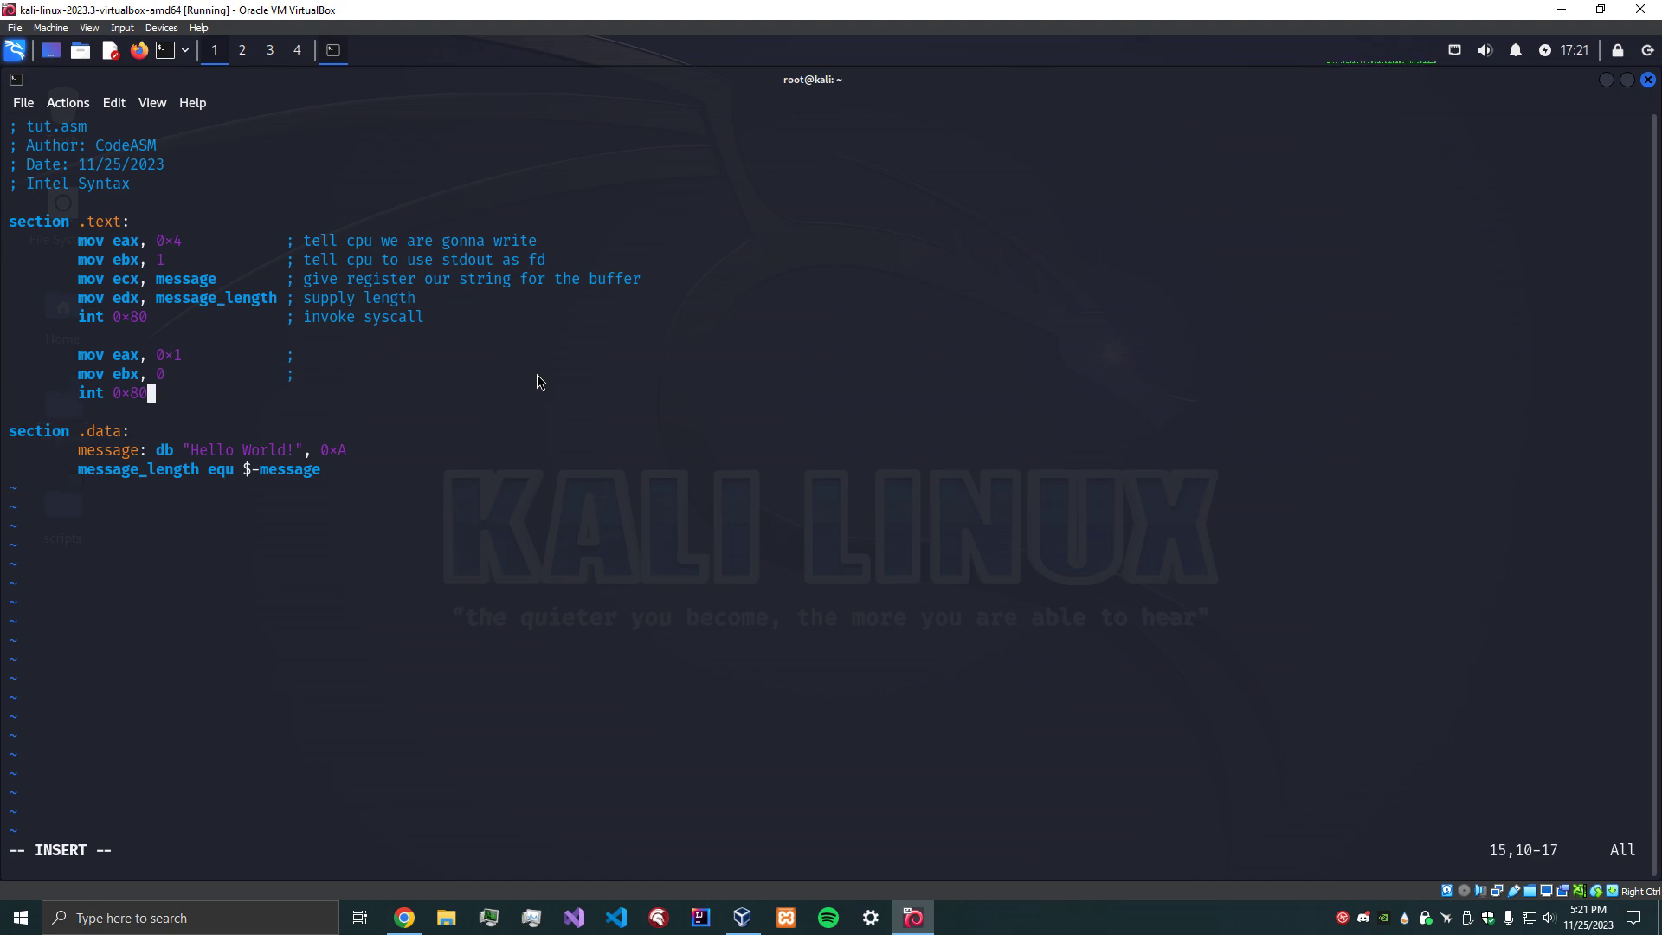
pyautogui.press('Up')
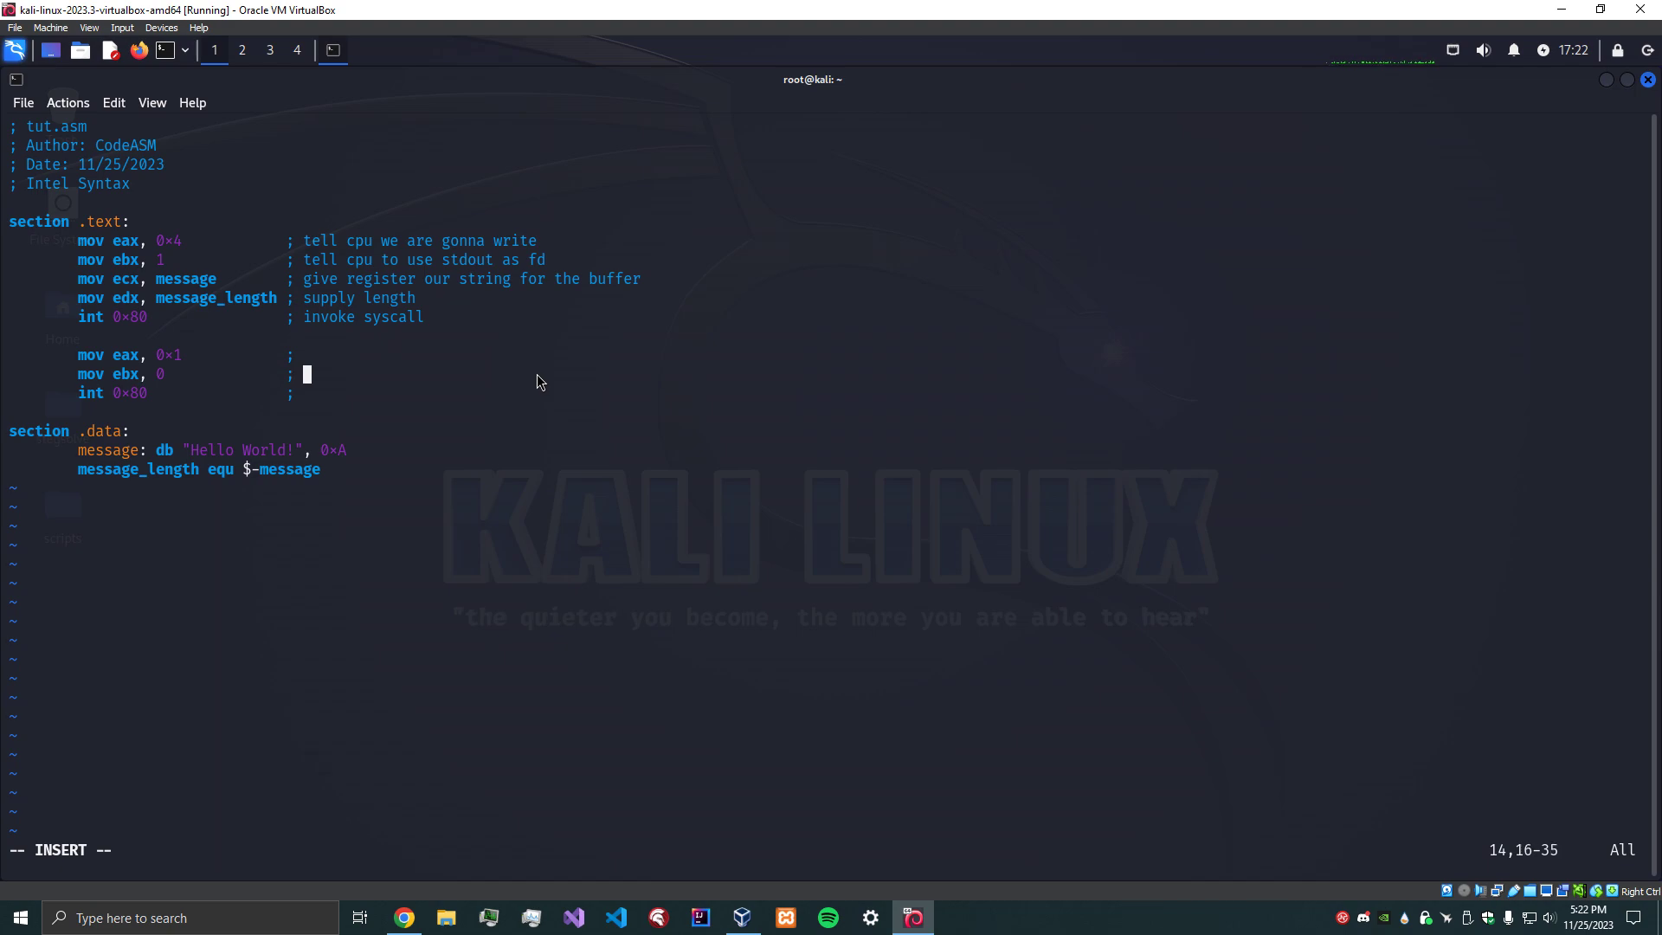
pyautogui.write('Gracefully ex')
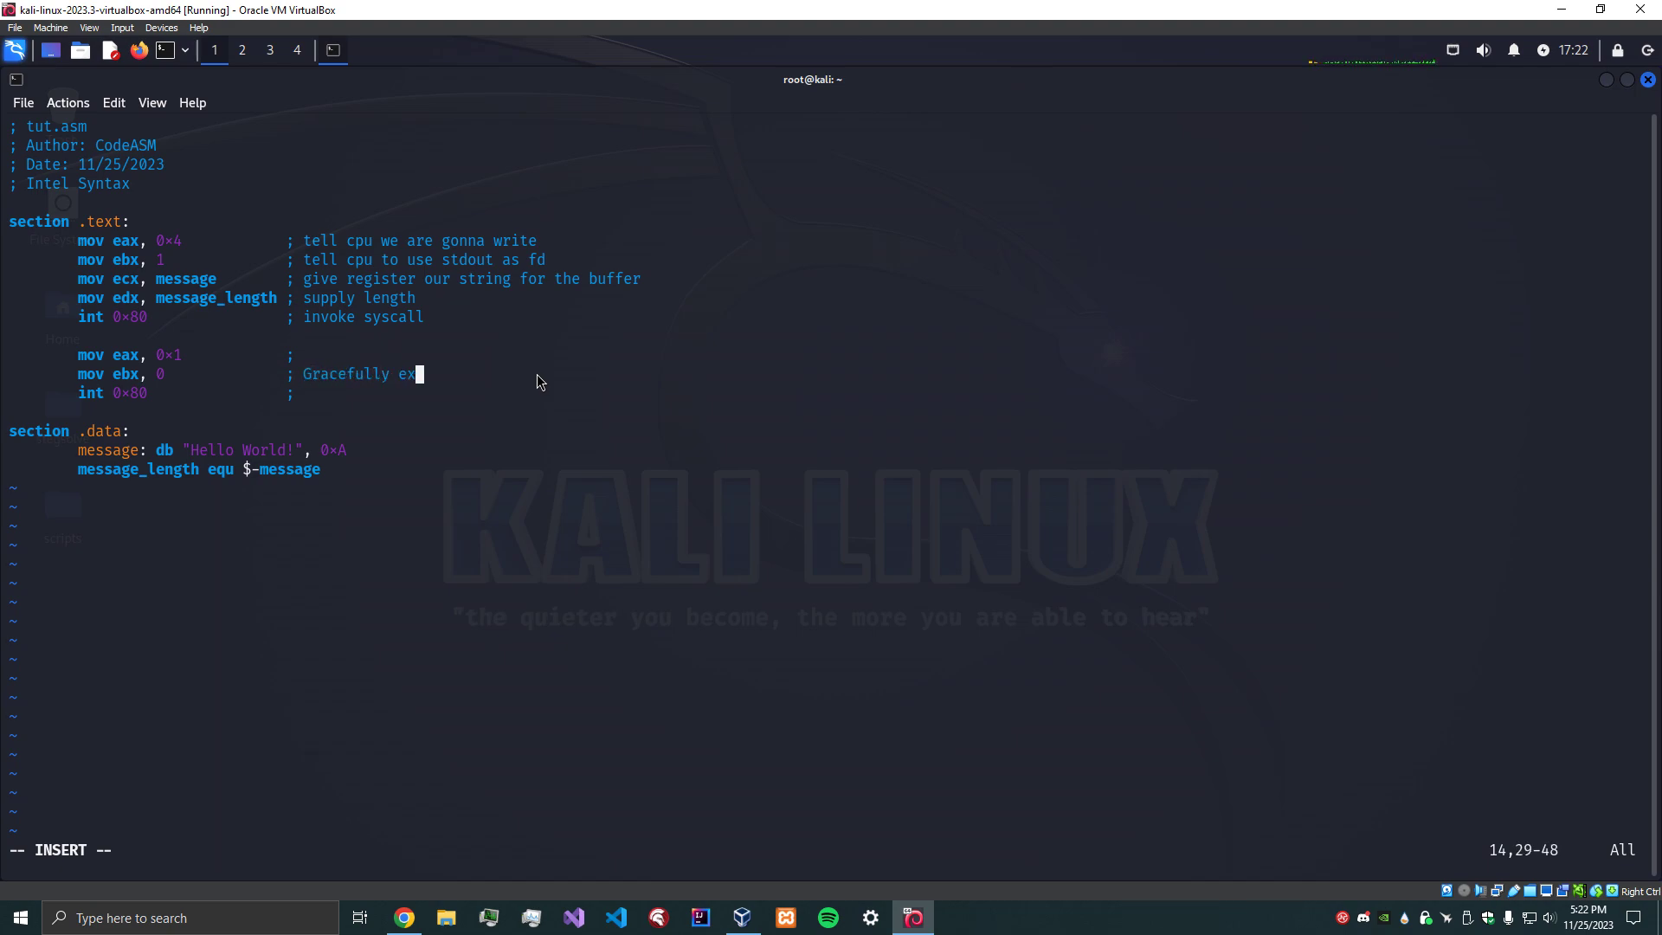
pyautogui.write('t')
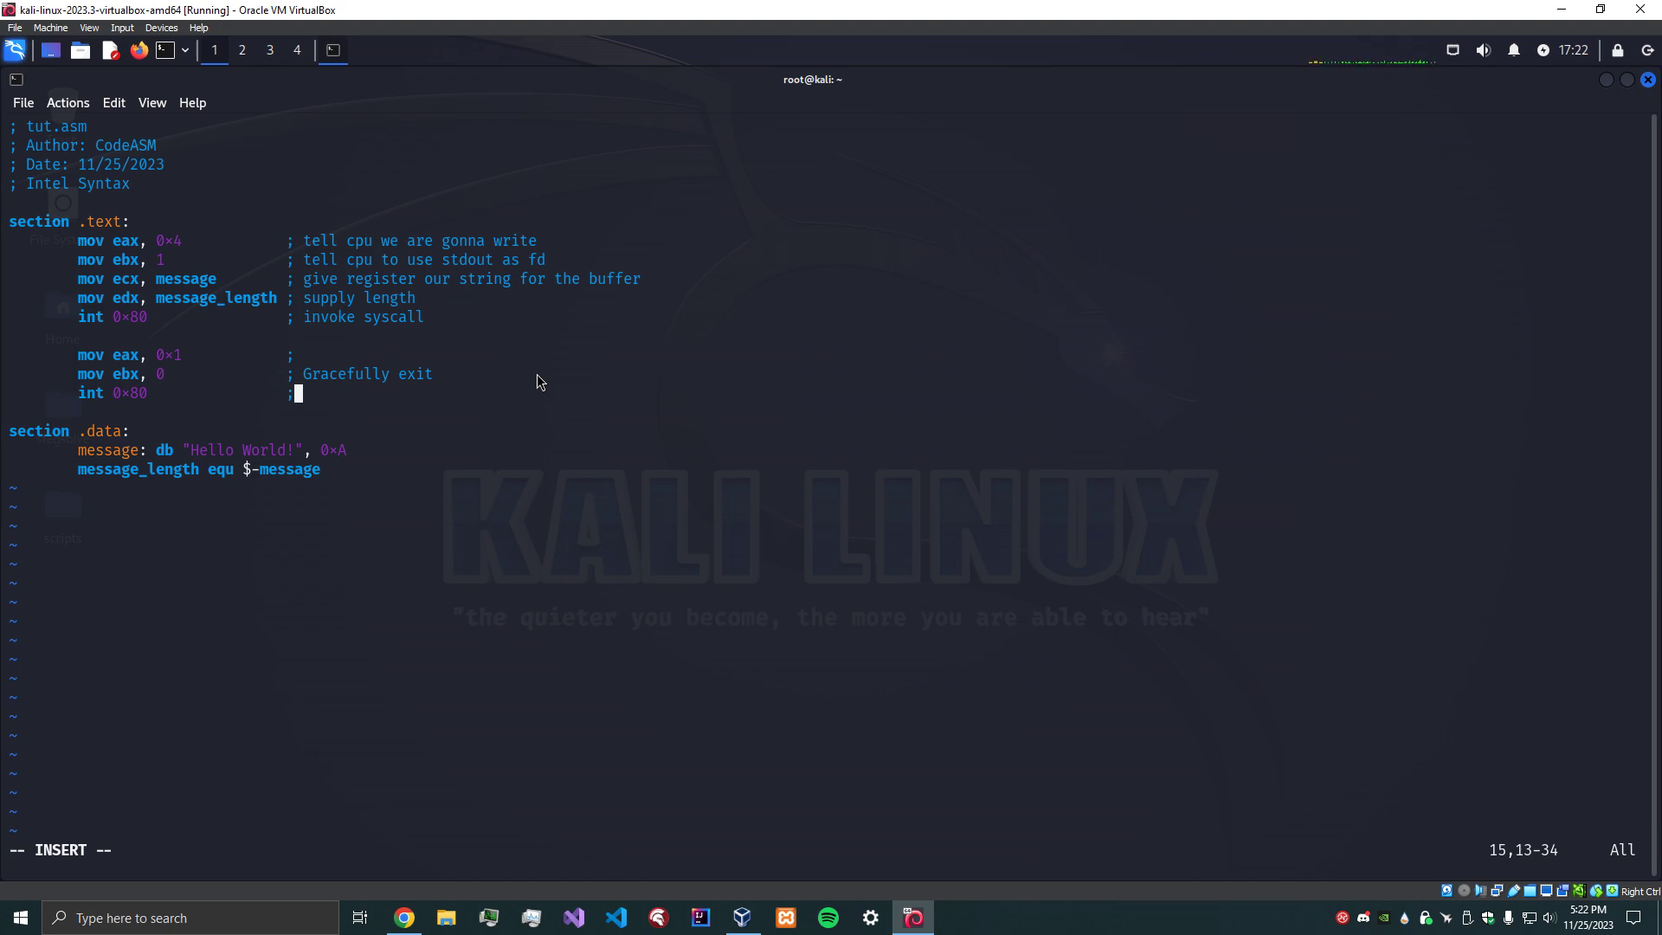
# Insert a blank line above section .text and begin typing the global declaration.
pyautogui.click(436, 240)
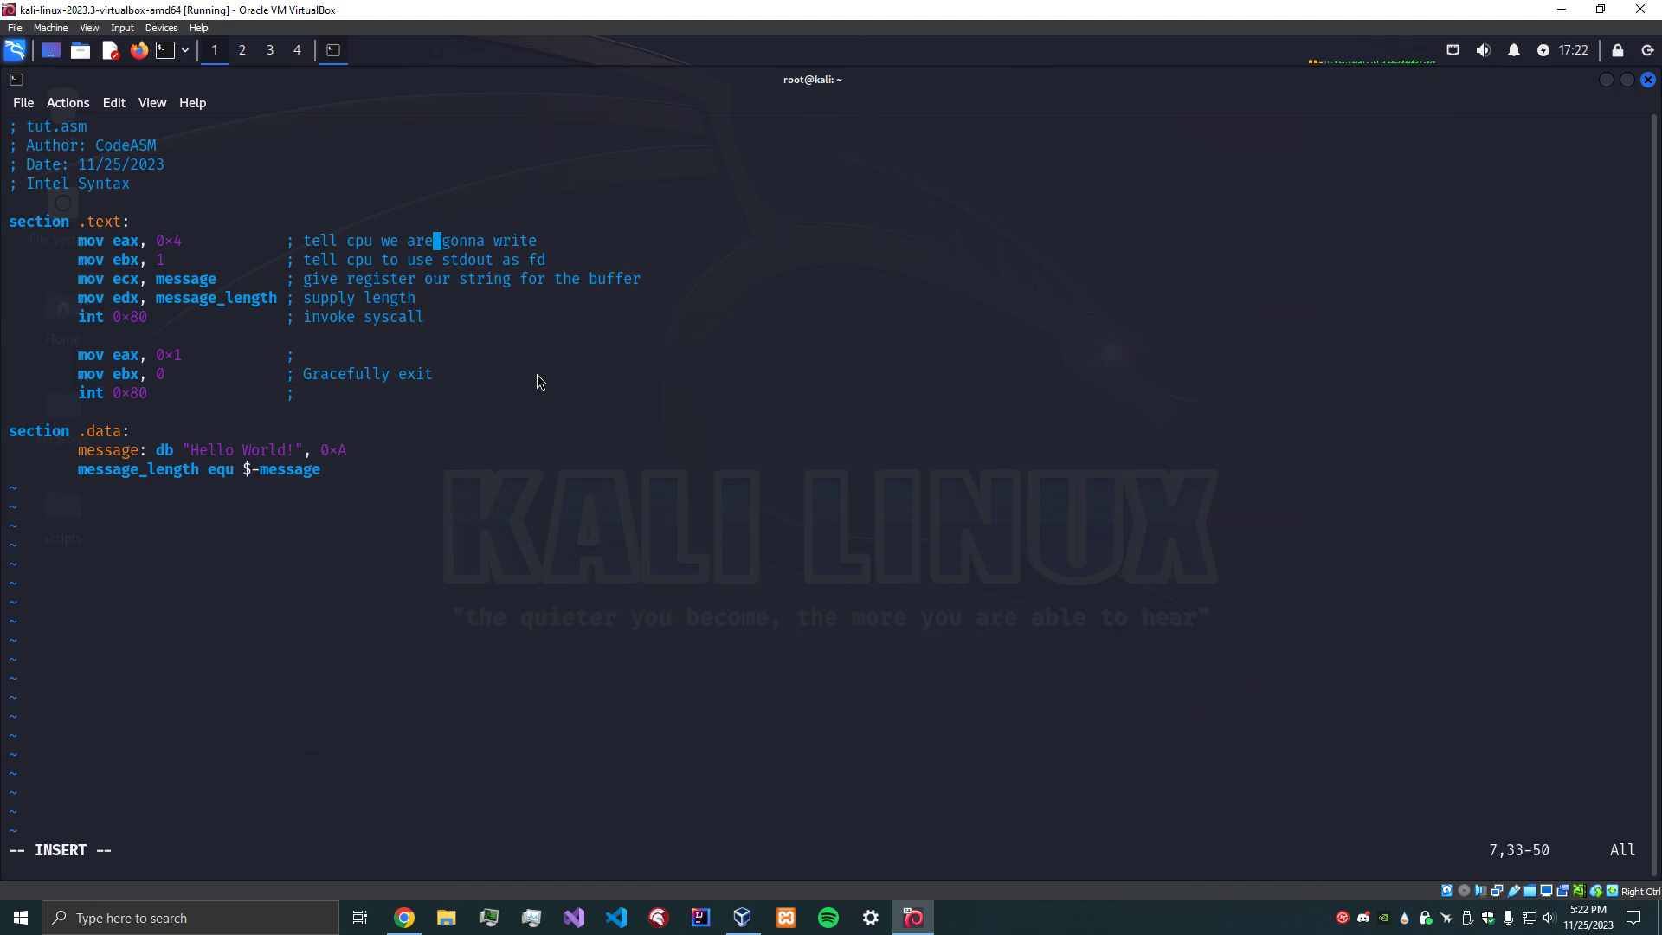
pyautogui.press('Return')
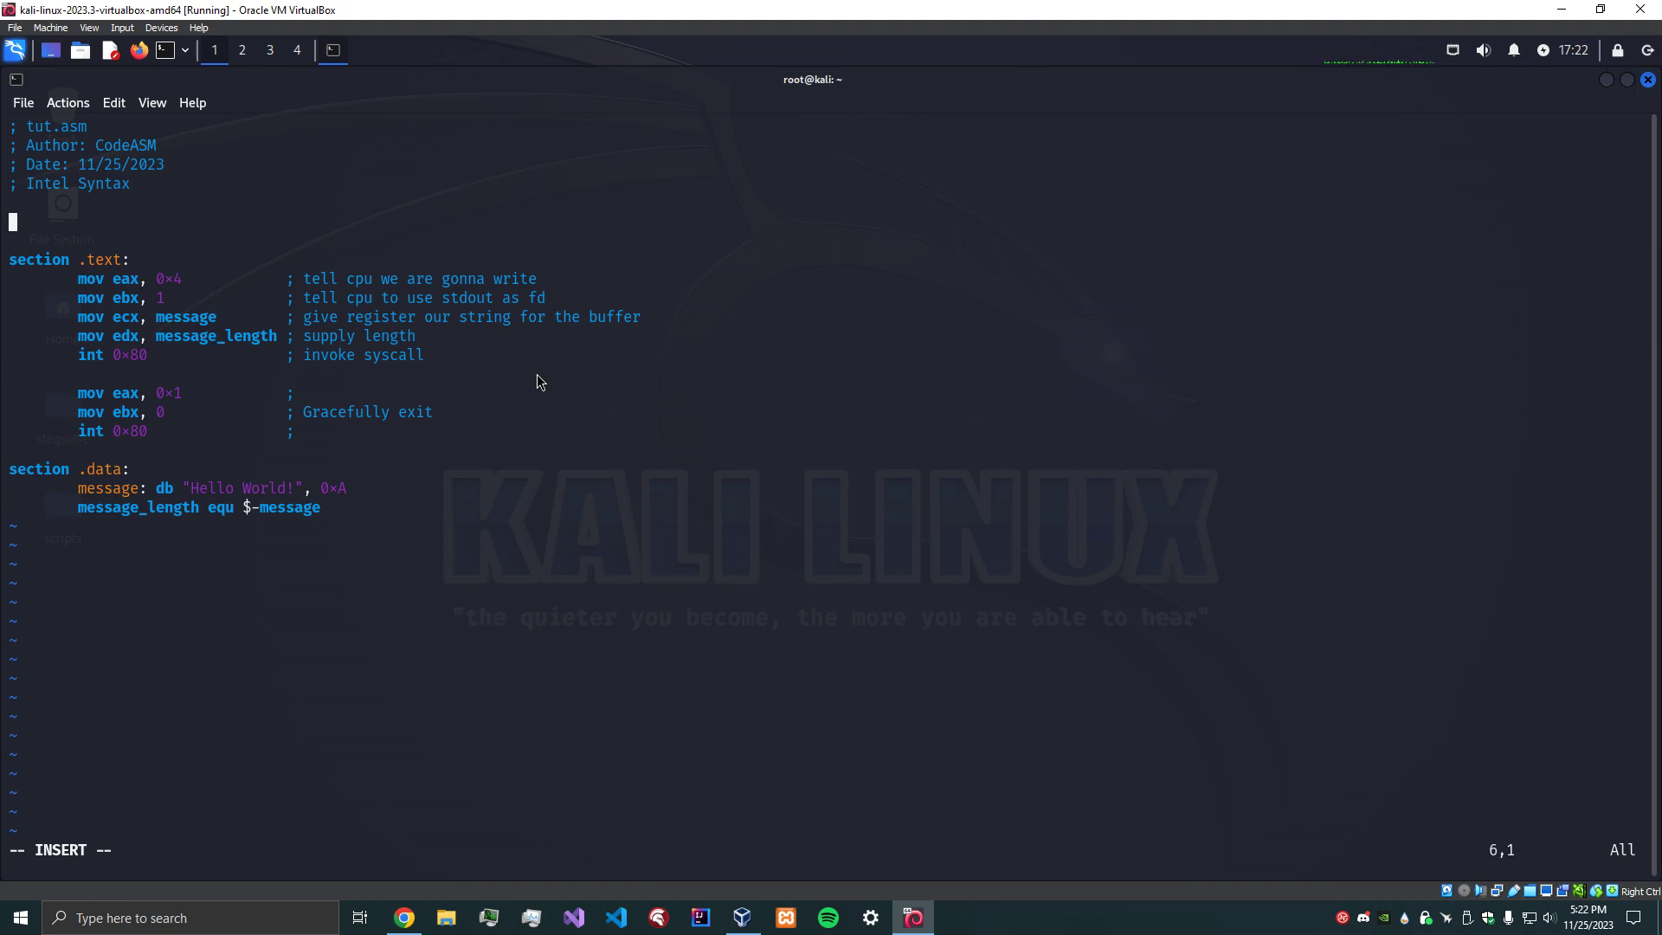
pyautogui.write('global _st')
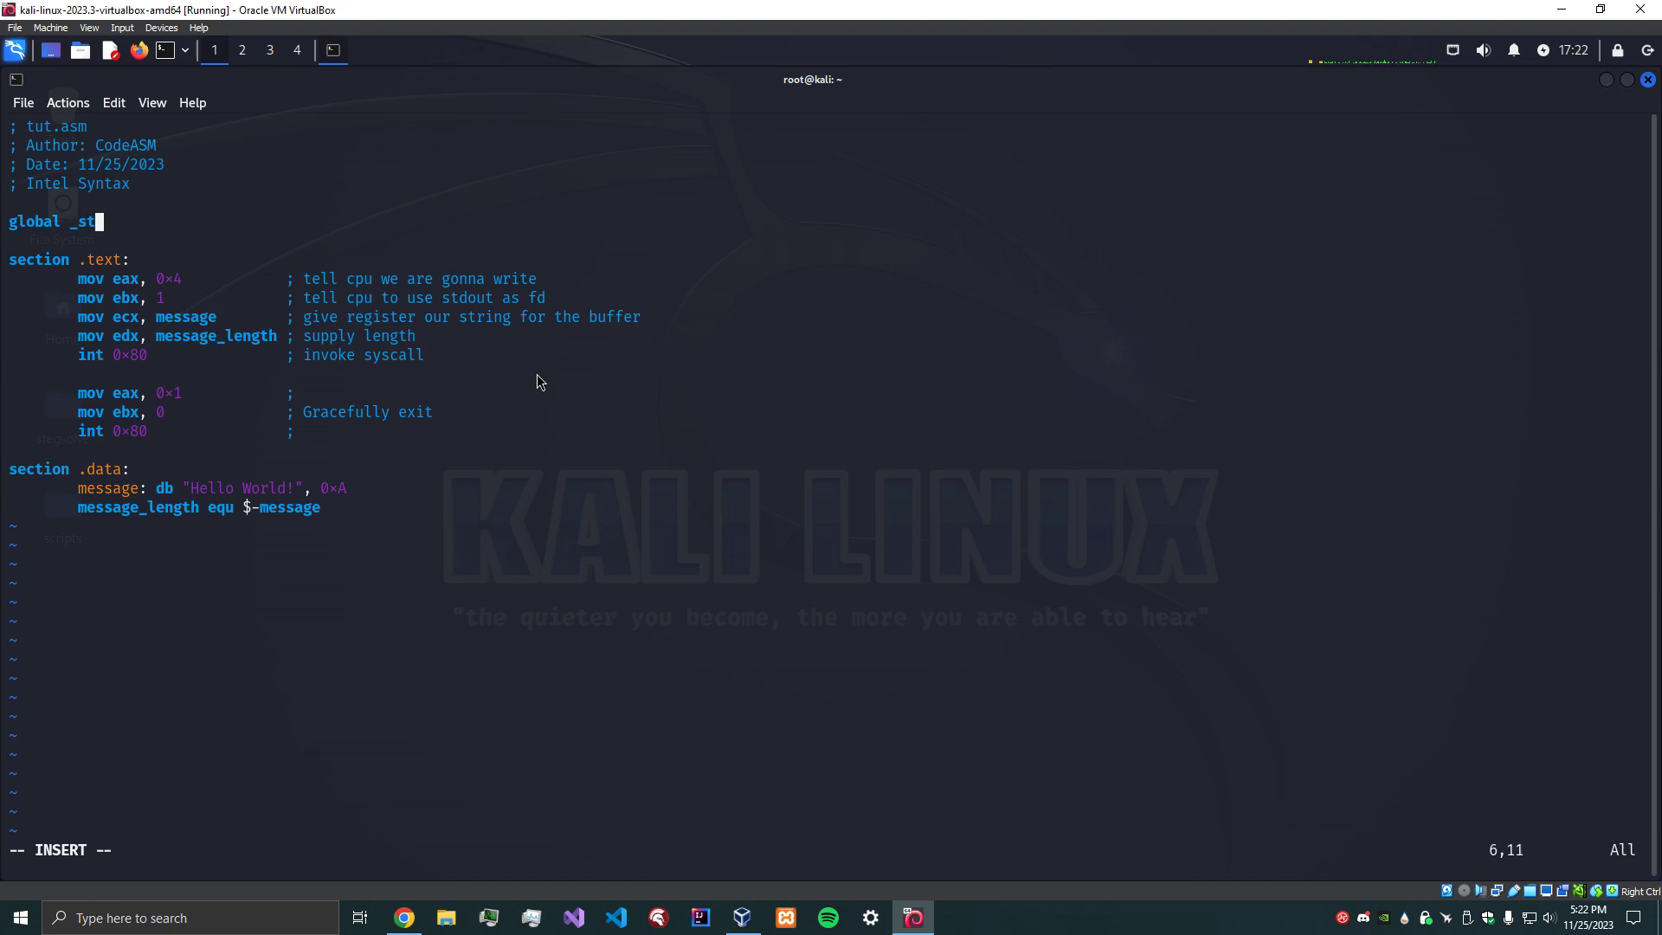
# Complete 'global _start' and put an unindented '_start:' label under section .text.
pyautogui.write('art')
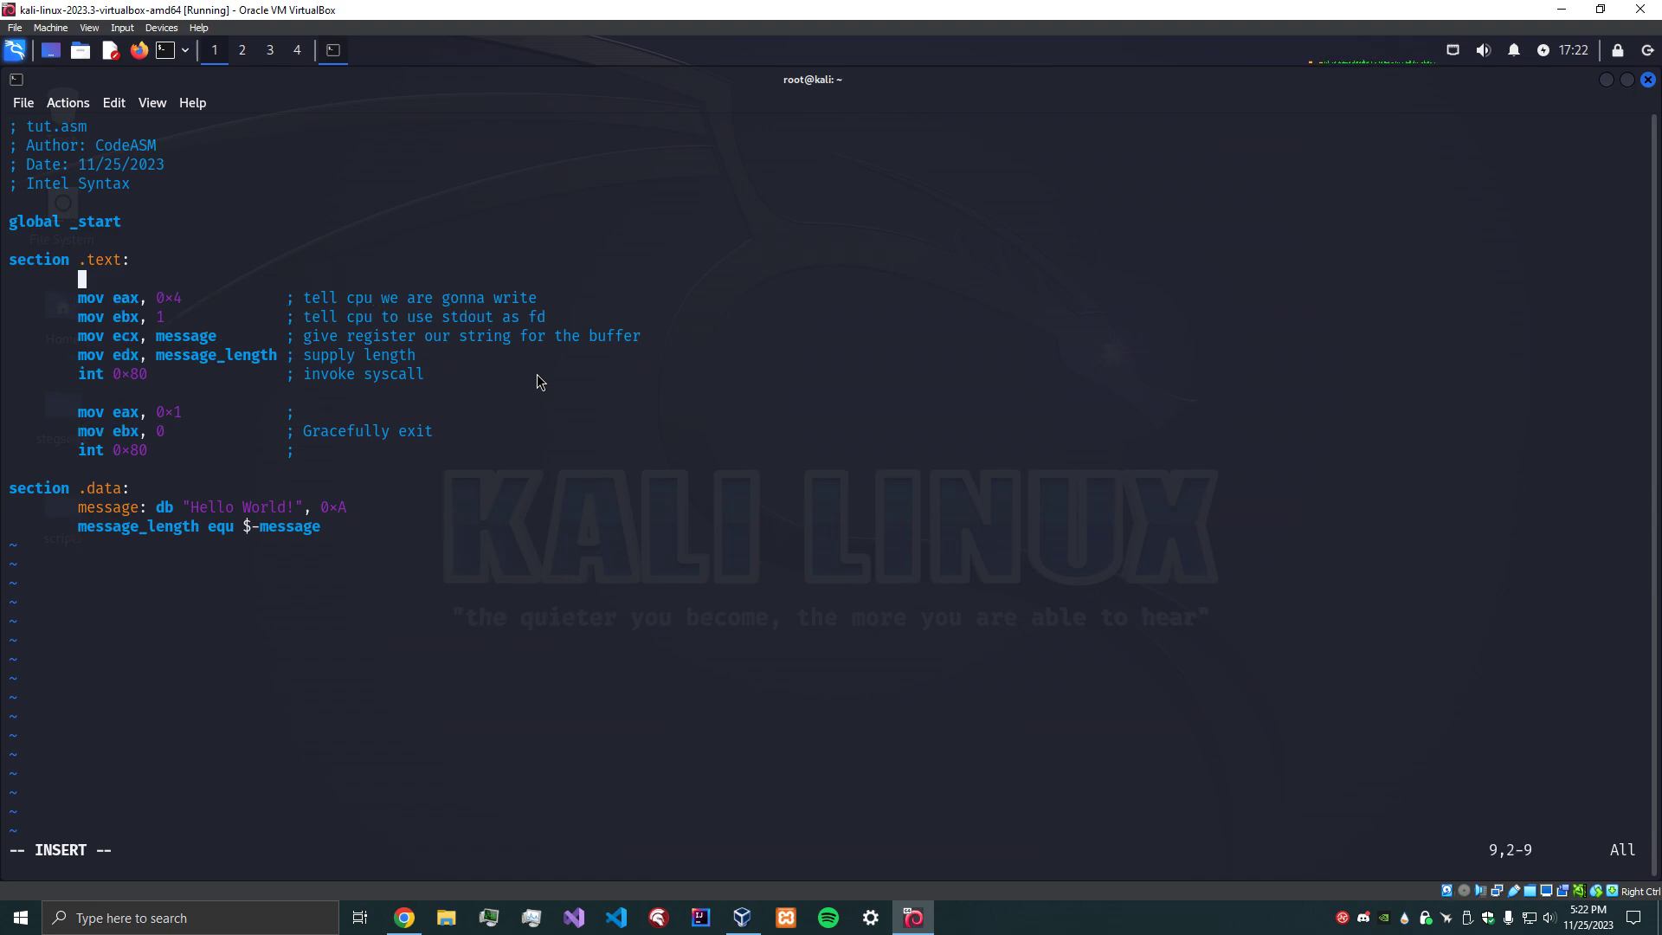
pyautogui.press('Home')
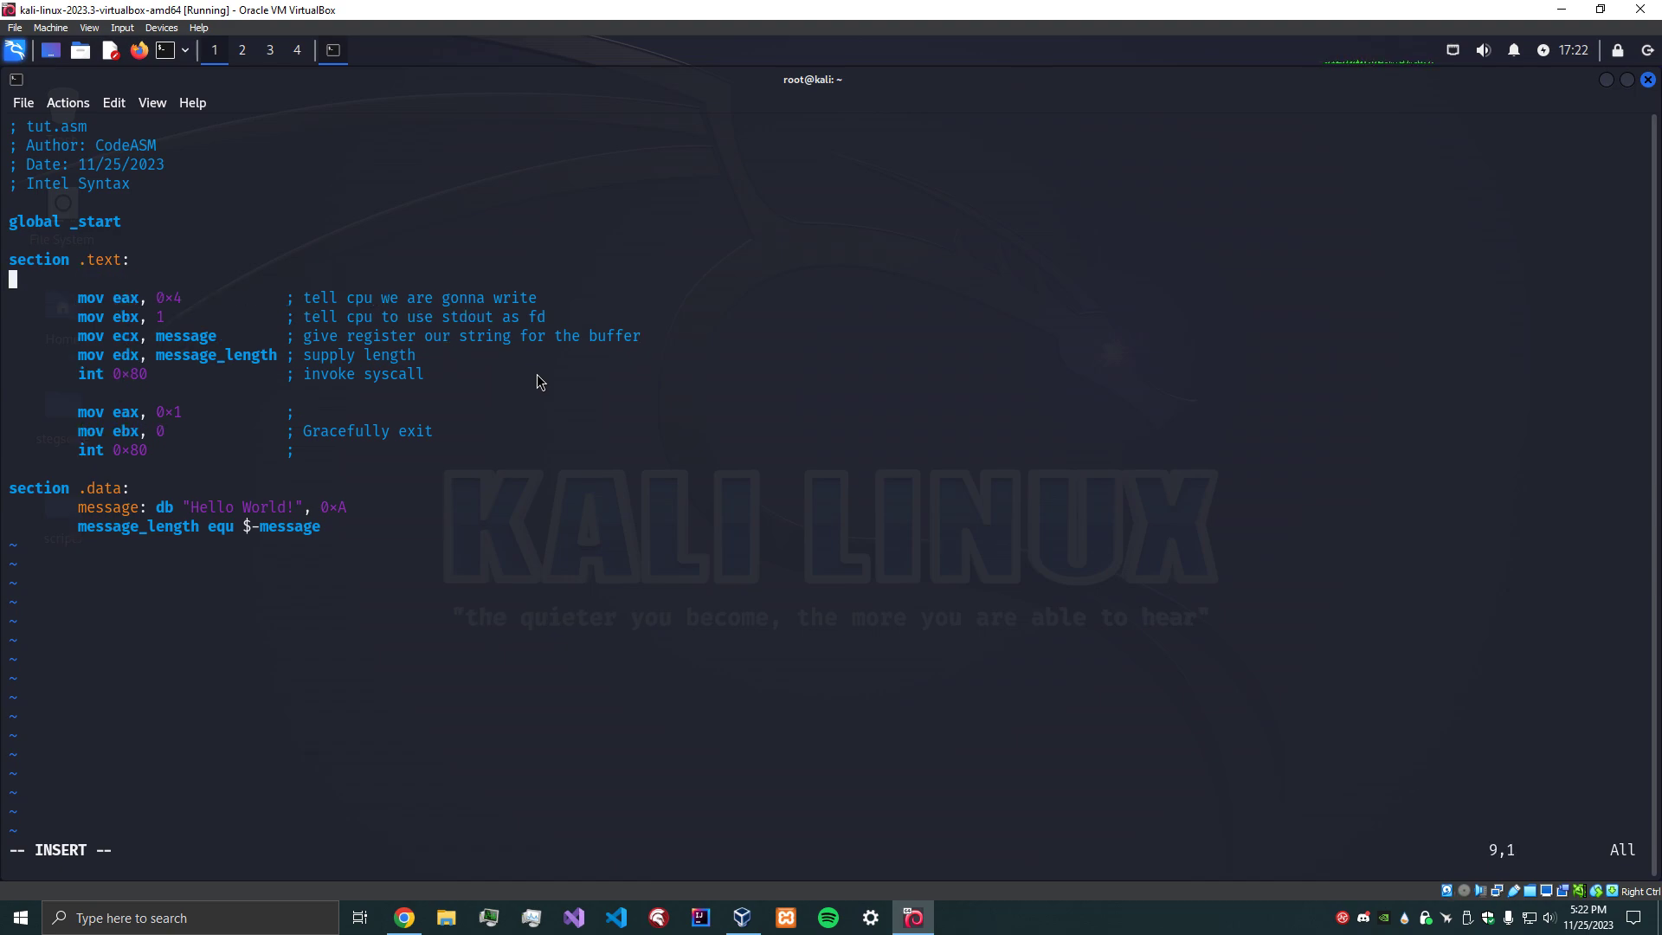
pyautogui.write('_start:')
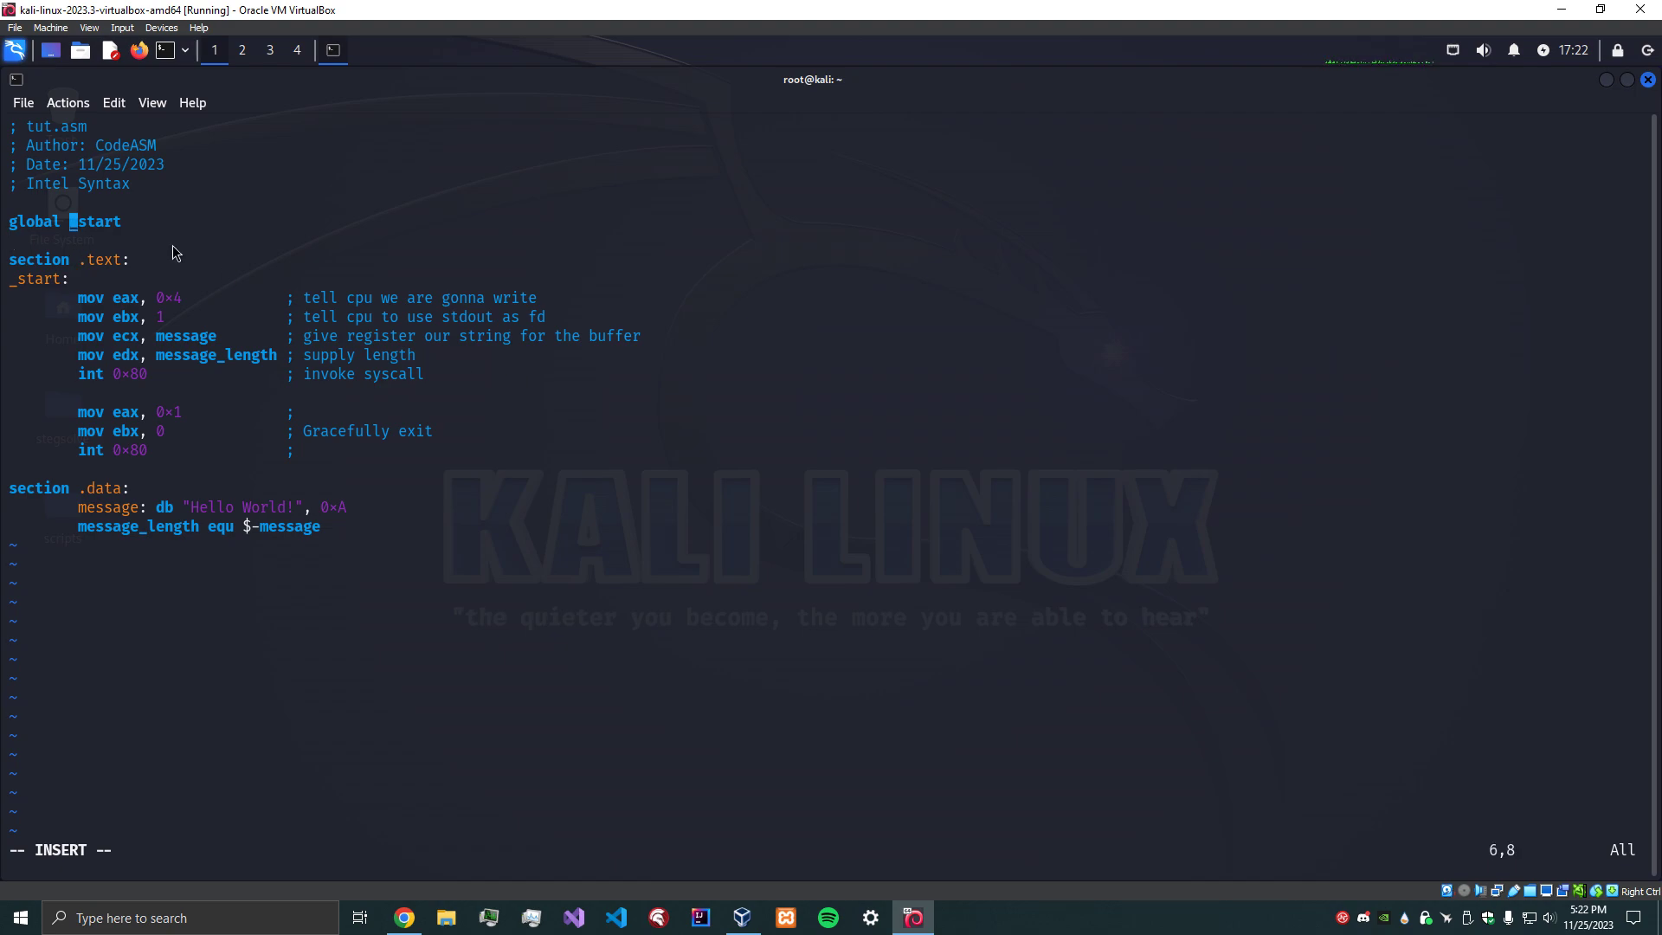
pyautogui.moveTo(30, 289)
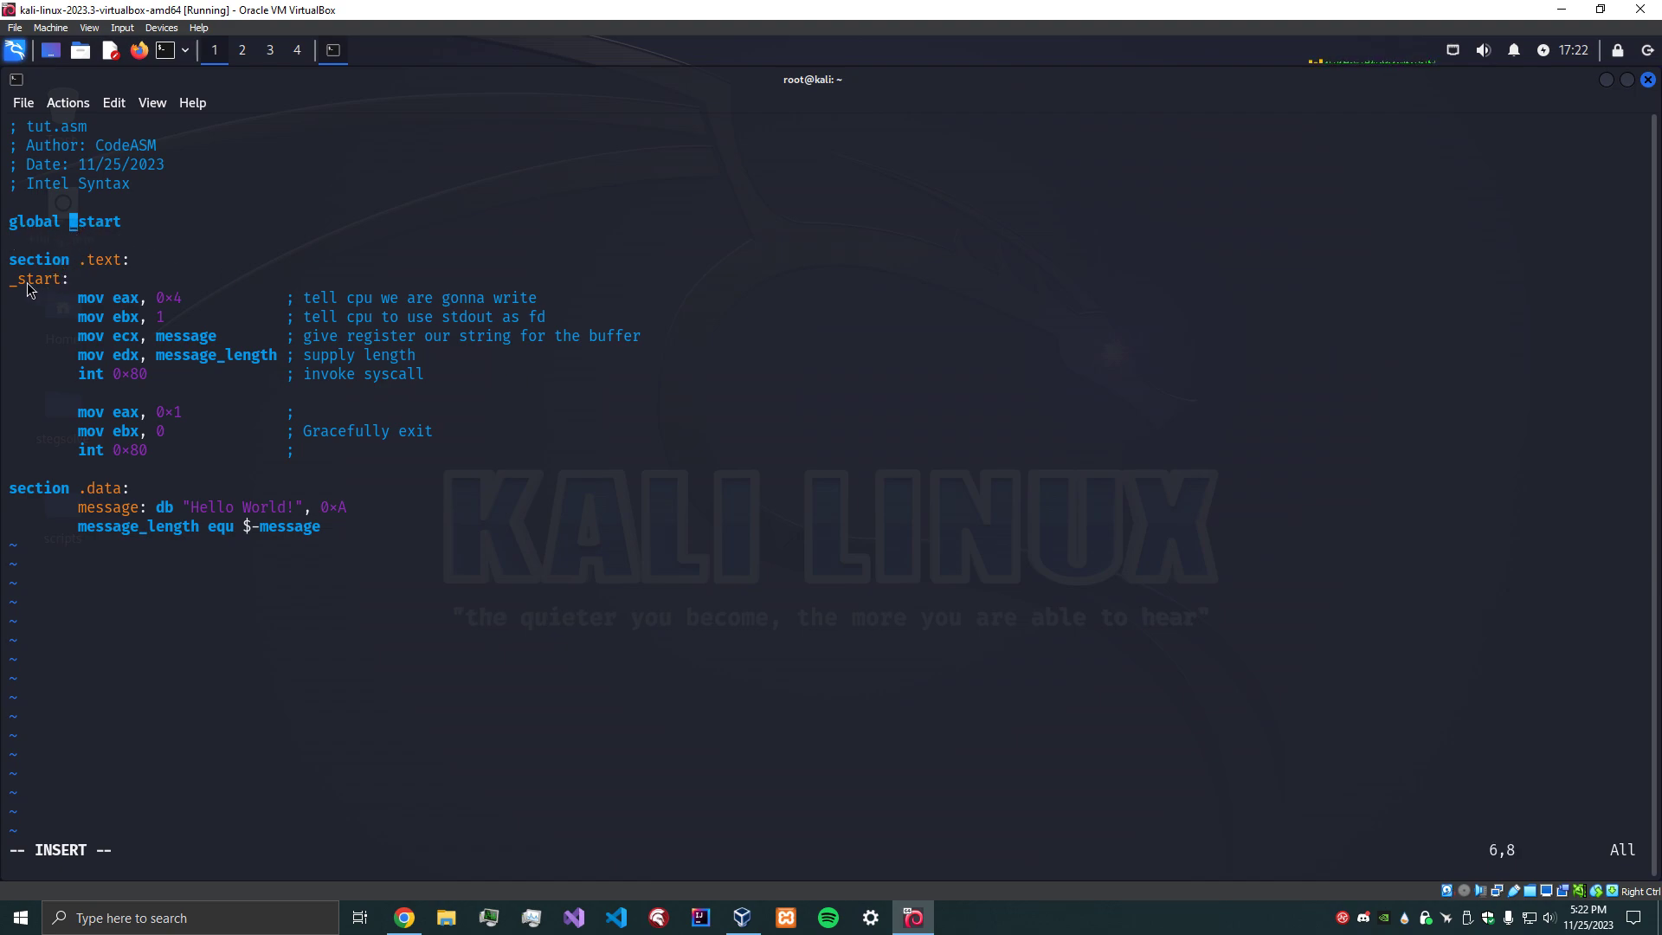
pyautogui.moveTo(401, 545)
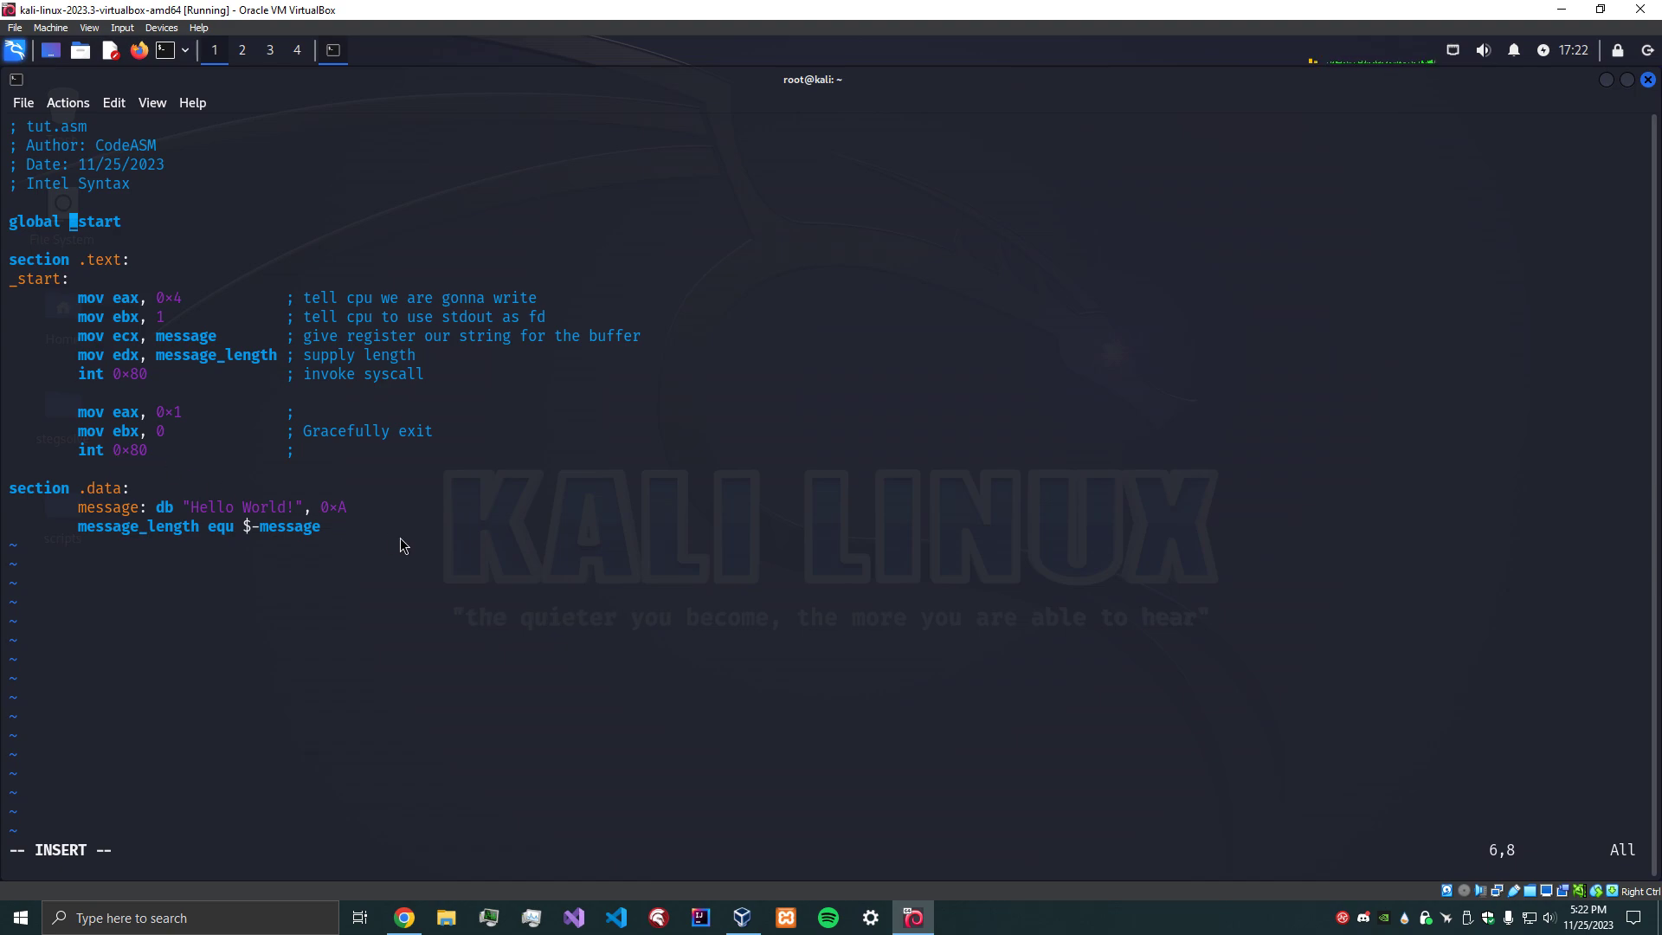
pyautogui.moveTo(77, 513)
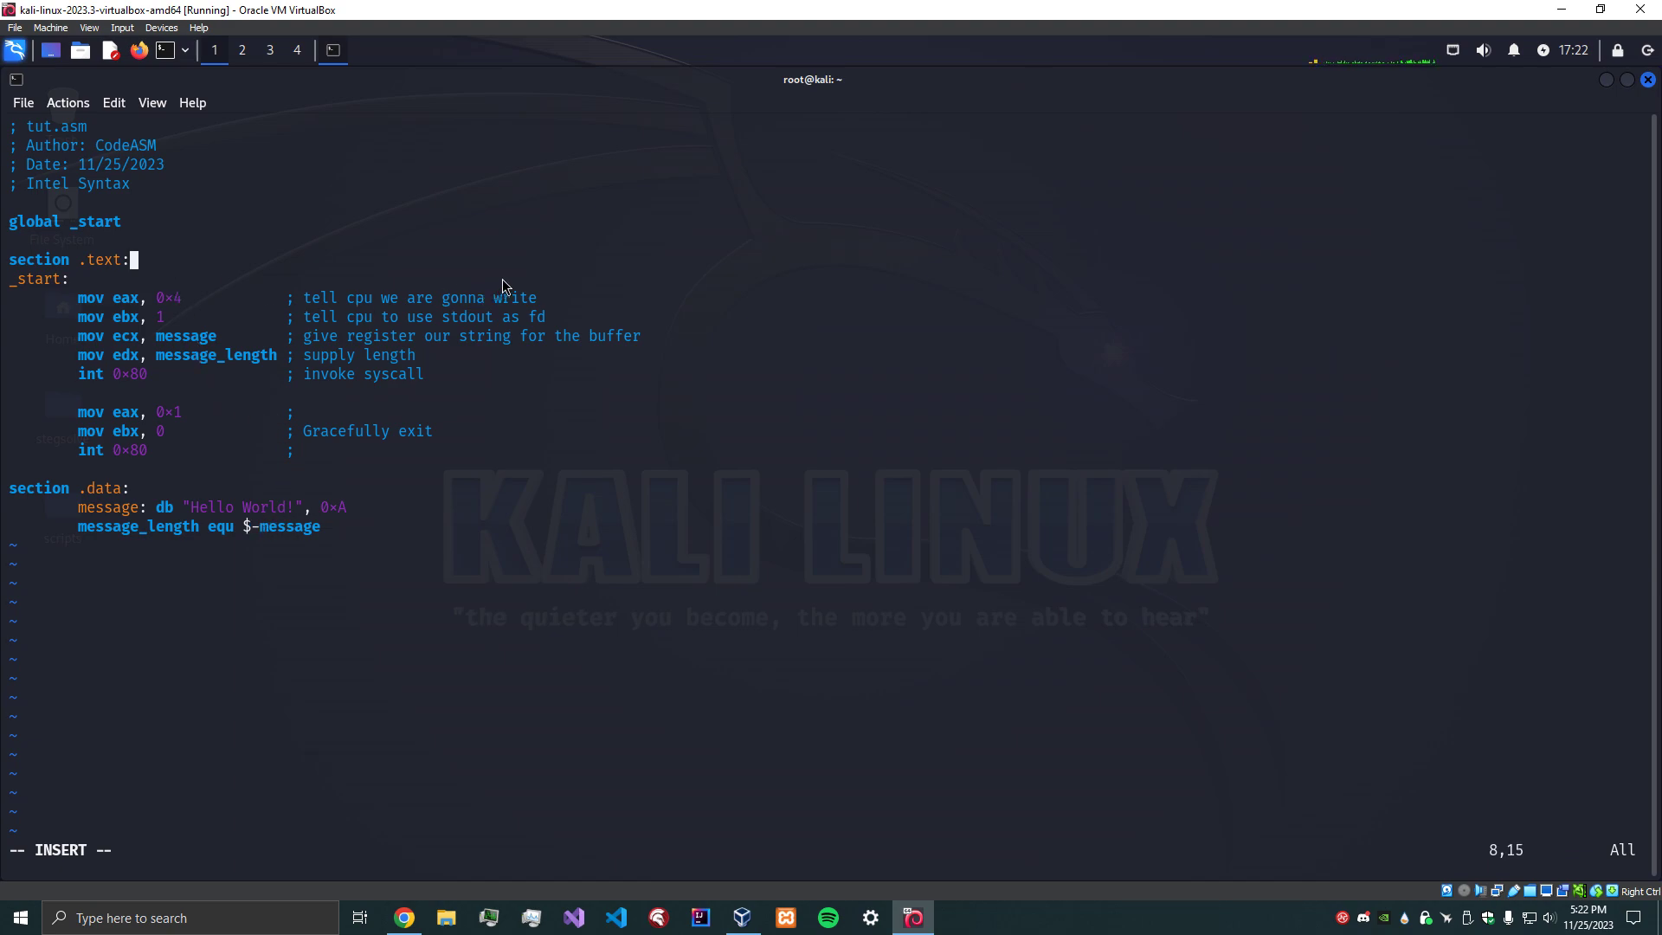
pyautogui.moveTo(533, 289)
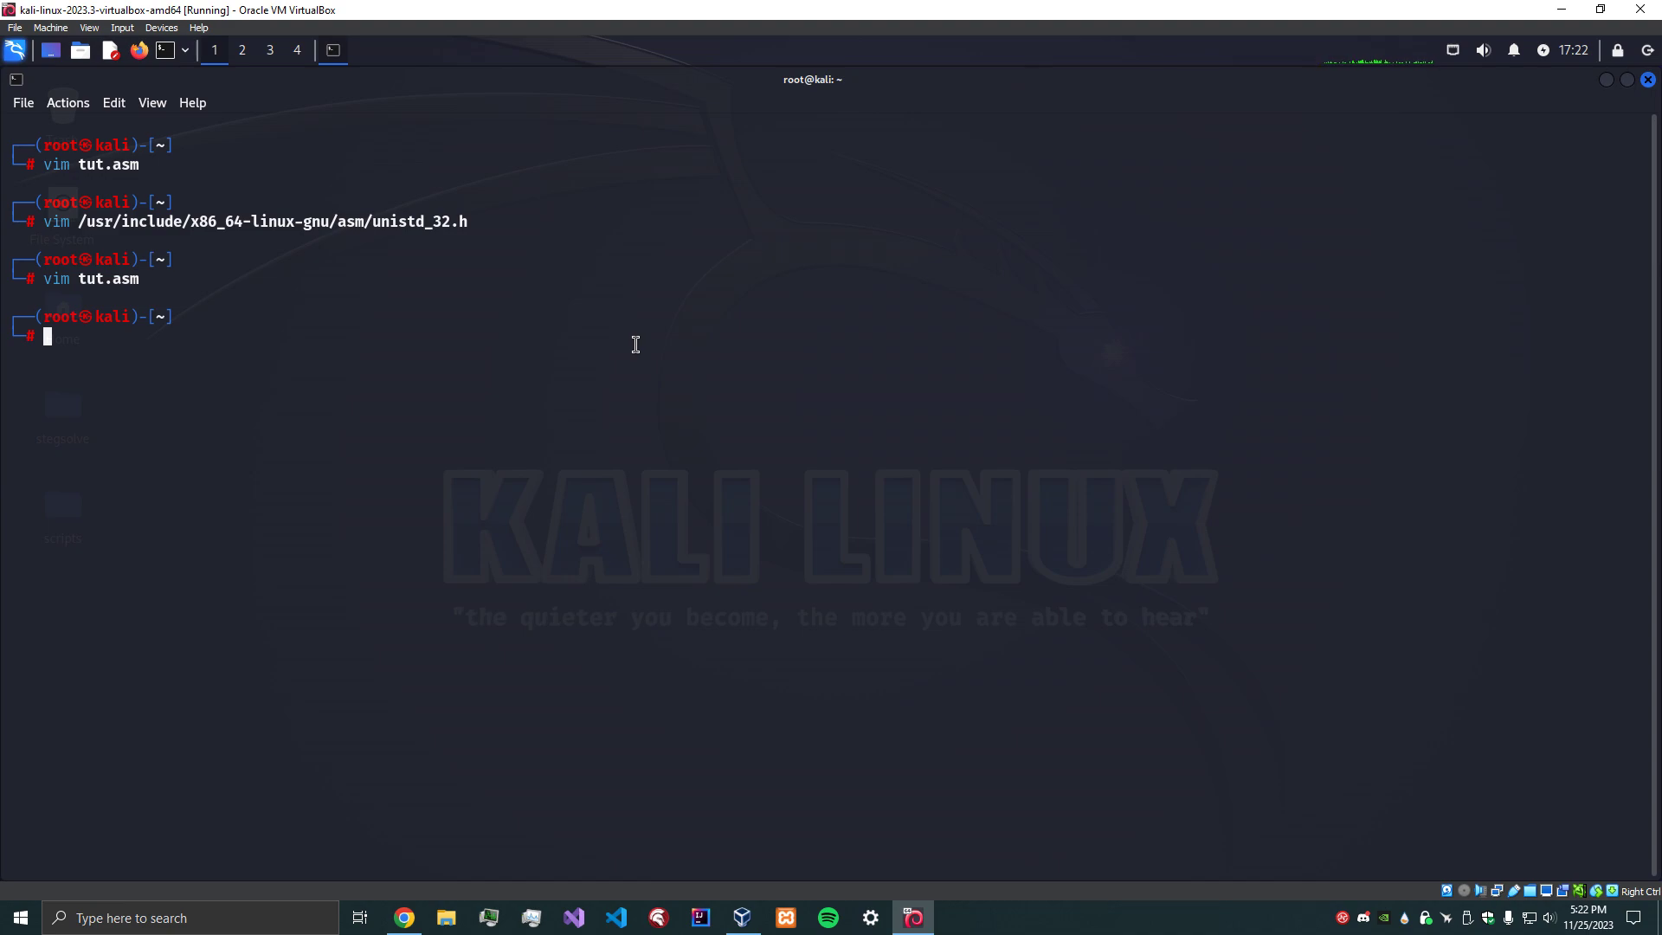
# Assemble tut.asm into tut.o with 'nasm -f elf32 -o tut.o tut.asm'.
pyautogui.write('nasm -f elf32 -o tut.o tut.asm')
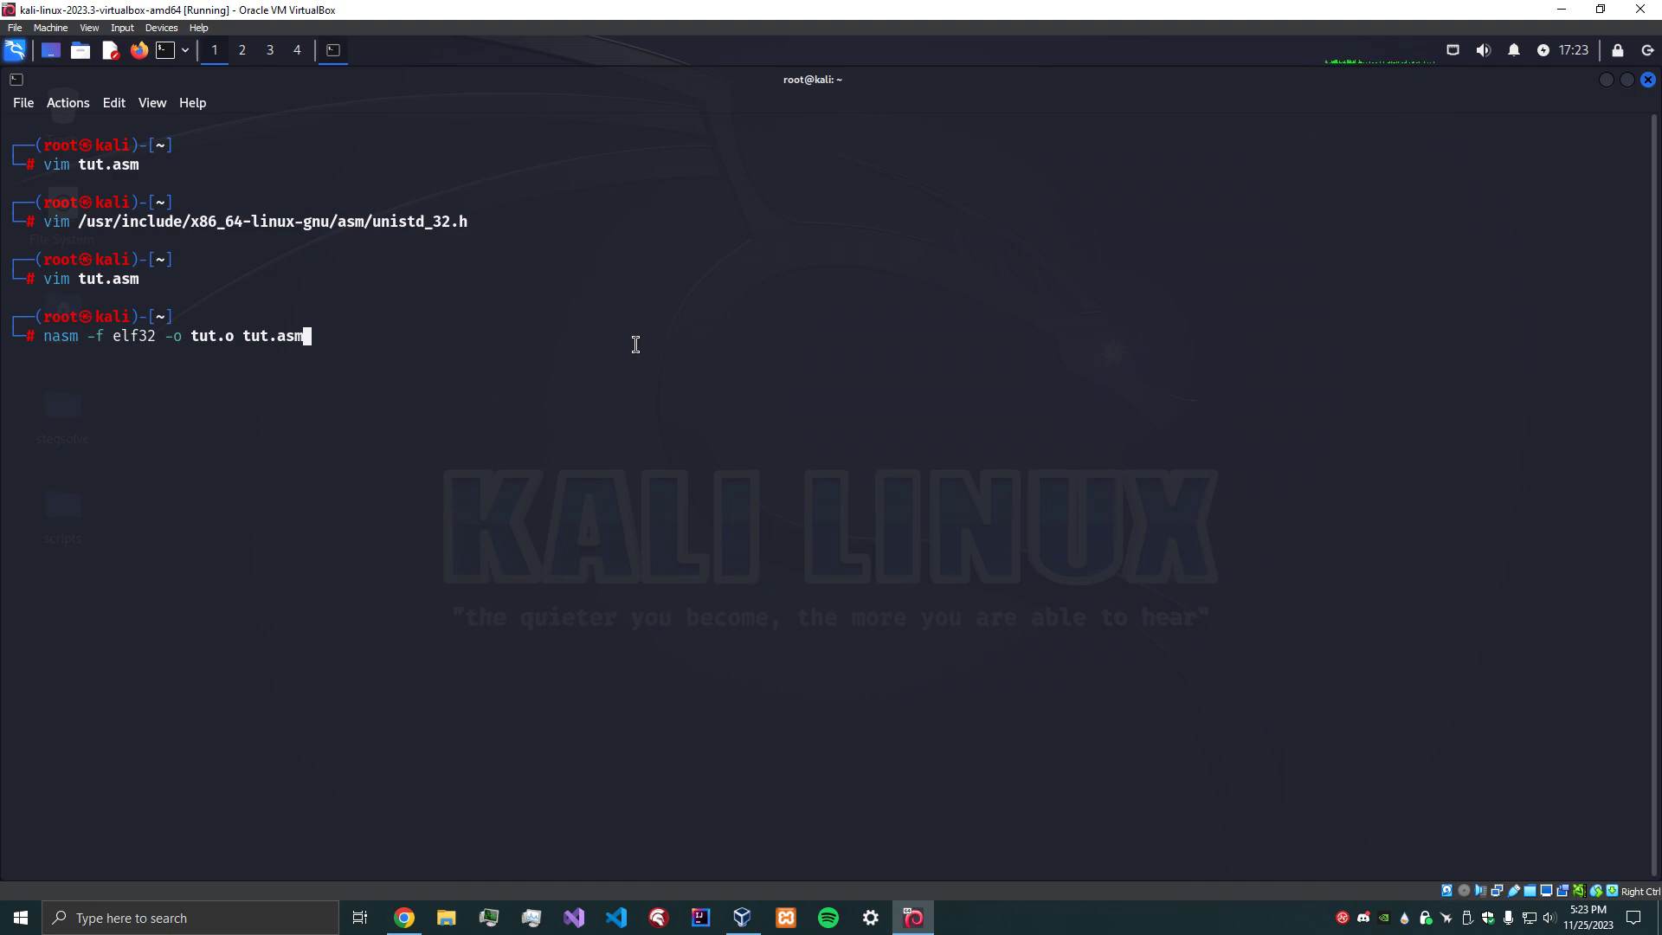
pyautogui.moveTo(112, 353)
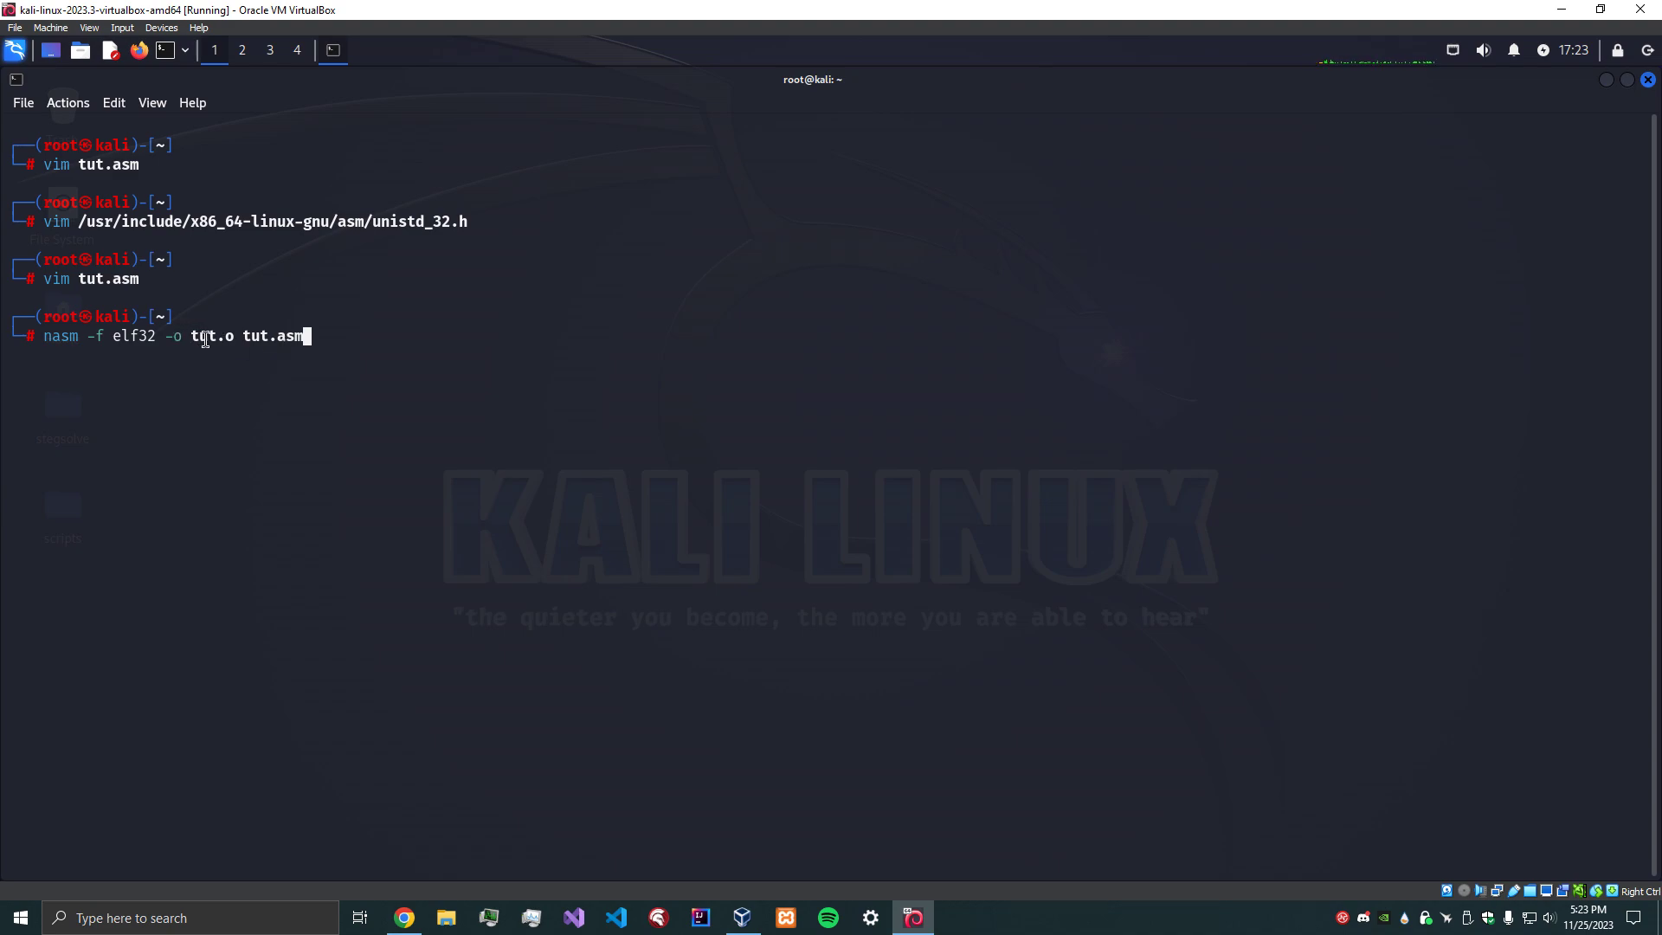
pyautogui.moveTo(226, 336)
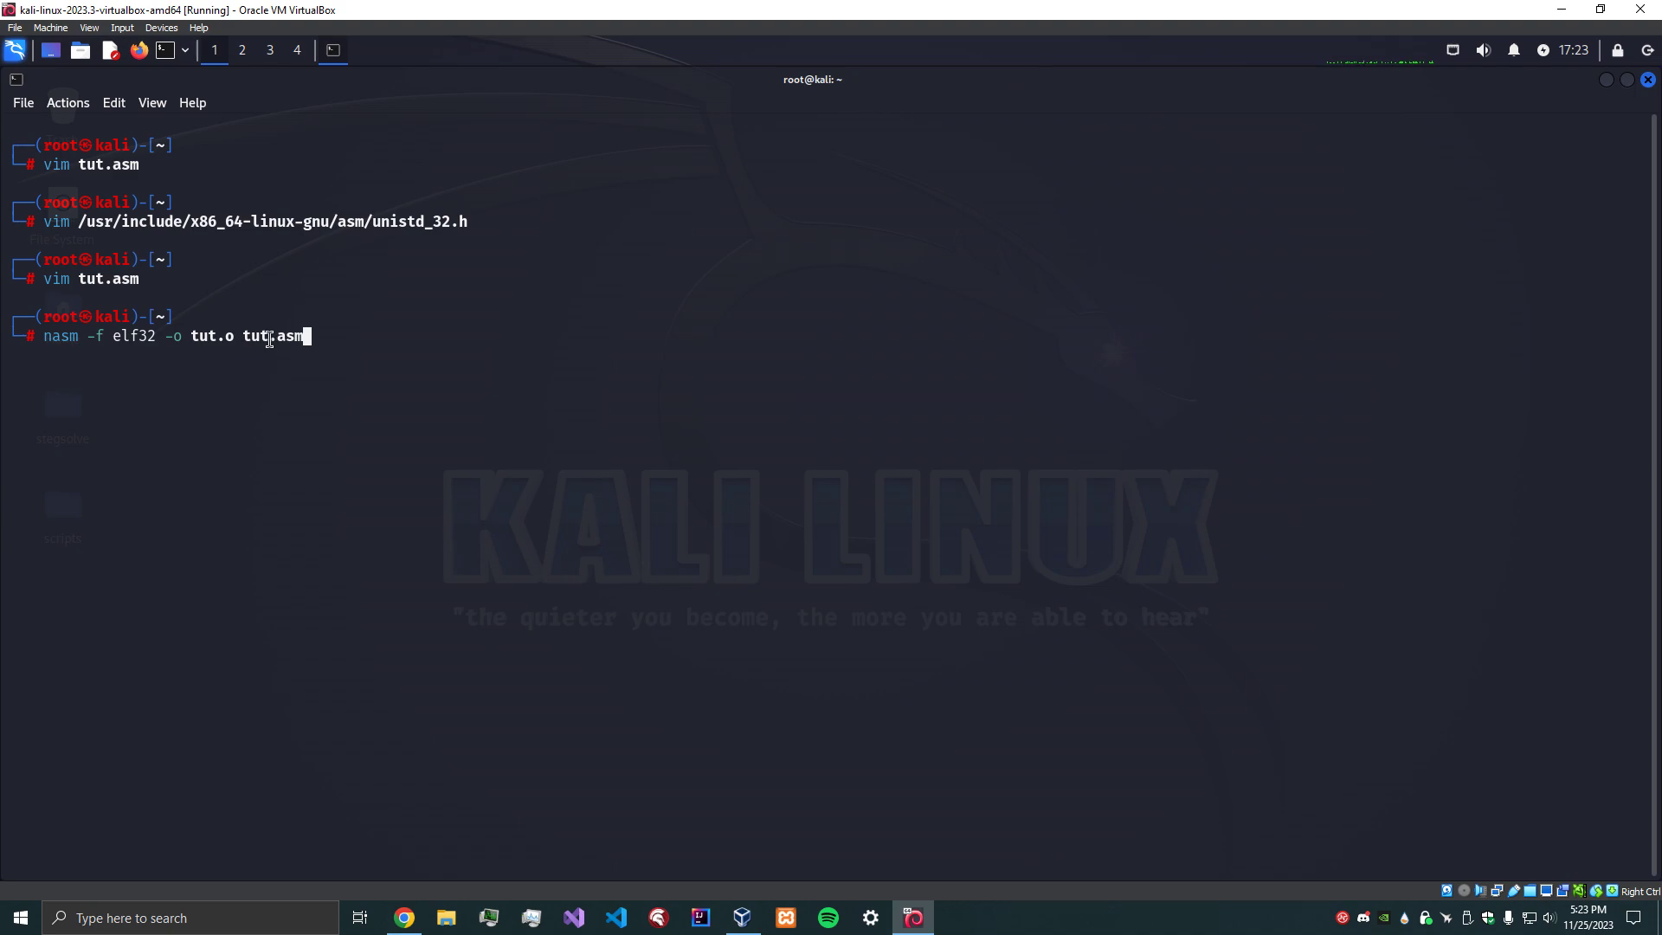
pyautogui.moveTo(522, 350)
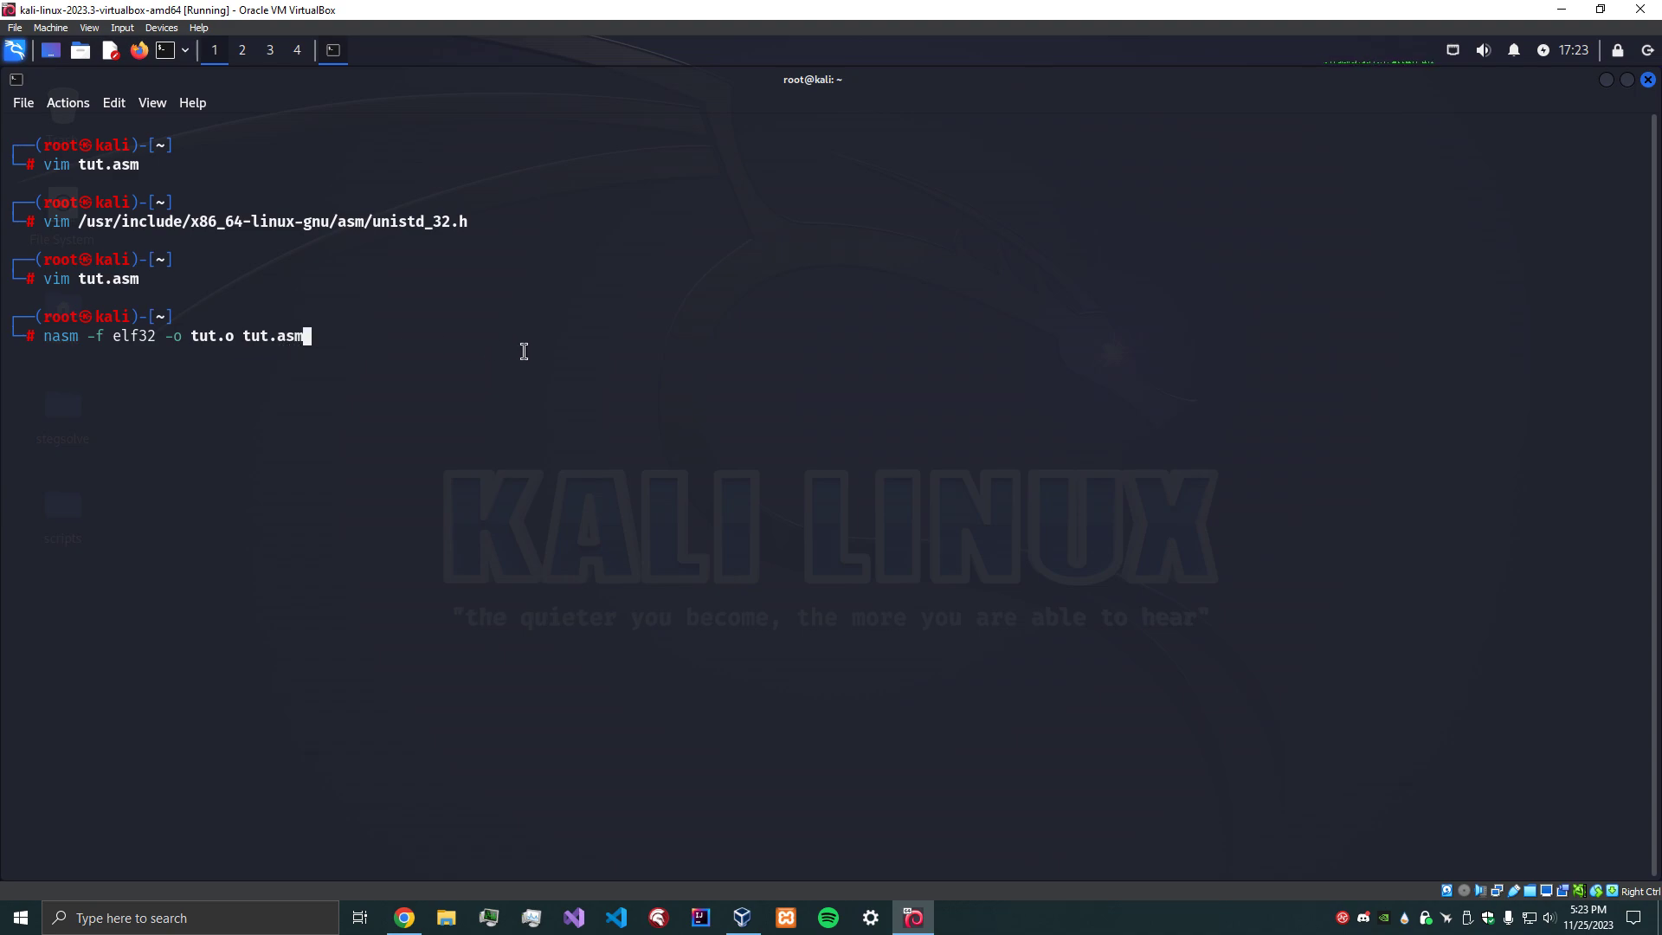
pyautogui.press('Return')
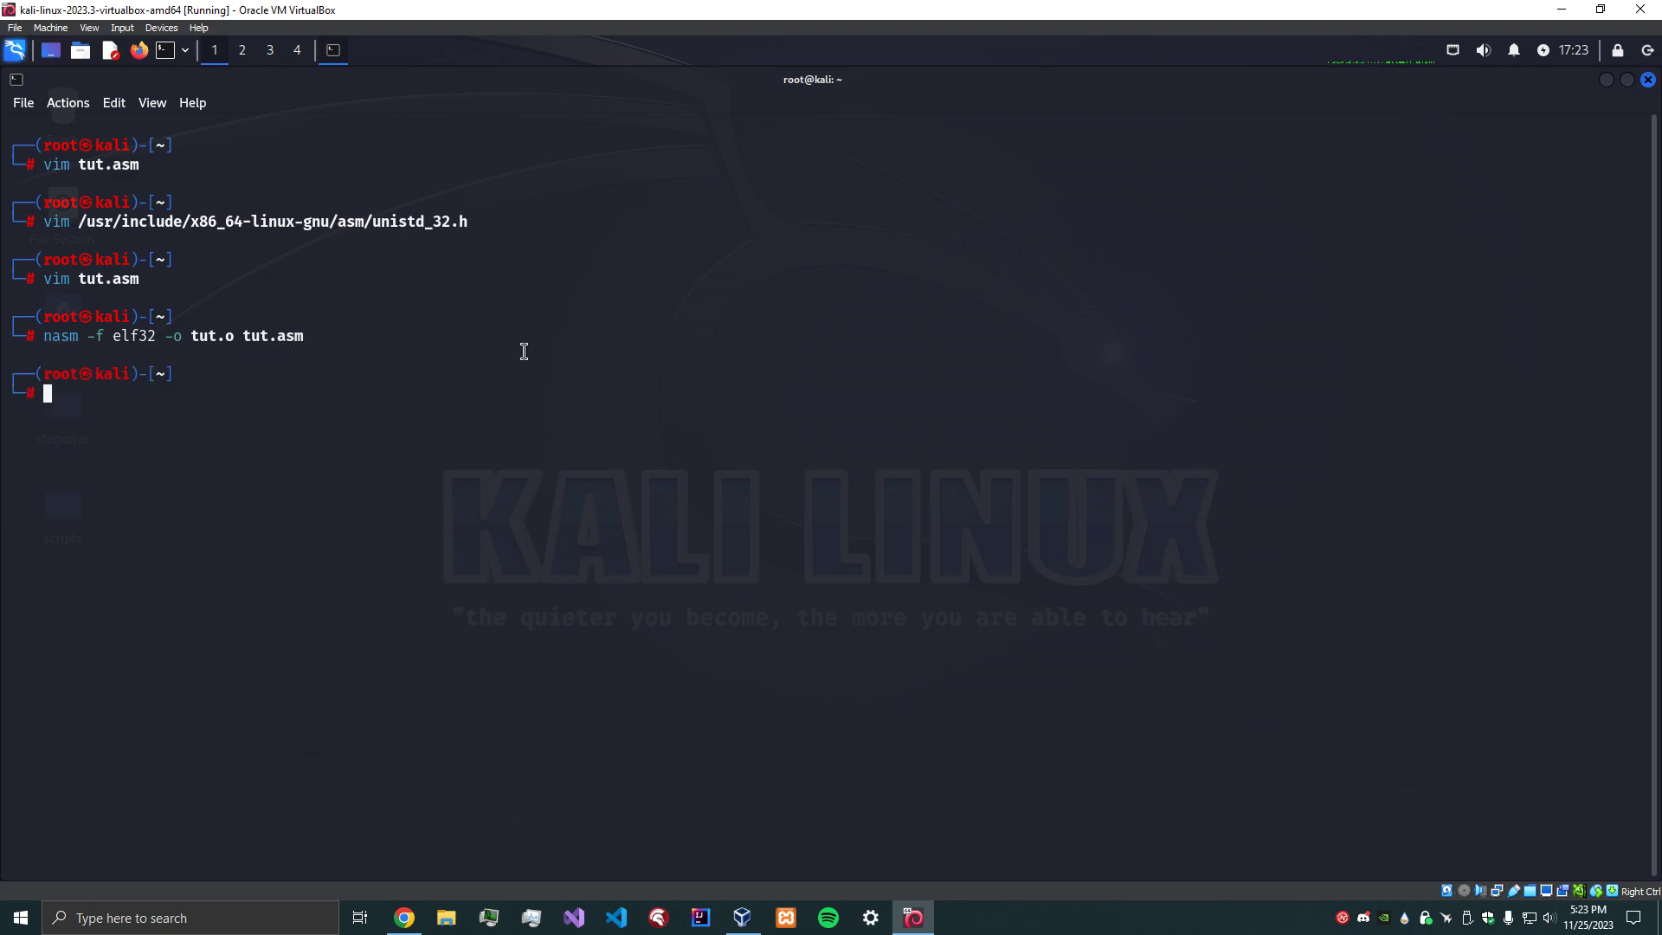
# Link tut.o into tut.elf using 'ld -m elf_i386', then list files to confirm tut.elf.
pyautogui.write('ld -m elf_i386 -o tut.elf tut.o')
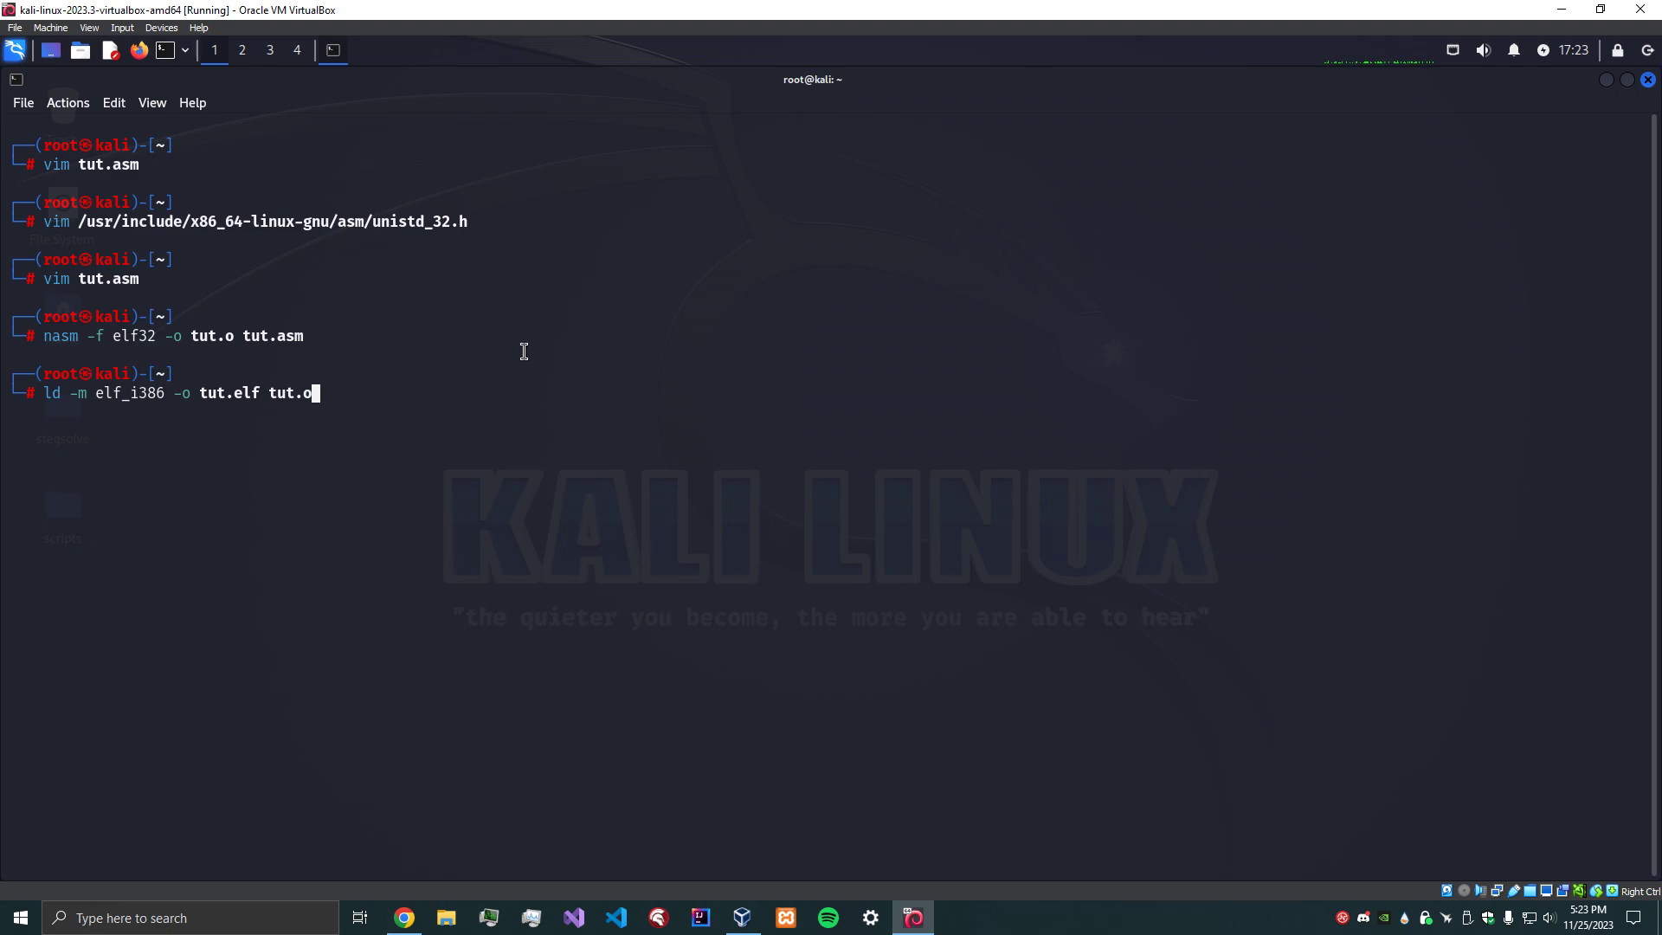
pyautogui.moveTo(61, 405)
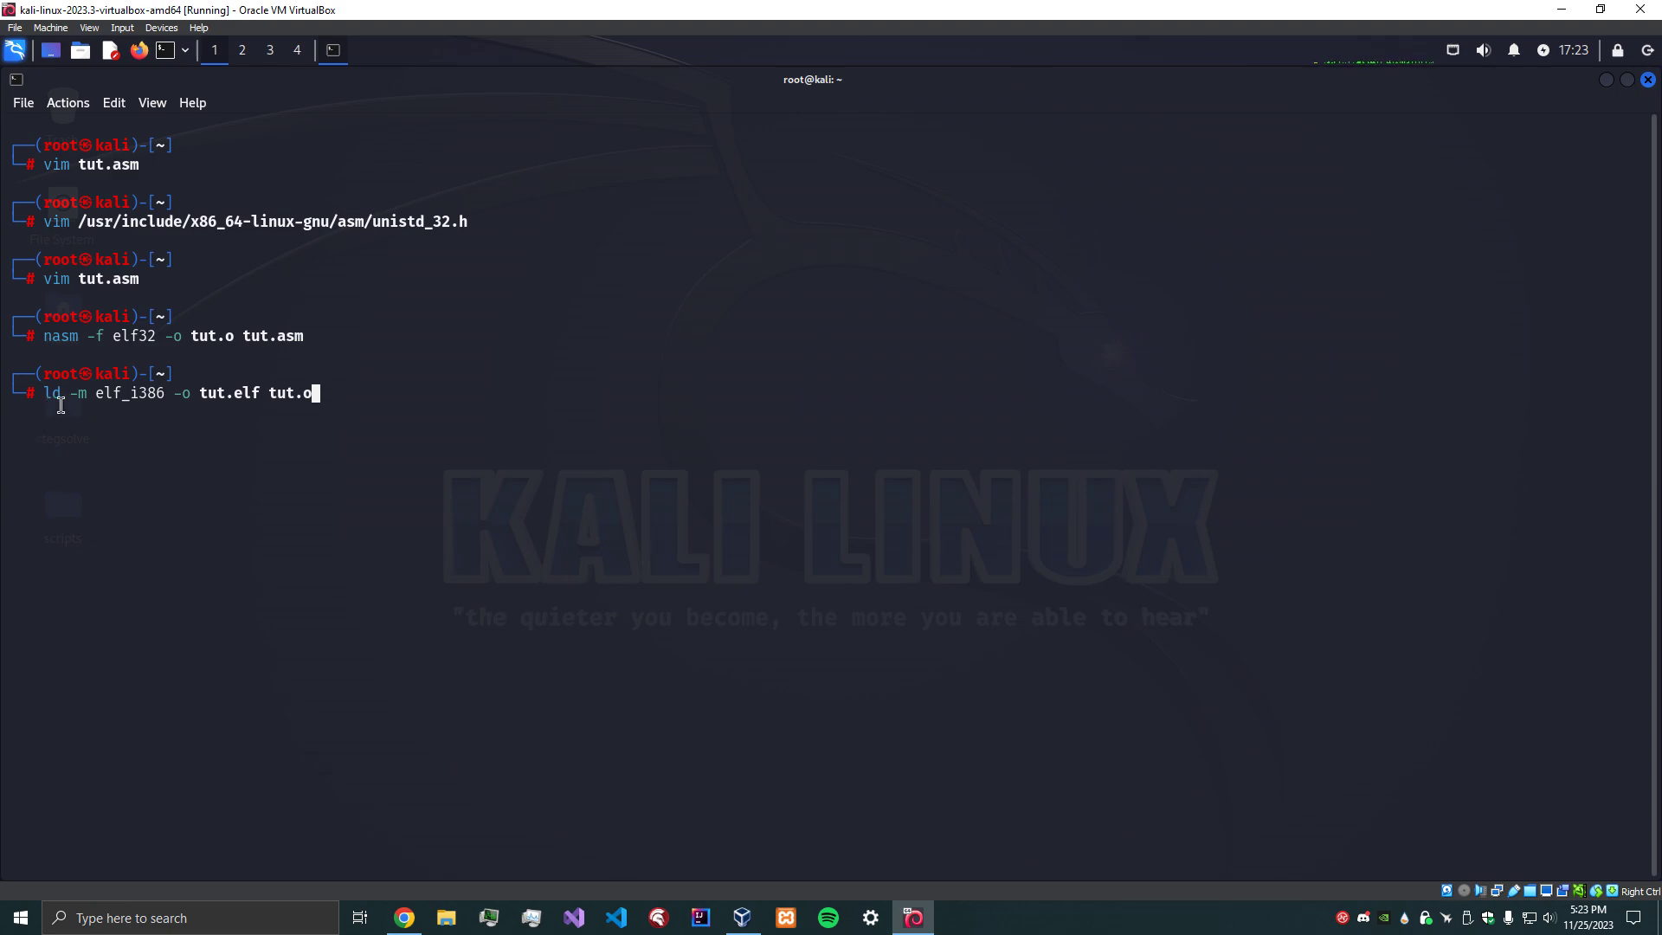
pyautogui.moveTo(93, 404)
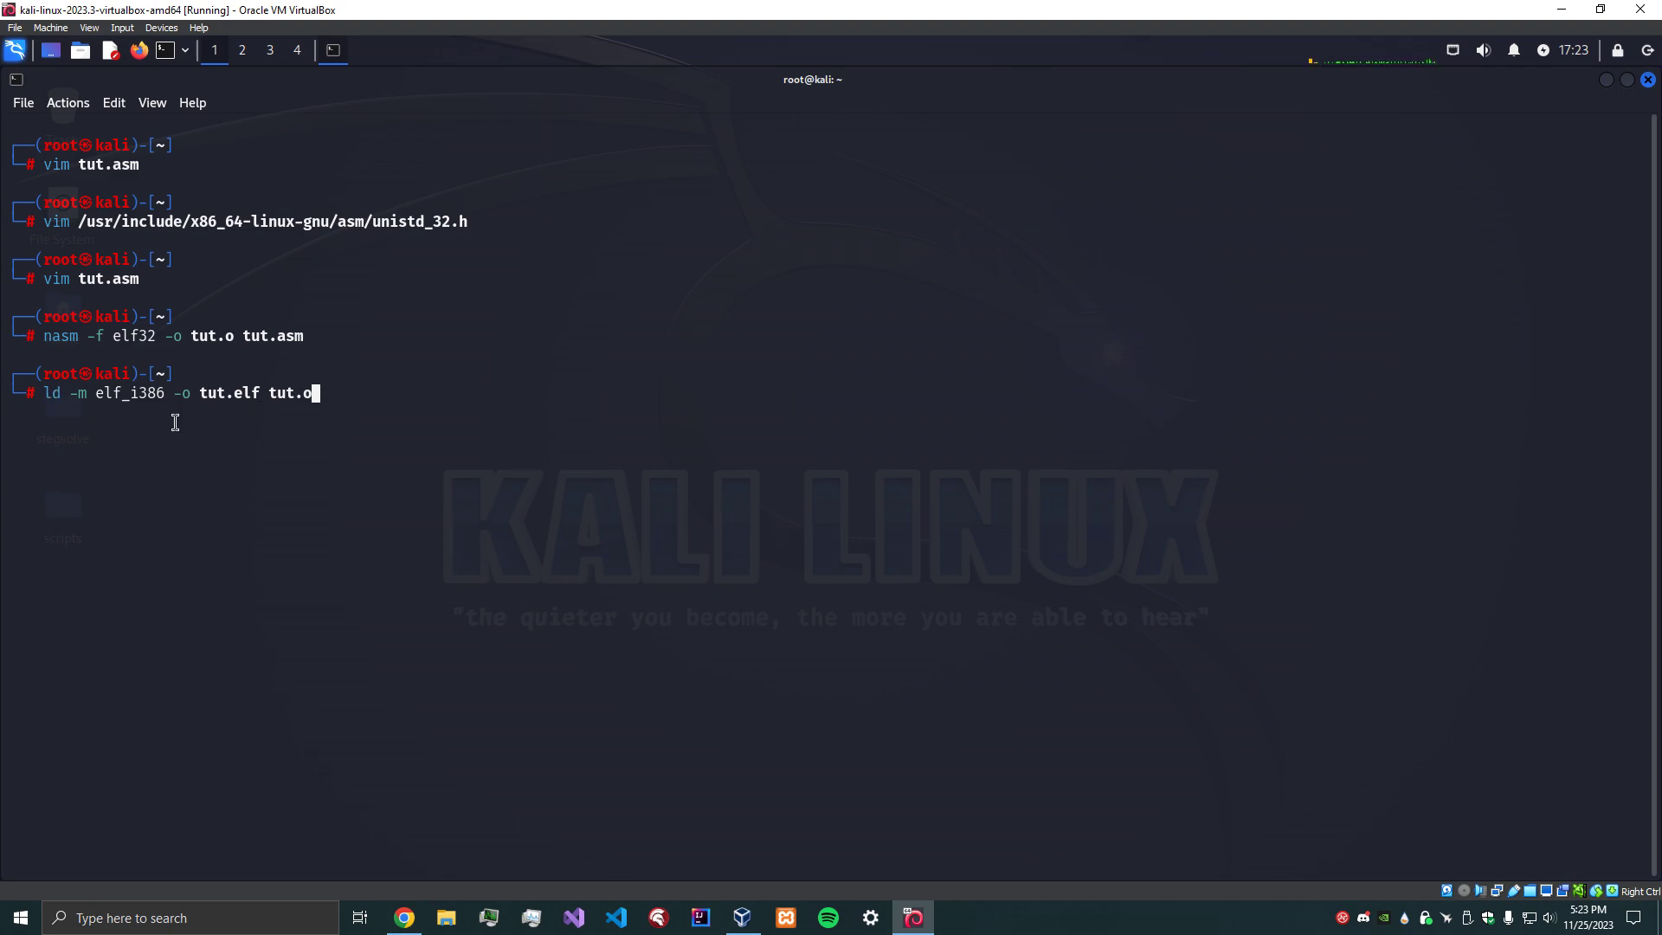
pyautogui.doubleClick(77, 393)
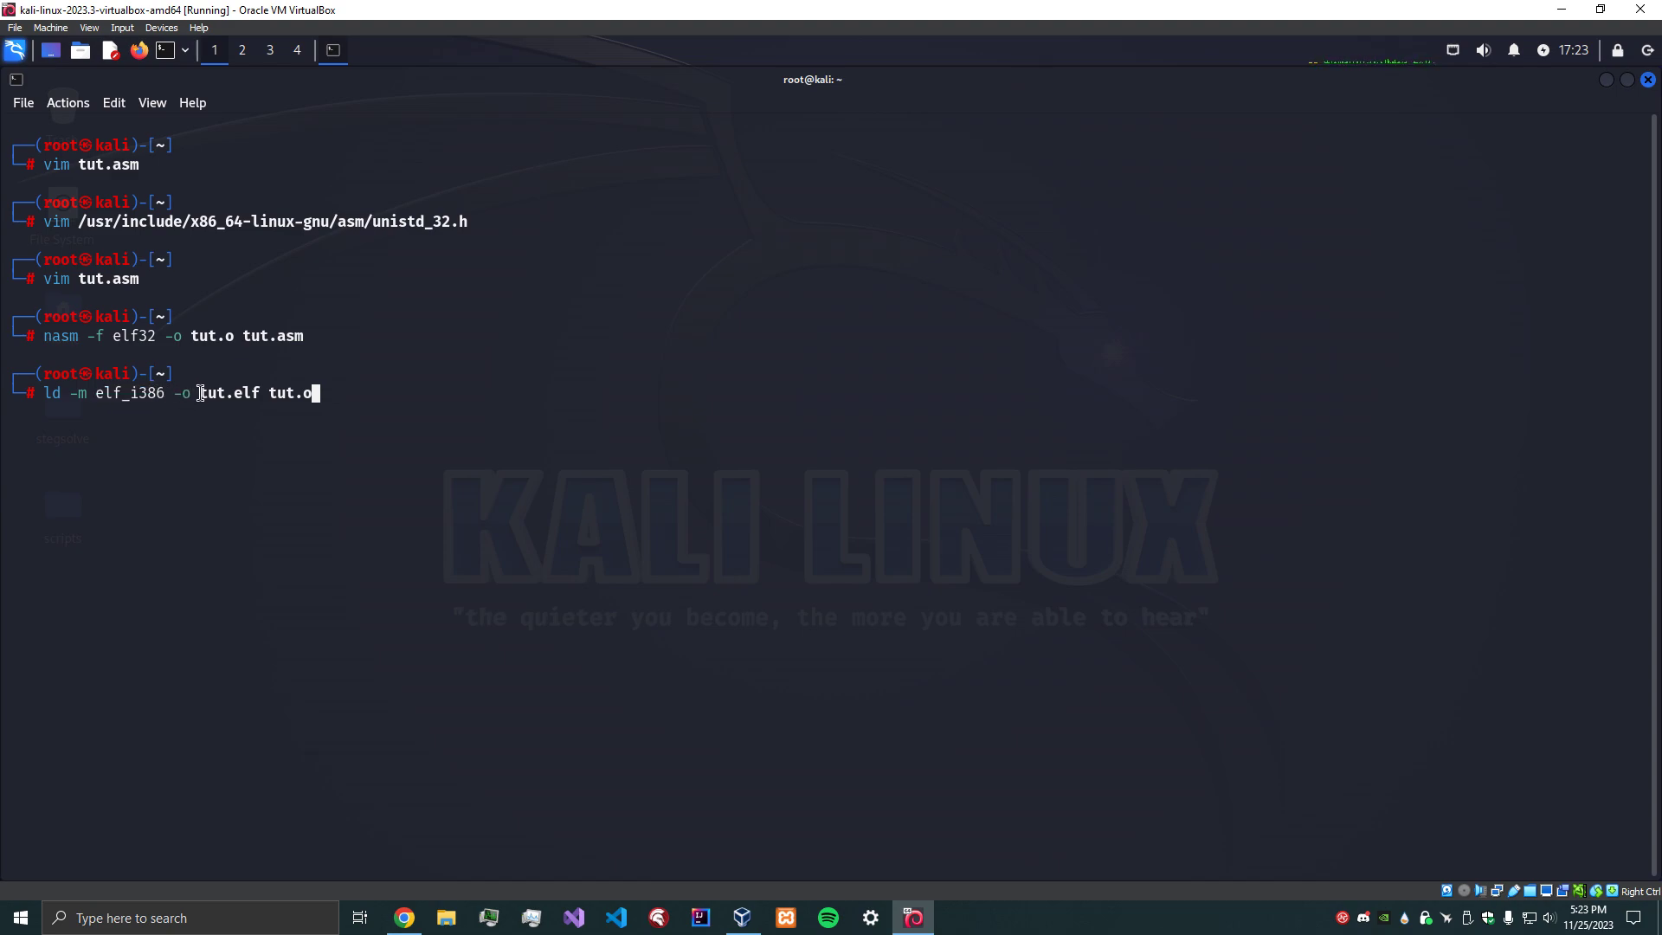
pyautogui.doubleClick(228, 393)
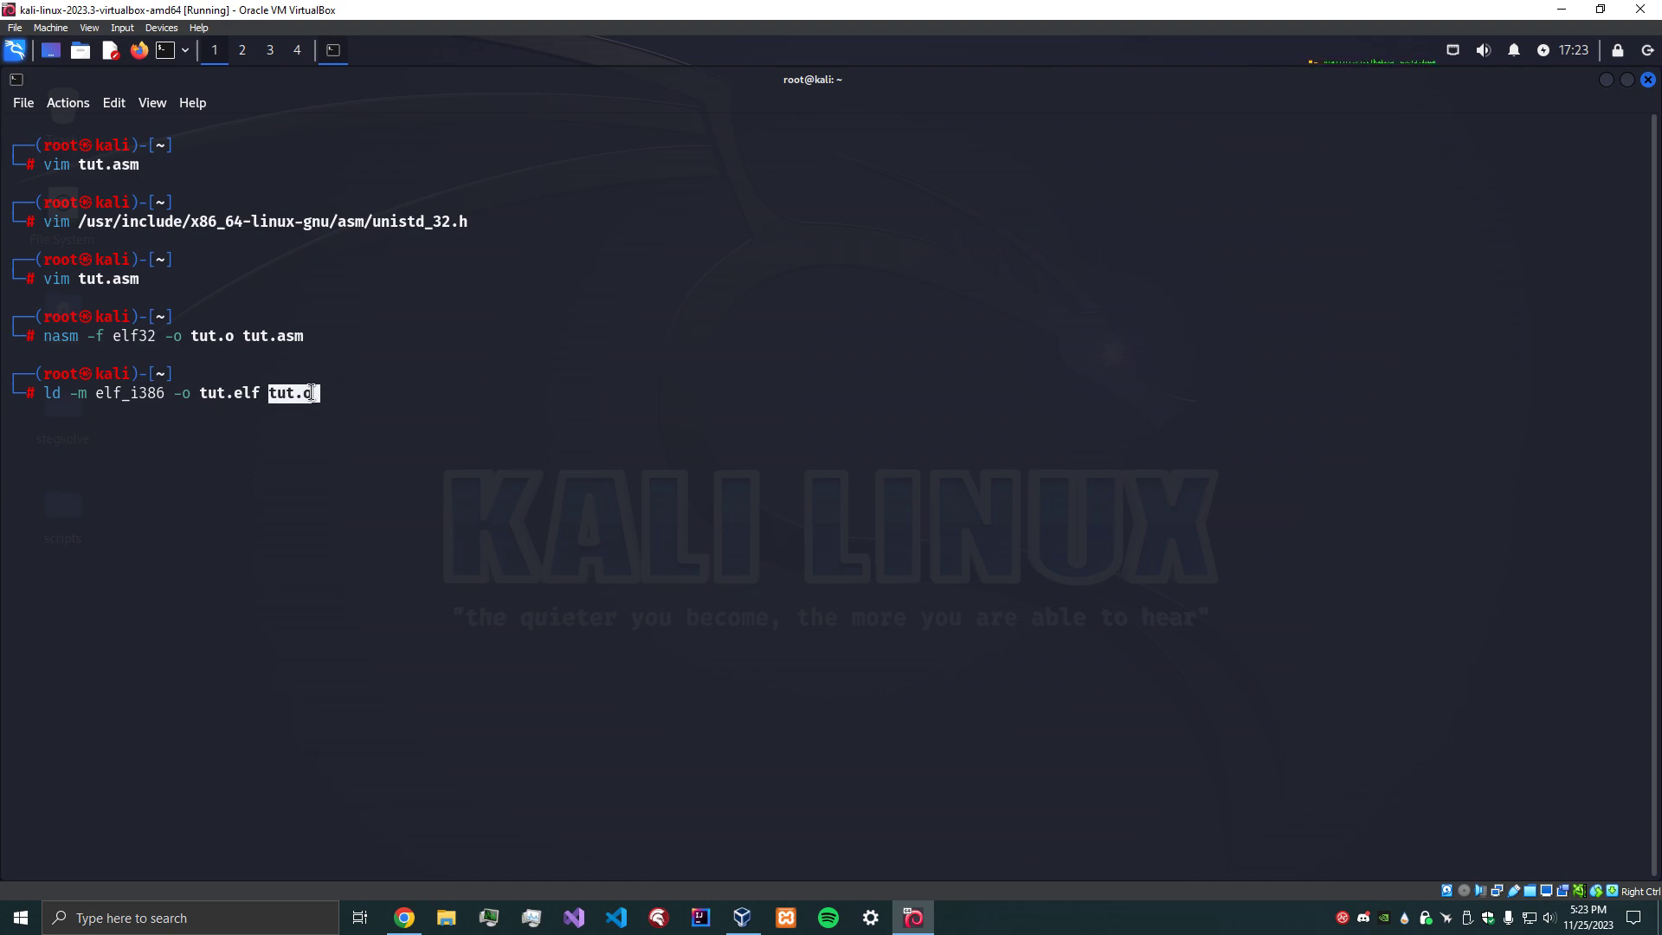
pyautogui.press('Return')
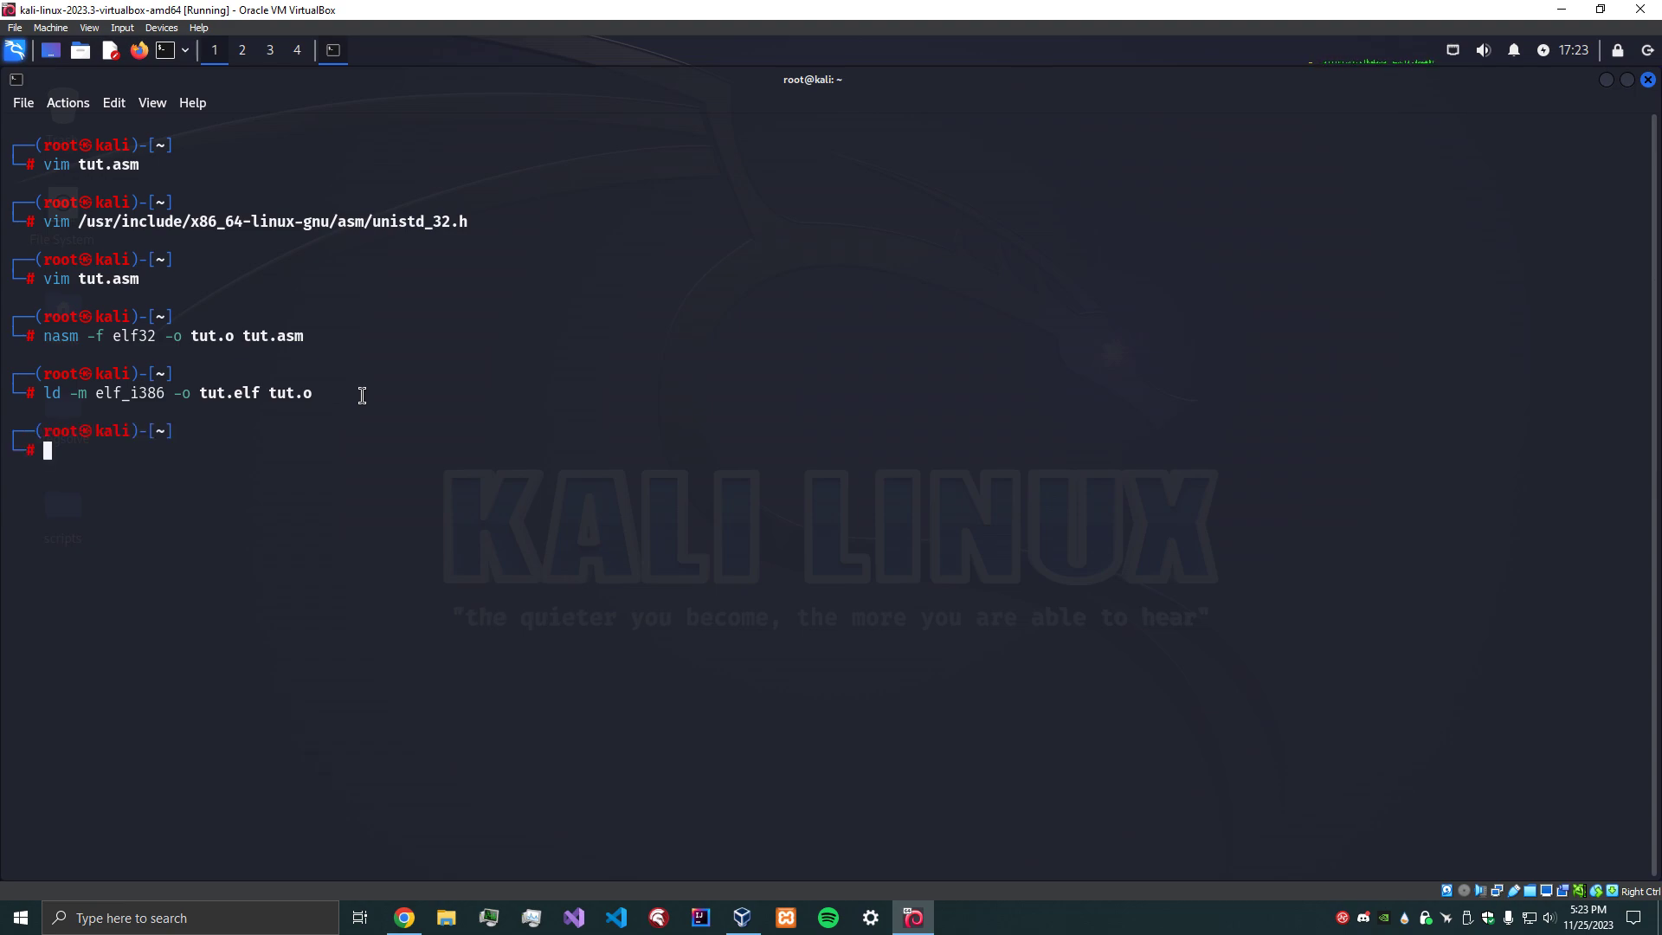
pyautogui.press('Up')
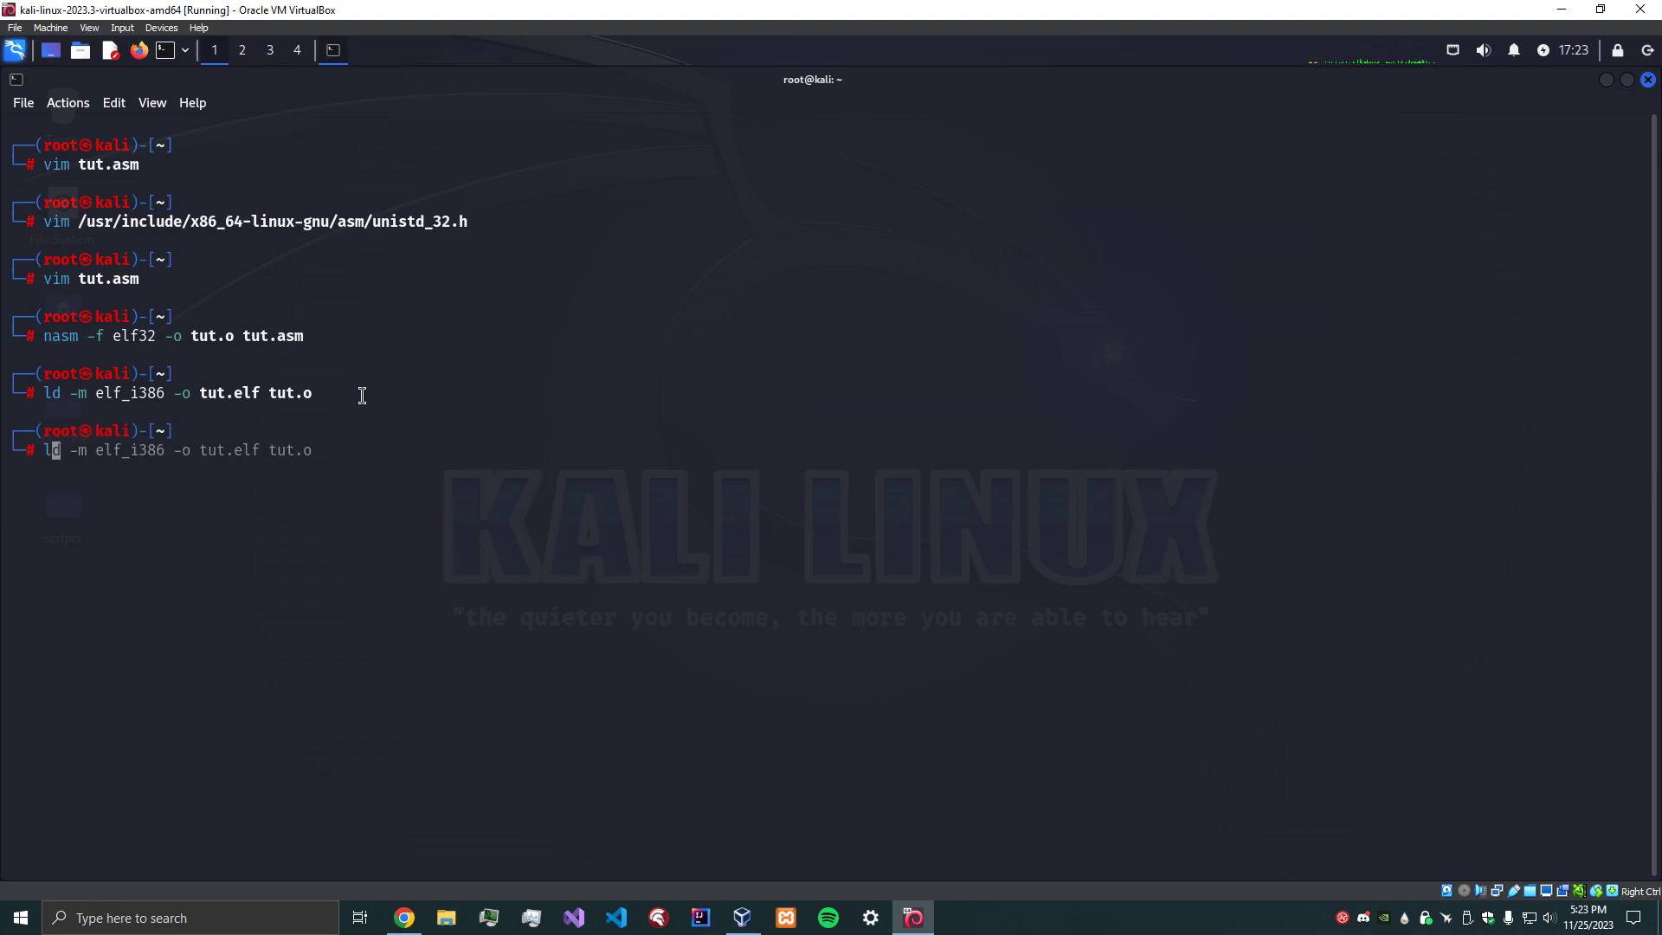
pyautogui.press('Return')
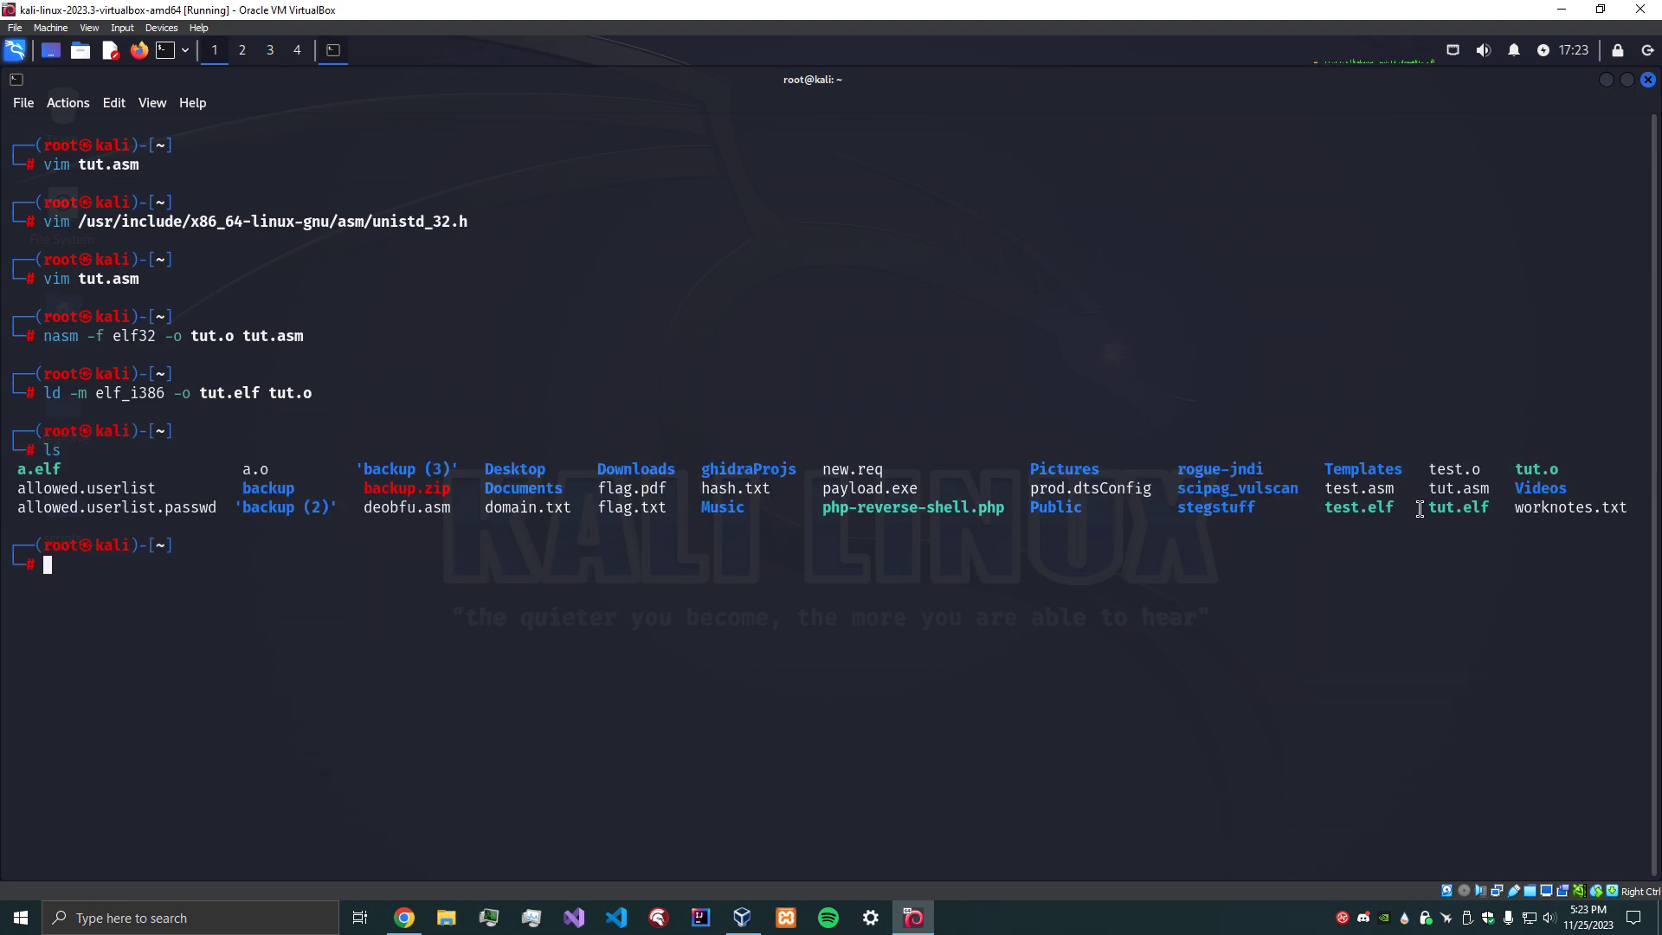
pyautogui.moveTo(435, 582)
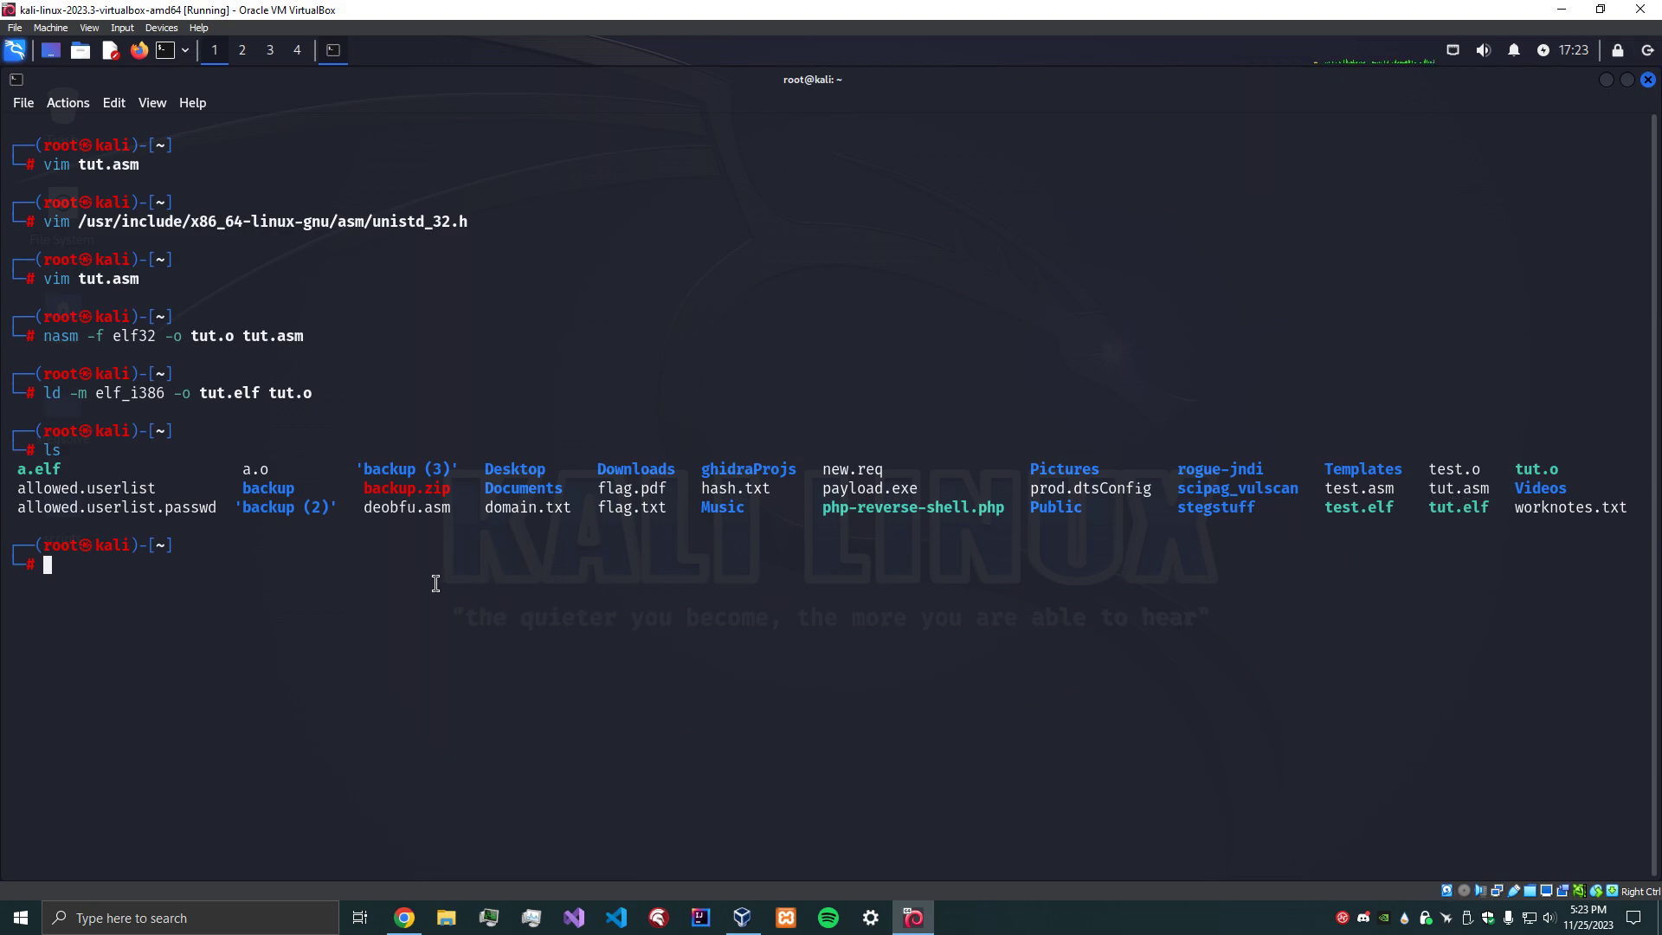
pyautogui.moveTo(529, 598)
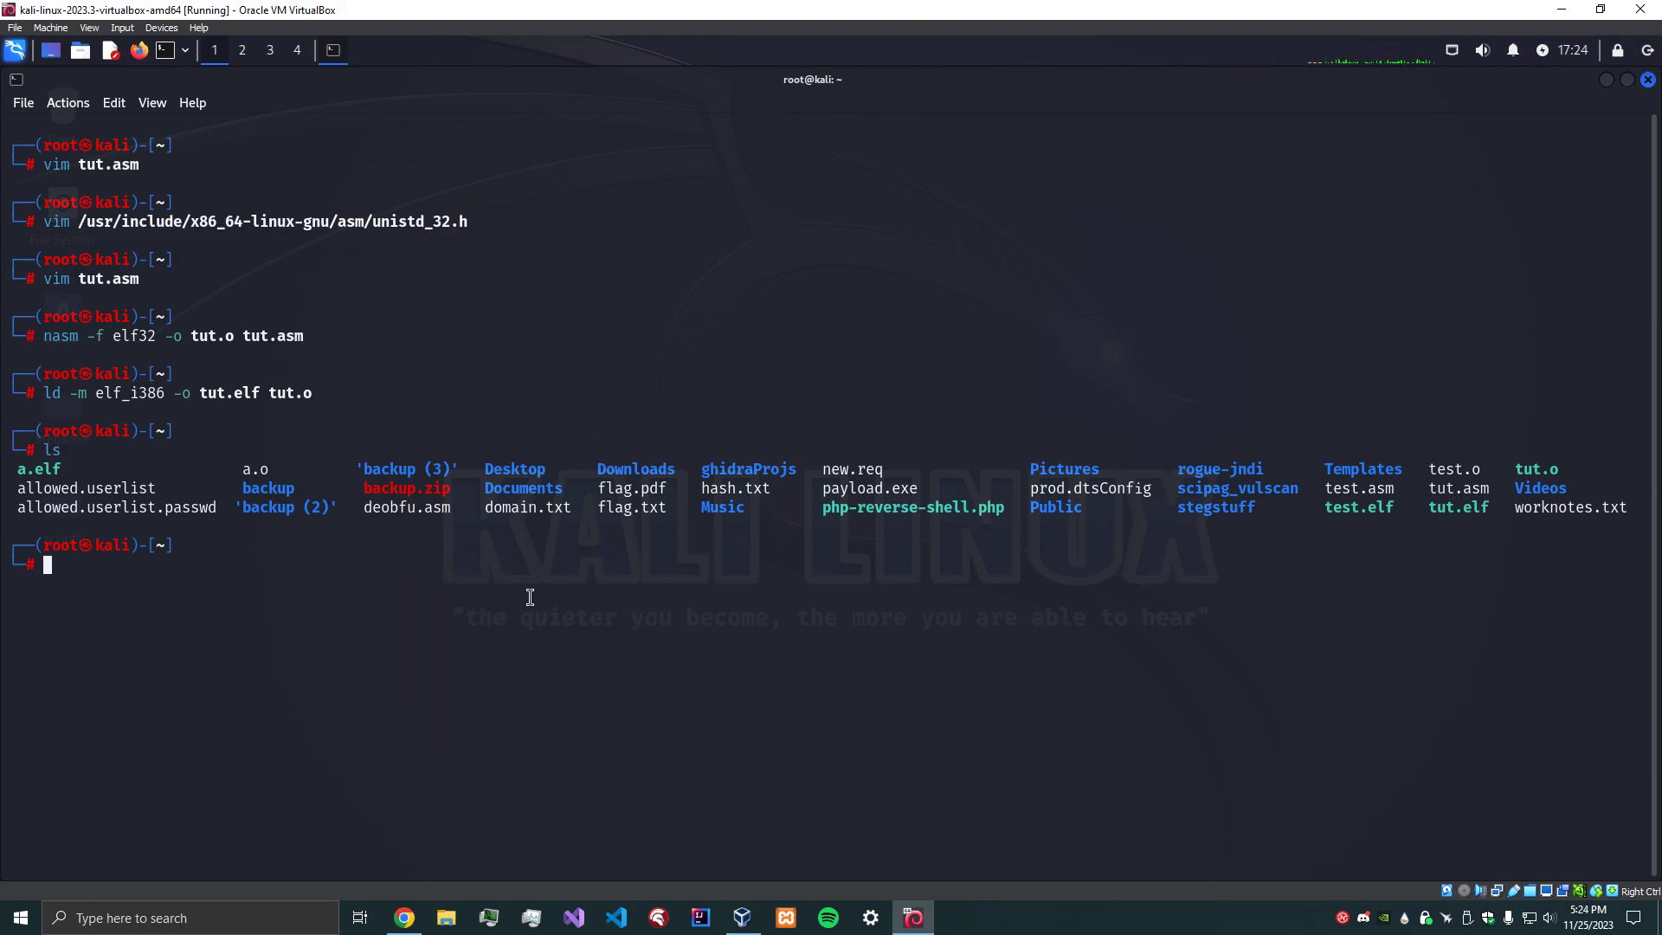
# Clear the terminal and run ./tut.elf to print 'Hello World!'.
pyautogui.write('clear')
pyautogui.write('./')
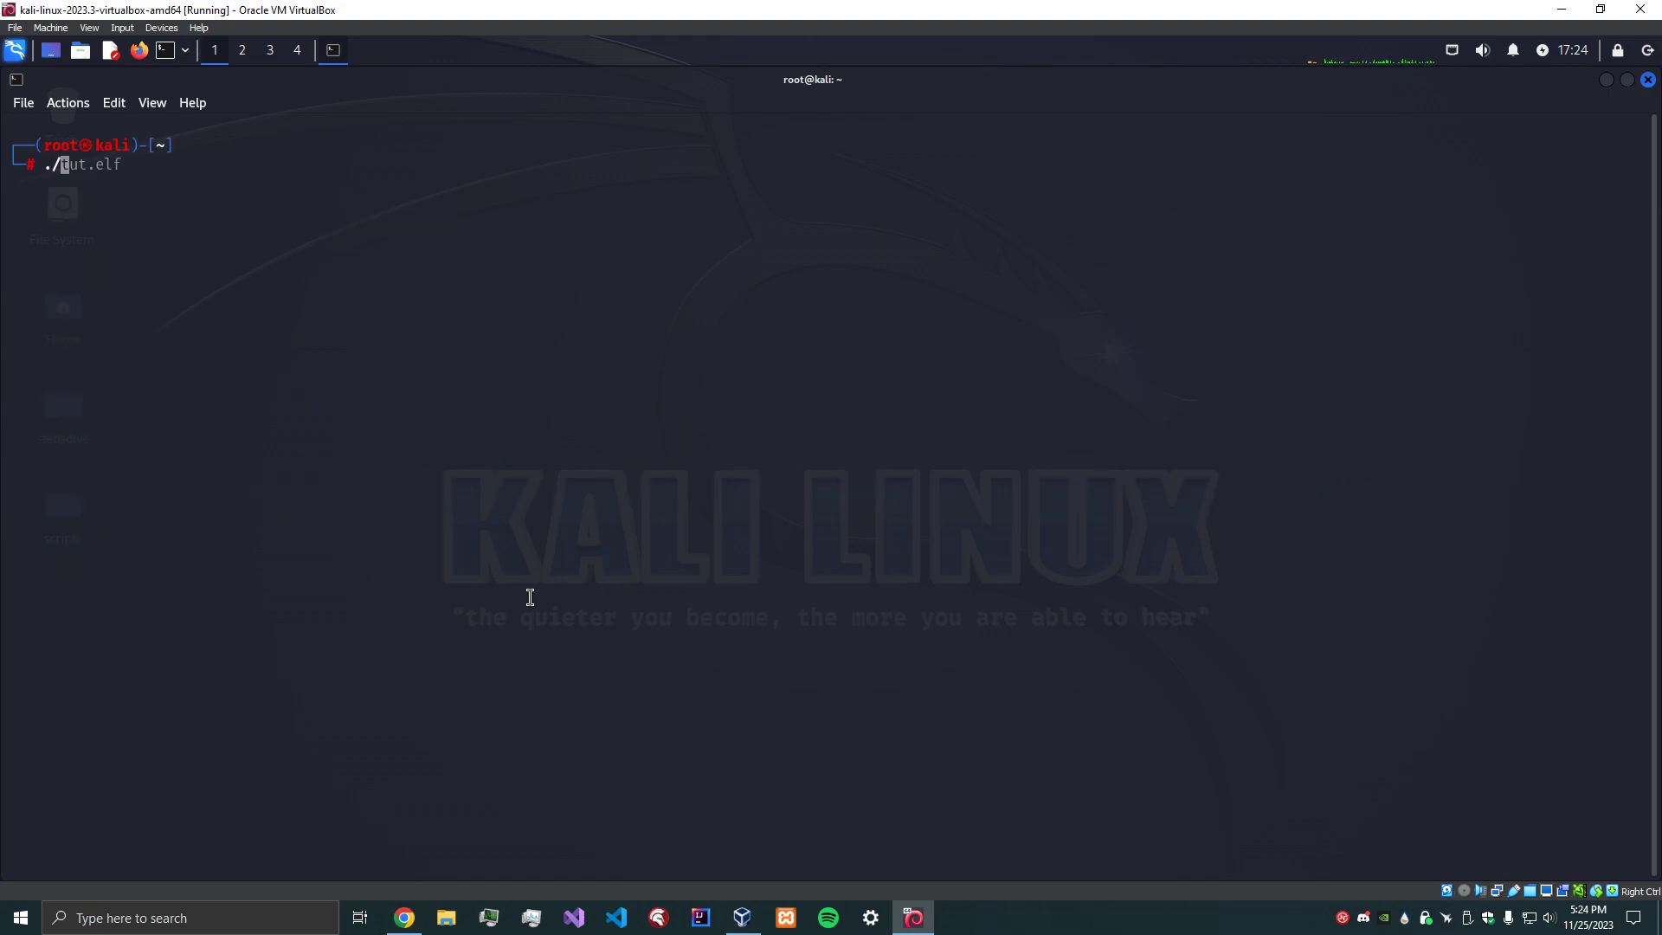
pyautogui.press('Return')
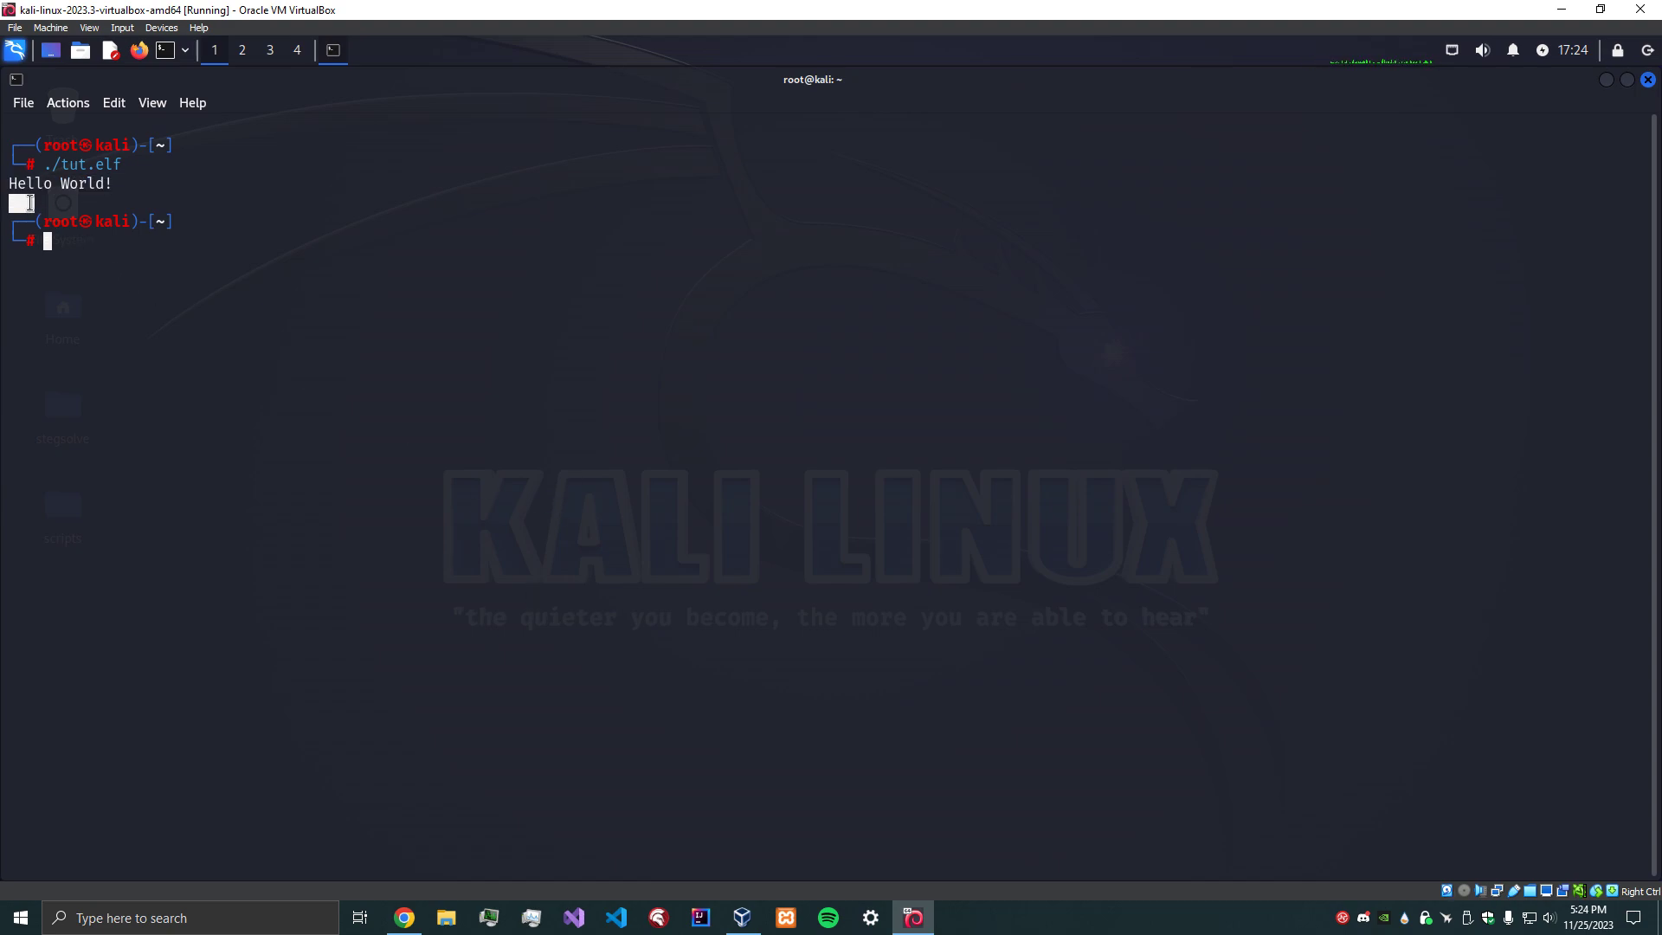
pyautogui.moveTo(329, 293)
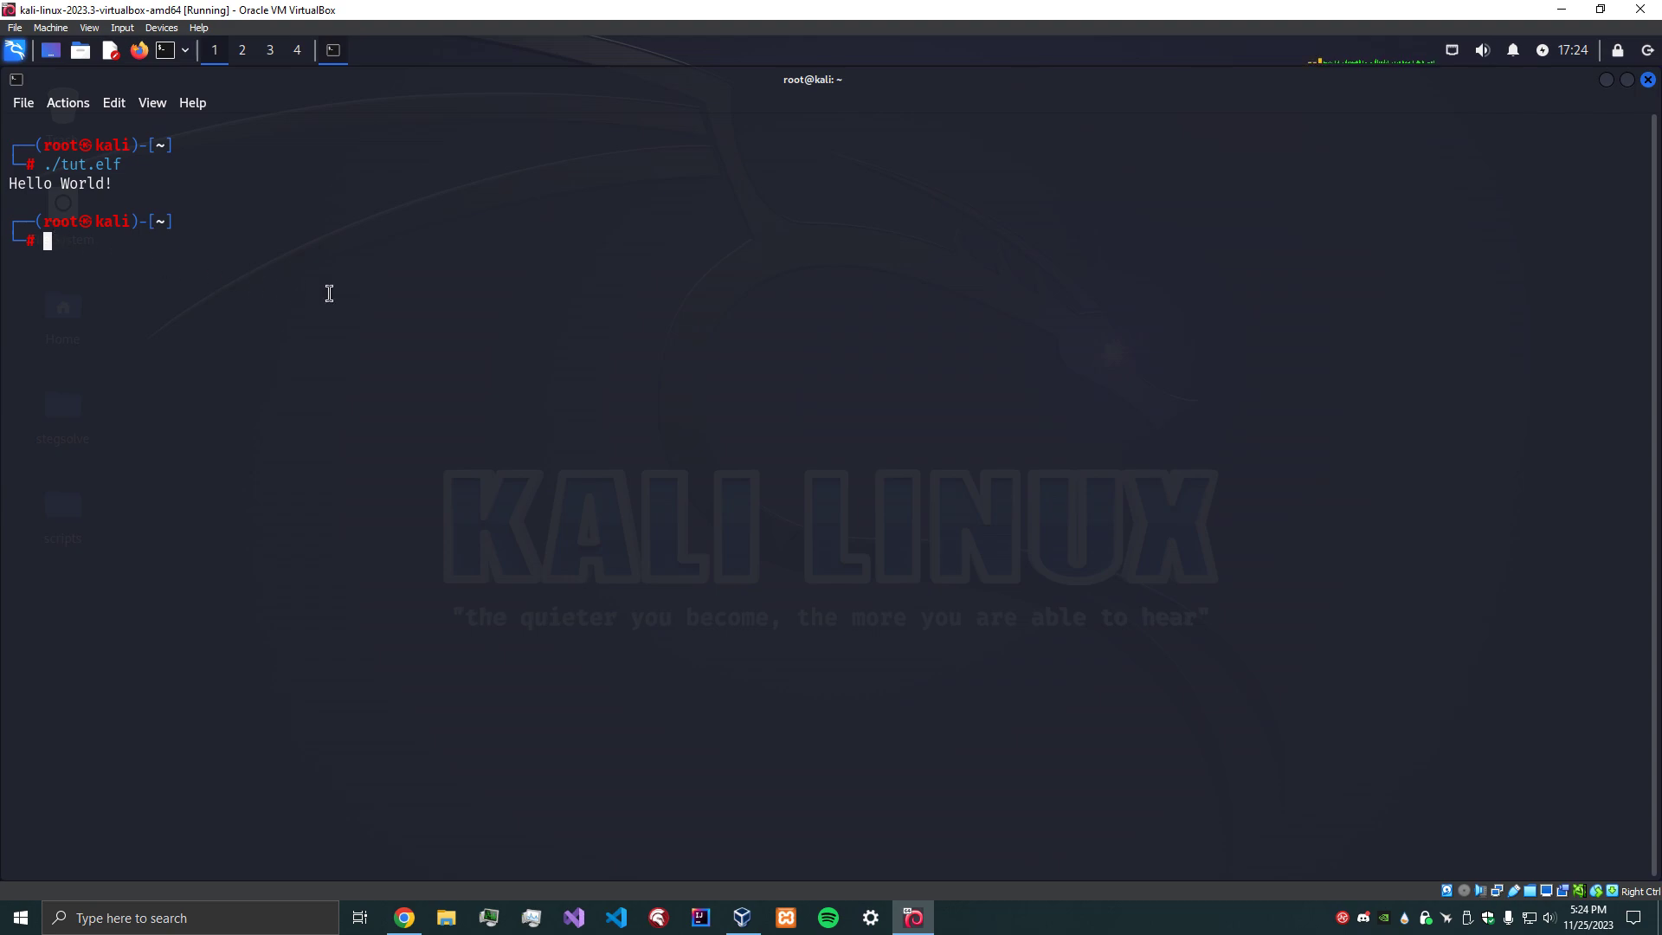
pyautogui.moveTo(492, 335)
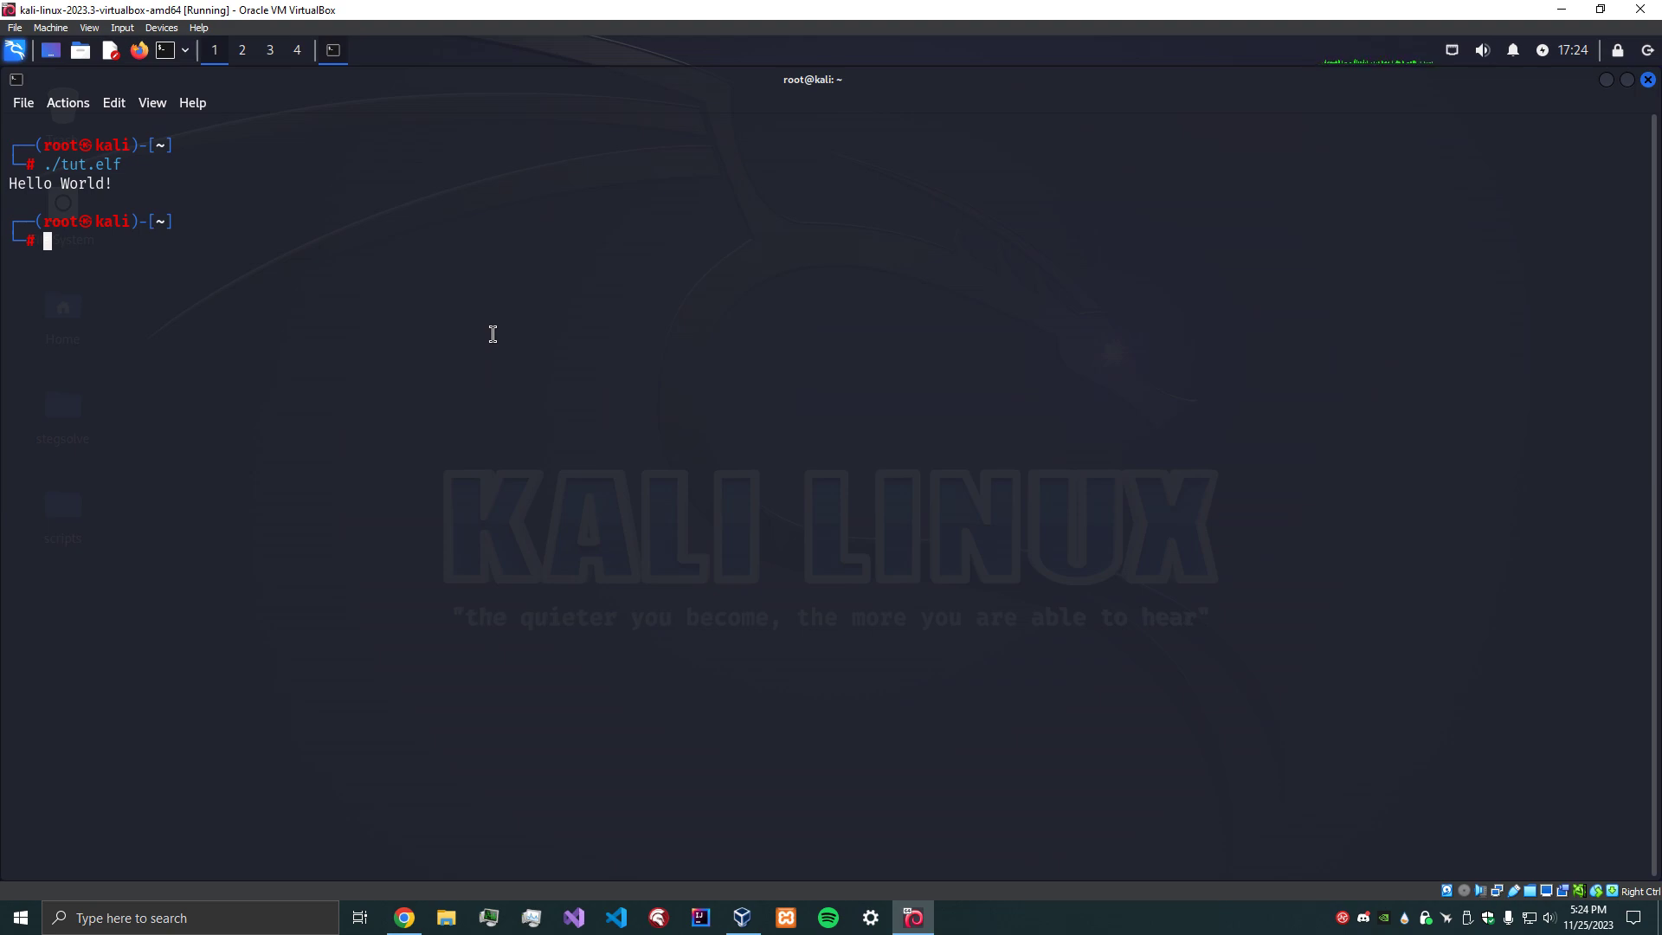
# Reopen and close tut.asm in Vim, then run 'echo $?' to show exit status 0.
pyautogui.write('vim tut.asm')
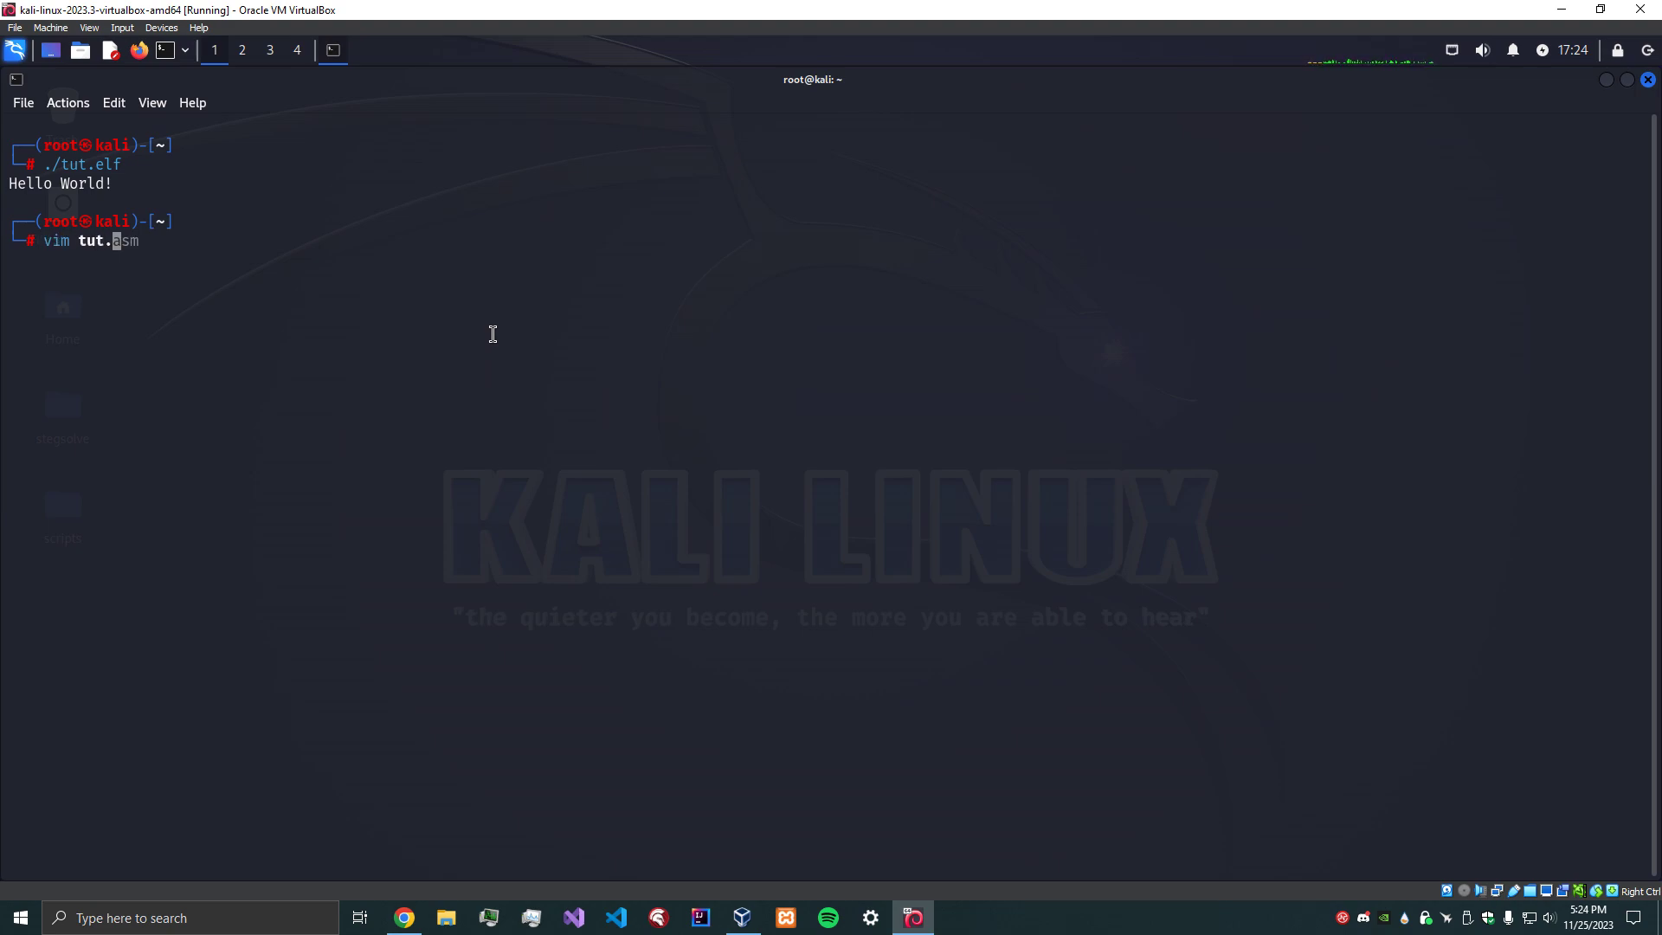
pyautogui.press('Return')
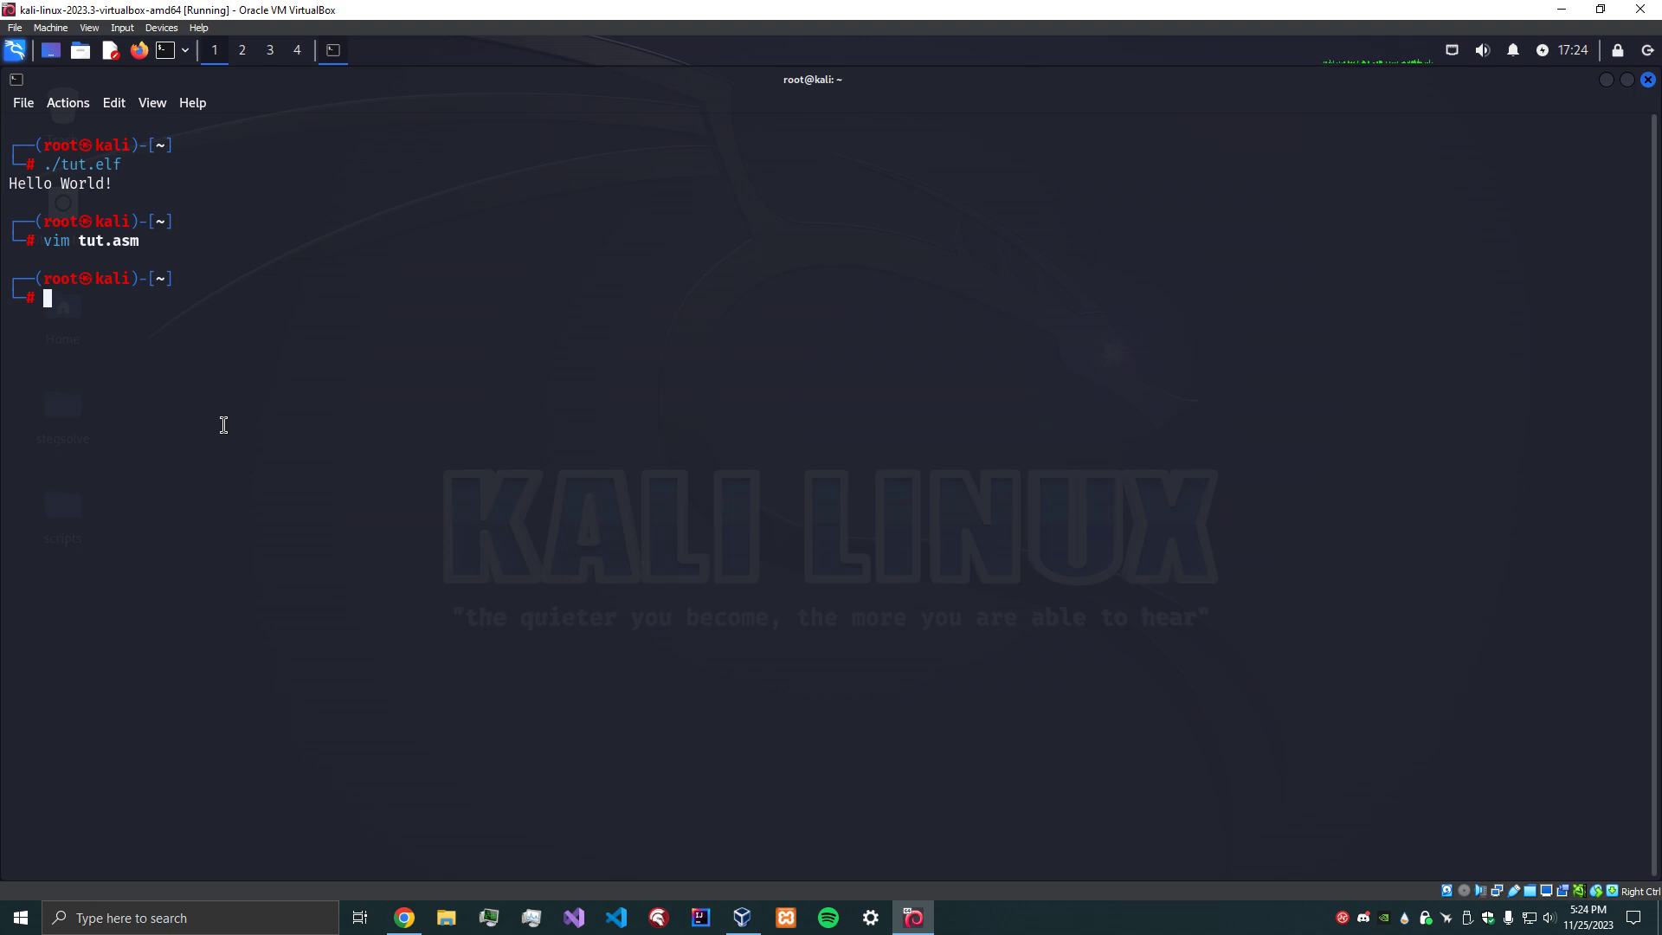
pyautogui.write('echo $?')
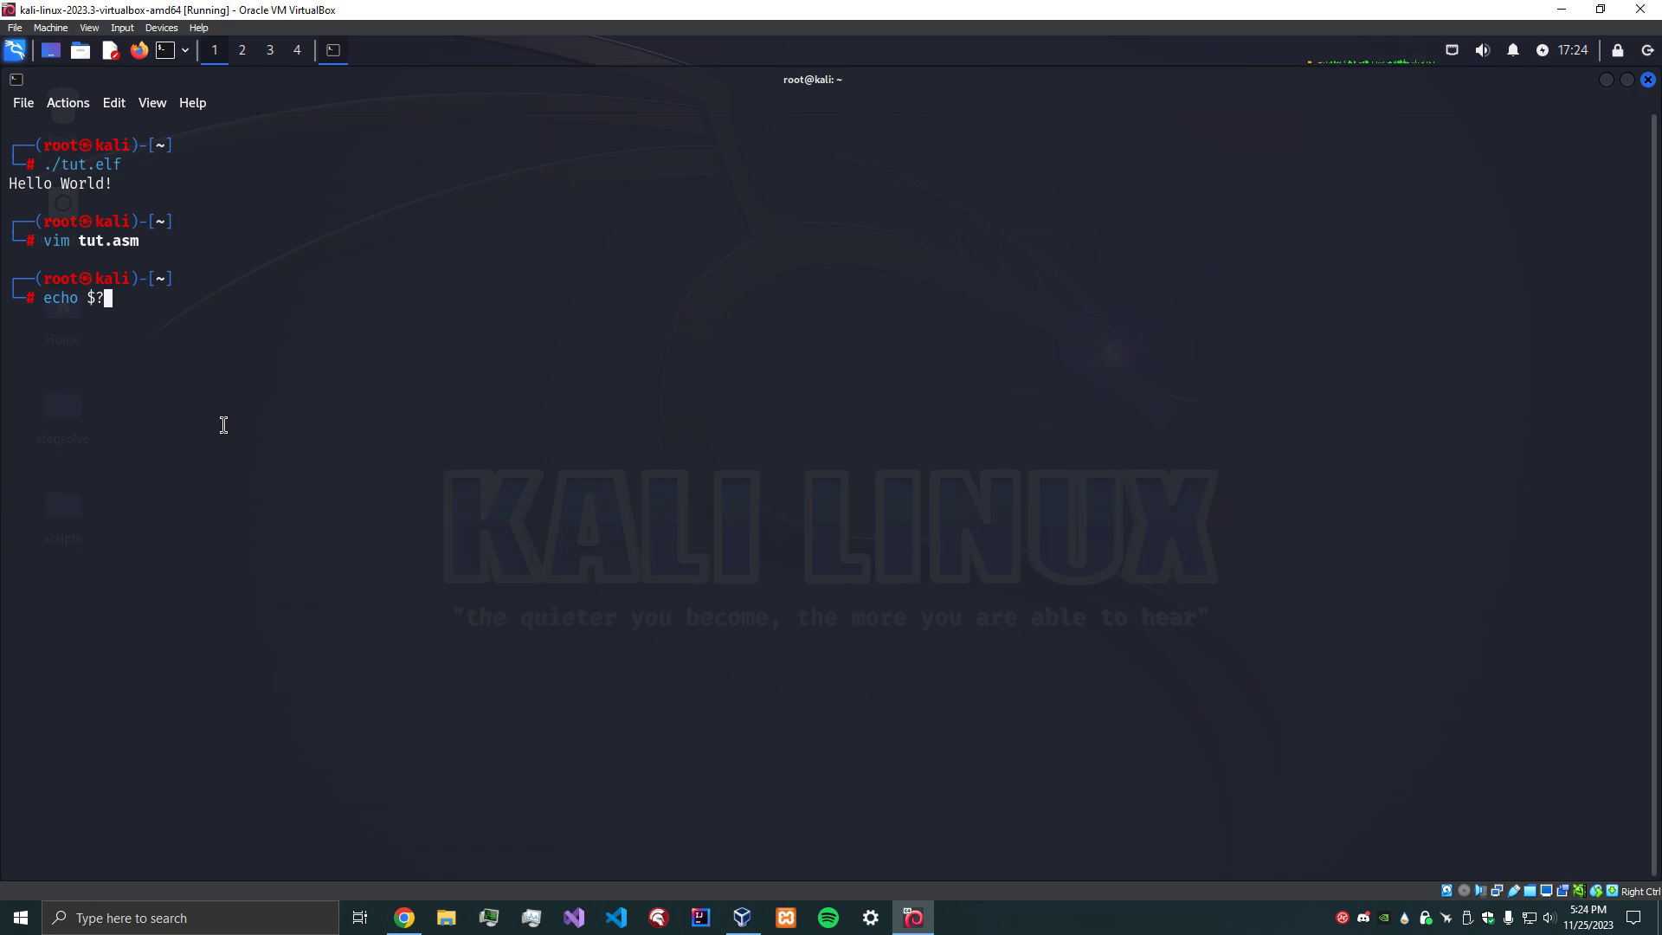
pyautogui.press('Return')
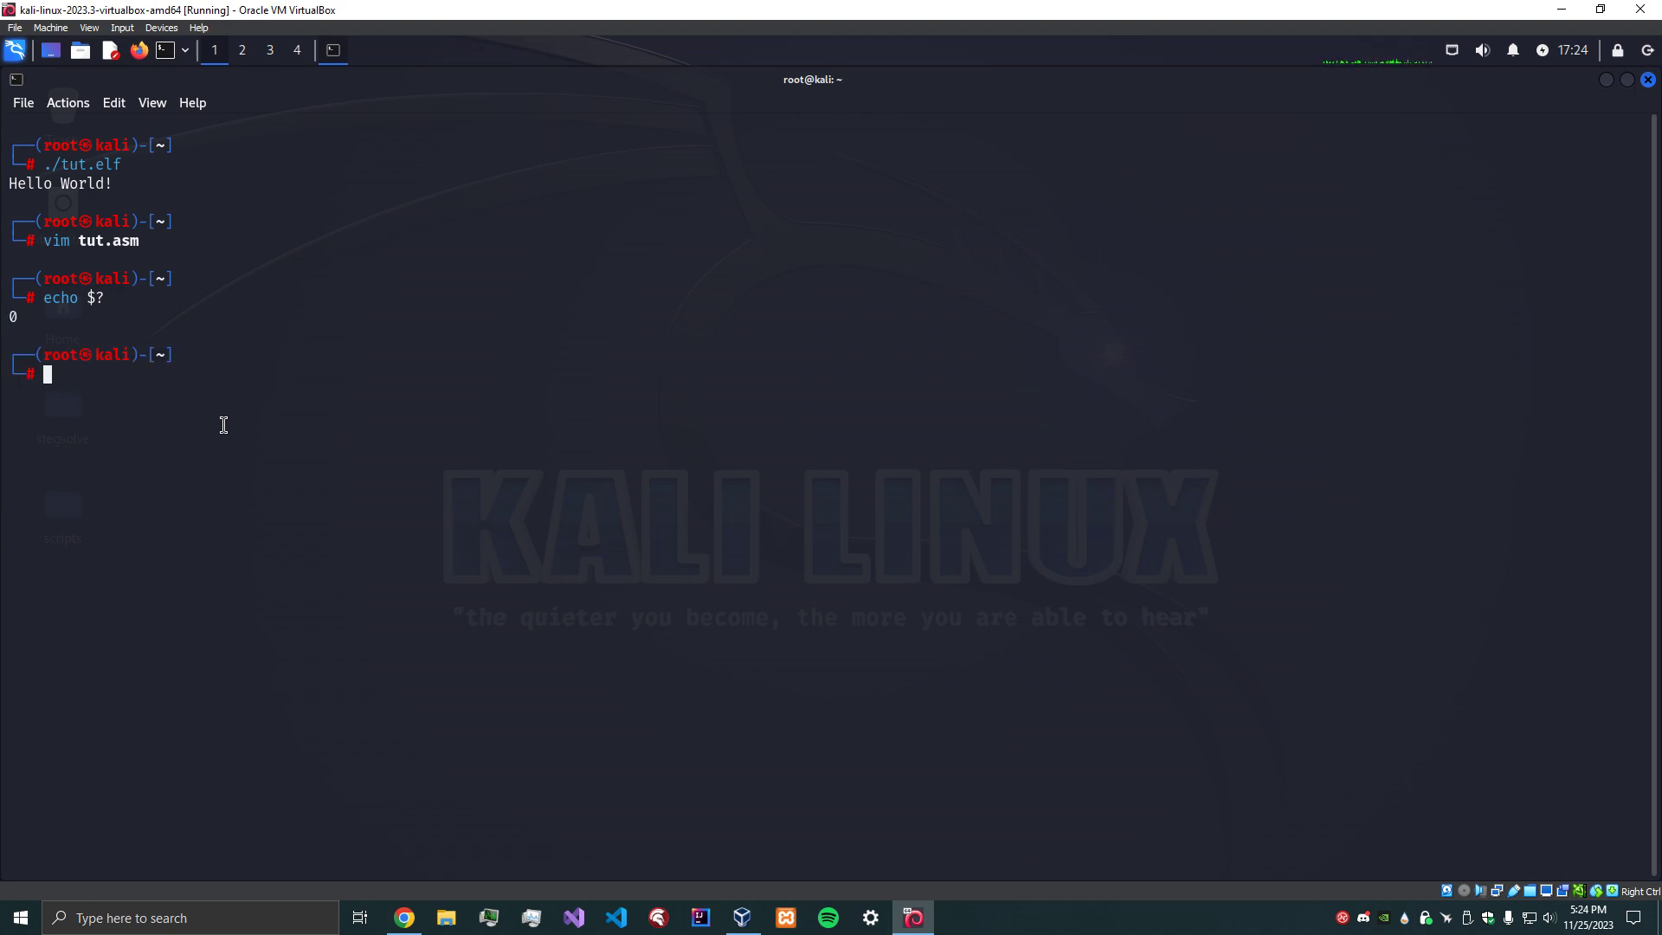
pyautogui.moveTo(431, 375)
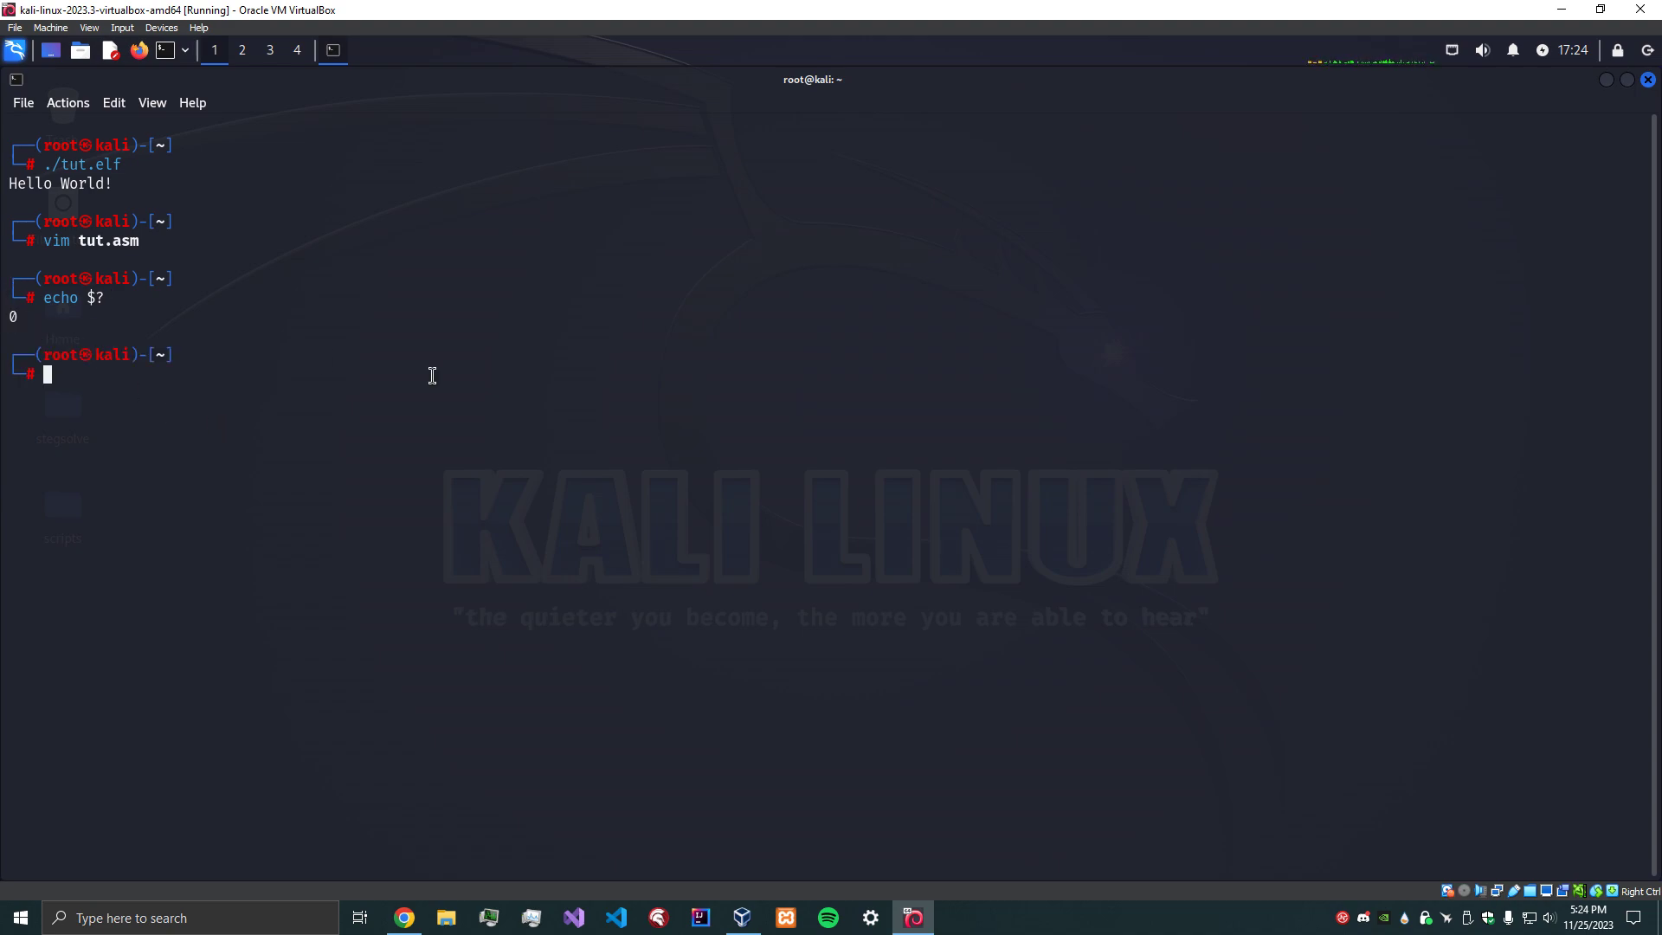
pyautogui.moveTo(613, 414)
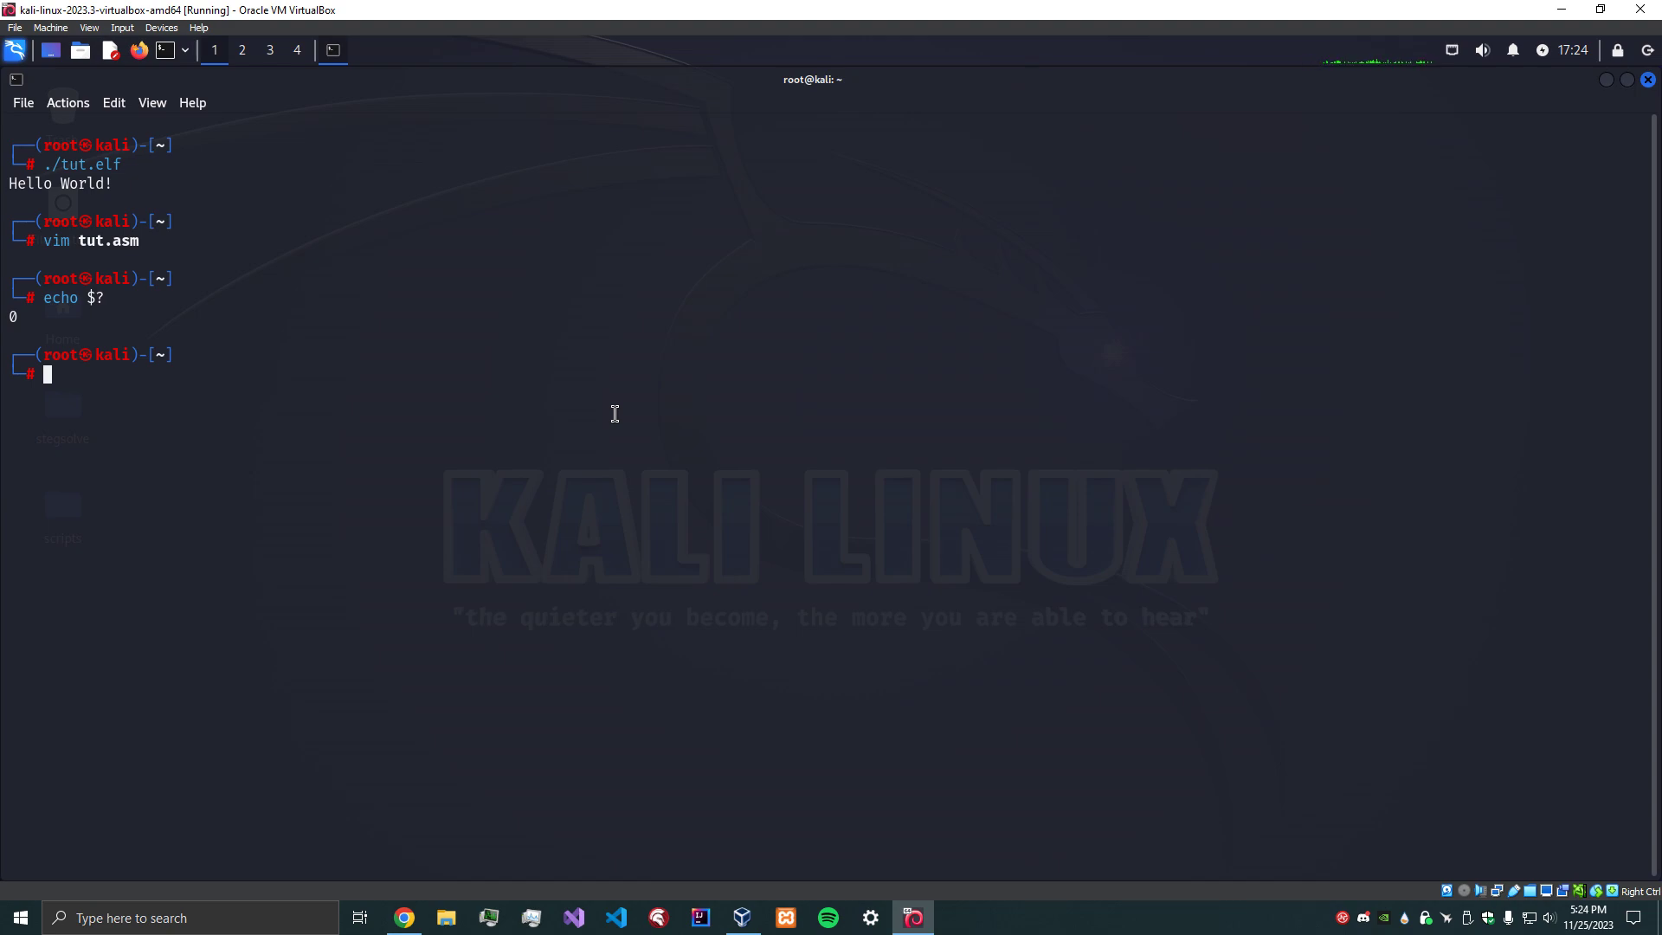
pyautogui.moveTo(599, 421)
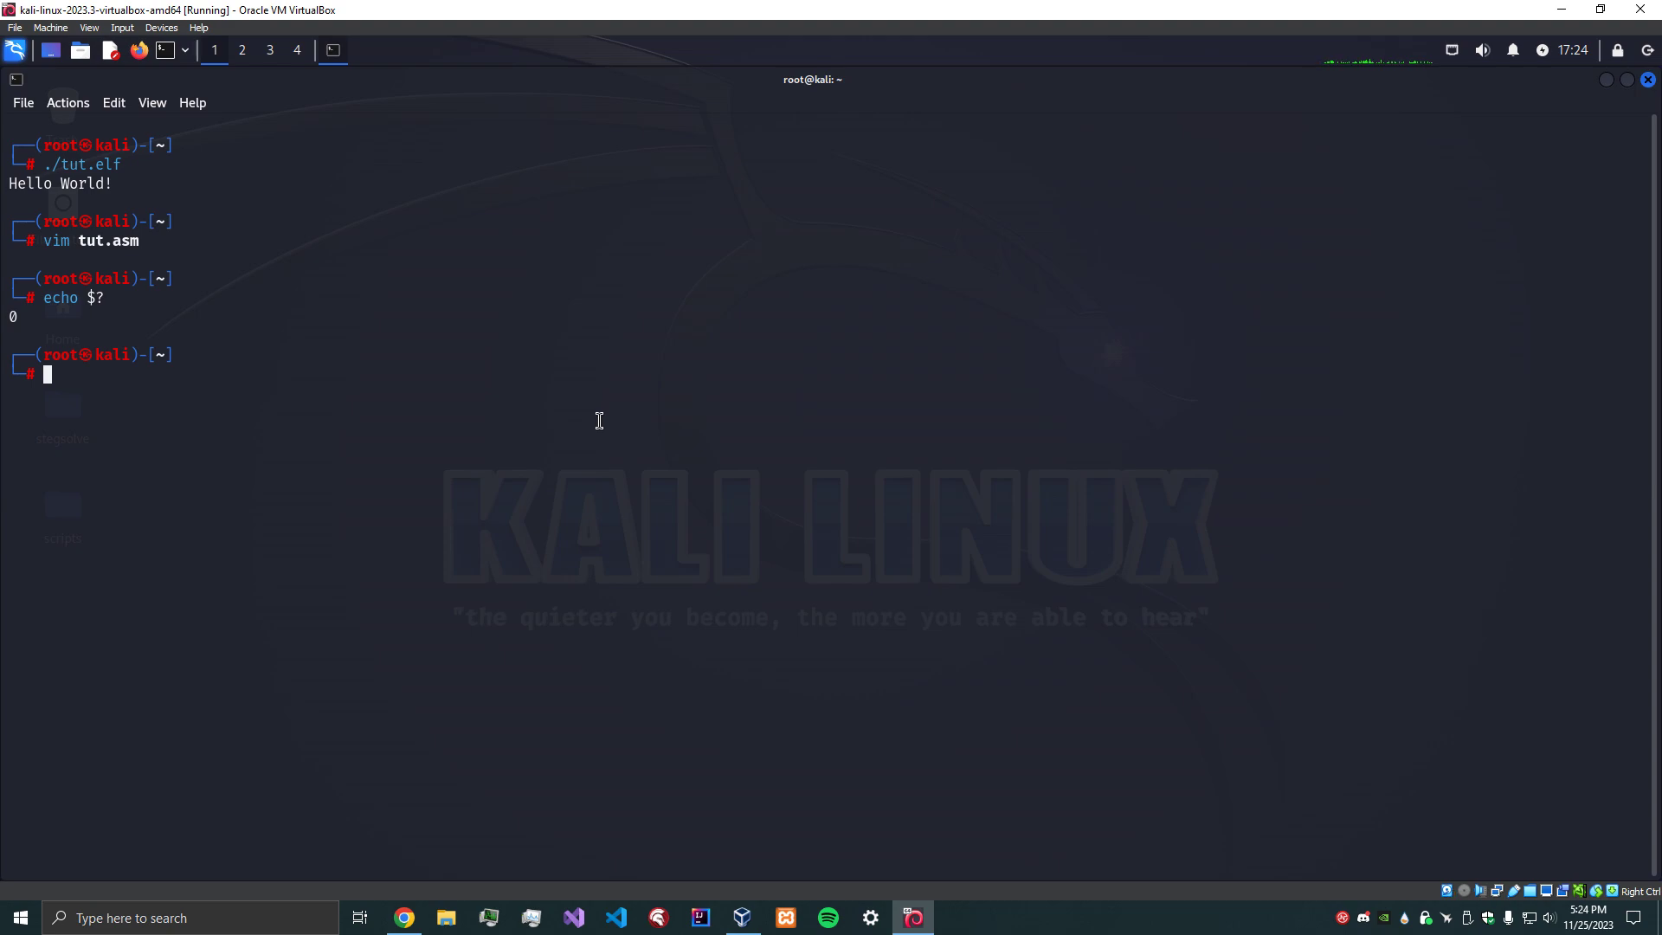
pyautogui.moveTo(604, 411)
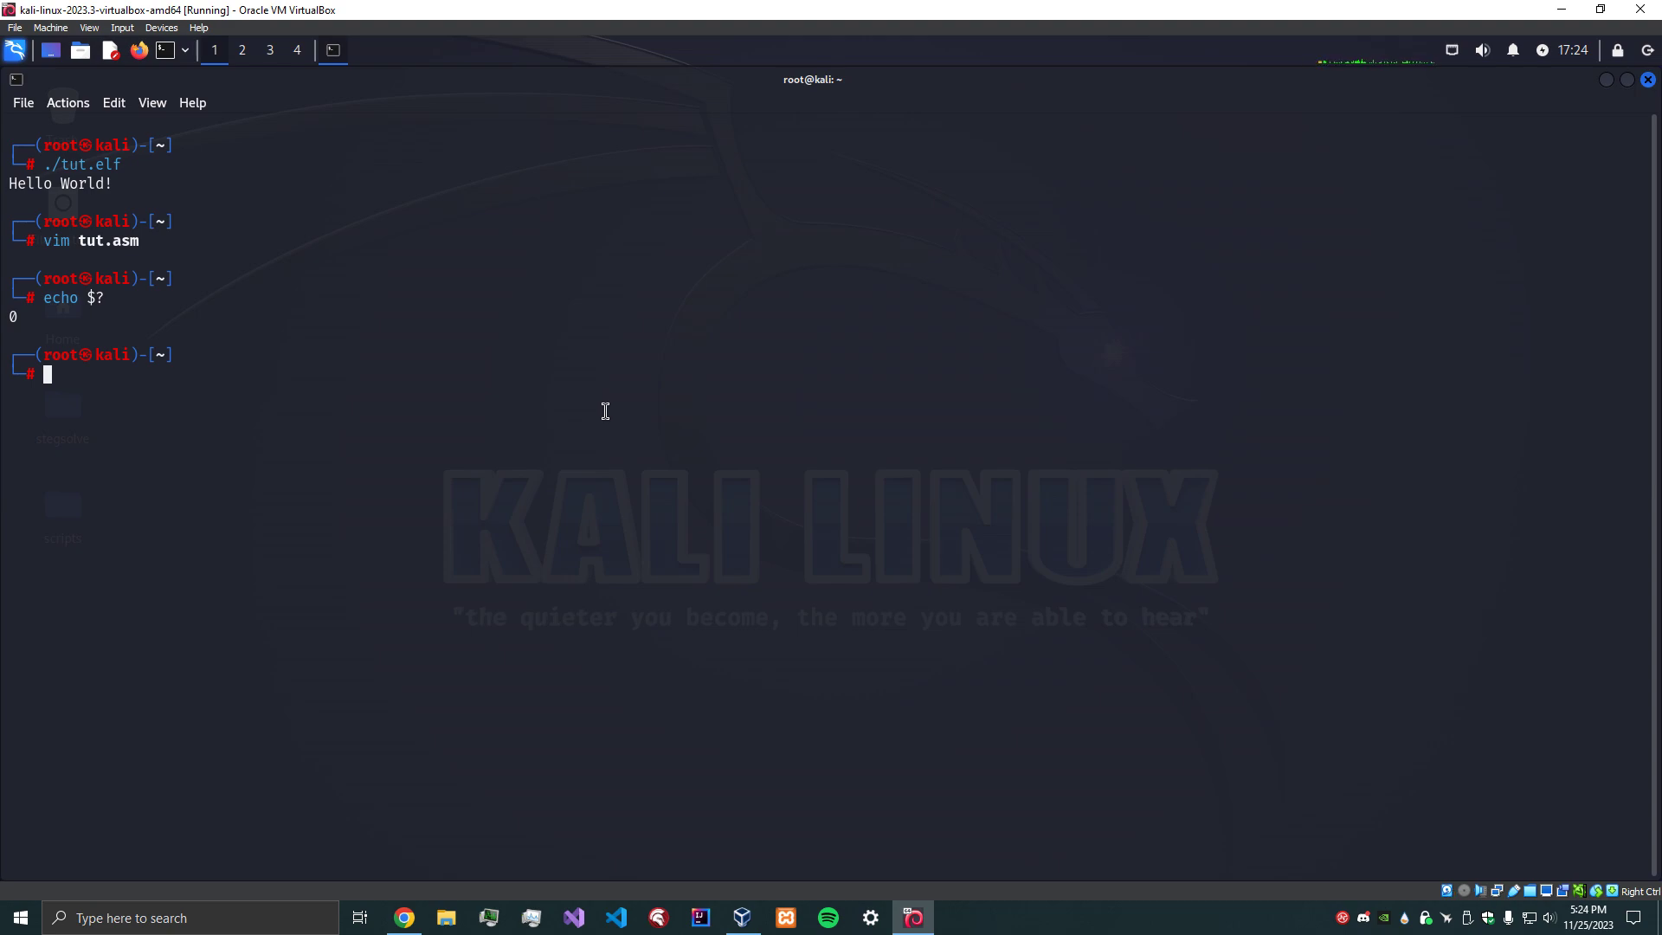
pyautogui.moveTo(946, 619)
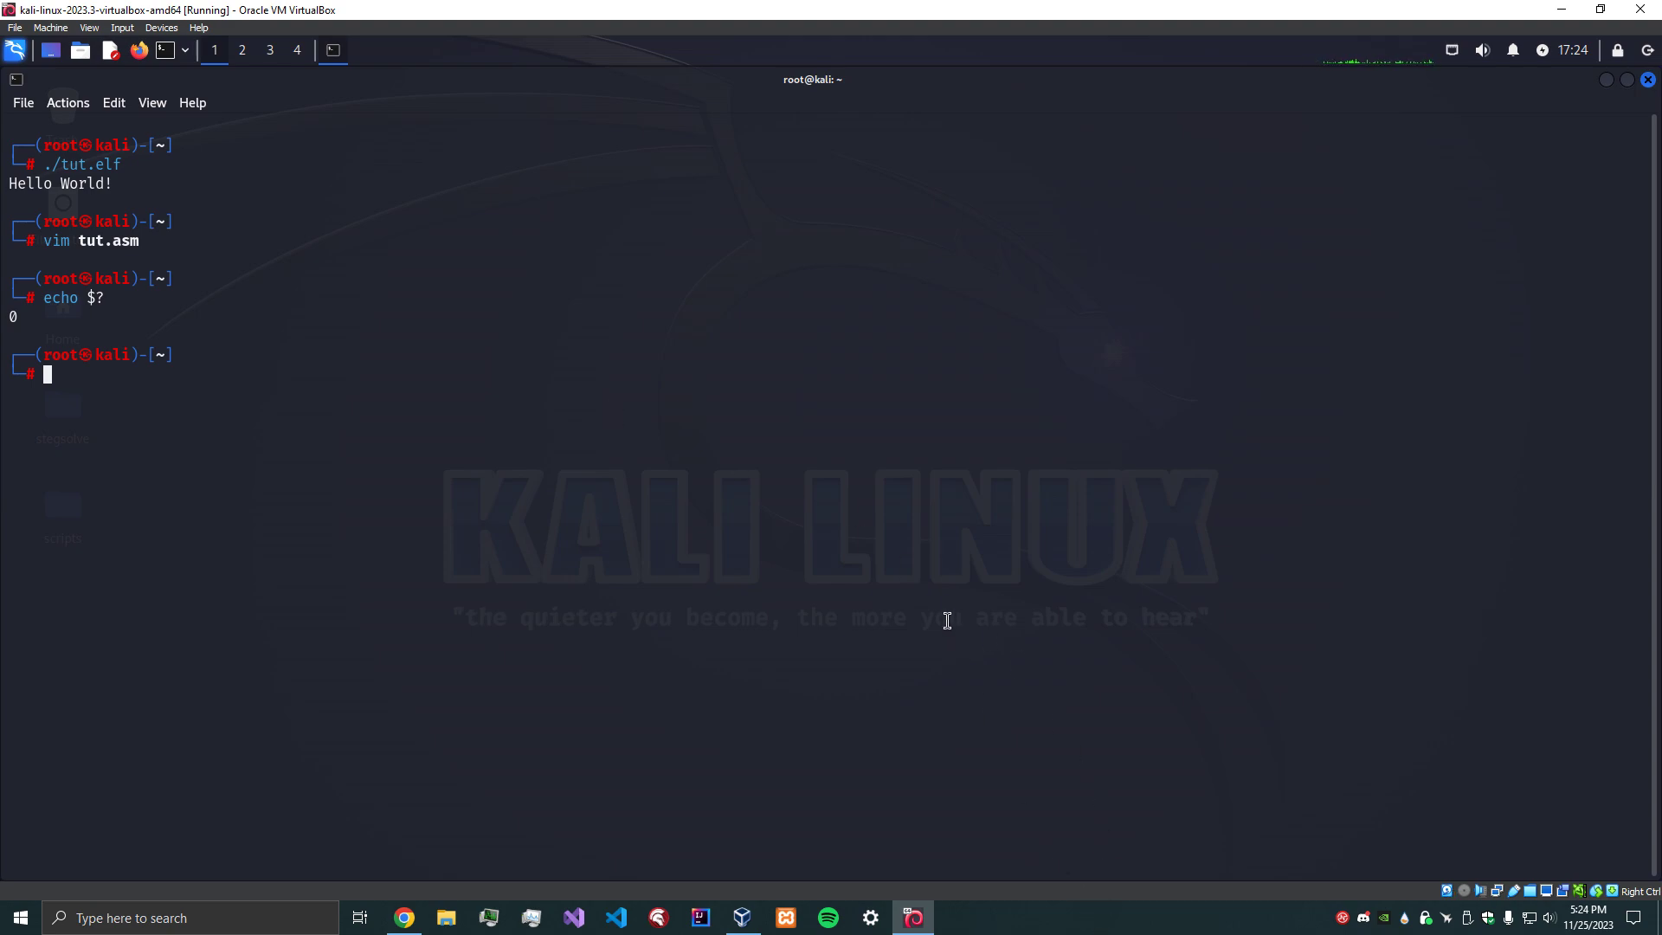
pyautogui.moveTo(787, 457)
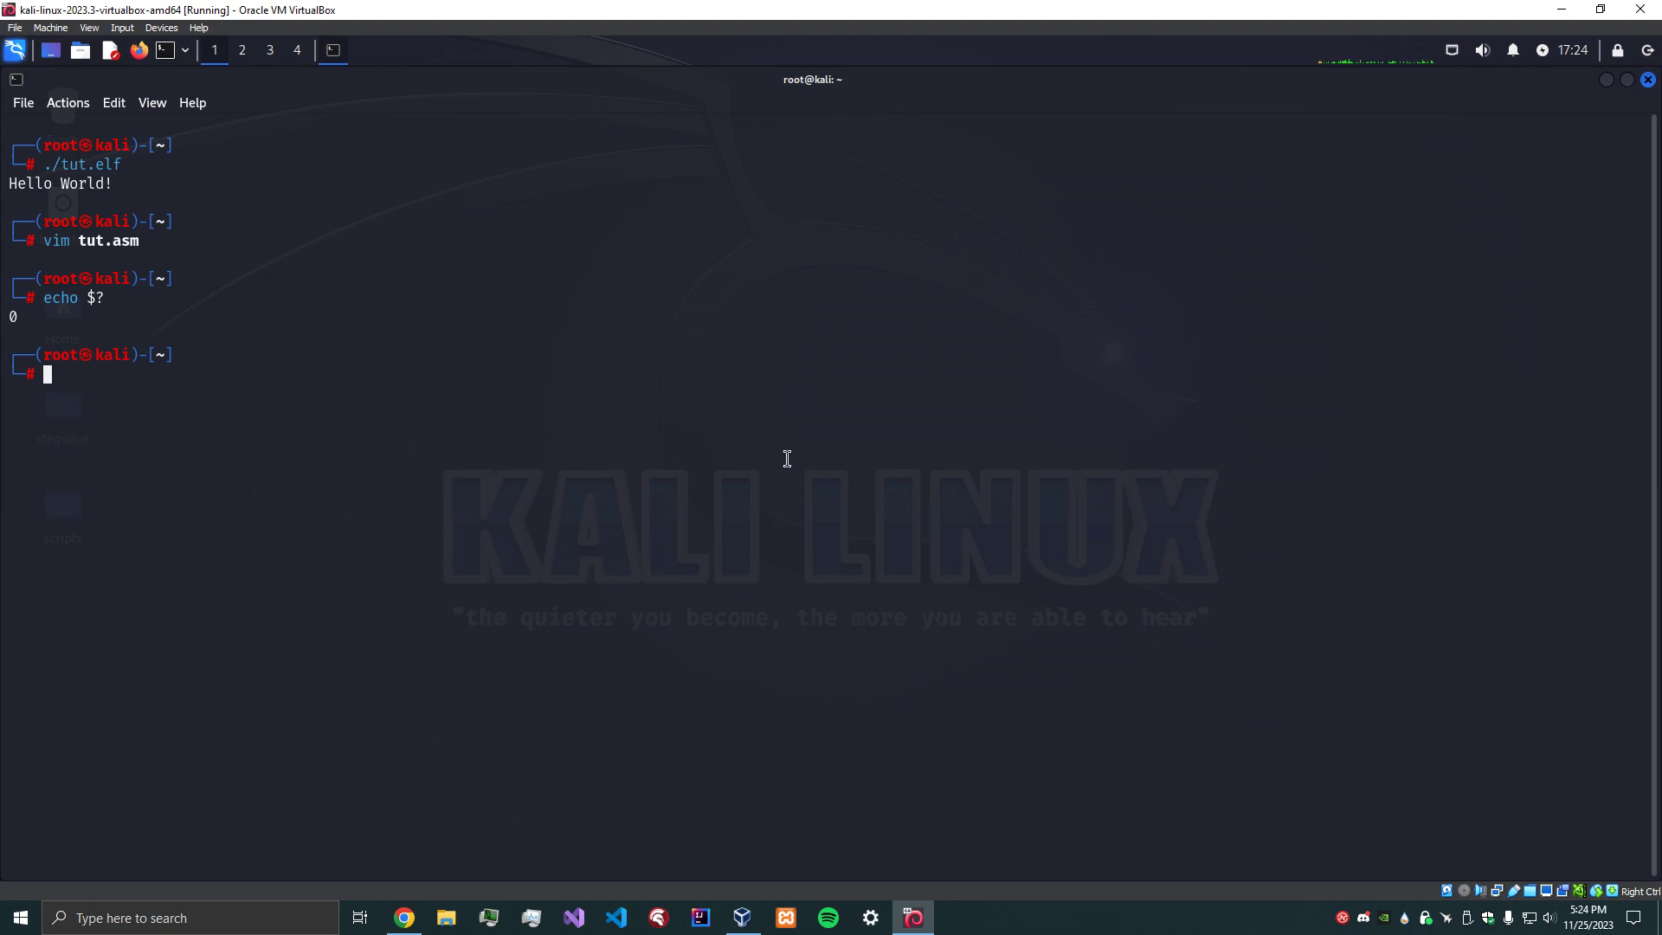
pyautogui.moveTo(1071, 931)
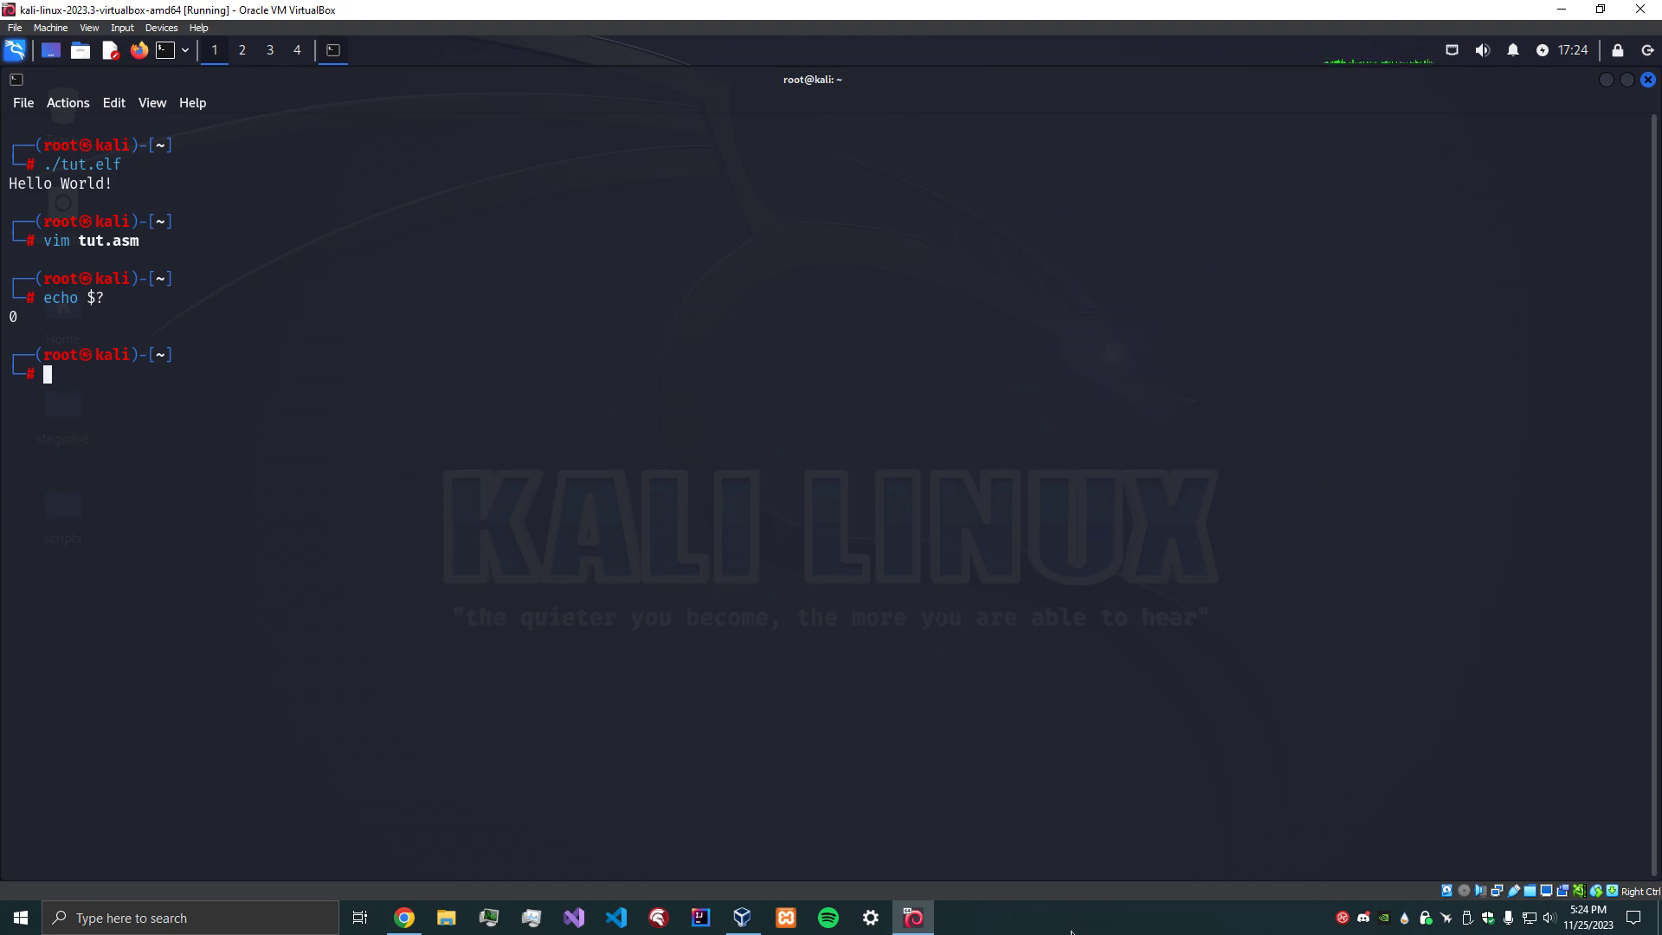